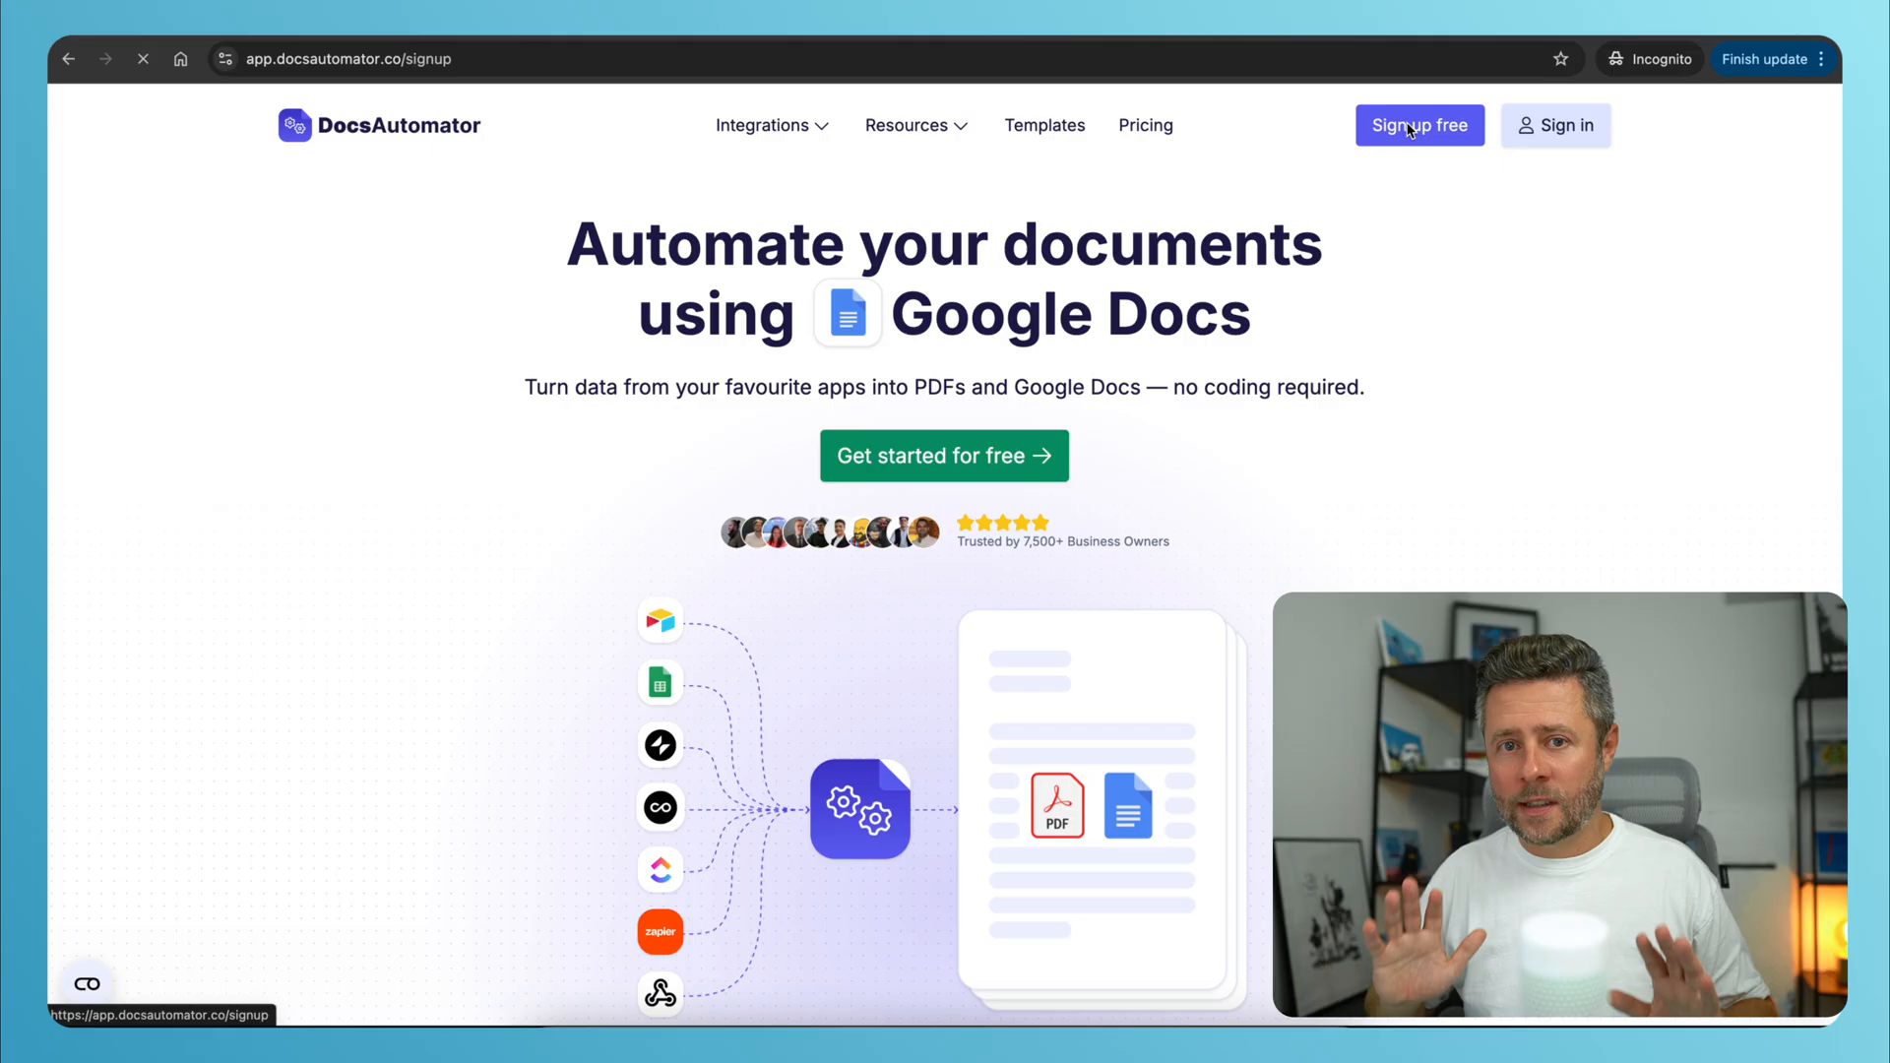
Sign up to DocsAutomator with a Google account and create a new automation.
{"action": "left_click", "coordinate": [1420, 124]}
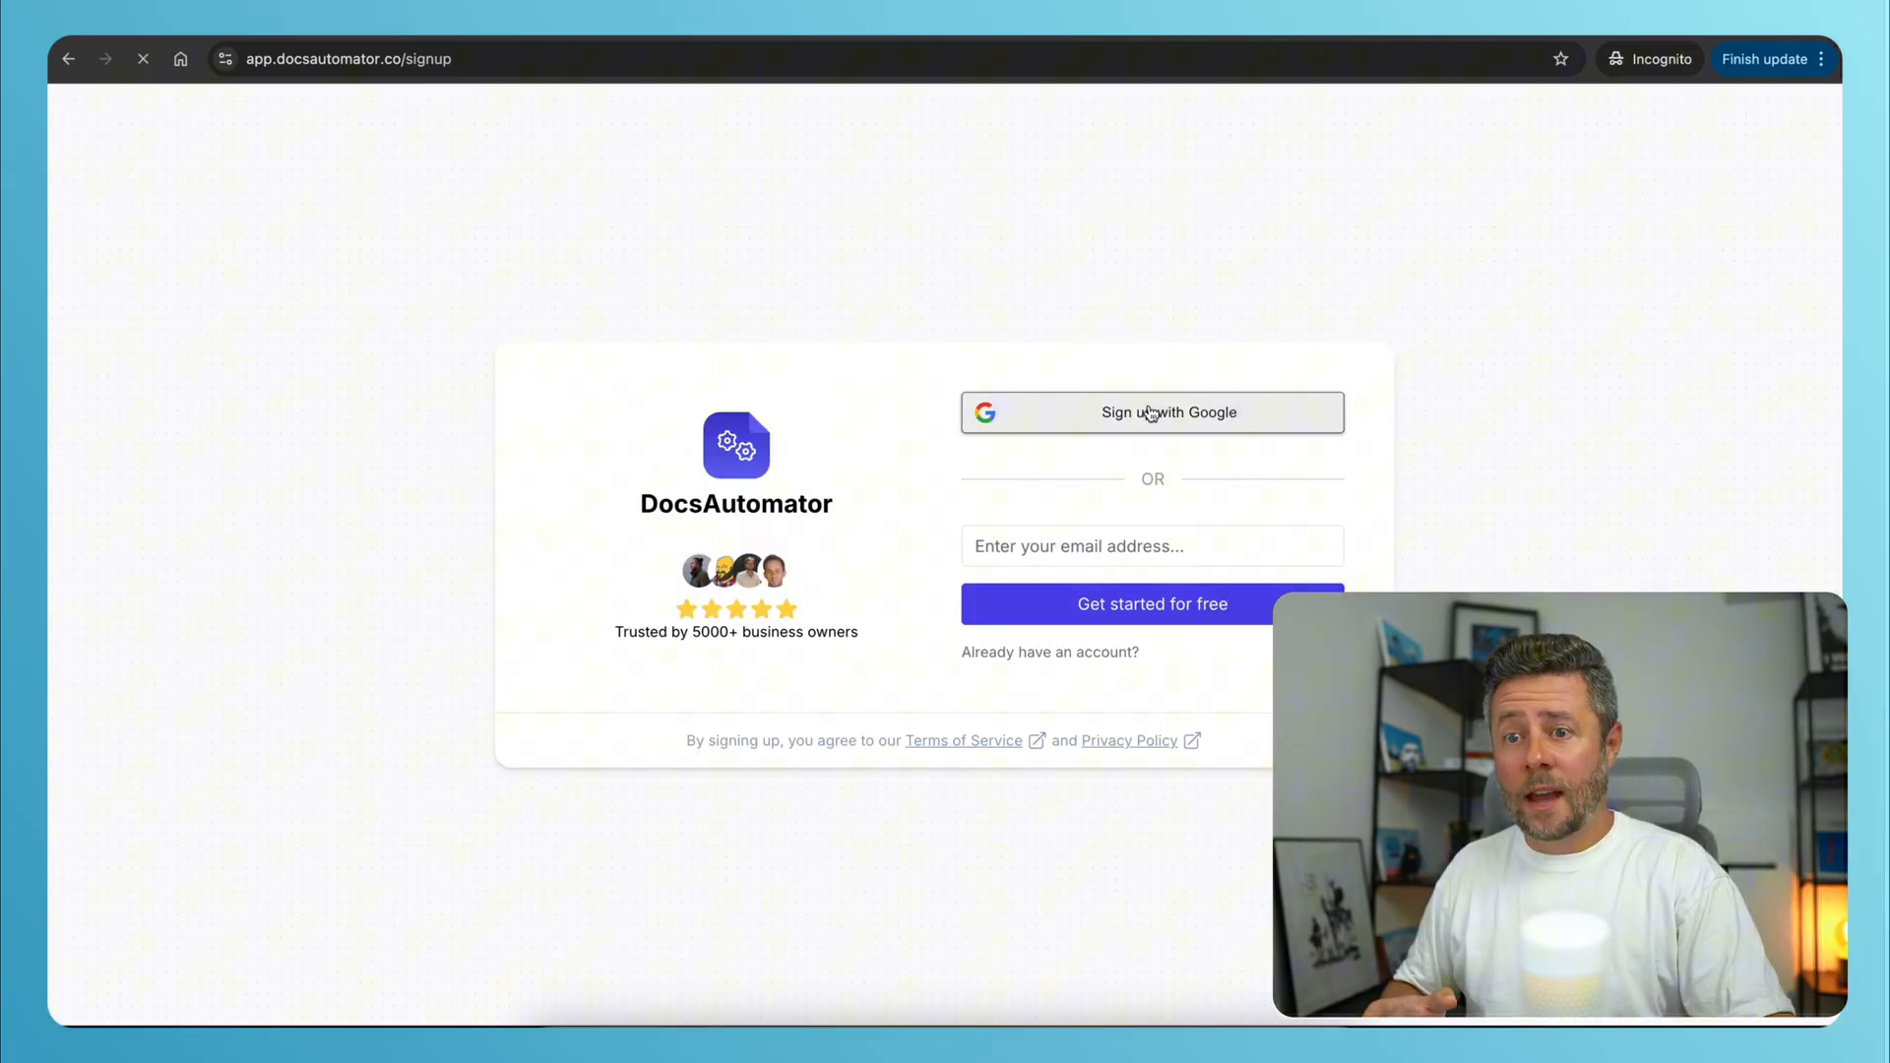
{"action": "left_click", "coordinate": [1150, 411]}
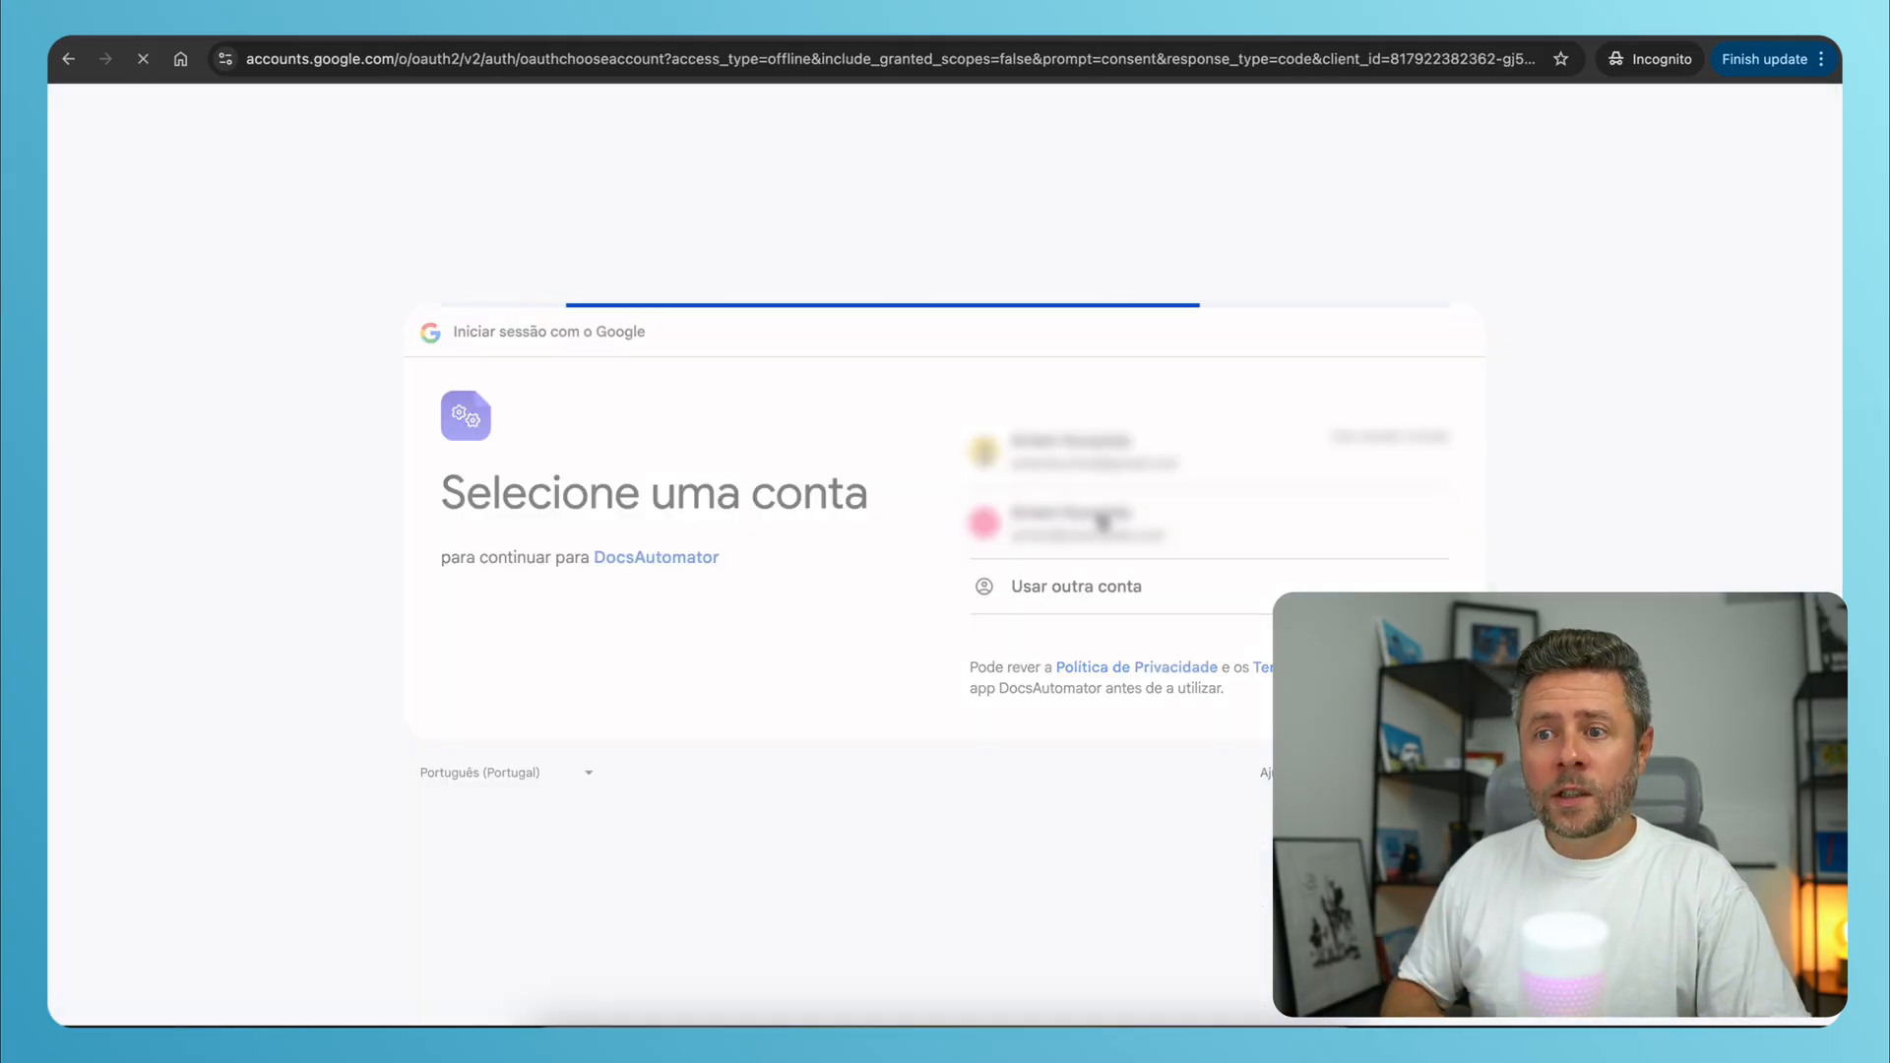
{"action": "left_click", "coordinate": [1073, 523]}
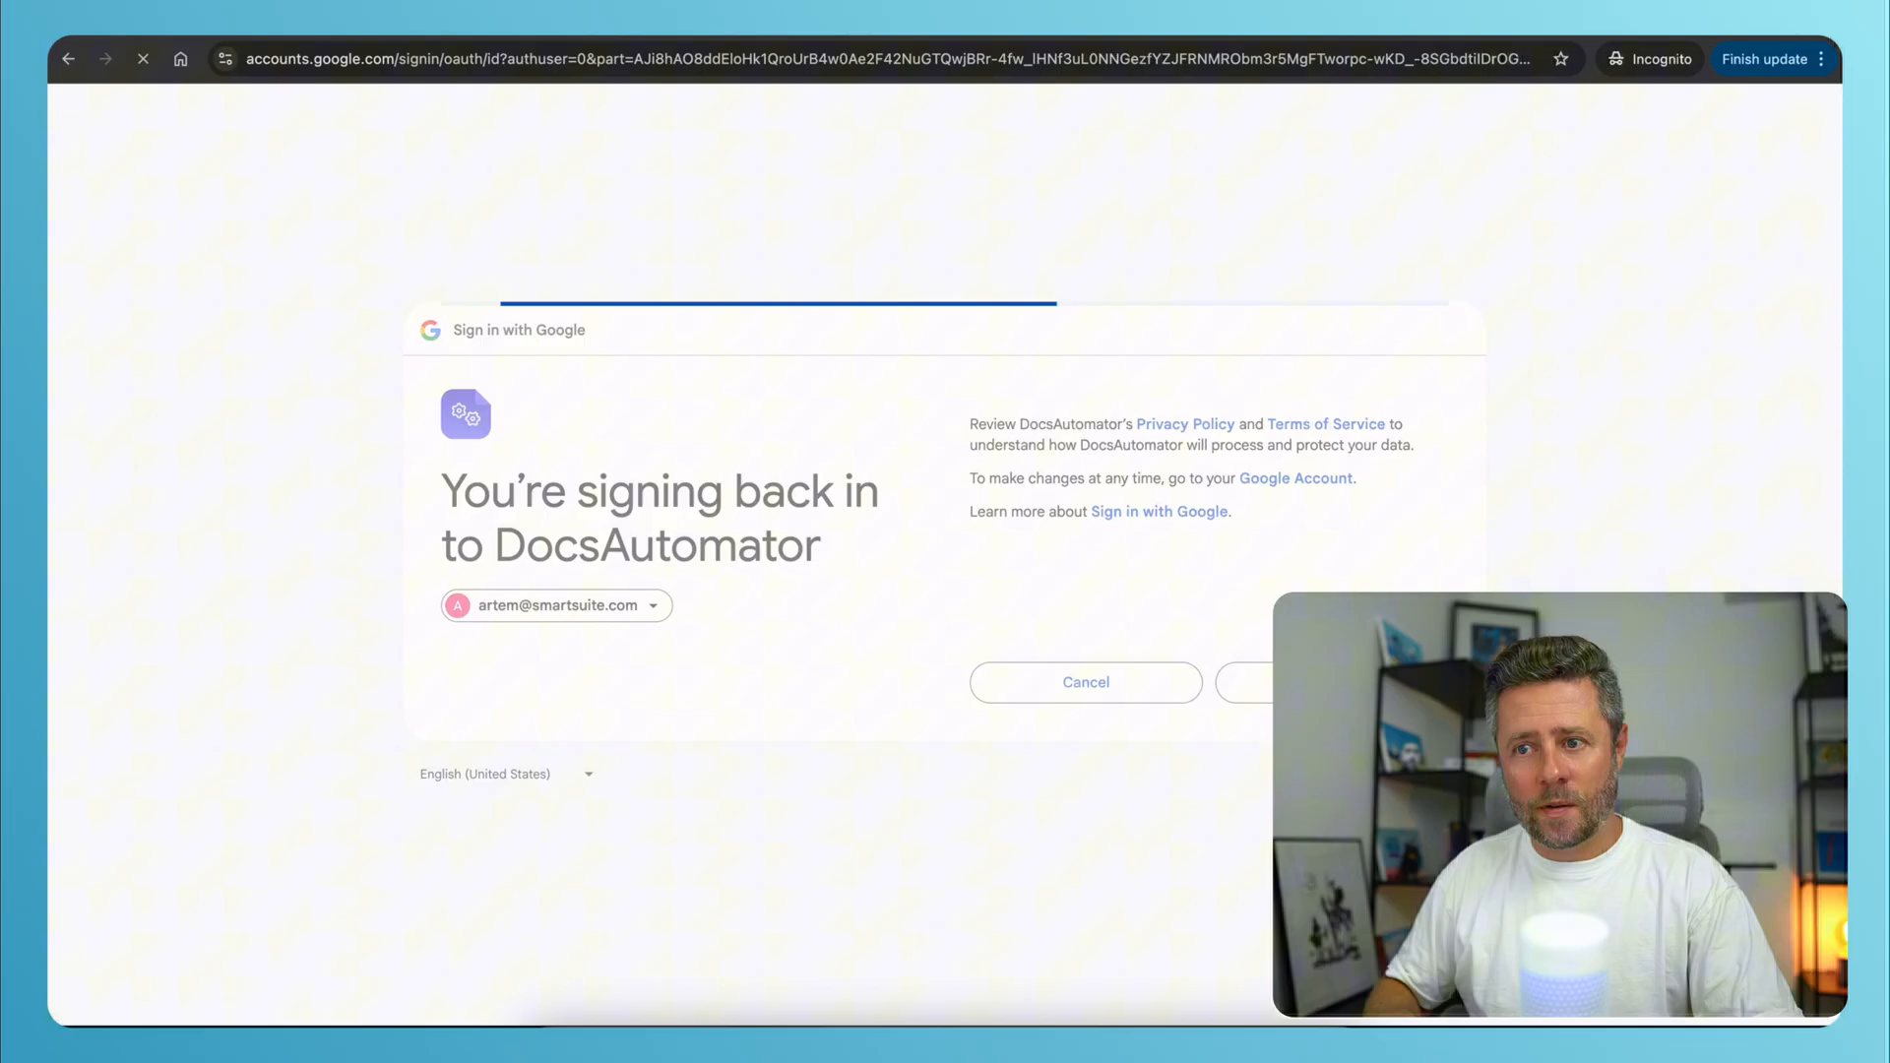
{"action": "left_click", "coordinate": [1278, 683]}
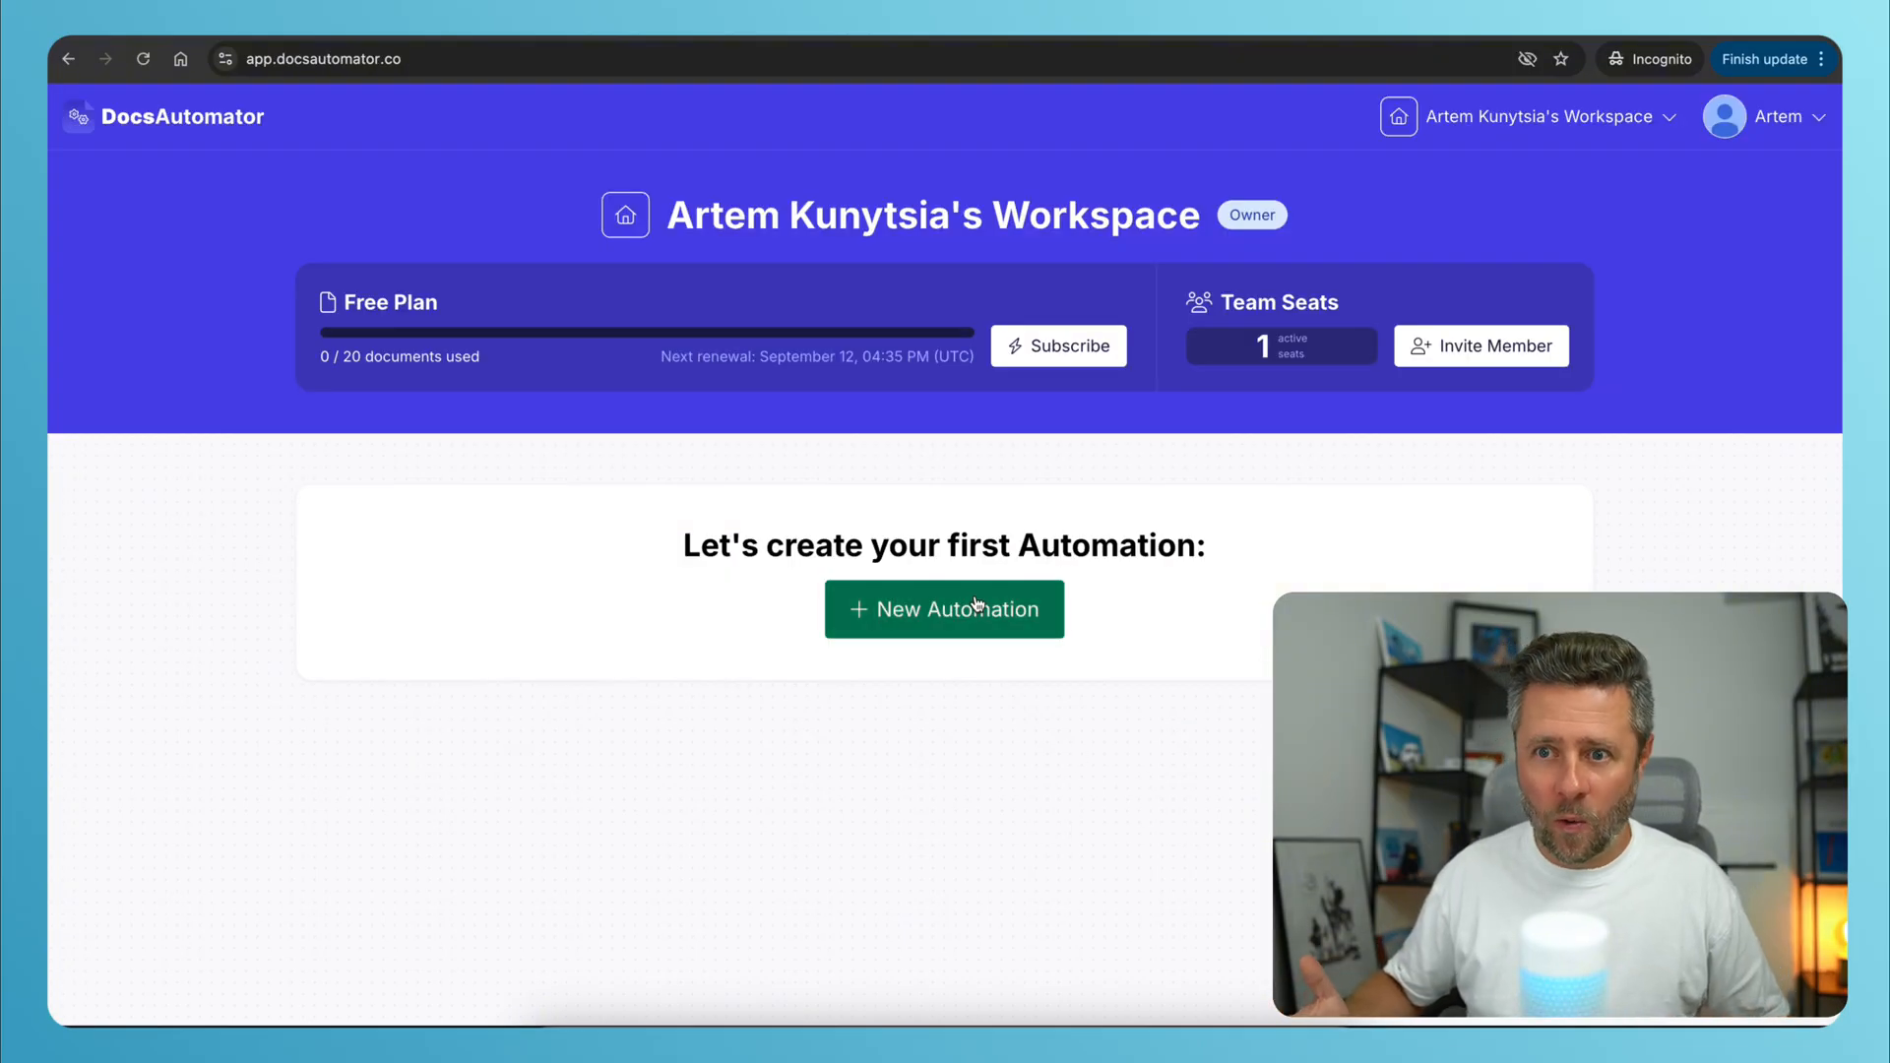
{"action": "left_click", "coordinate": [943, 608]}
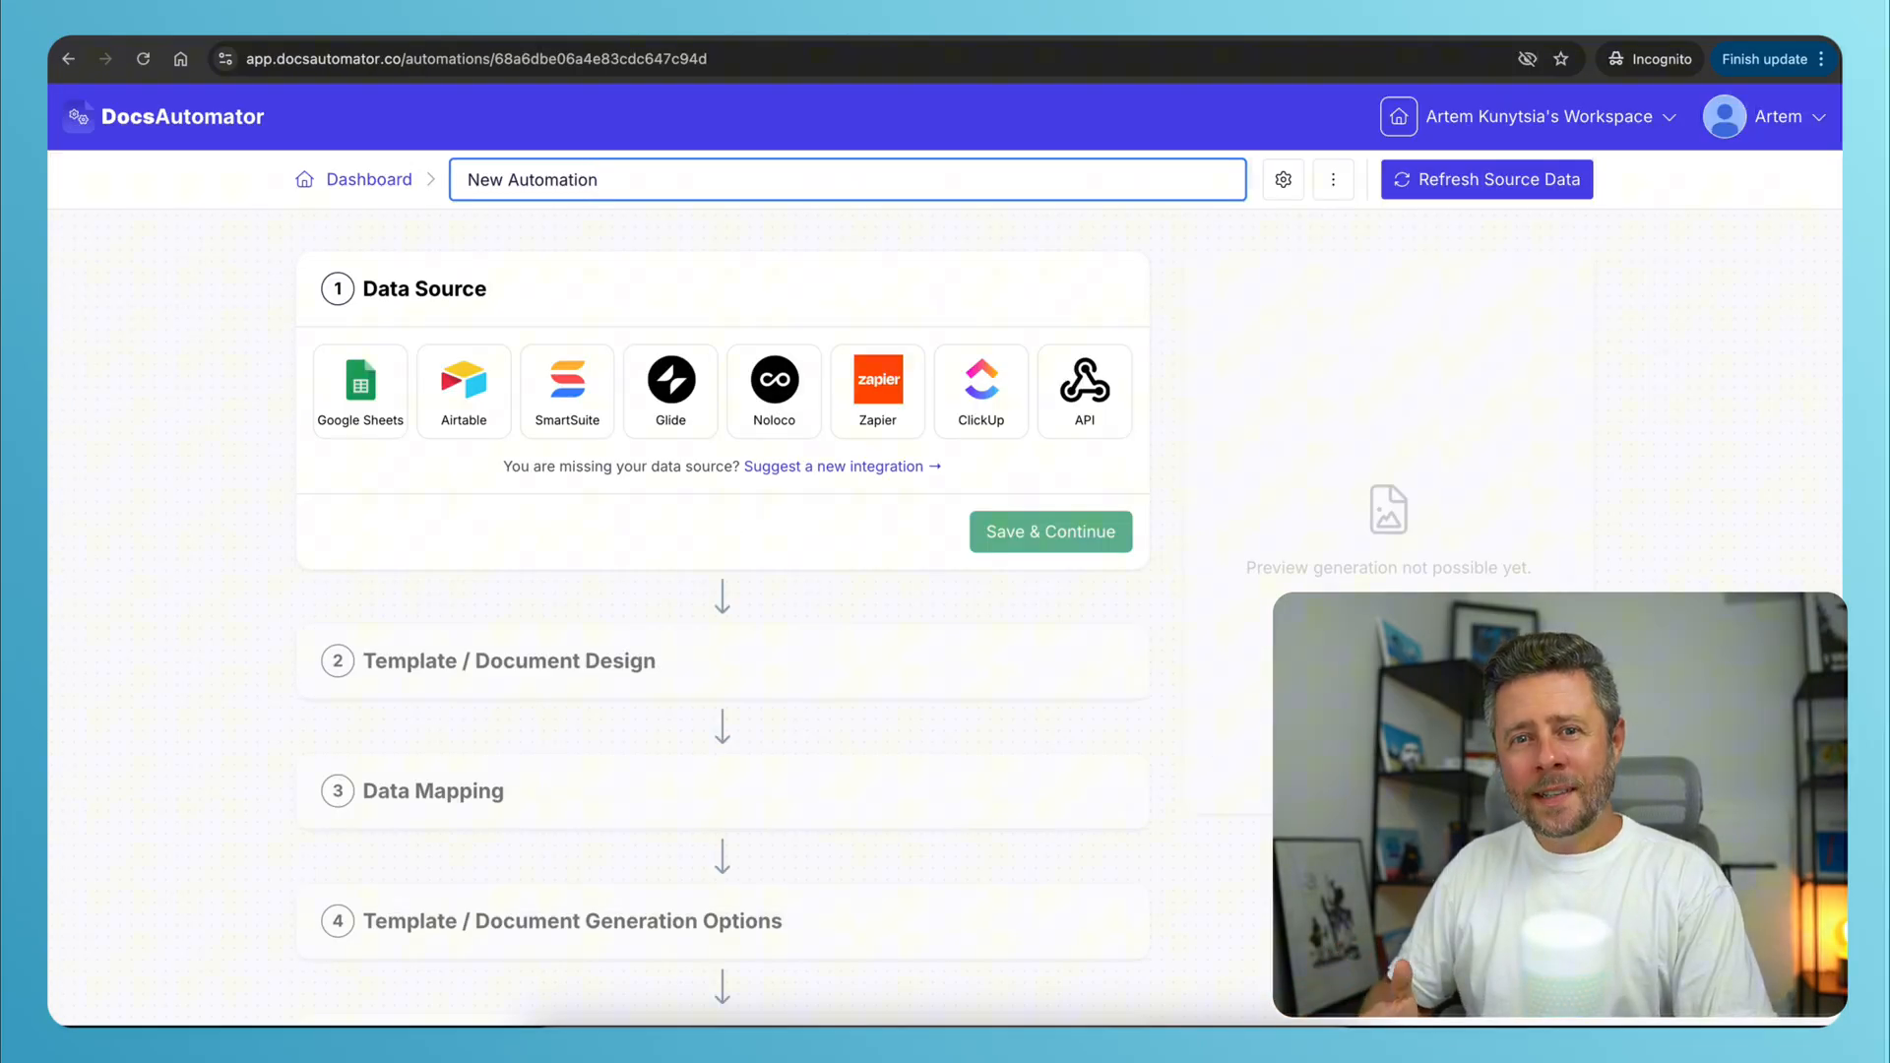
Set SmartSuite as the data source, save, and choose a Template Gallery template.
{"action": "left_click", "coordinate": [844, 179]}
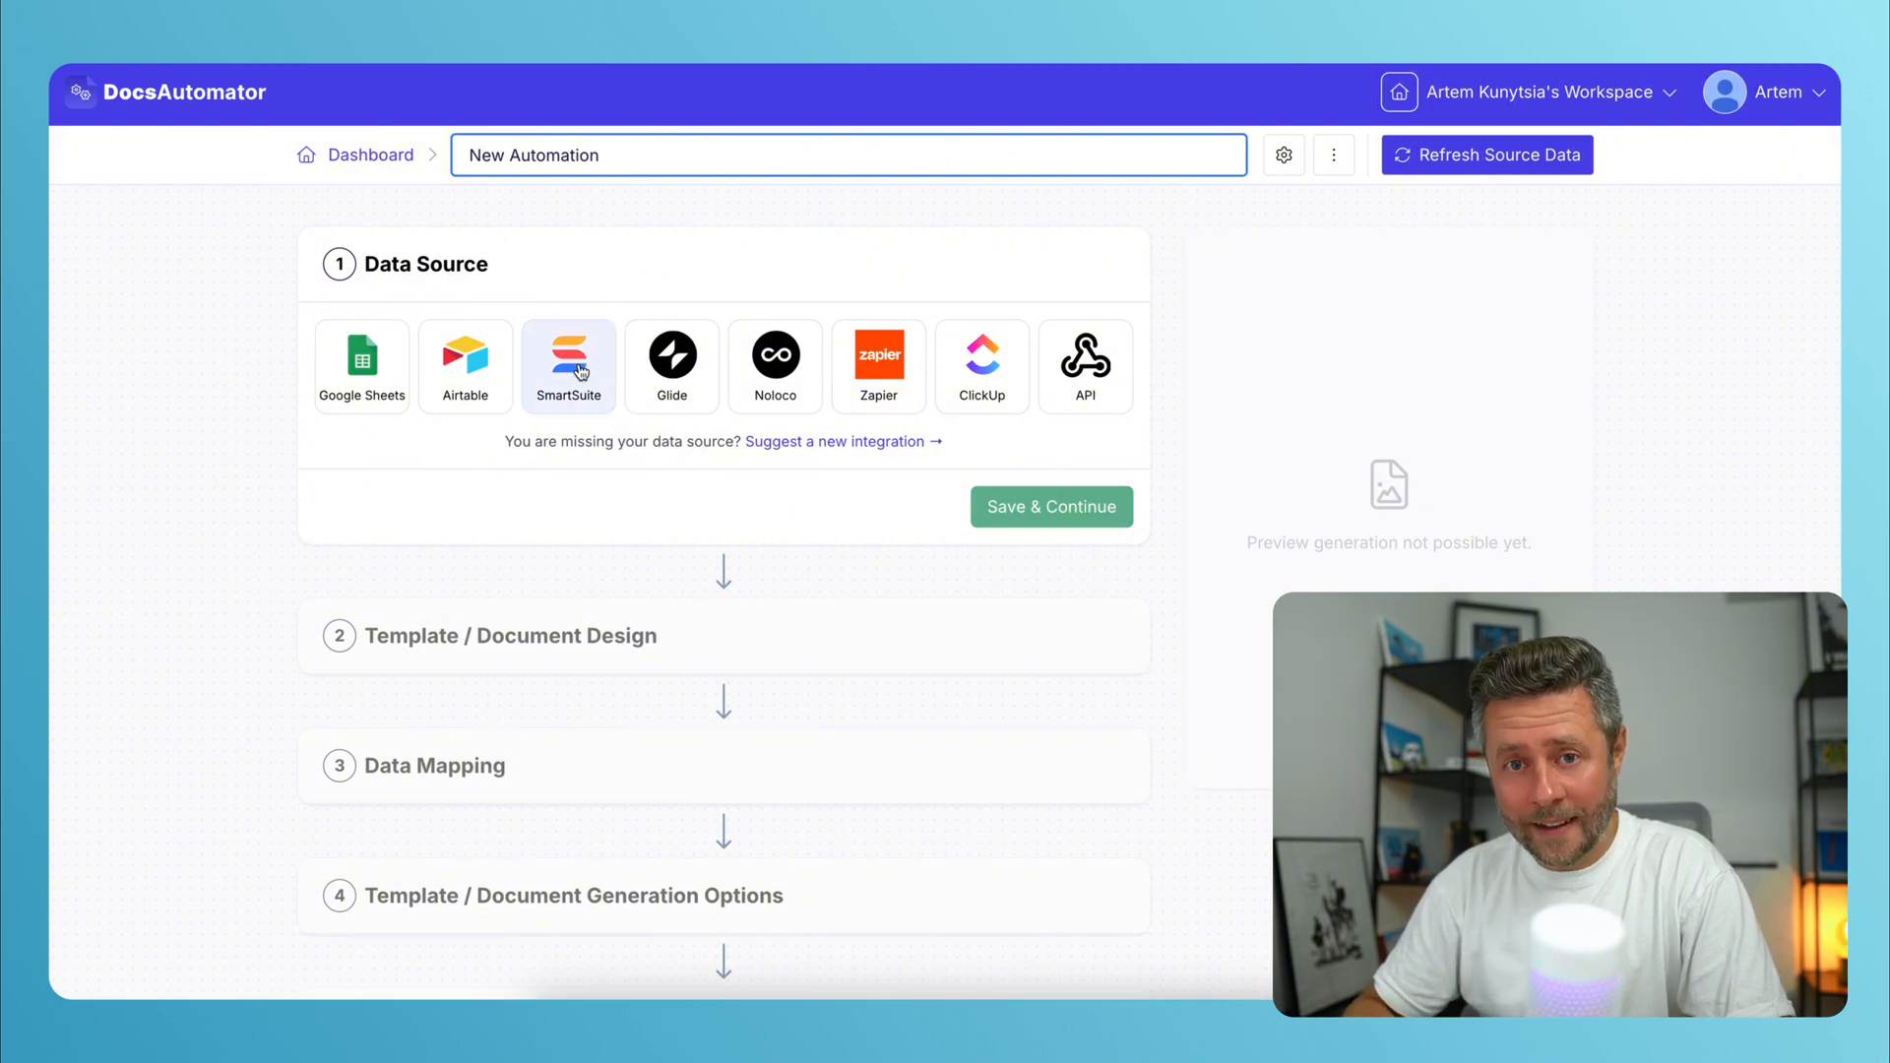
{"action": "left_click", "coordinate": [567, 358]}
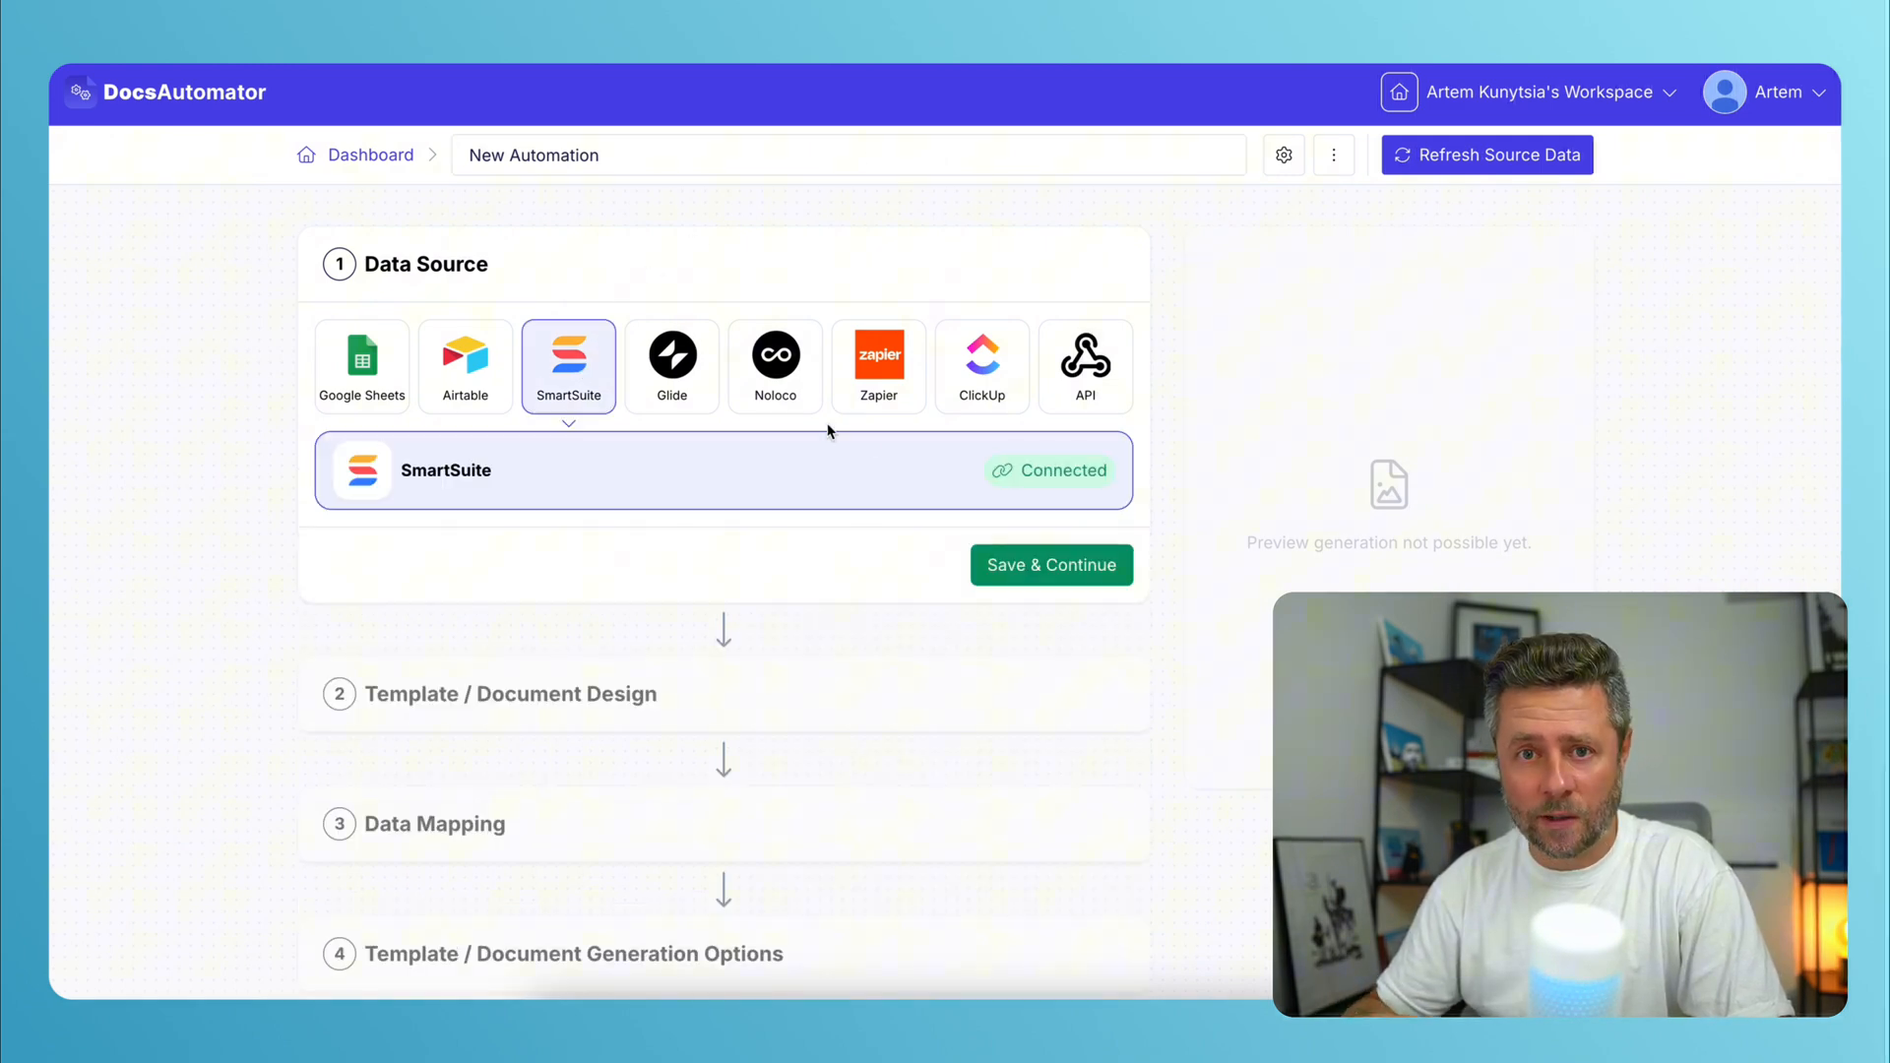
{"action": "left_click", "coordinate": [1049, 565]}
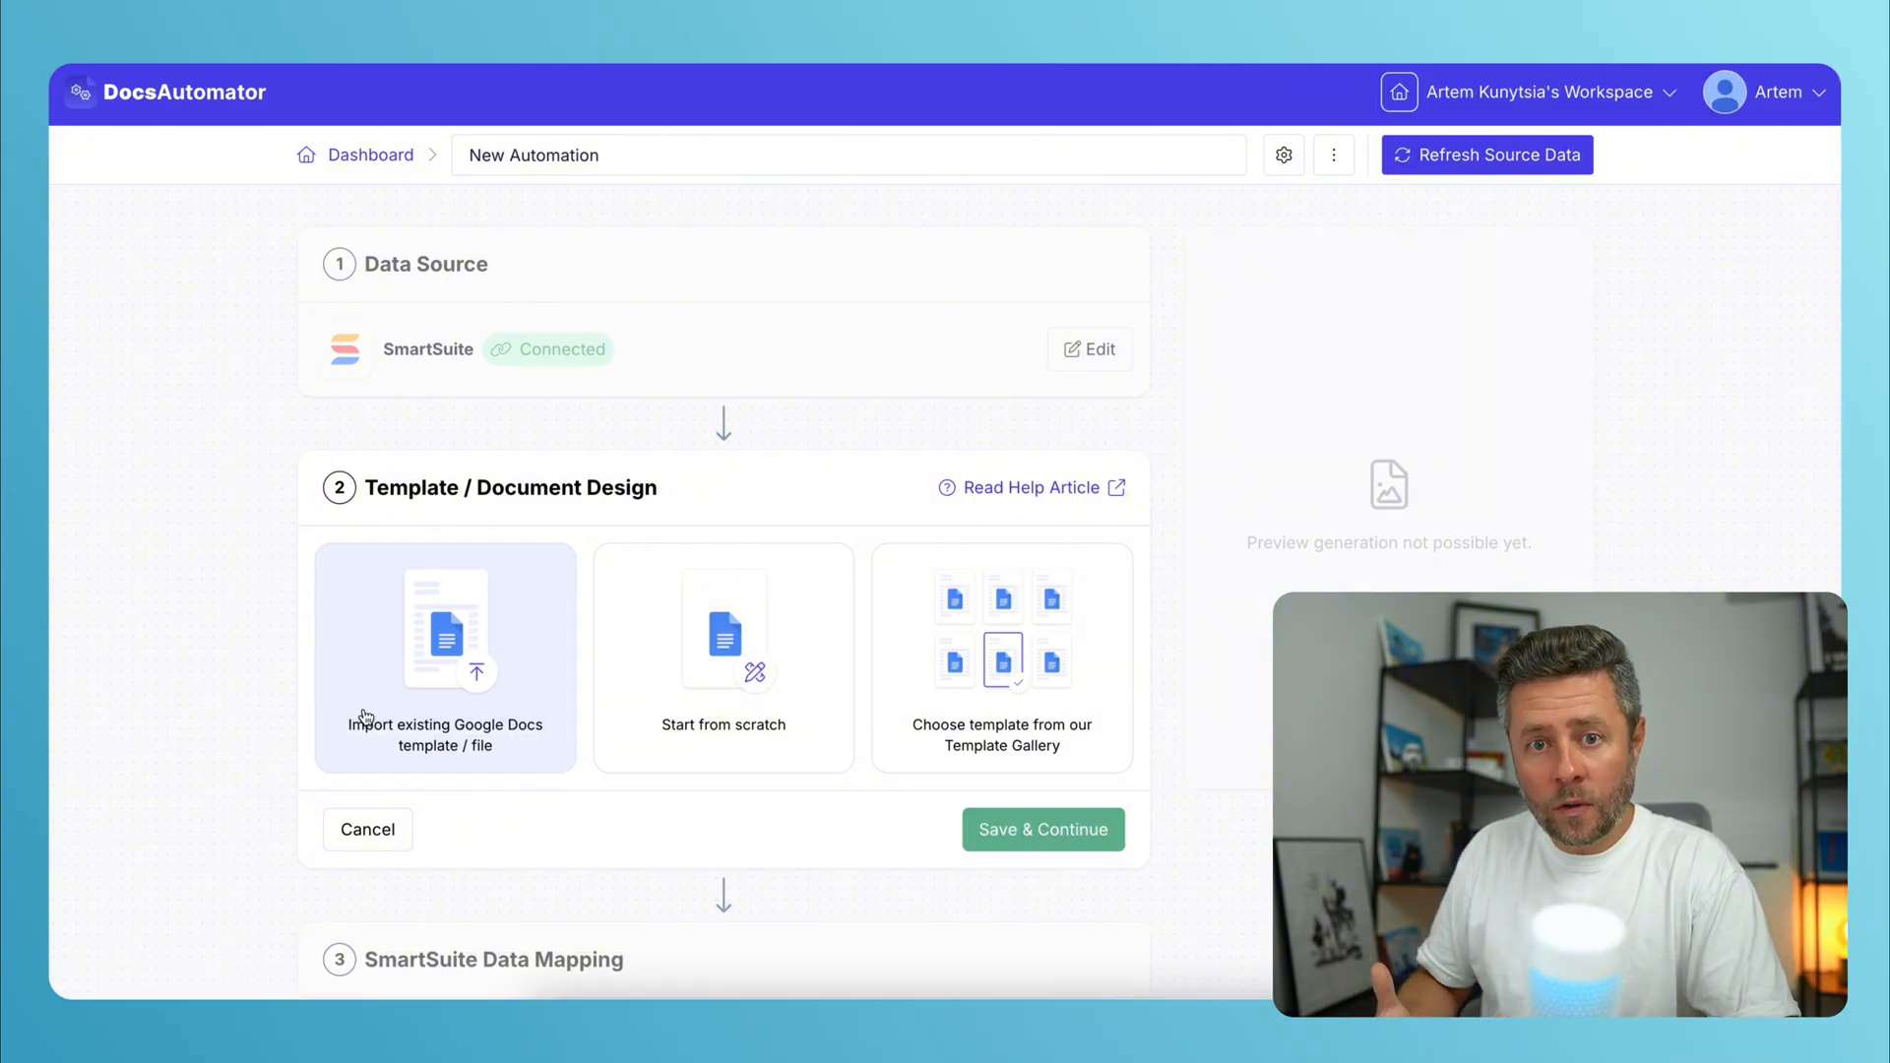
{"action": "mouse_move", "coordinate": [443, 684]}
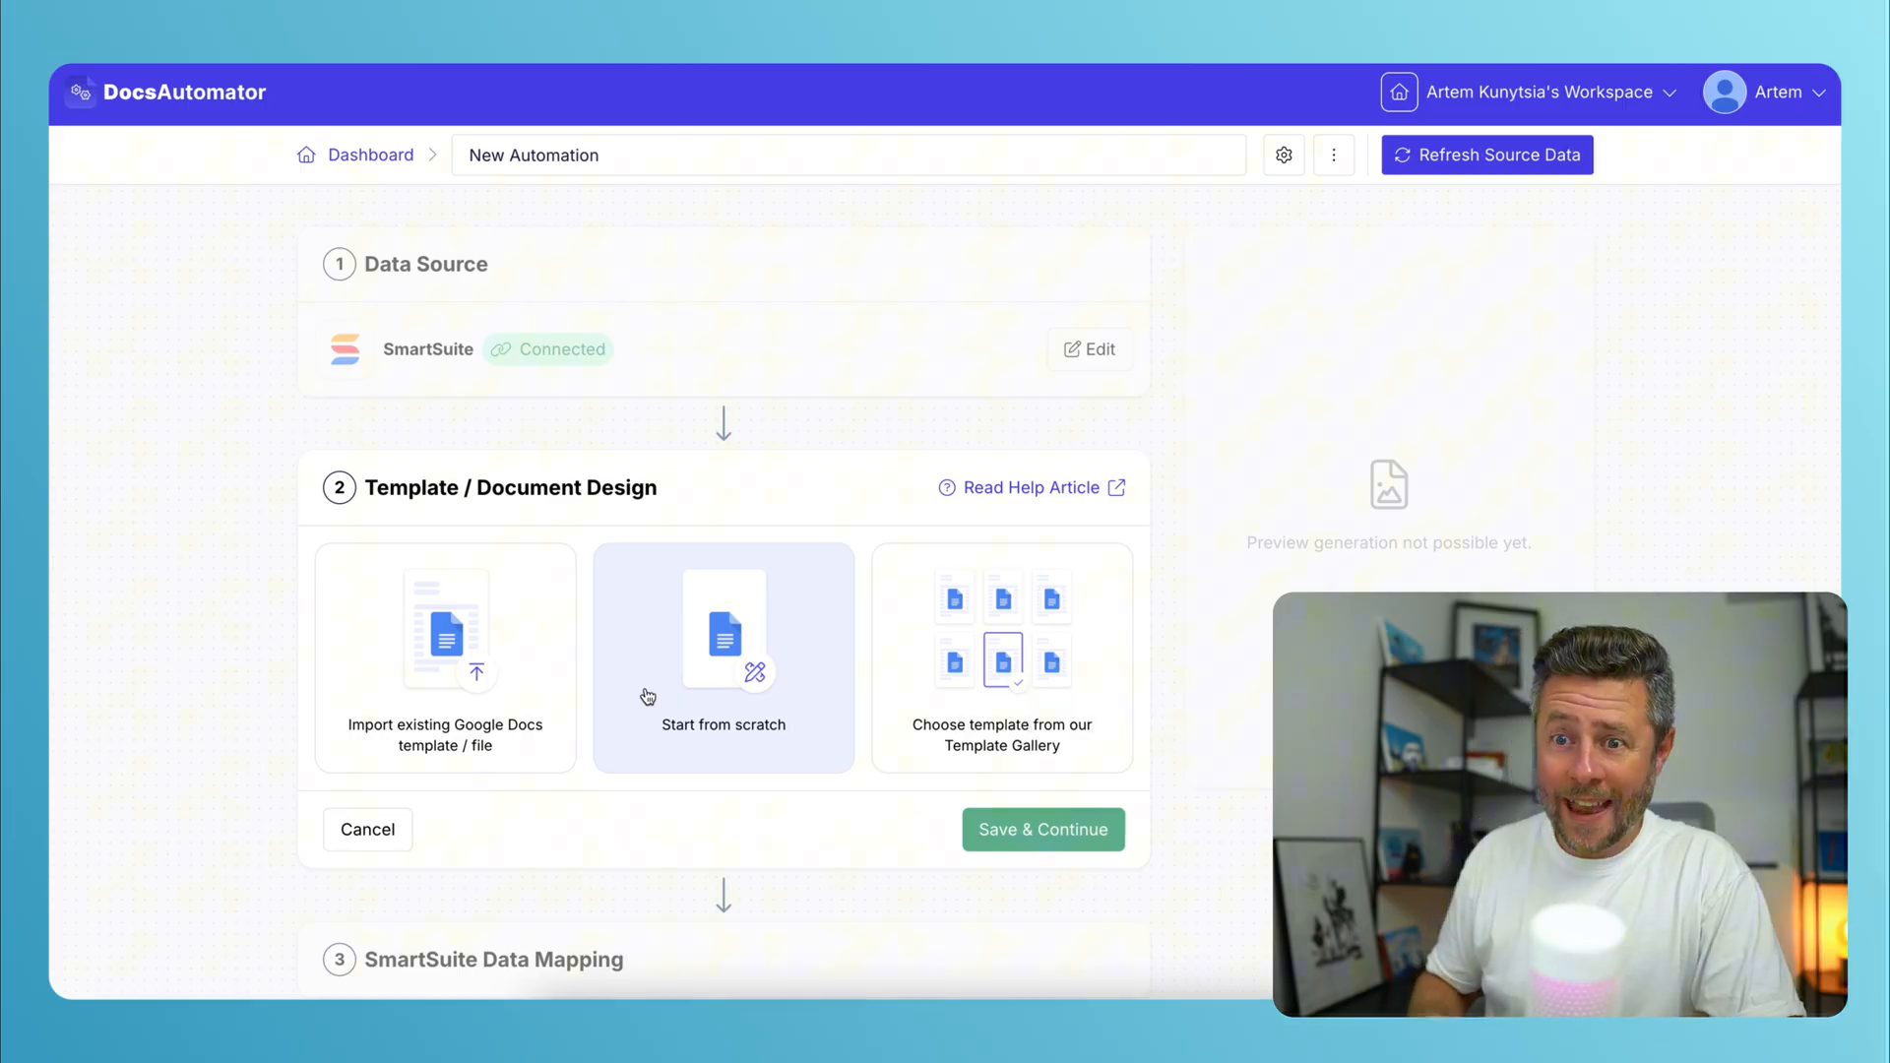
{"action": "left_click", "coordinate": [1000, 657]}
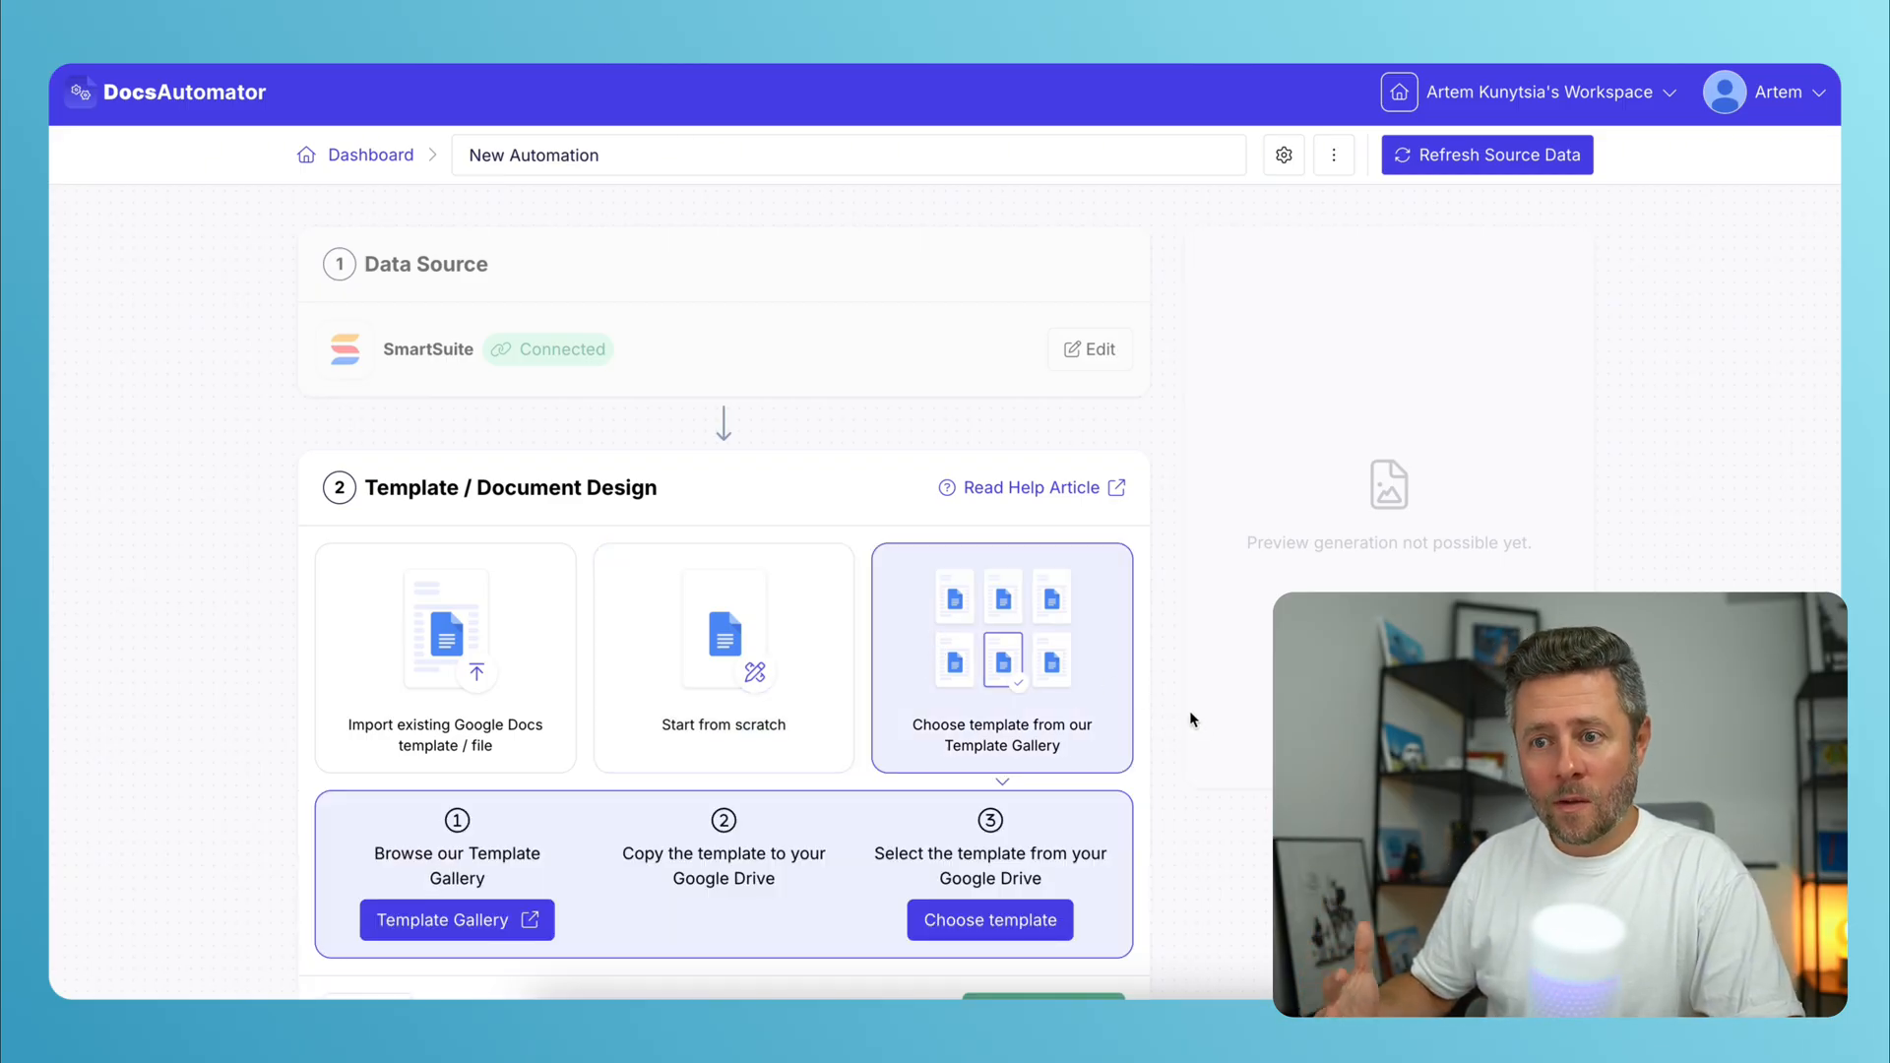
{"action": "scroll", "scroll_direction": "down", "scroll_amount": 3}
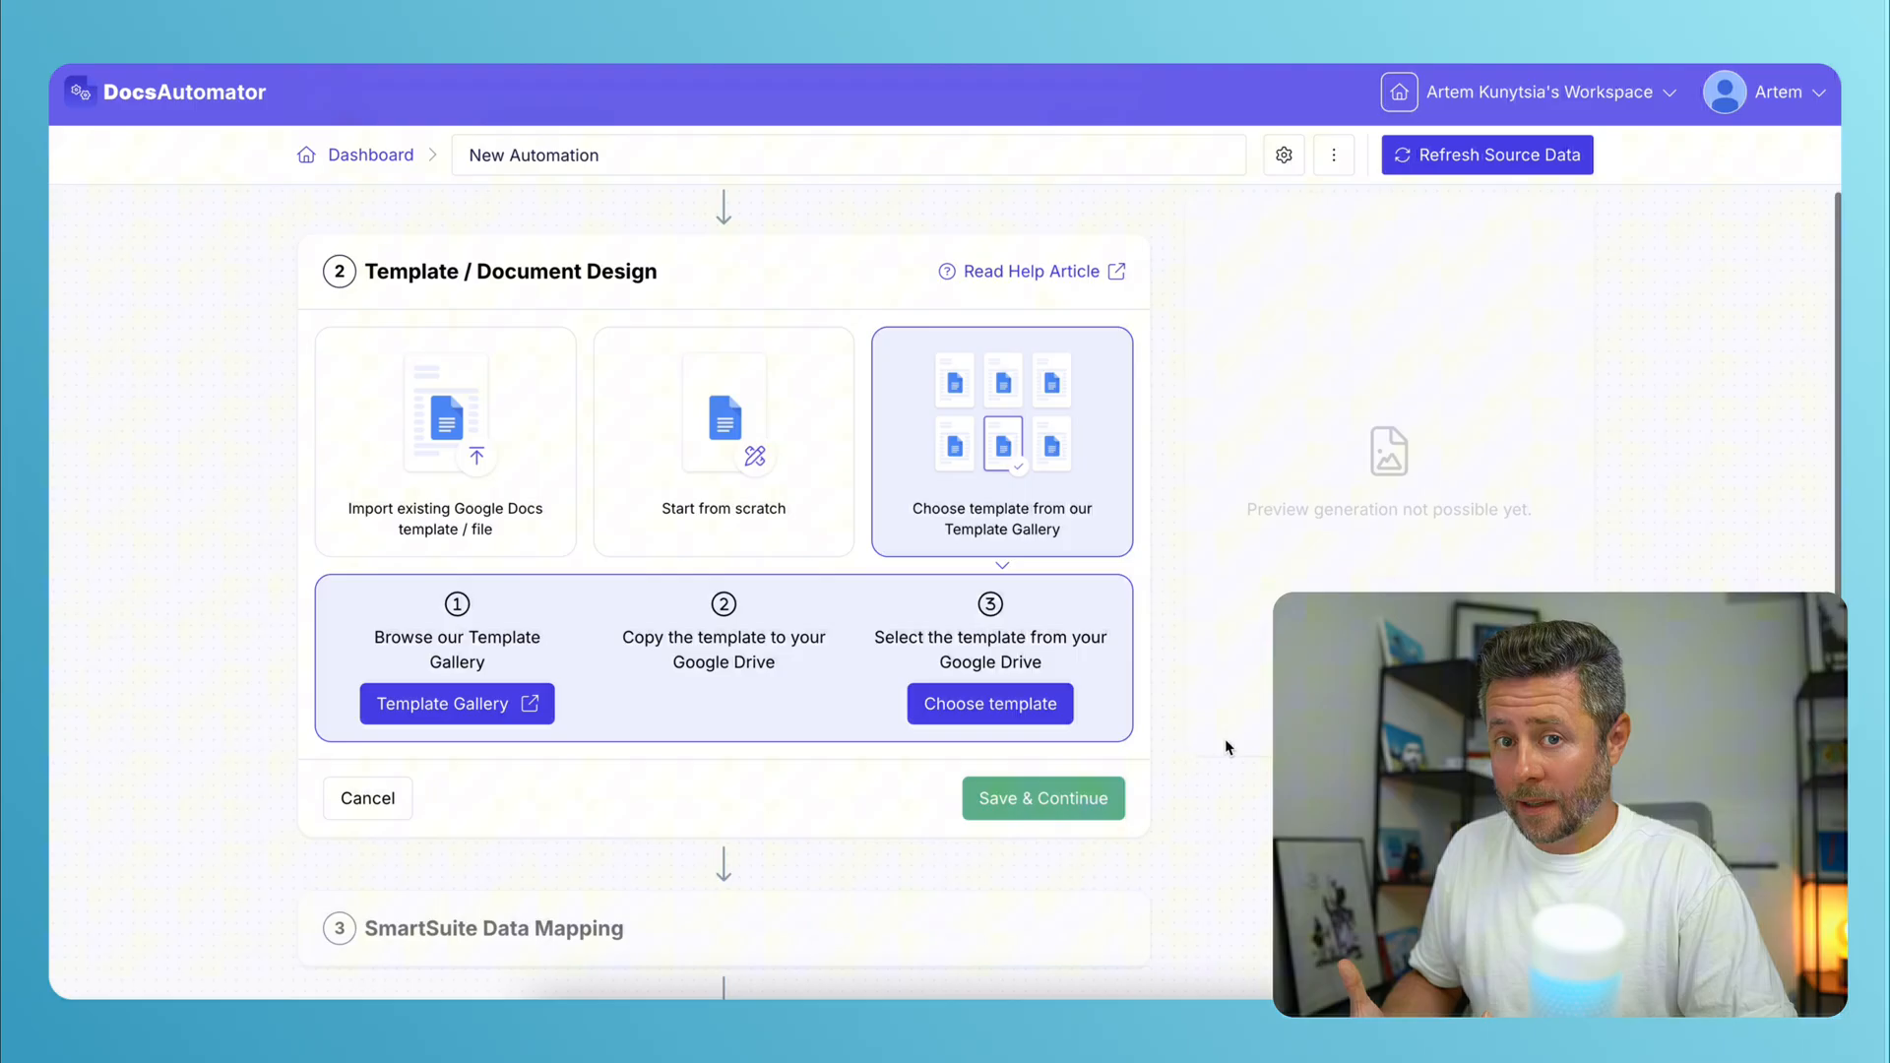
From the gallery's Invoices category, use the Classic Blue Invoice Template.
{"action": "left_click", "coordinate": [455, 703]}
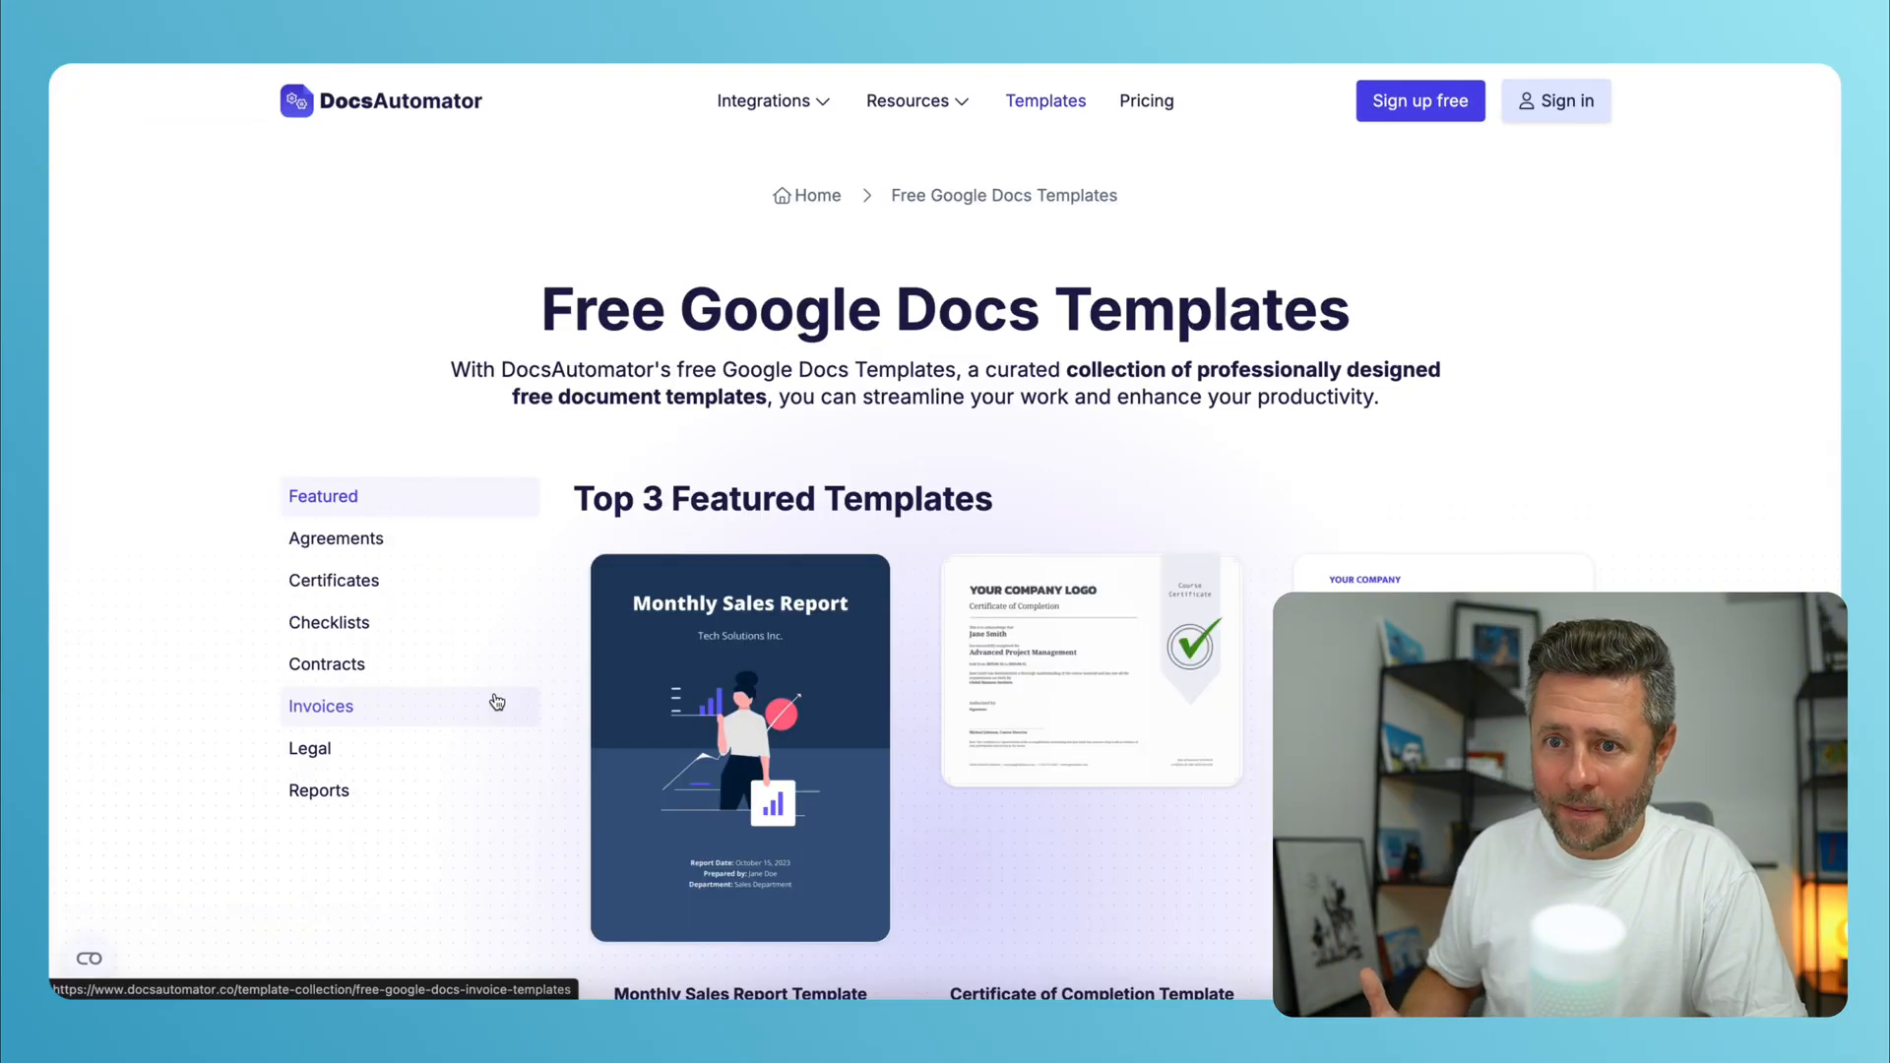
{"action": "scroll", "scroll_direction": "down", "scroll_amount": 3}
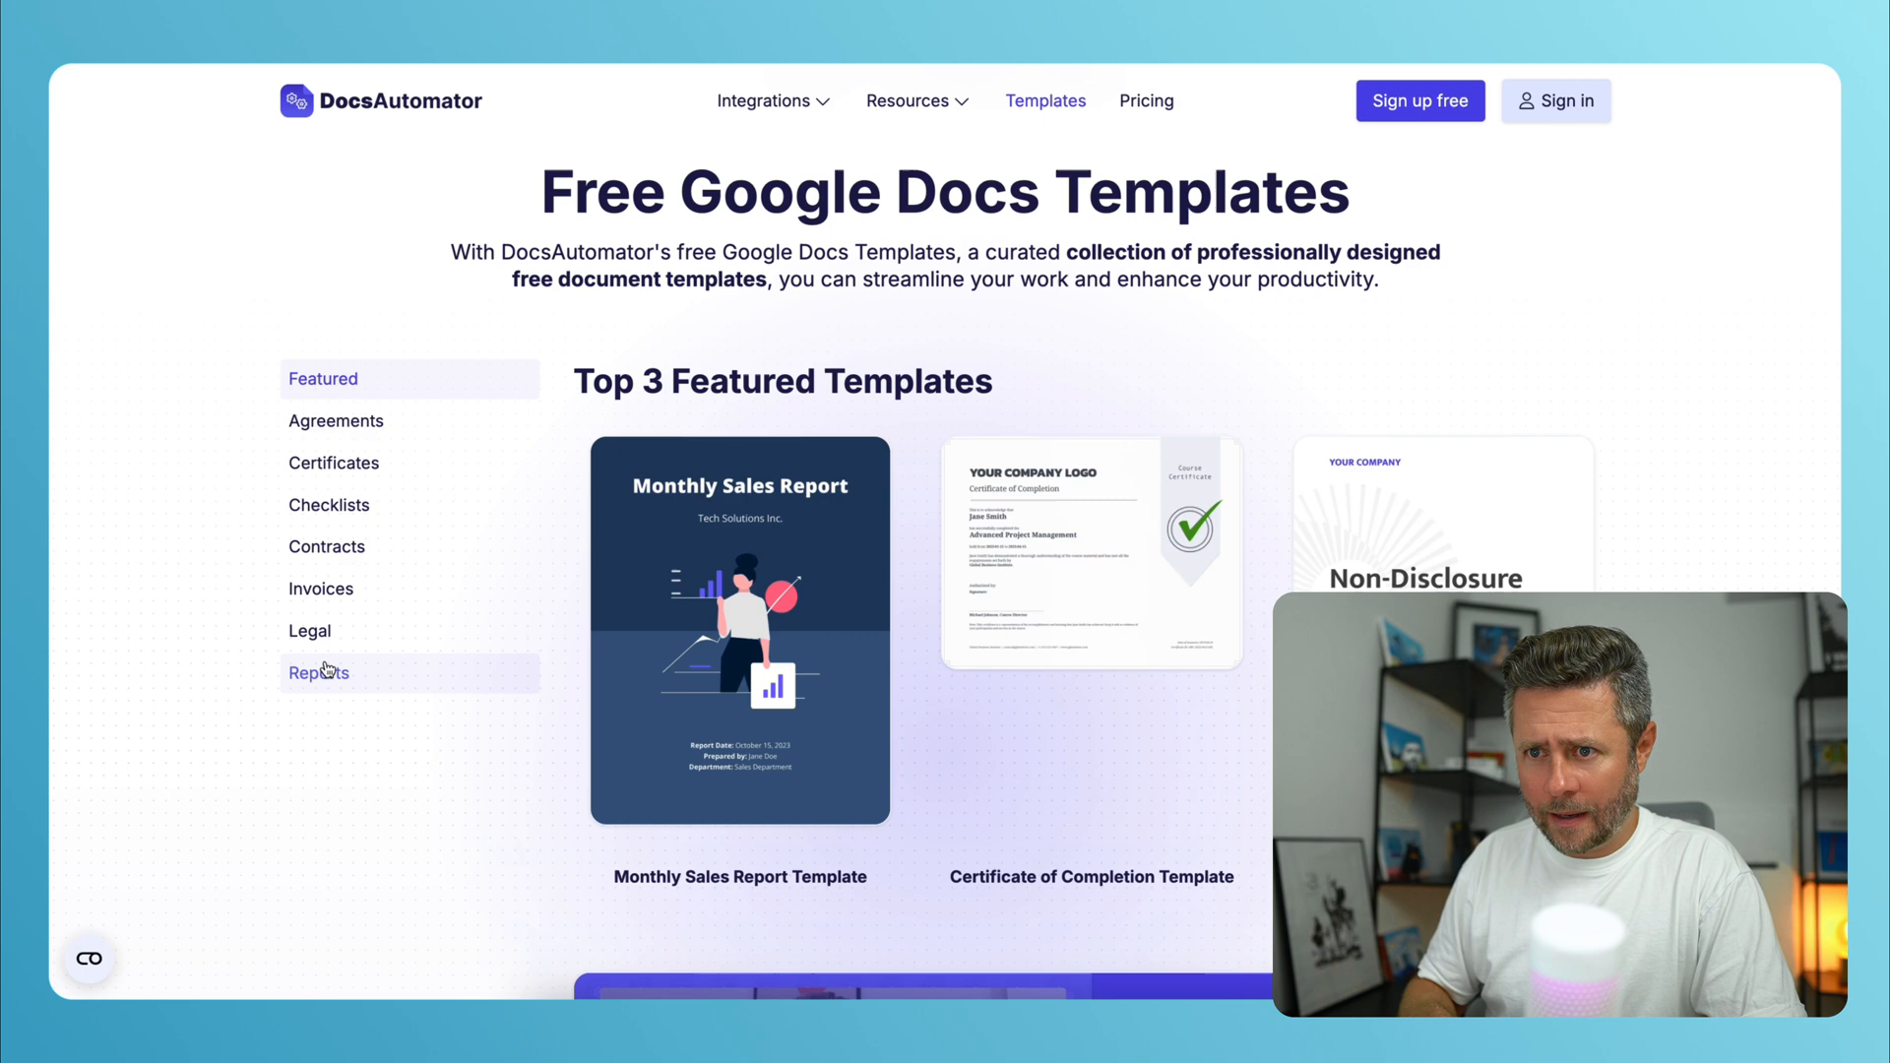
{"action": "mouse_move", "coordinate": [321, 589]}
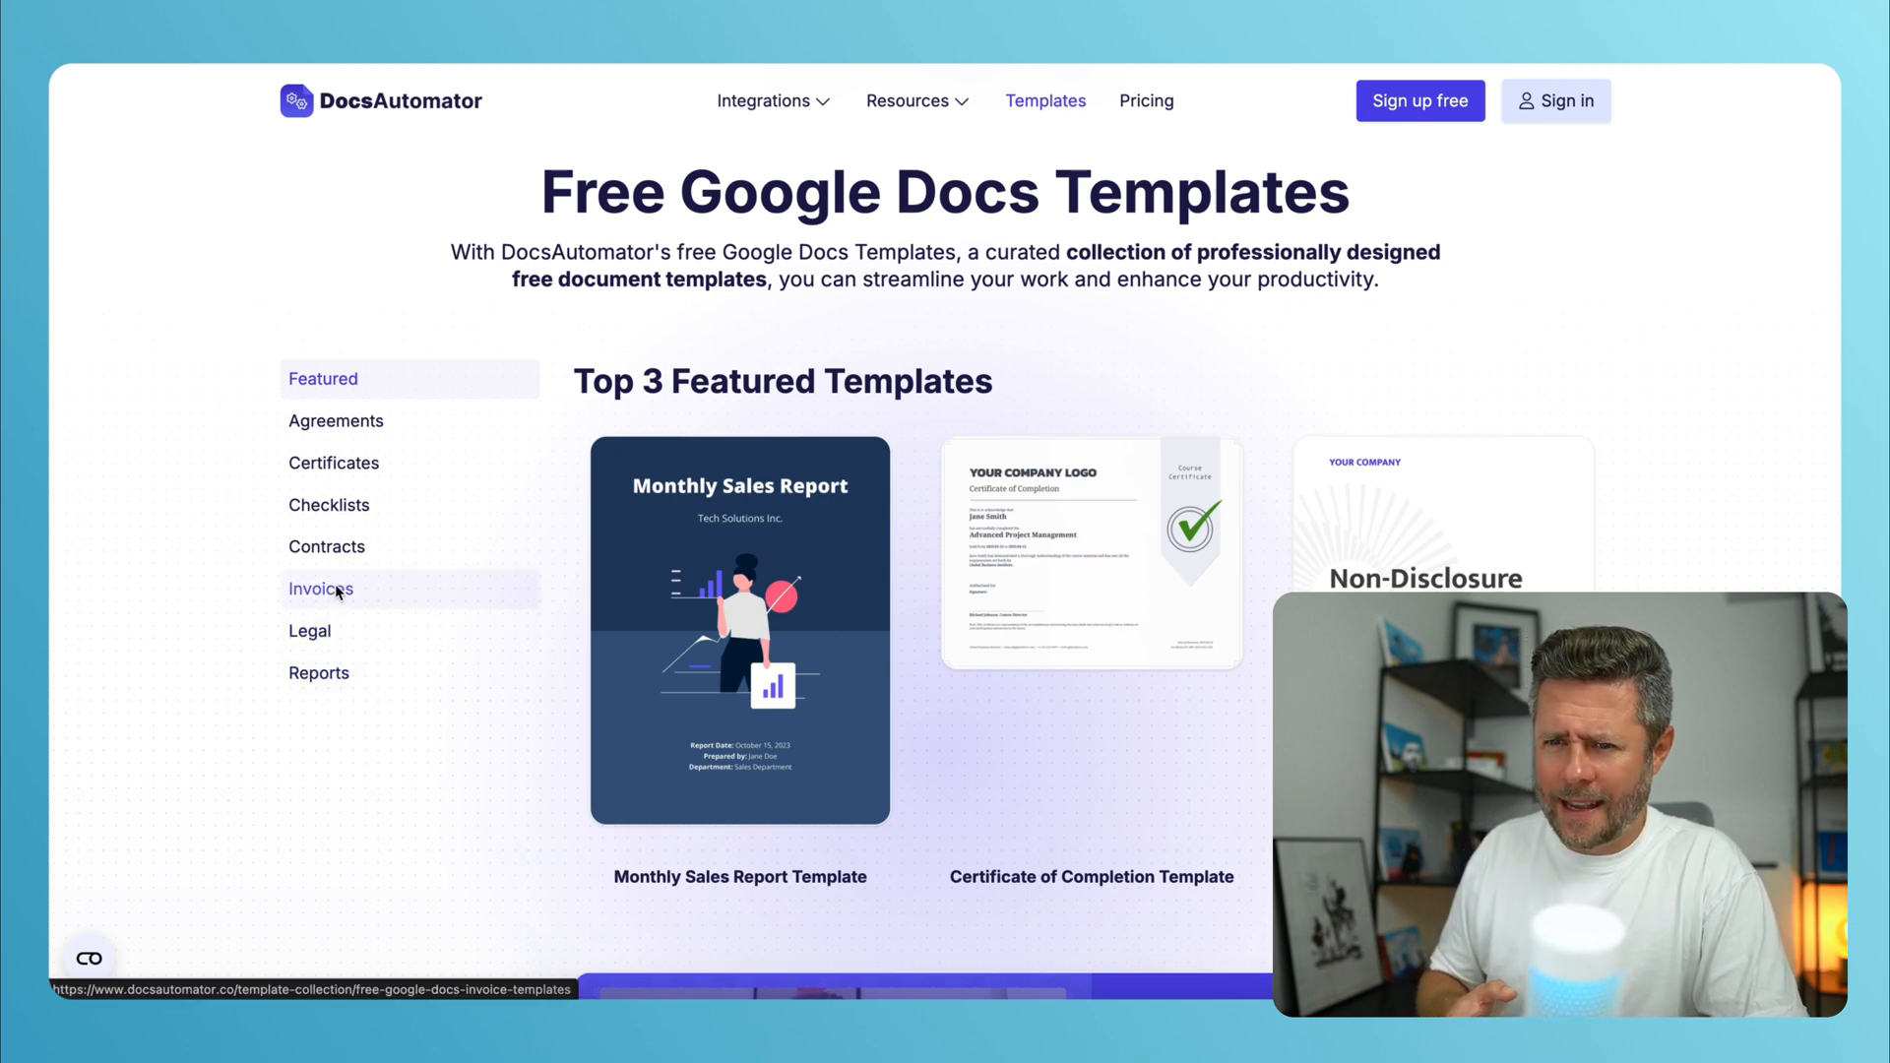
{"action": "left_click", "coordinate": [321, 589]}
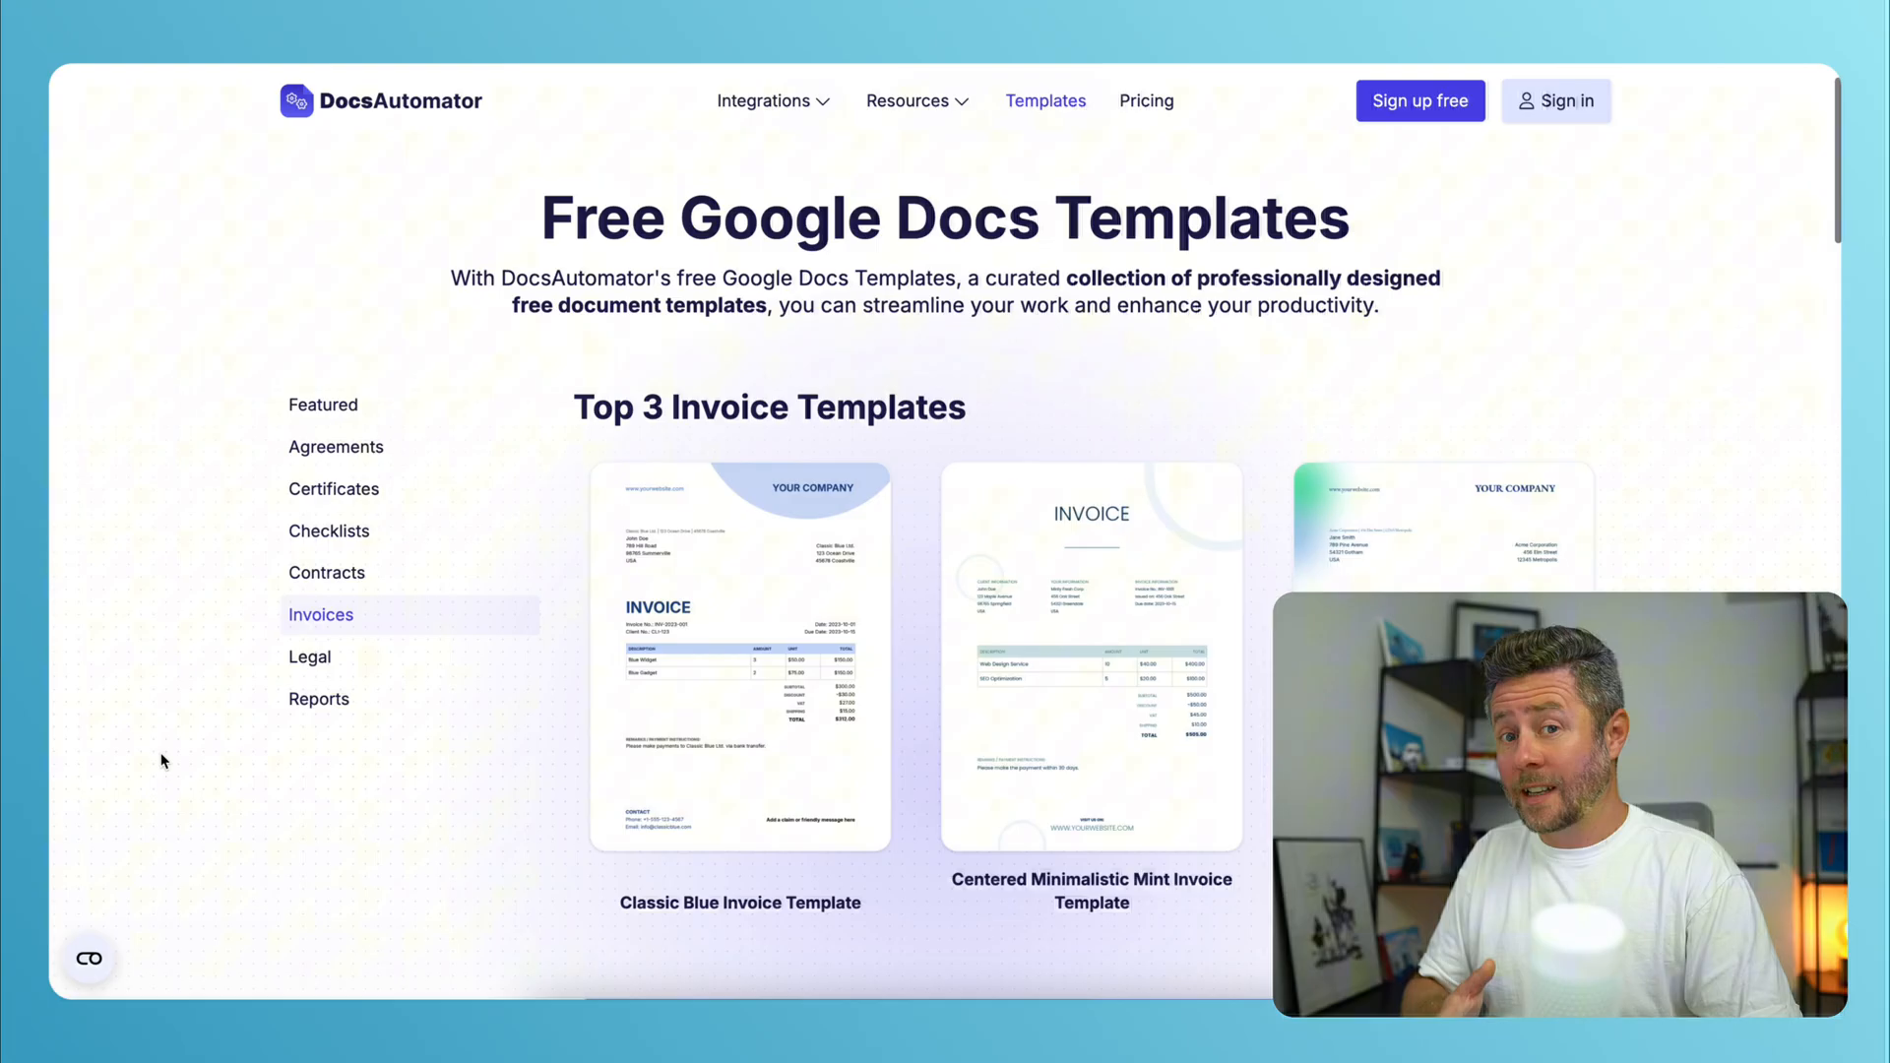
{"action": "scroll", "scroll_direction": "down", "scroll_amount": 3}
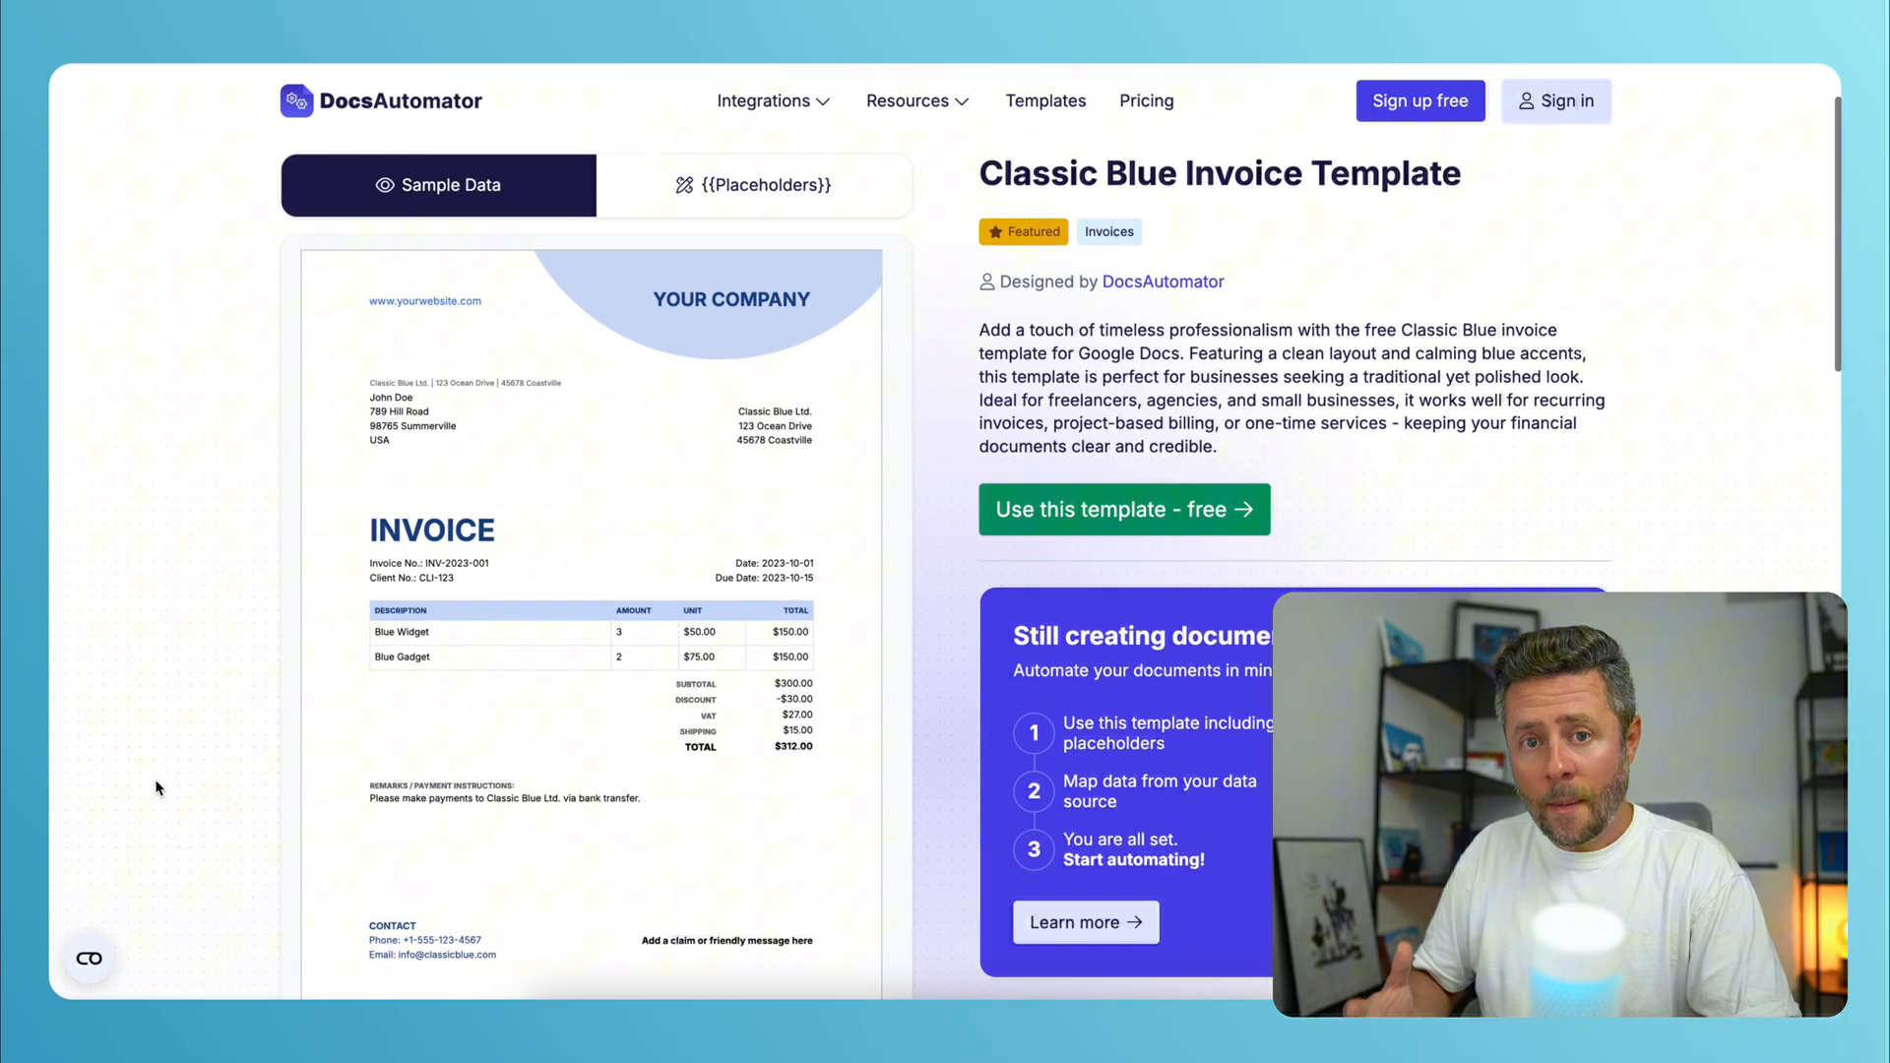
{"action": "mouse_move", "coordinate": [862, 618]}
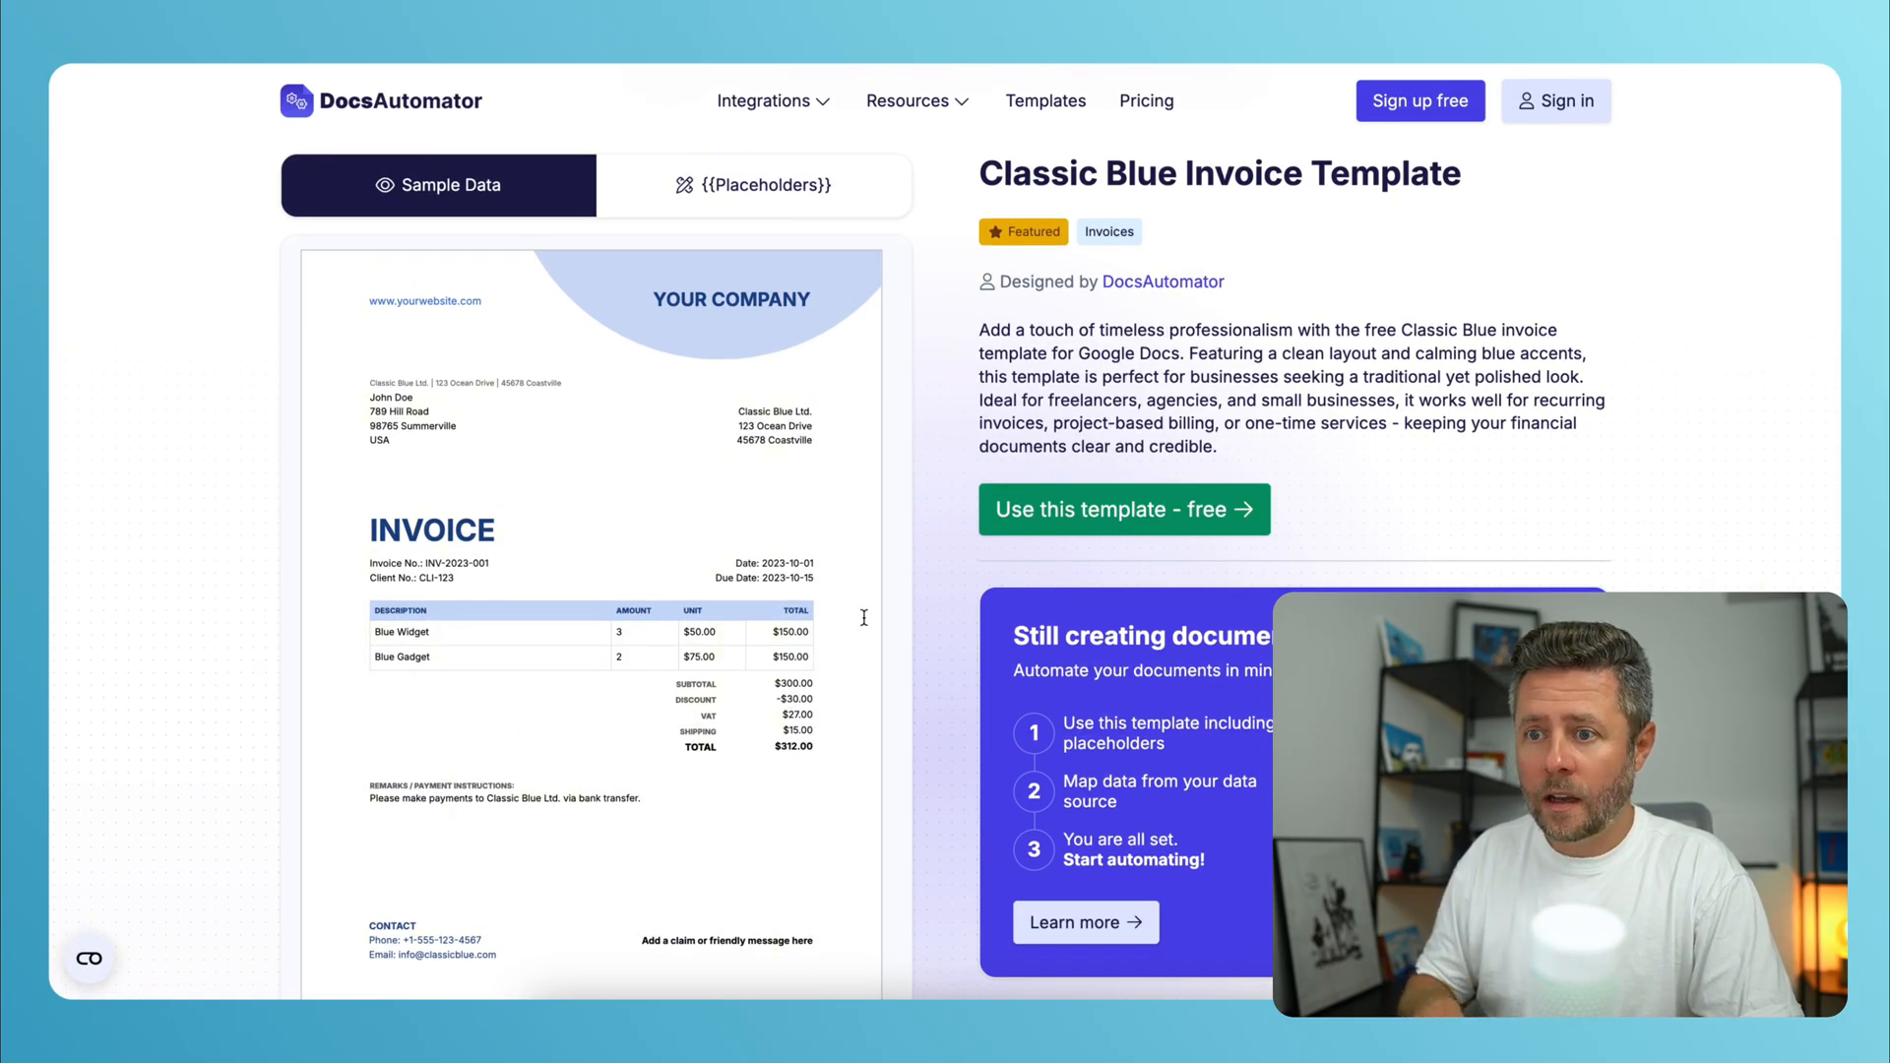
{"action": "left_click", "coordinate": [1122, 508]}
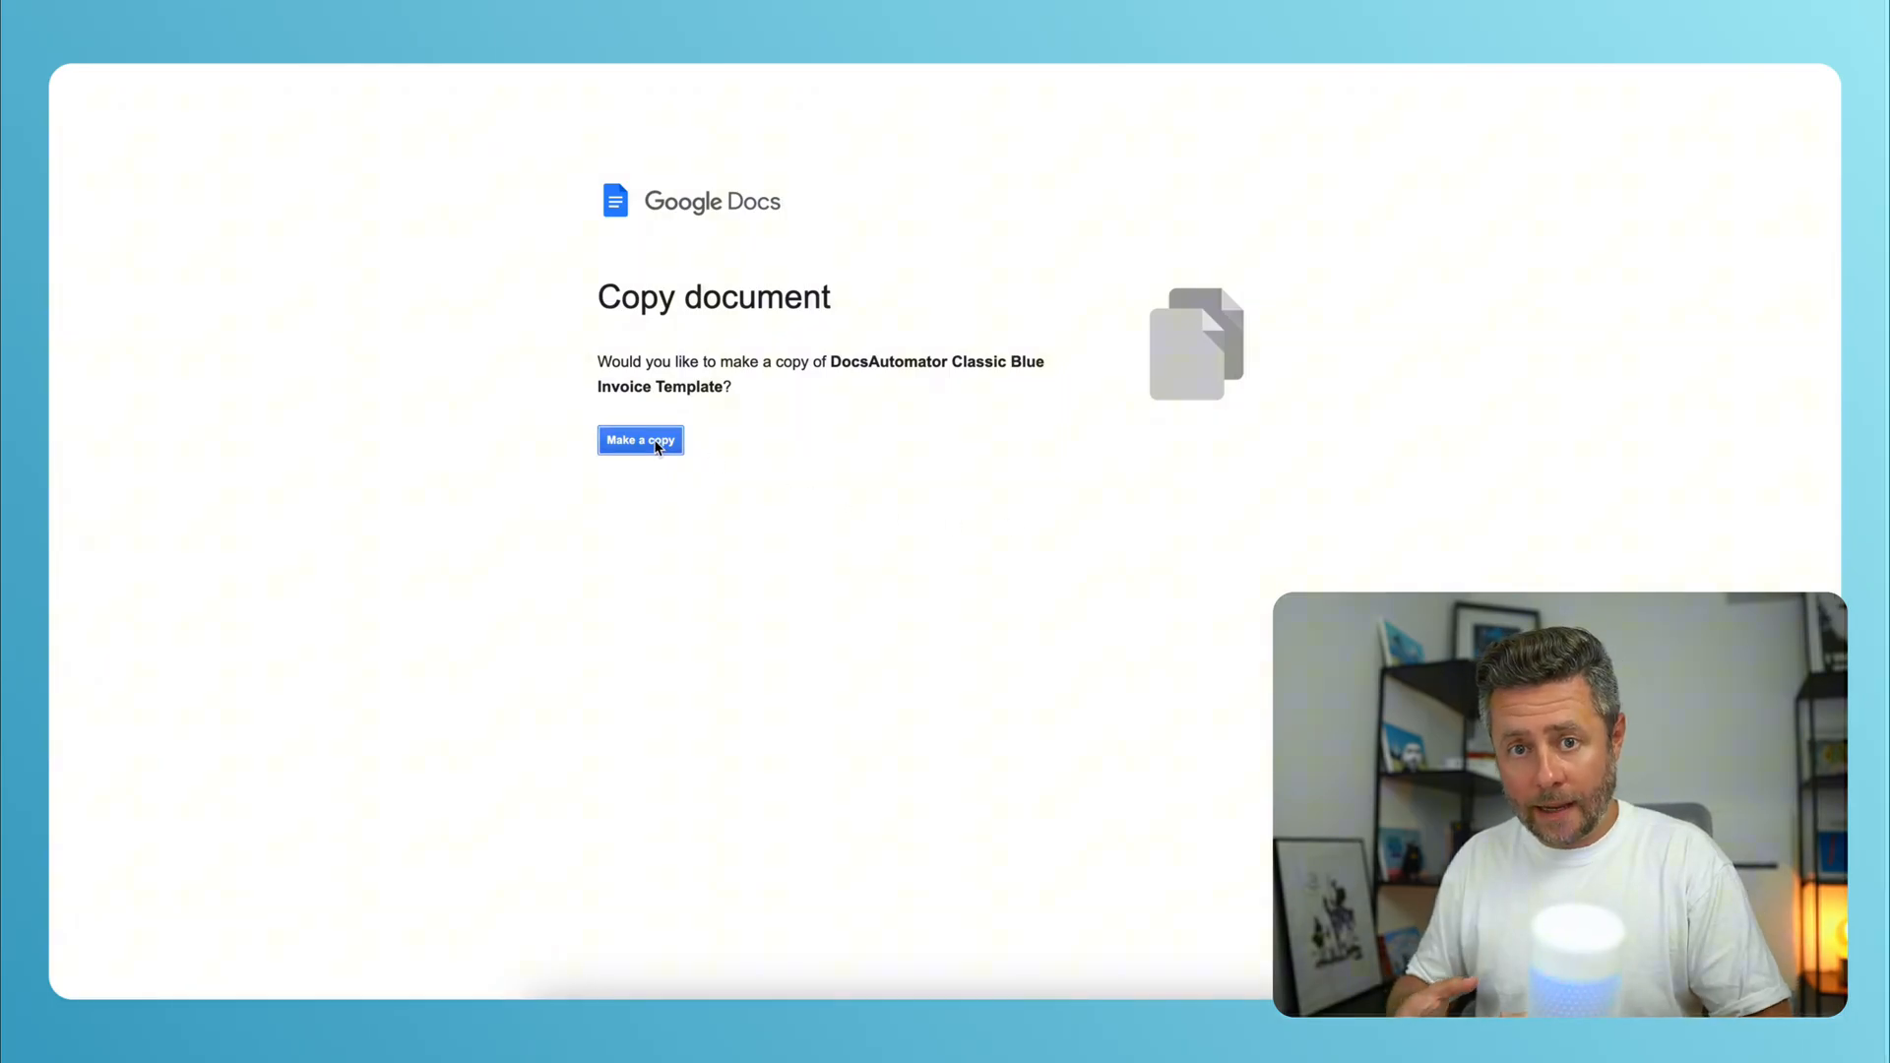
Copy the template in Google Docs and change the INVOICE heading to QUOTE.
{"action": "left_click", "coordinate": [640, 439]}
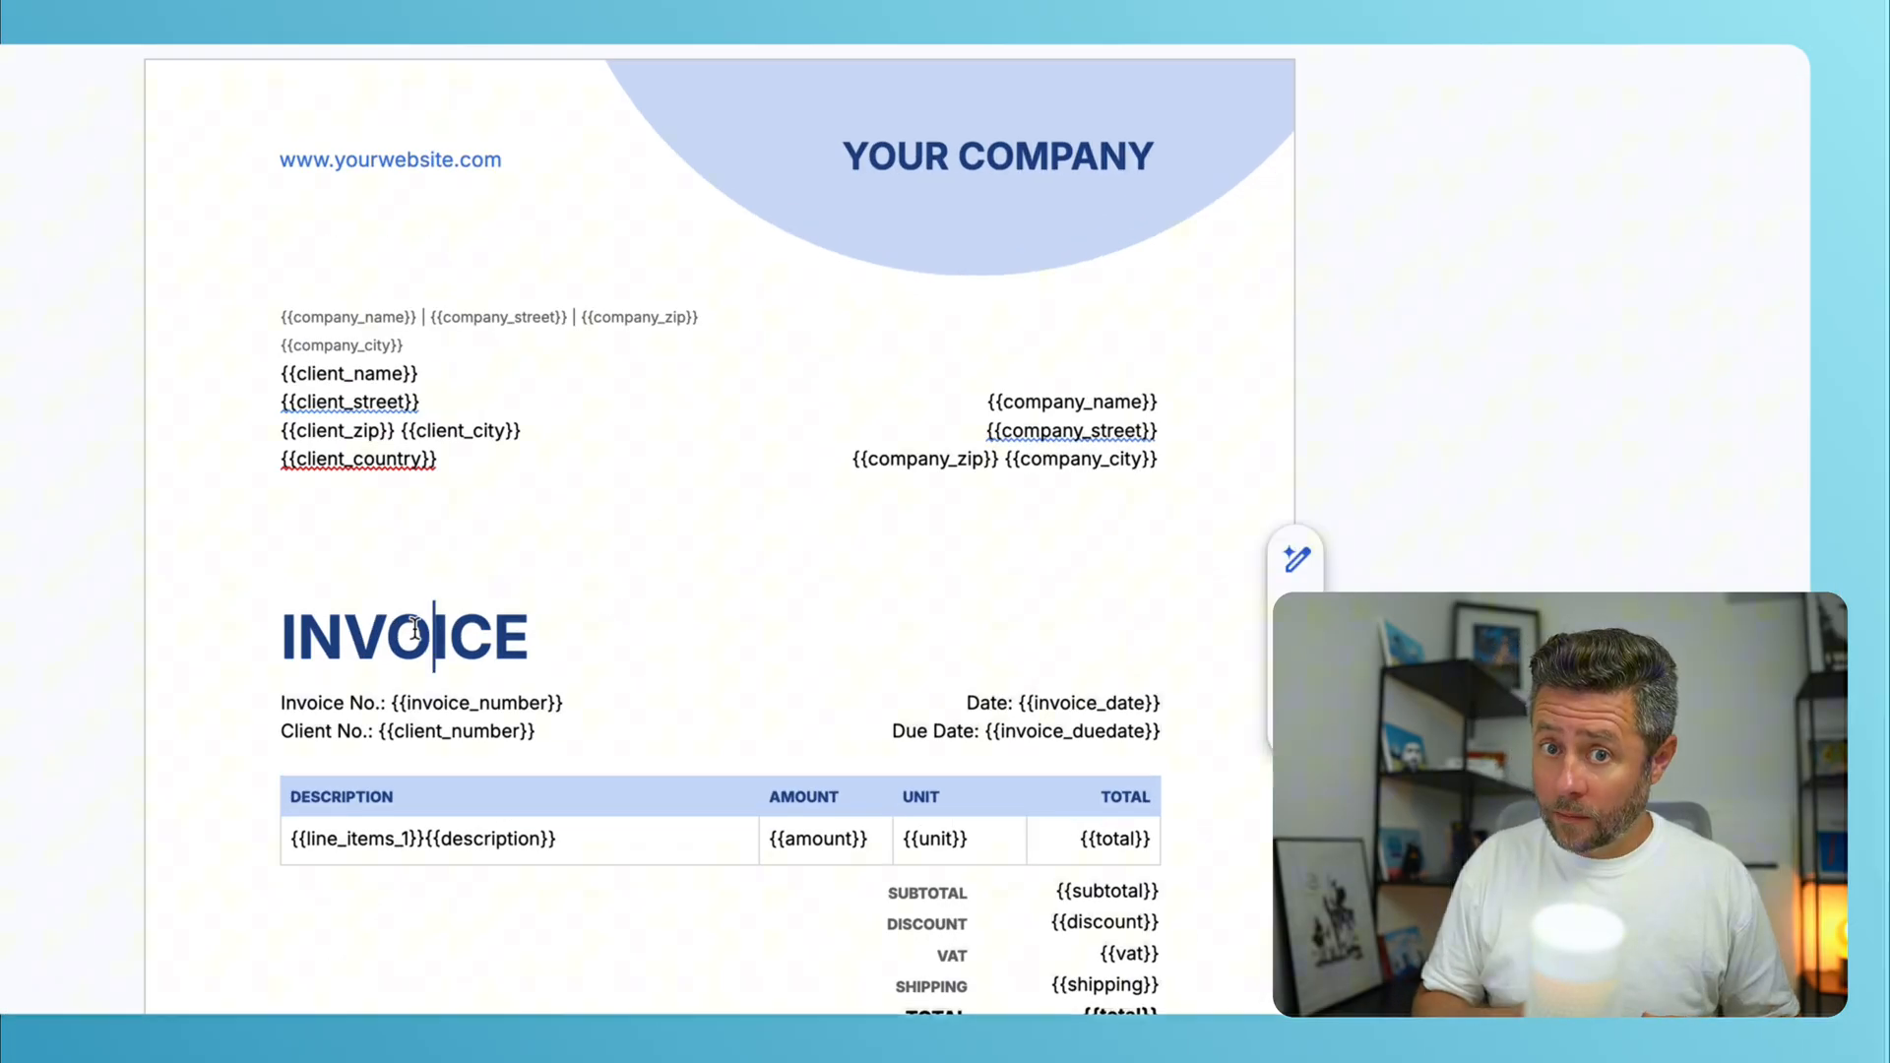
{"action": "double_click", "coordinate": [406, 636]}
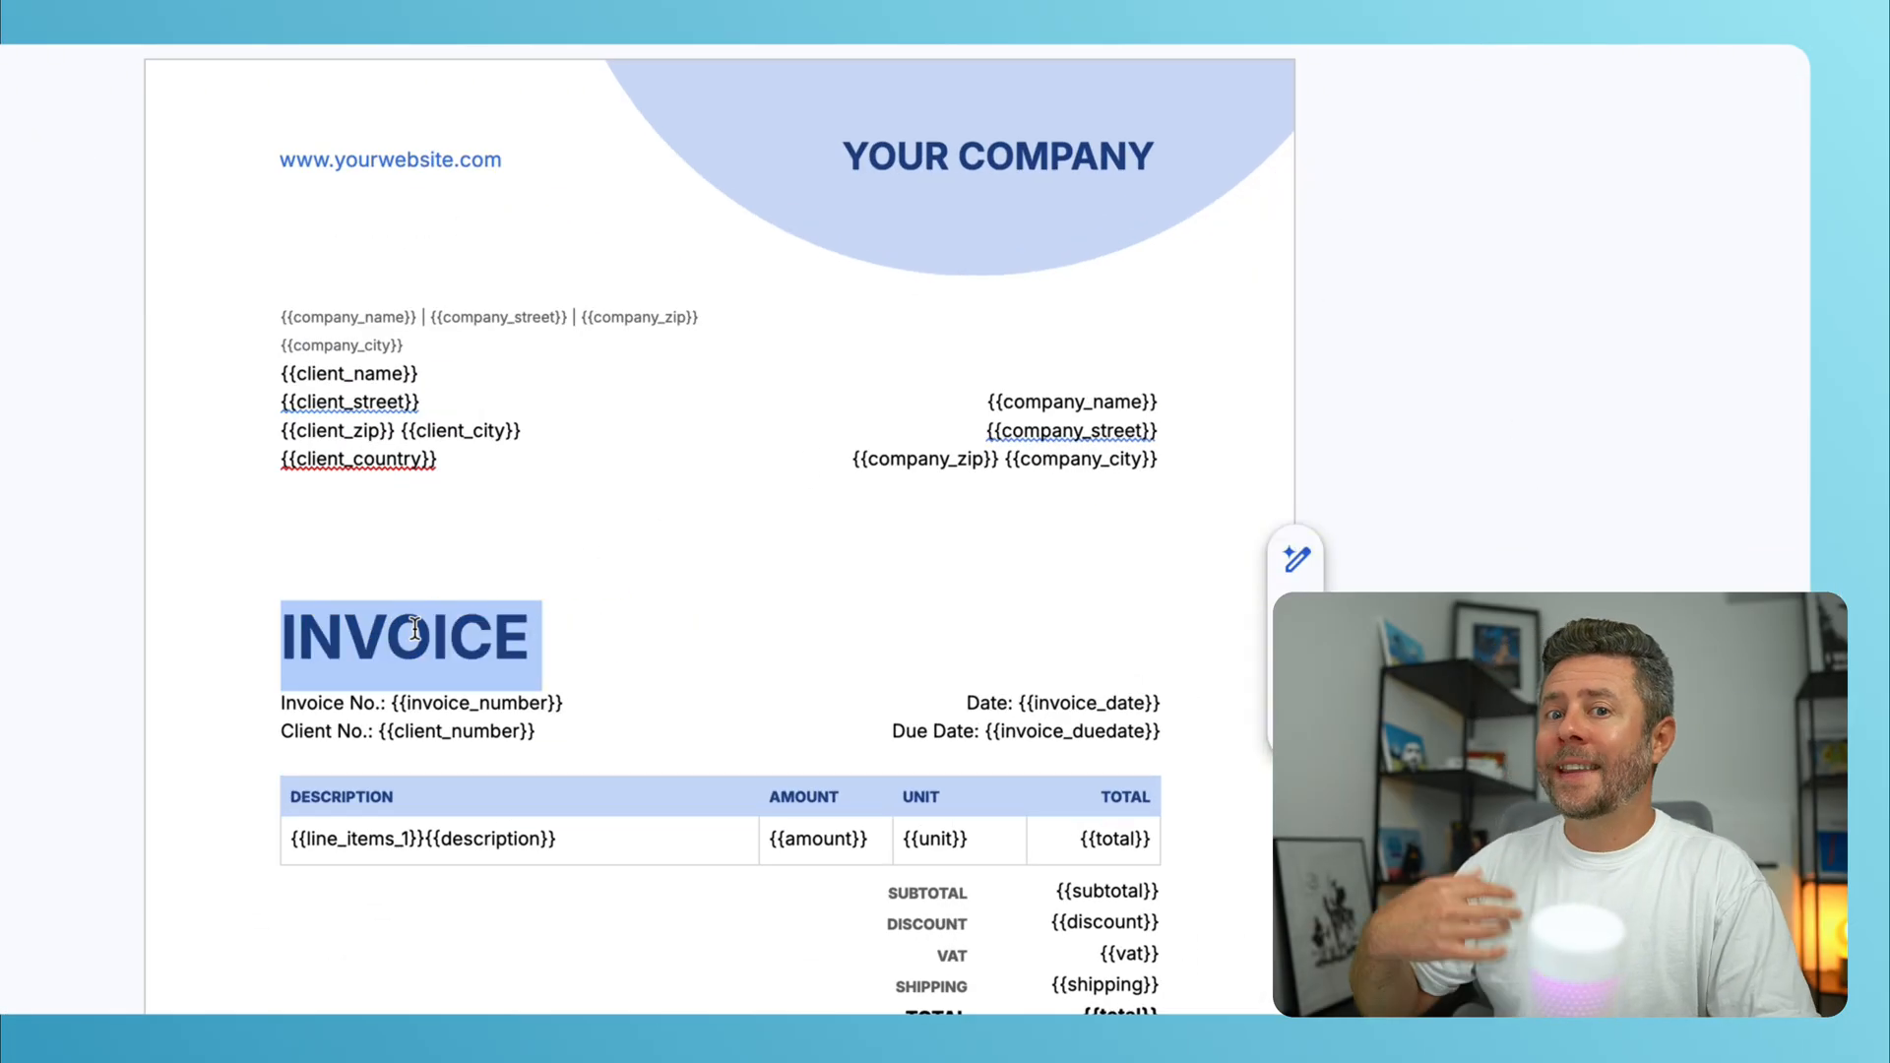
{"action": "type", "text": "QUOTE"}
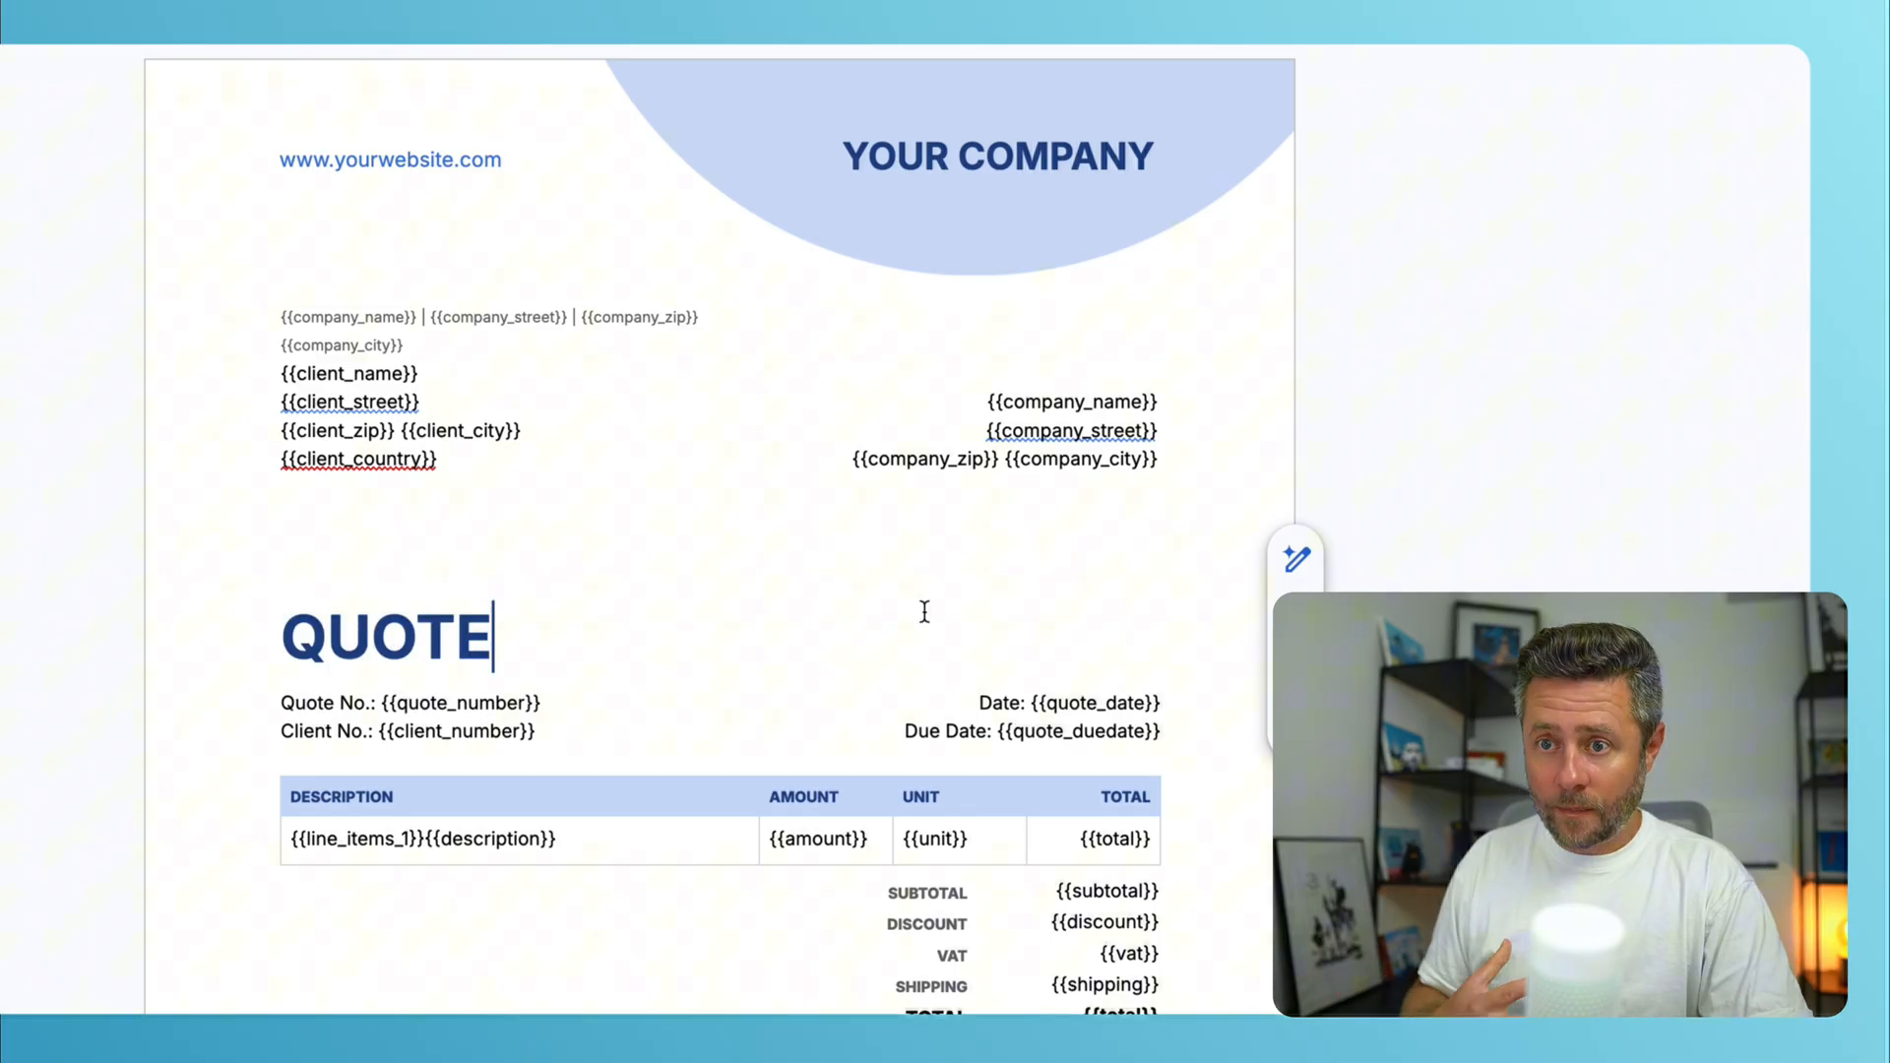
{"action": "left_click", "coordinate": [999, 155]}
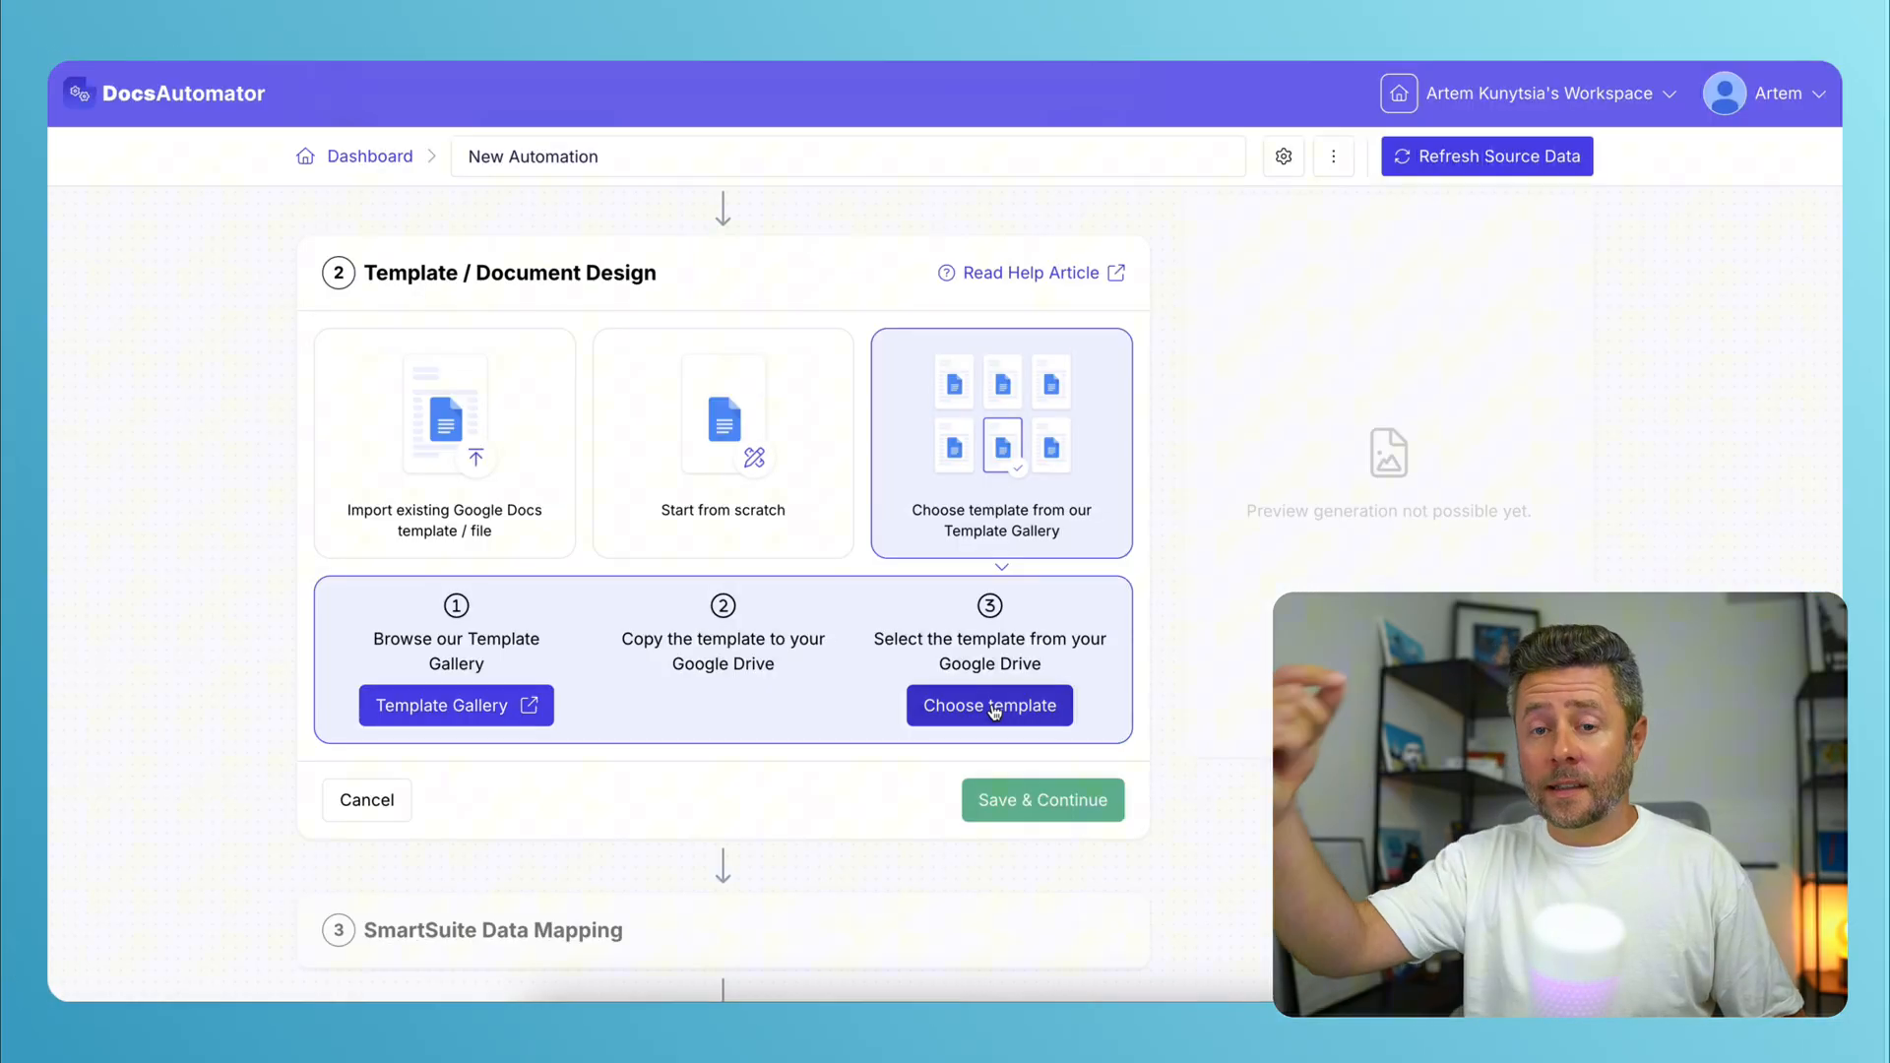
Choose the copied Quote Template Demo from Drive and continue to SmartSuite mapping.
{"action": "left_click", "coordinate": [988, 705]}
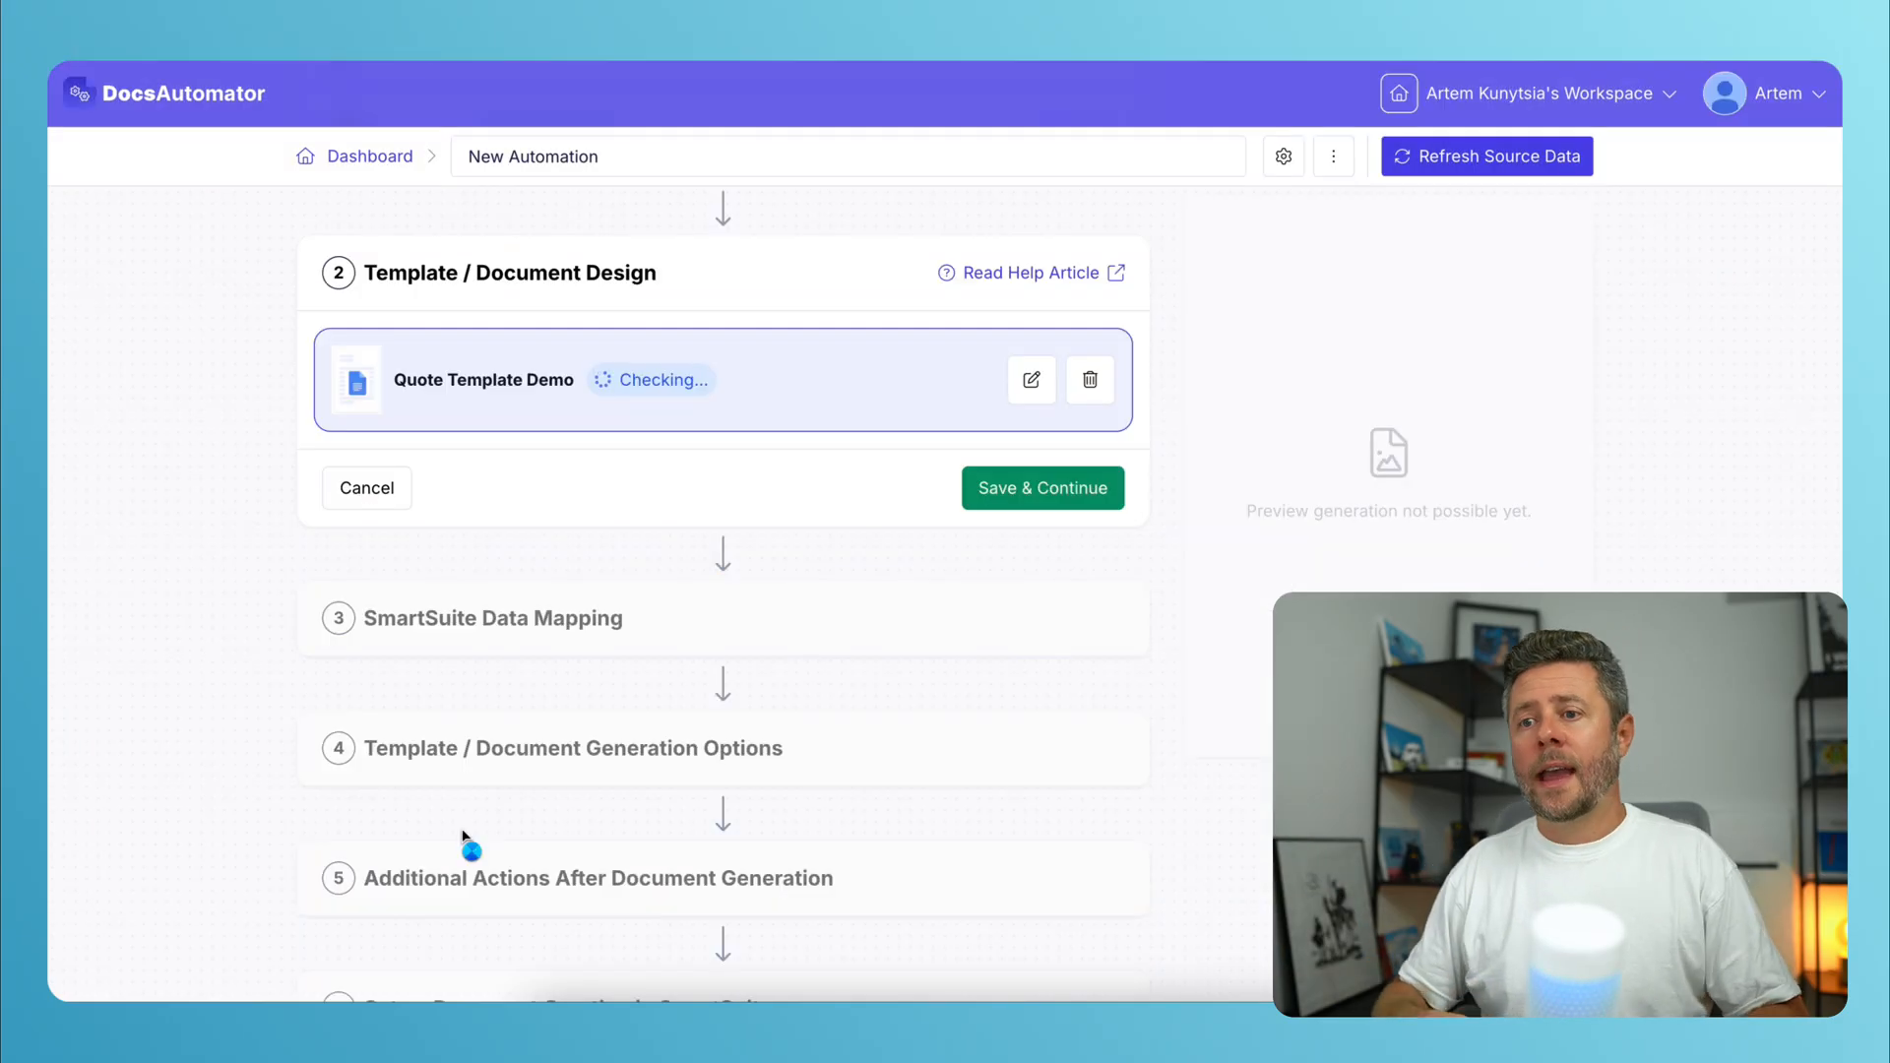
{"action": "left_click", "coordinate": [1041, 488]}
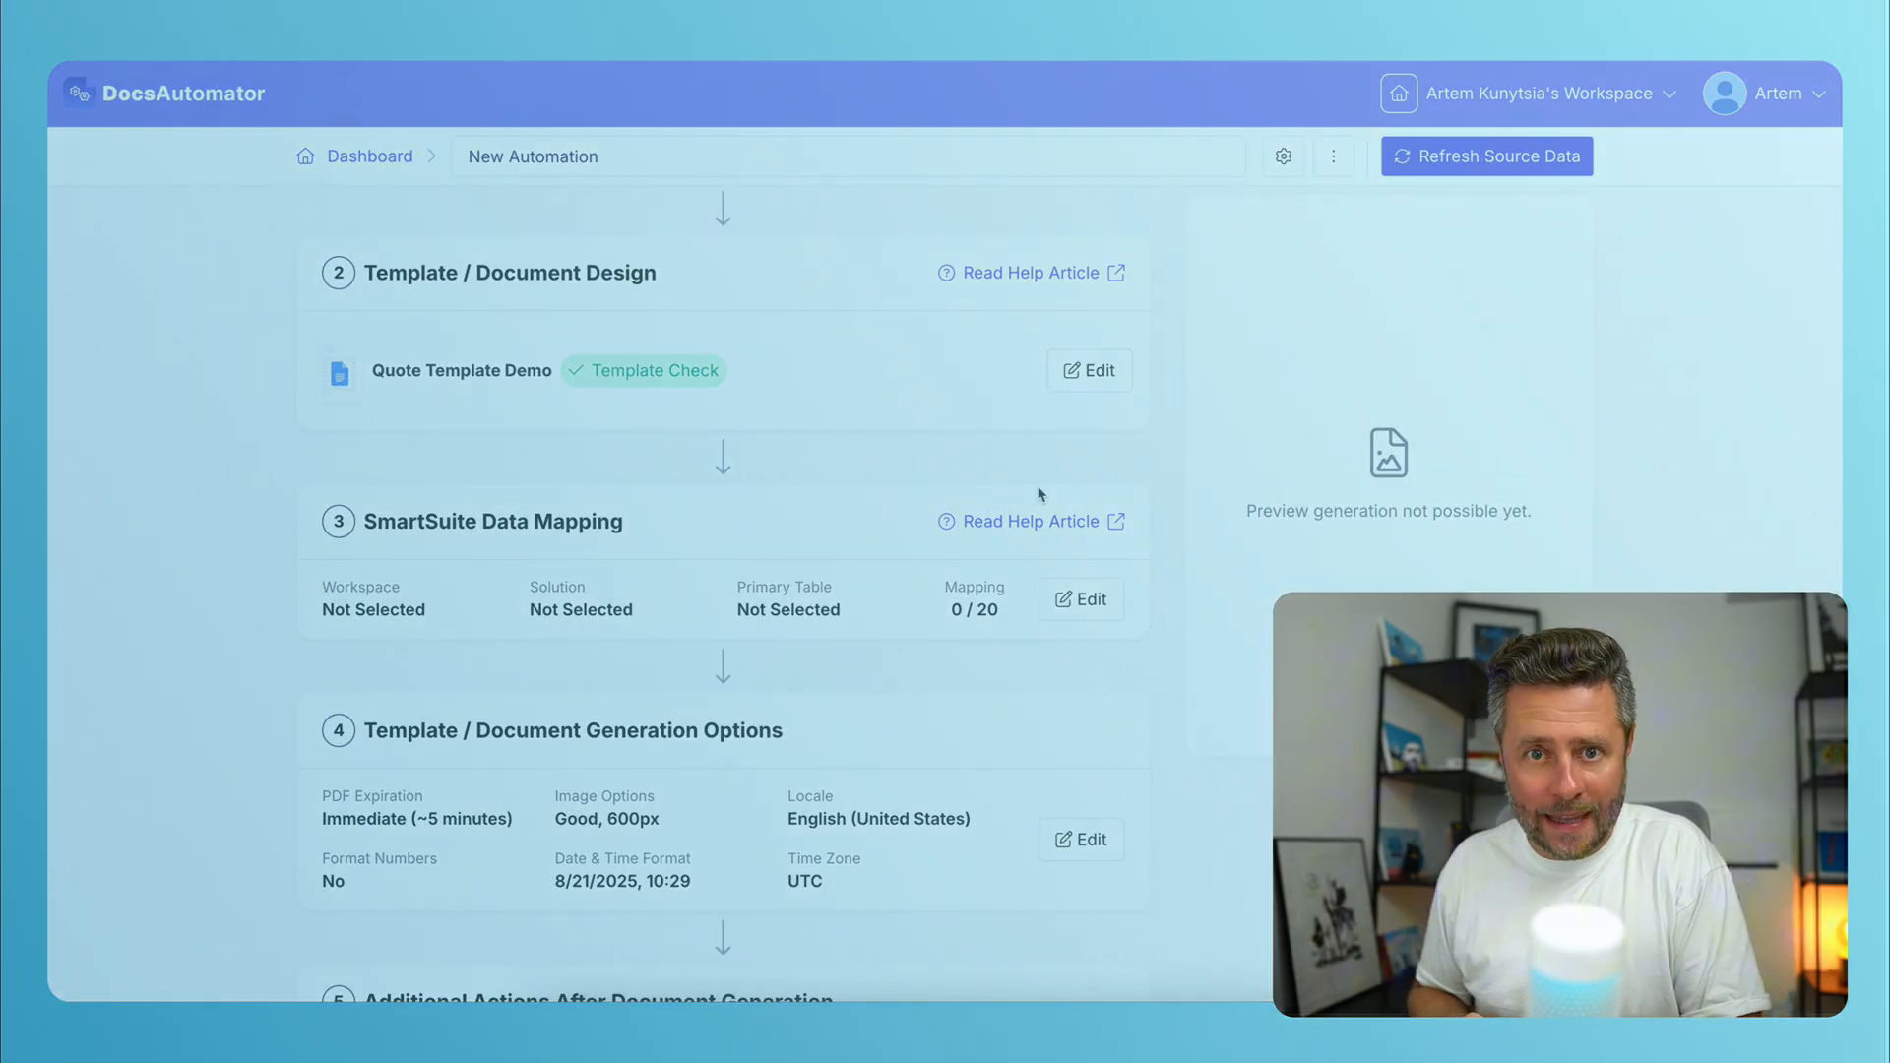
{"action": "left_click", "coordinate": [1077, 599]}
{"action": "type", "text": "q"}
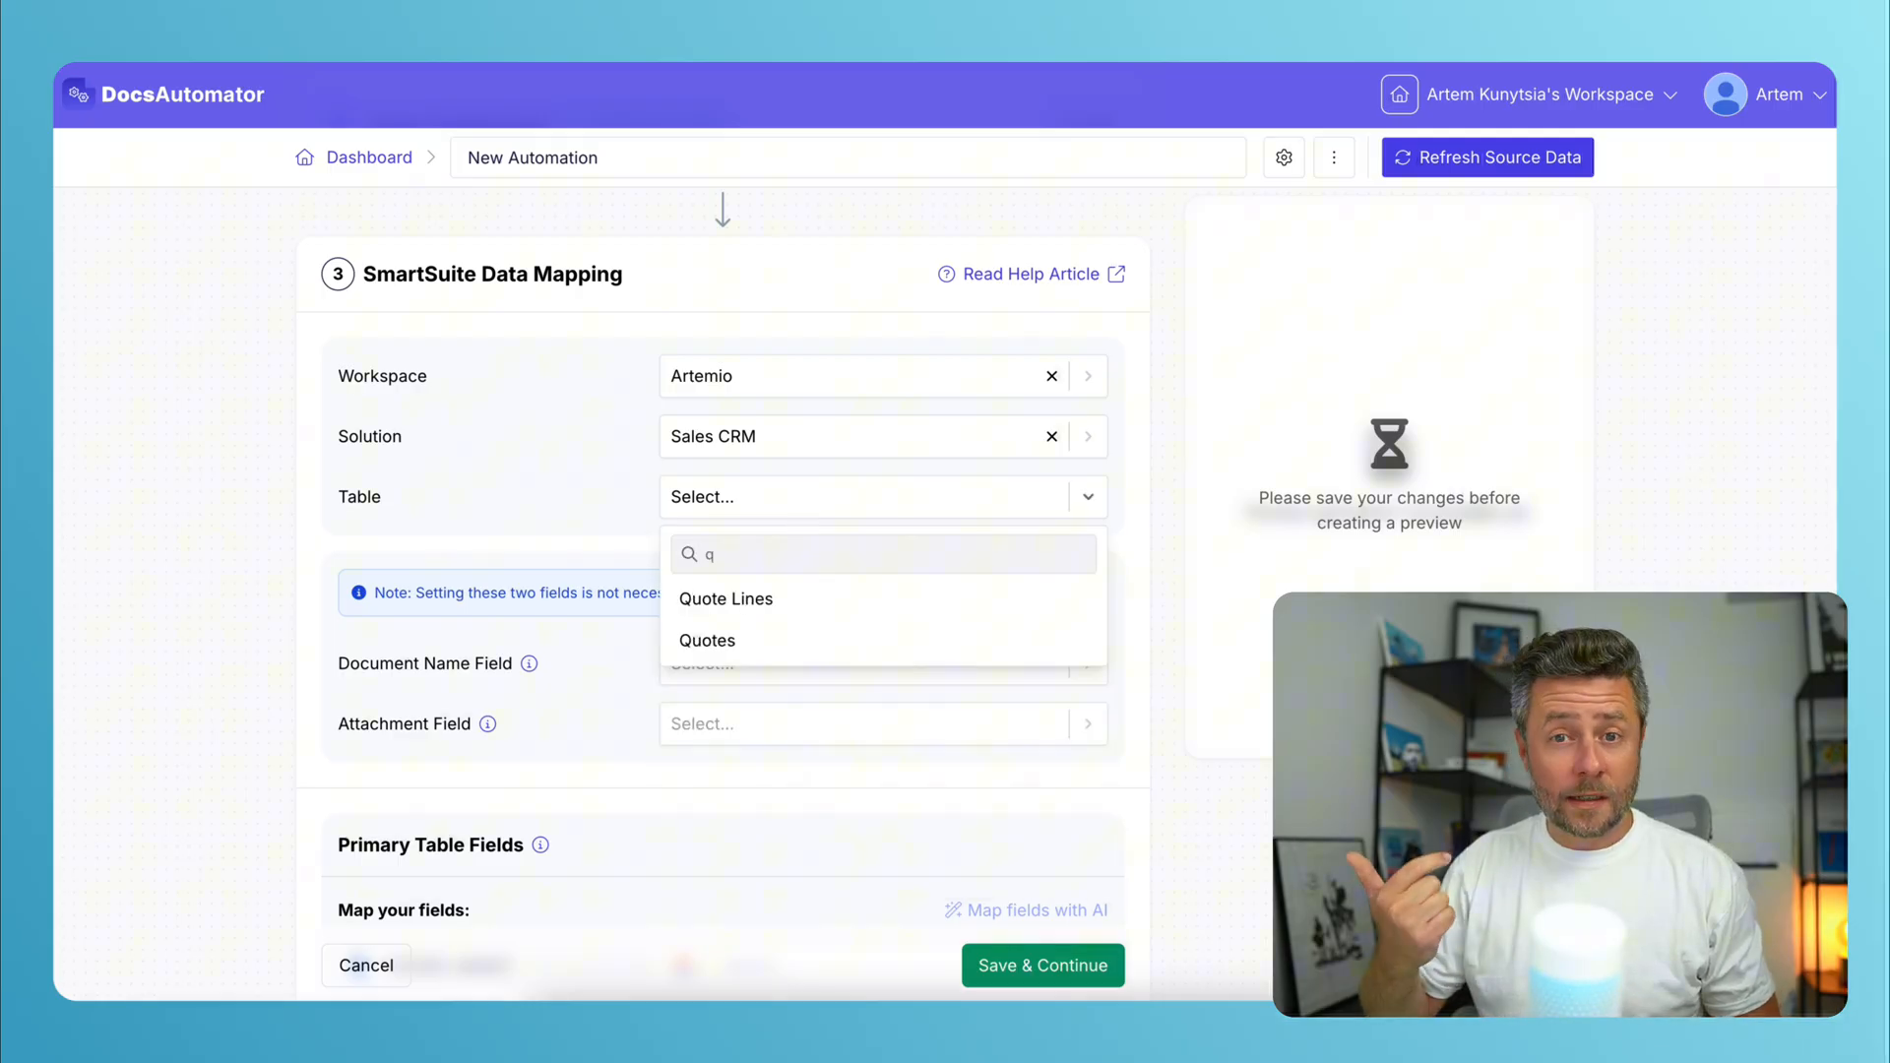
Set the source table to Quotes and name documents by Quote Number.
{"action": "left_click", "coordinate": [706, 640]}
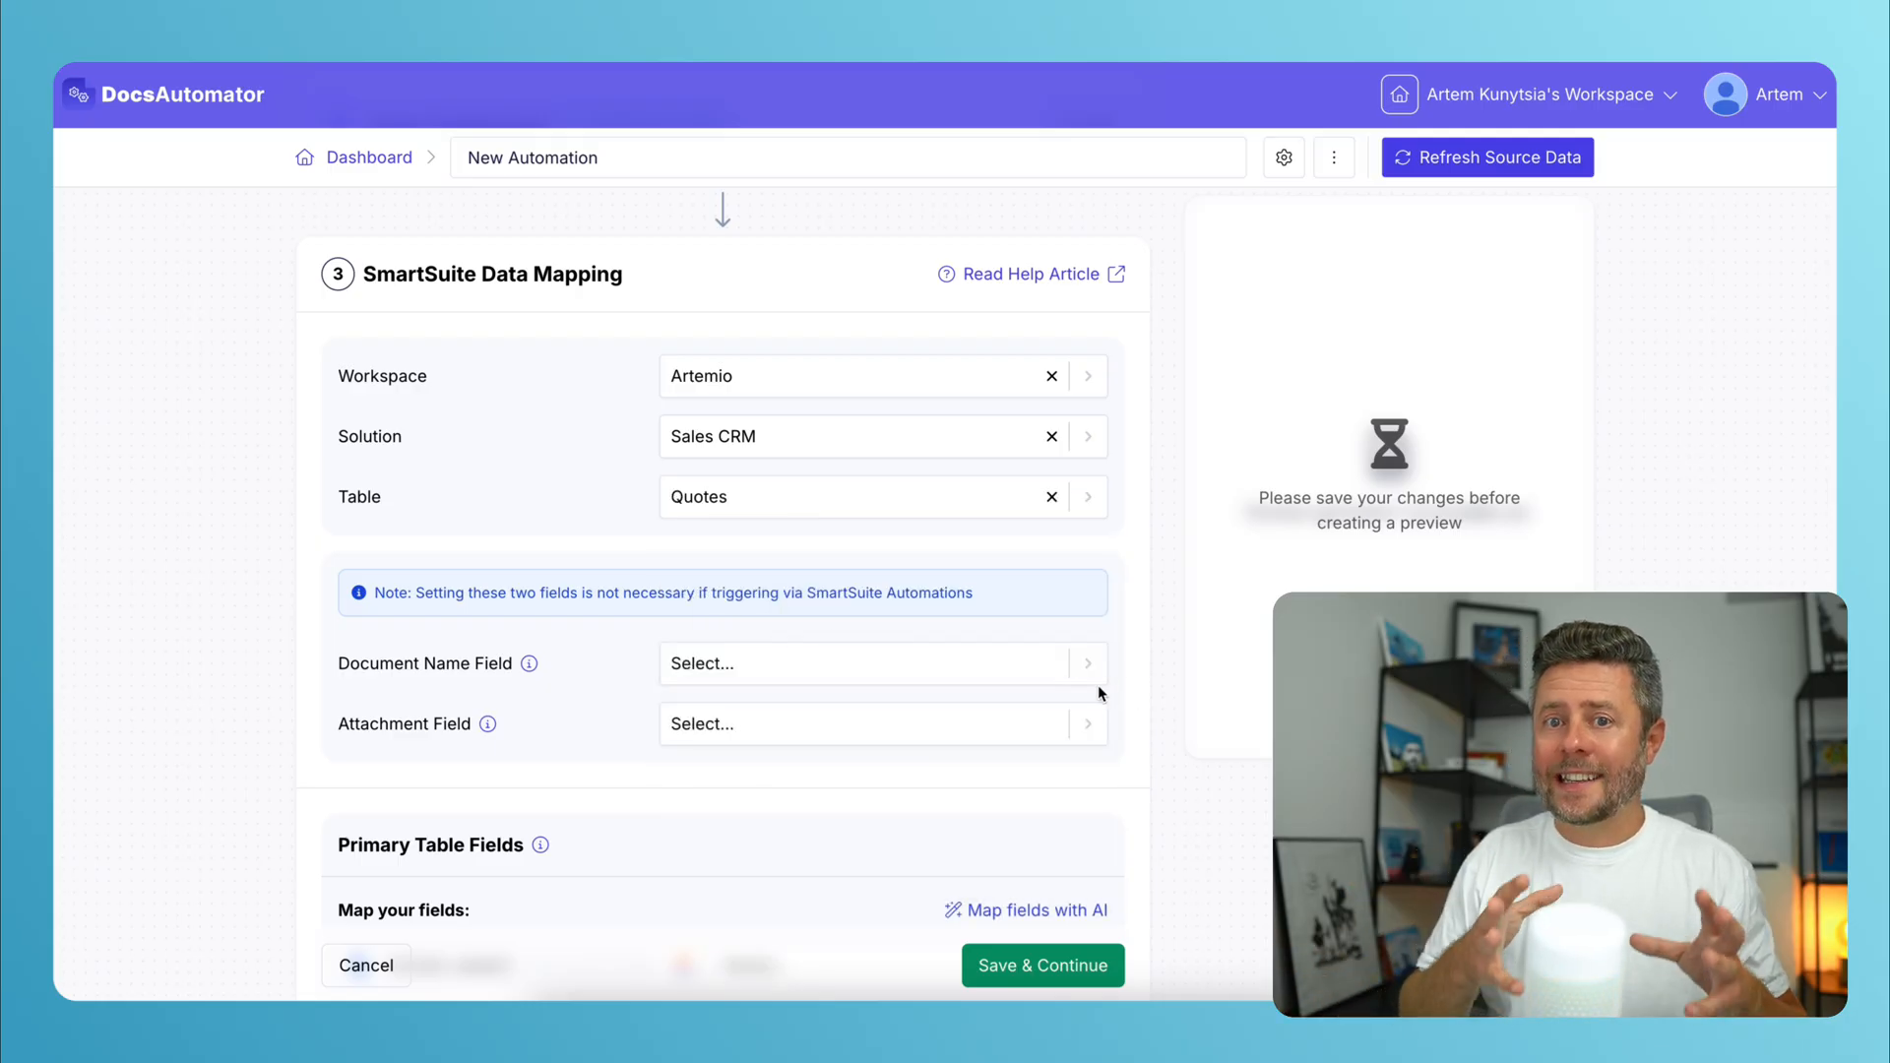
{"action": "left_click", "coordinate": [880, 663]}
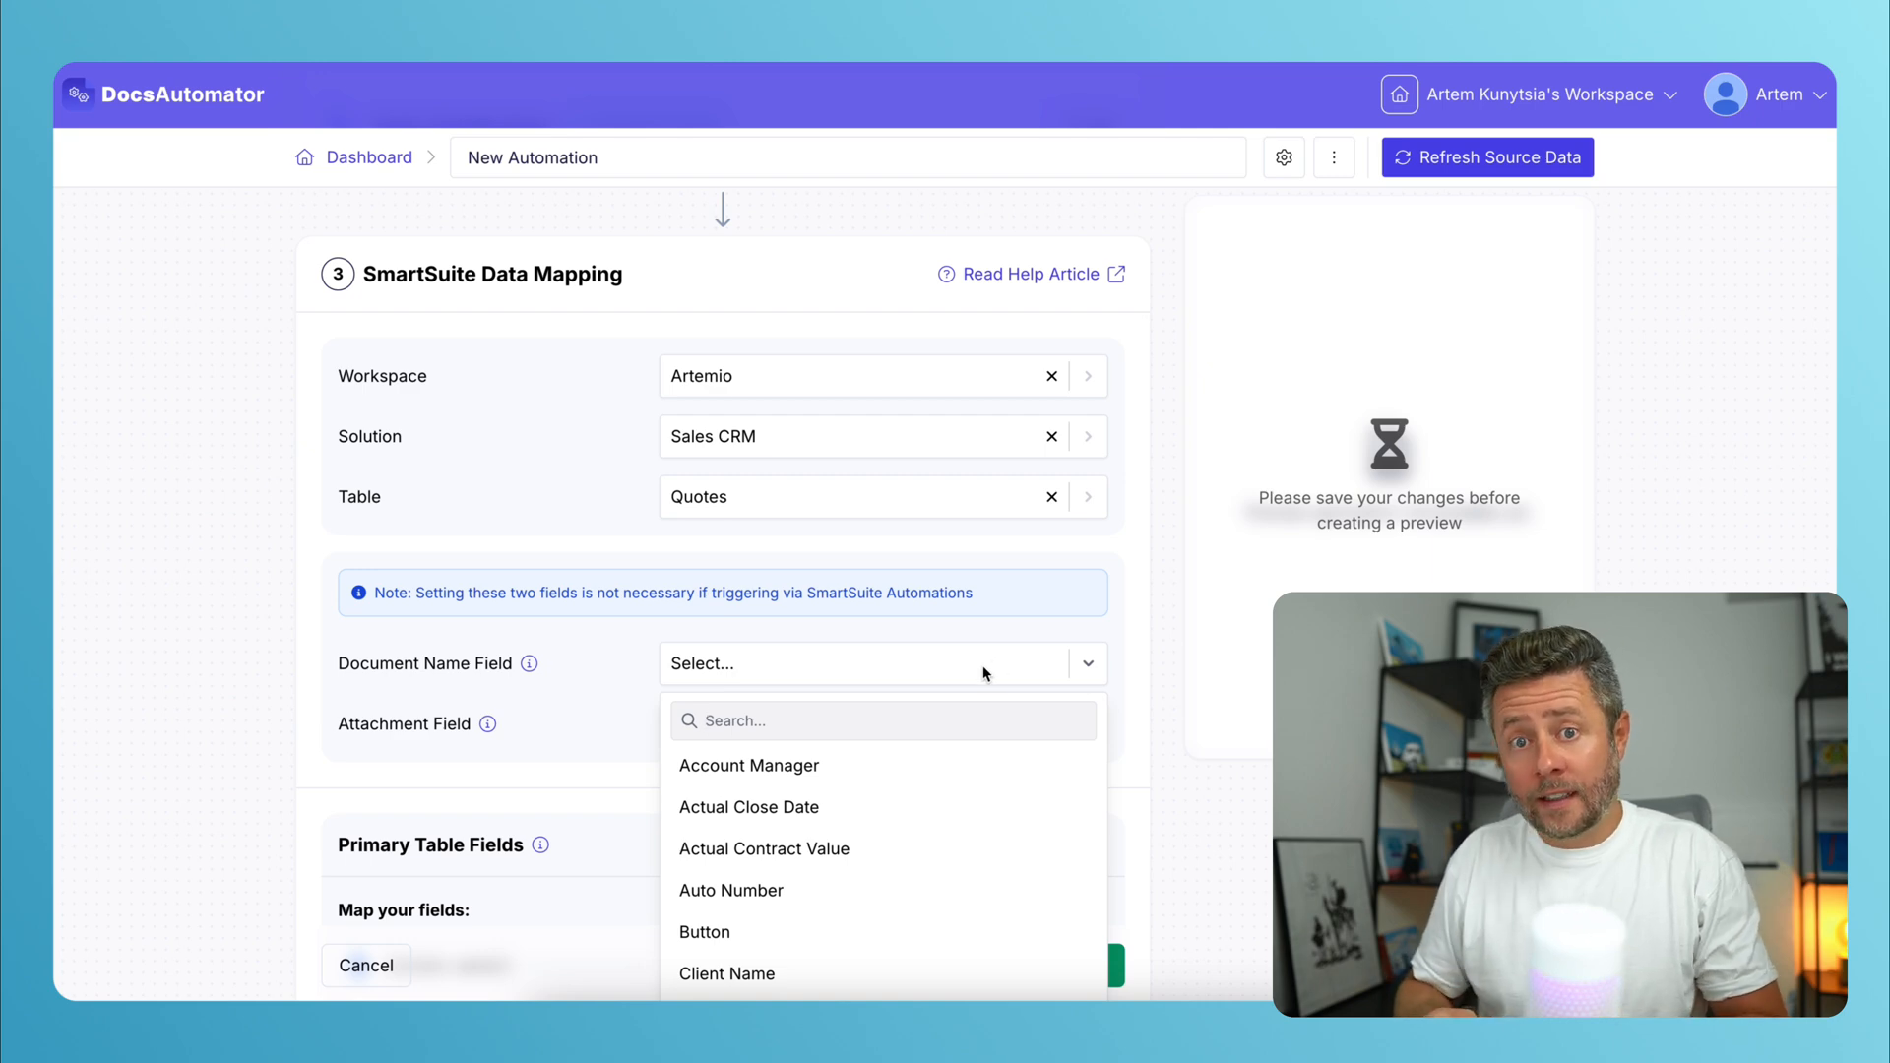
{"action": "type", "text": "qu"}
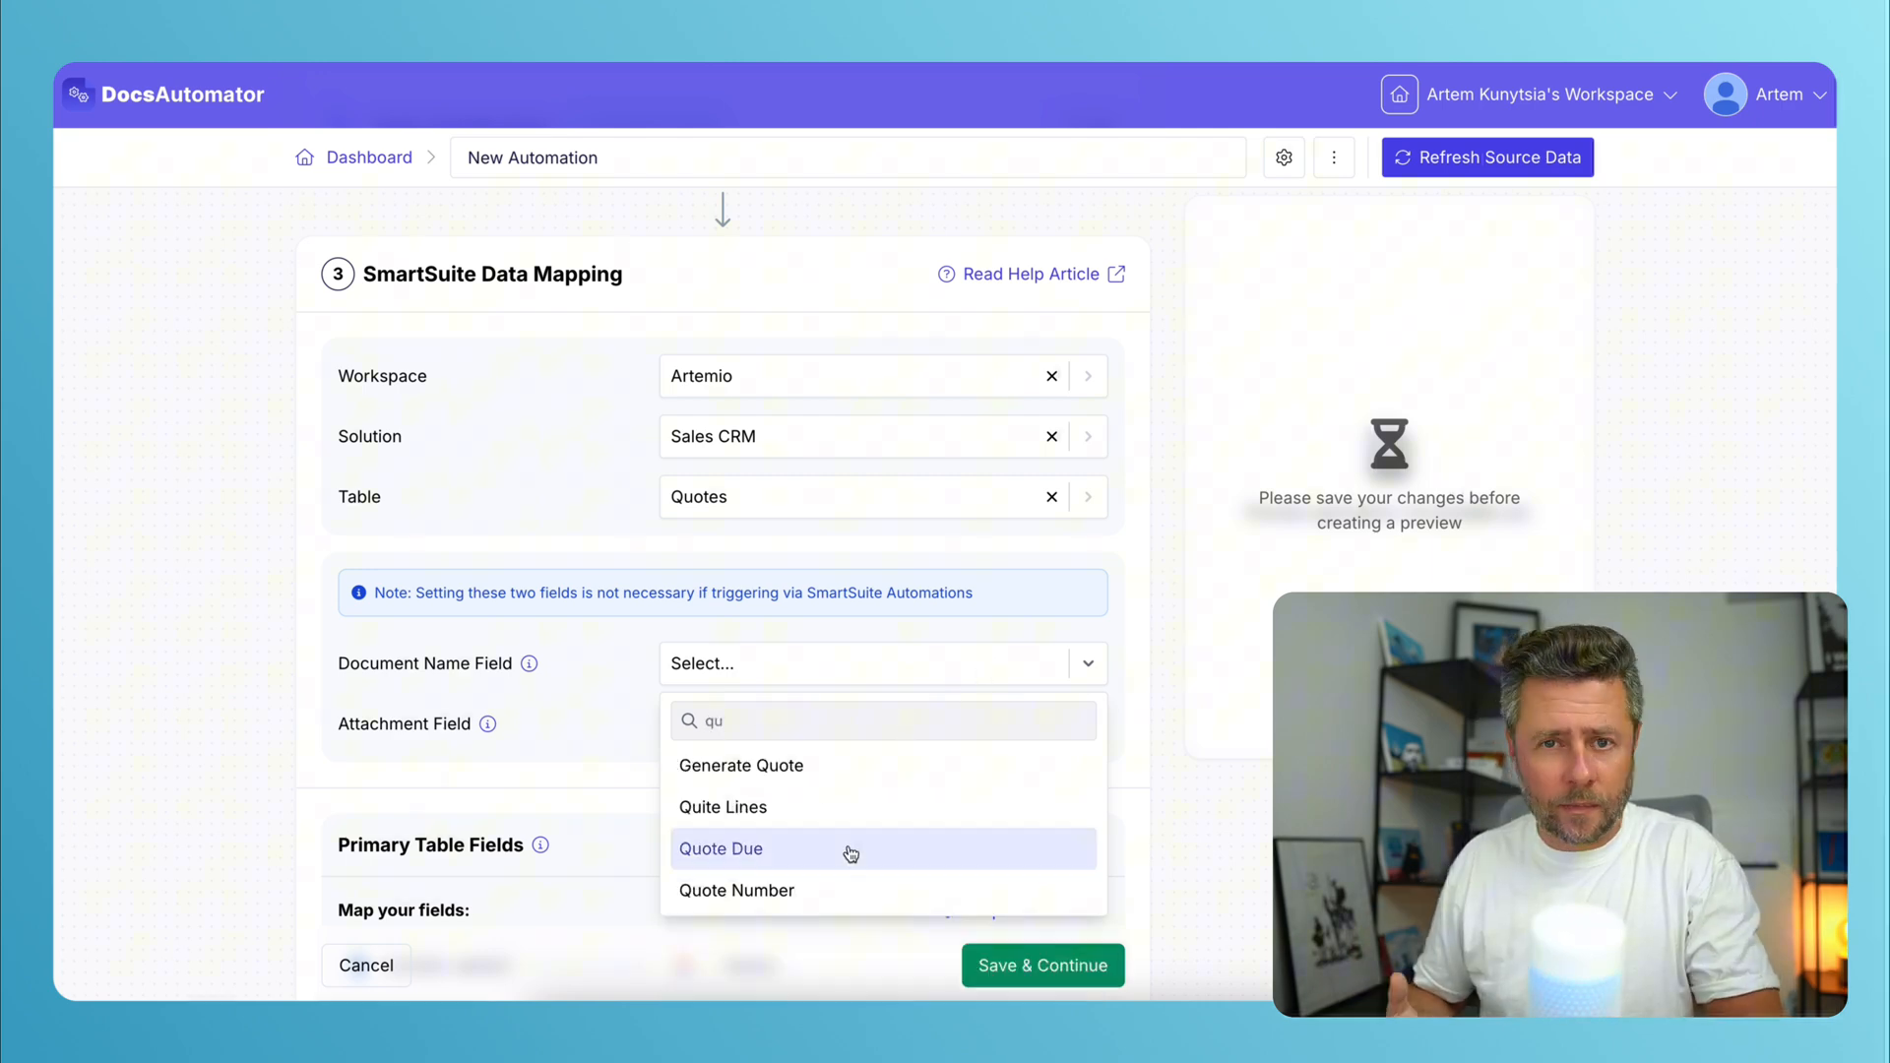
{"action": "left_click", "coordinate": [737, 890]}
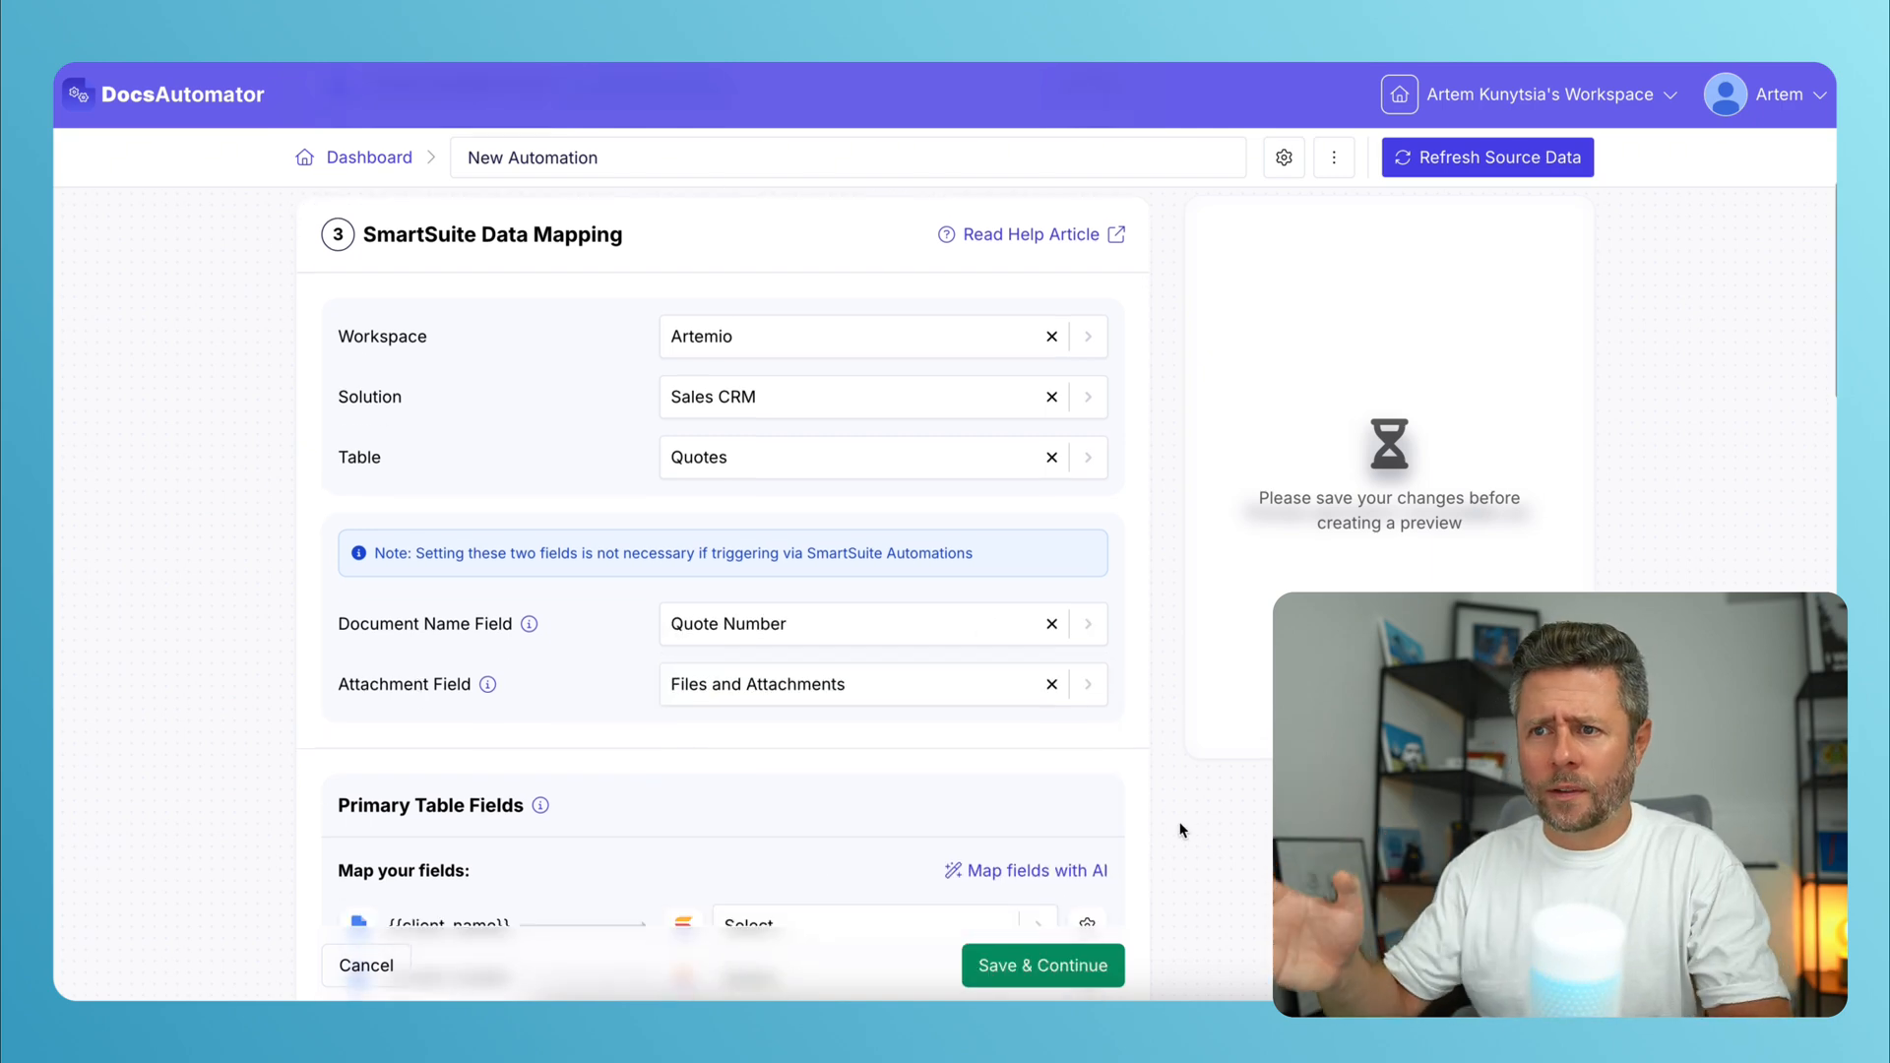
Map the template placeholders to Quote fields with AI.
{"action": "scroll", "scroll_direction": "down", "scroll_amount": 3}
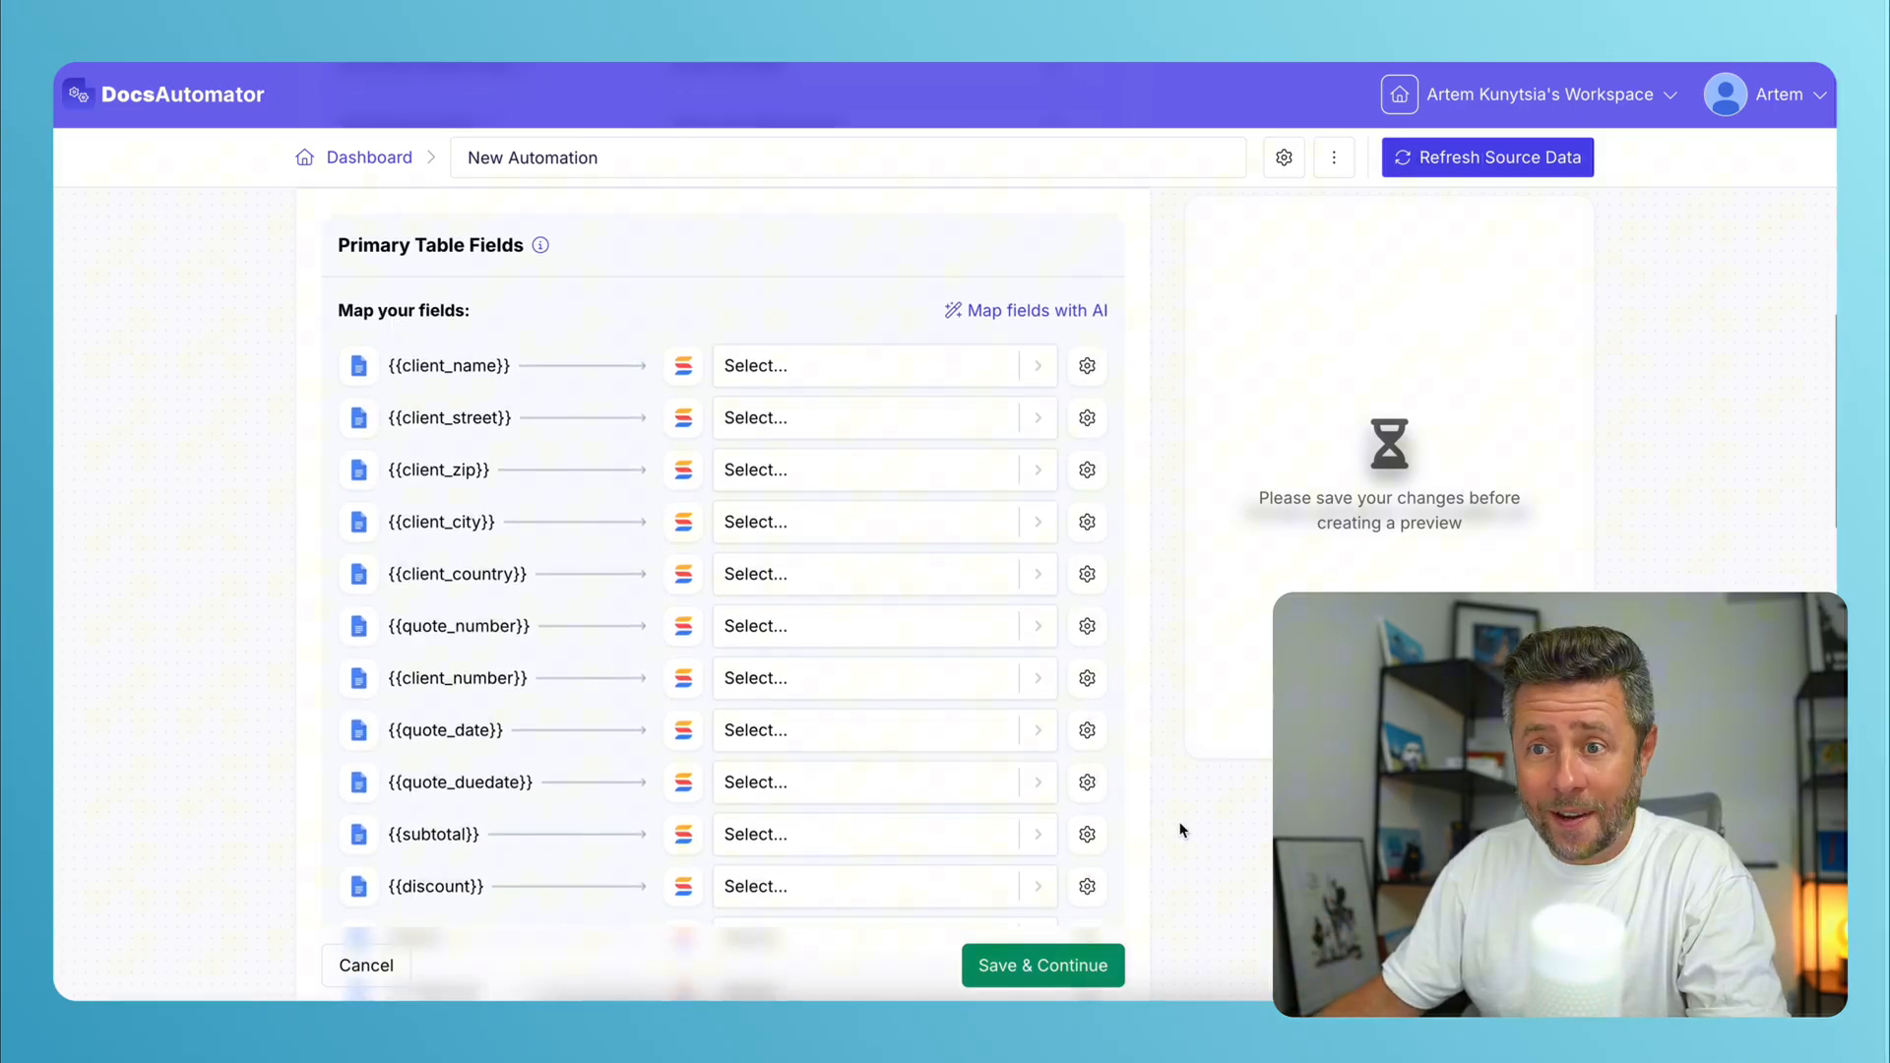
{"action": "mouse_move", "coordinate": [1043, 387]}
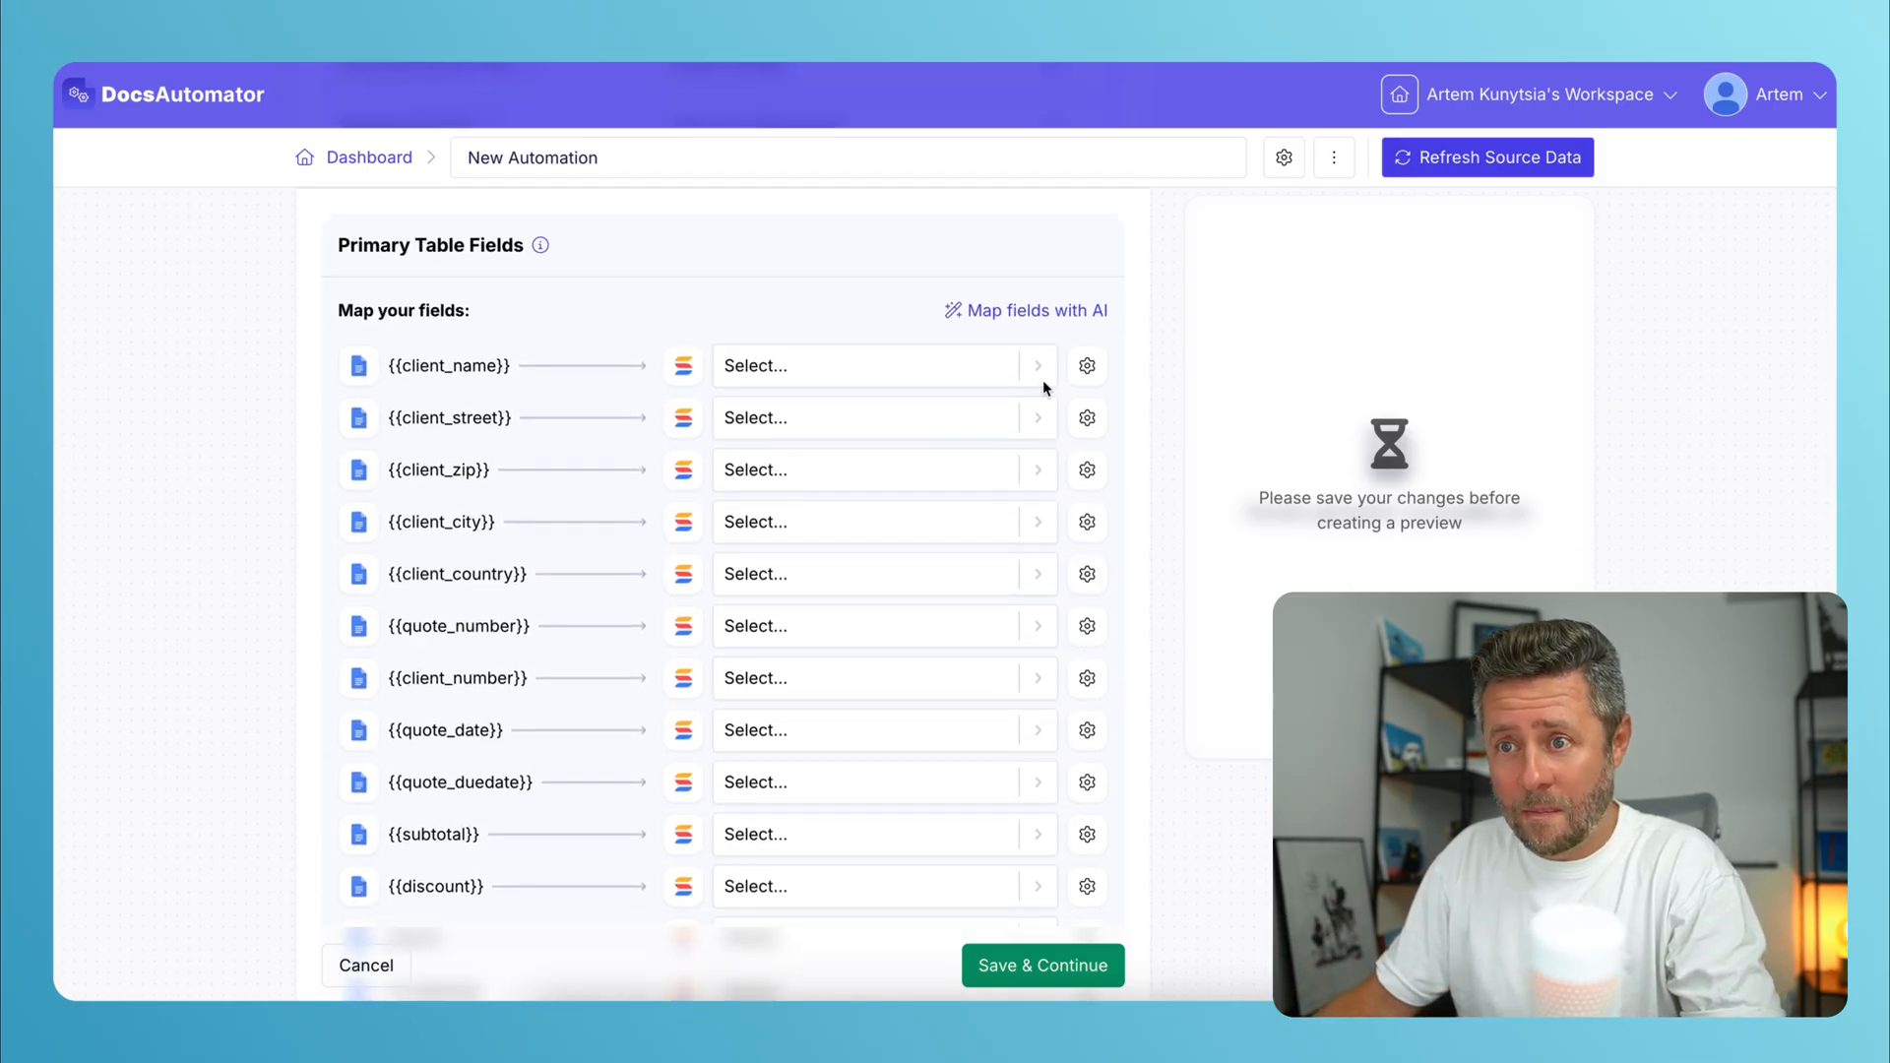
{"action": "left_click", "coordinate": [1033, 309]}
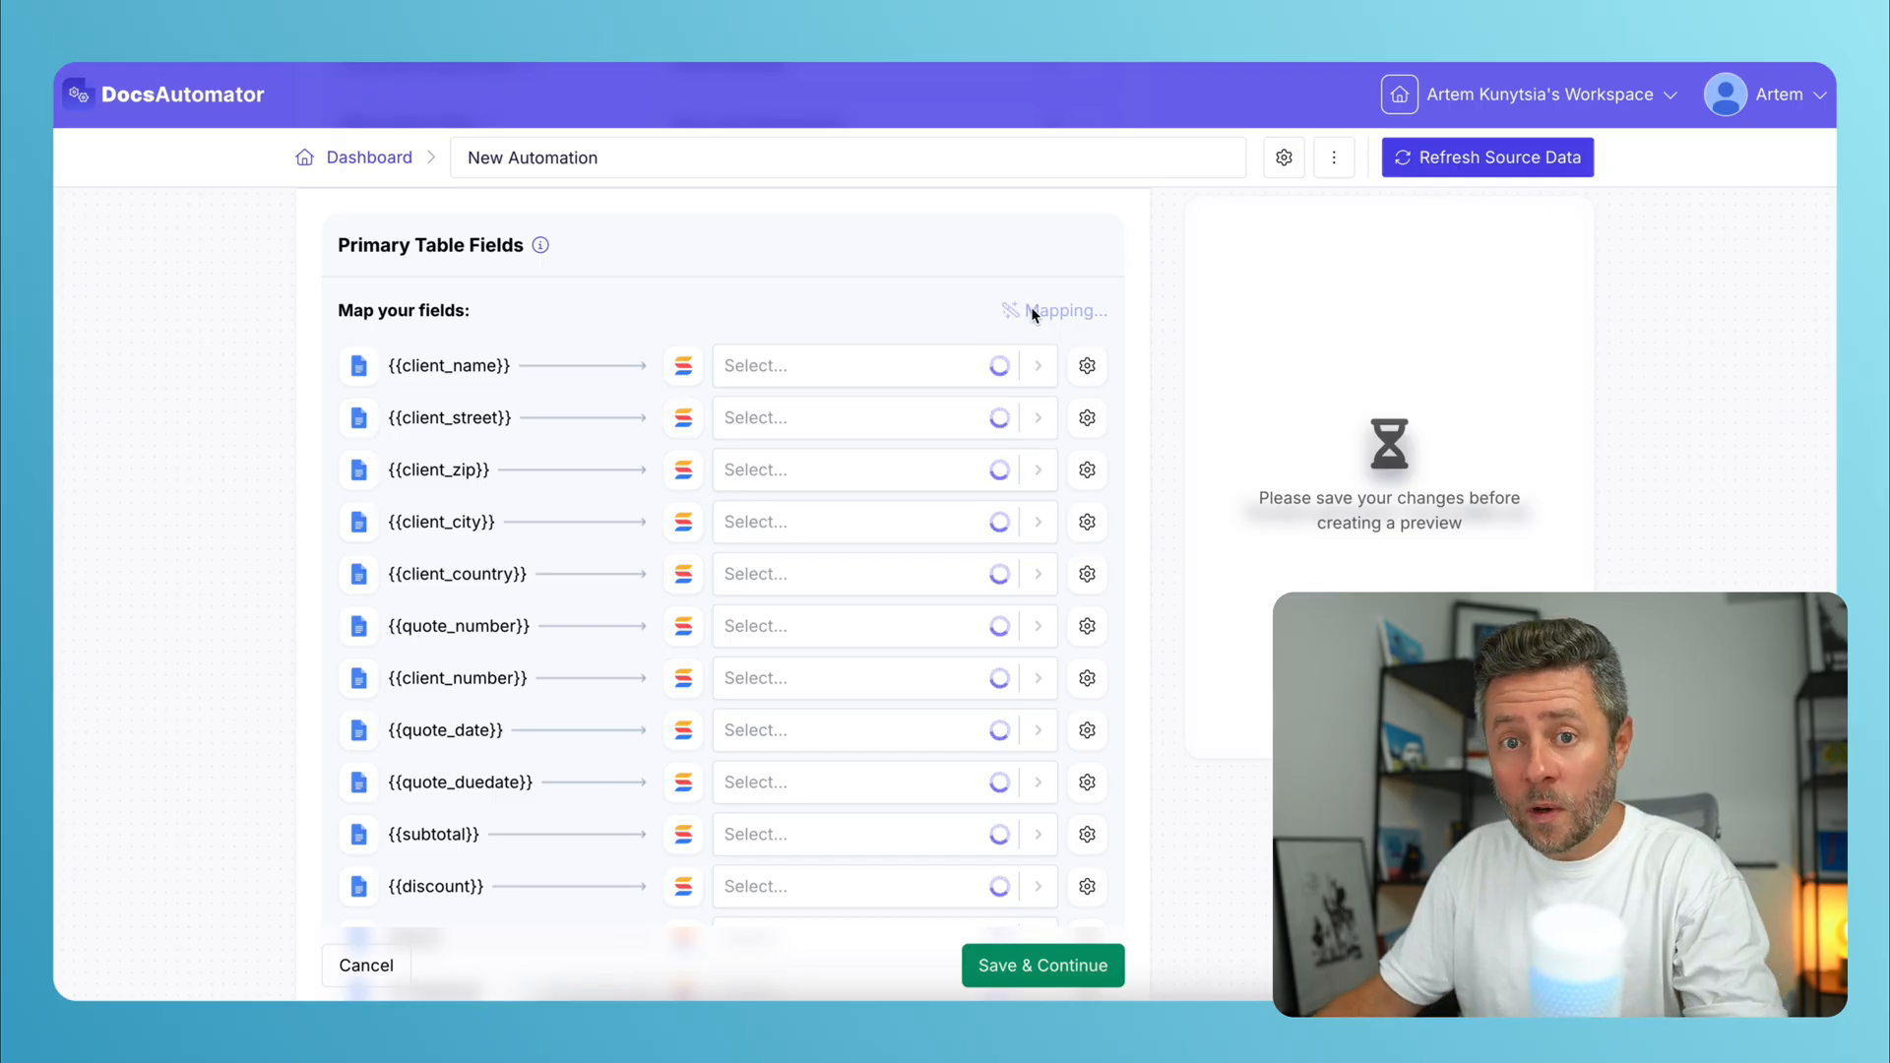
{"action": "left_click", "coordinate": [1034, 311]}
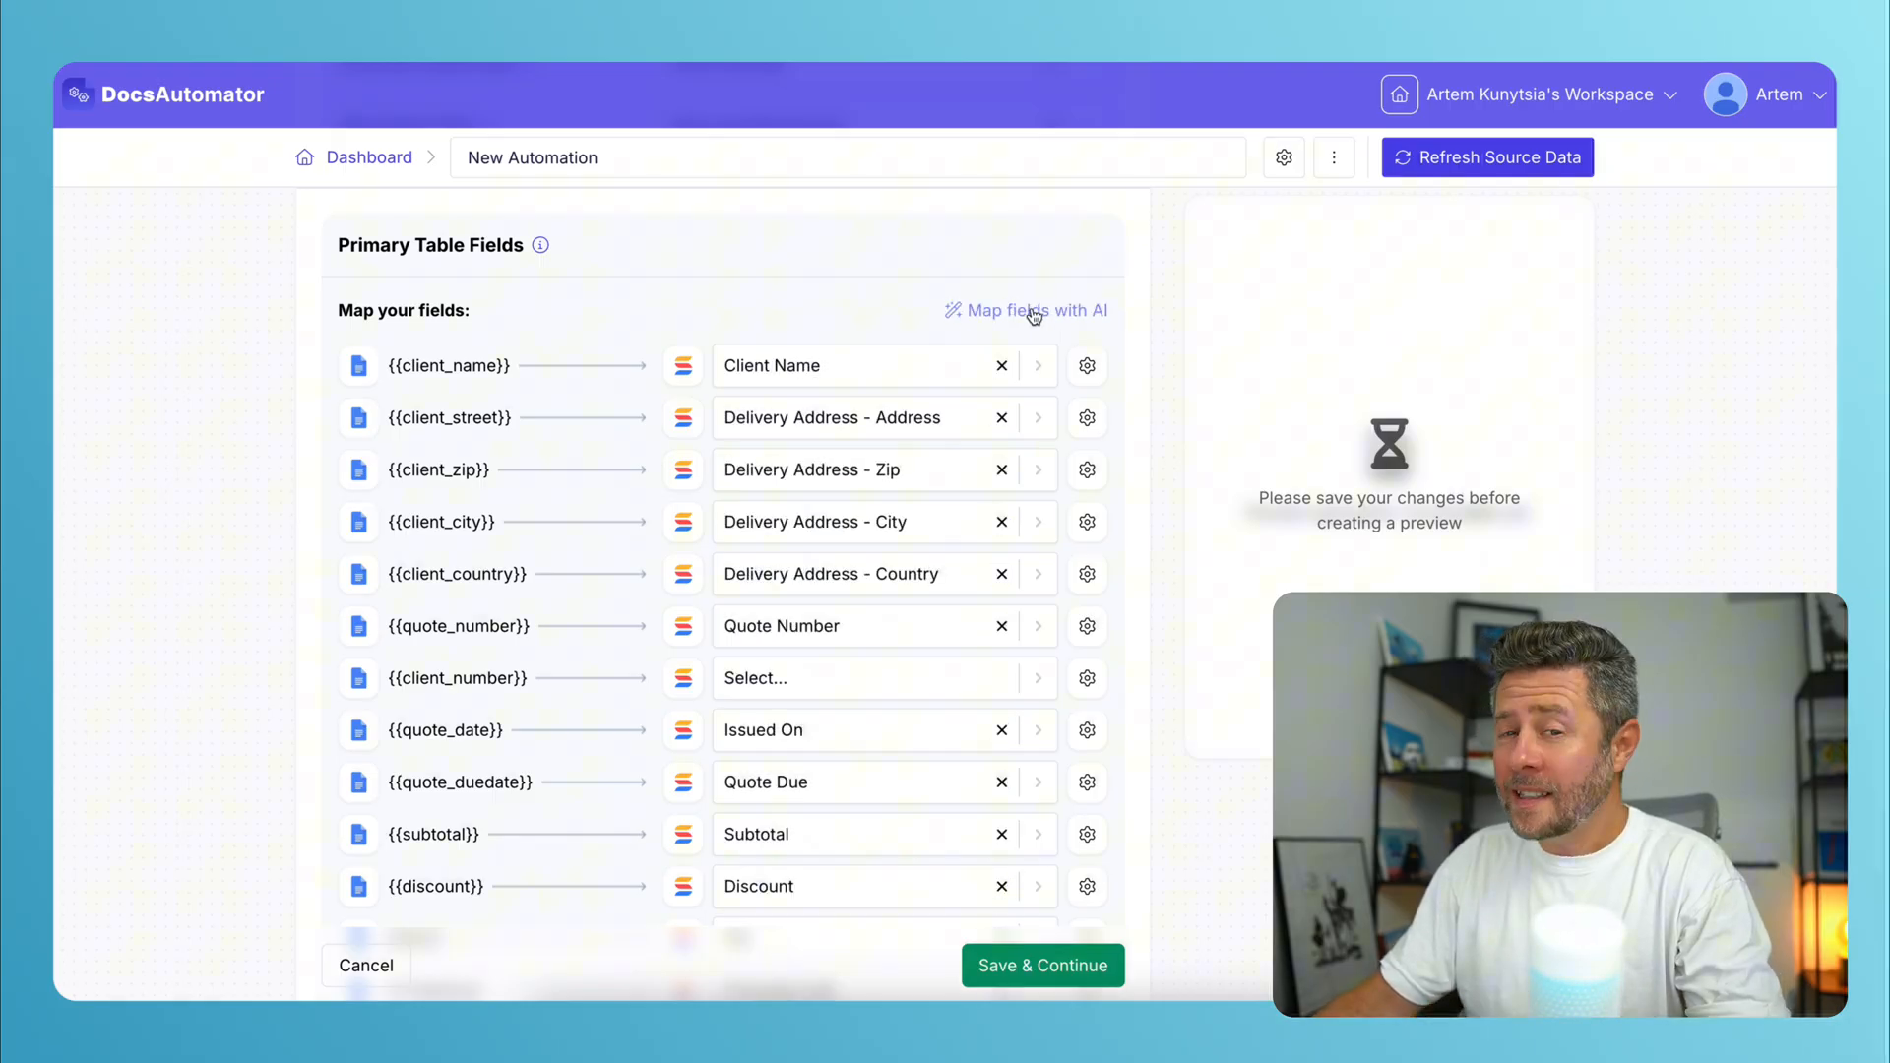
{"action": "scroll", "scroll_direction": "down", "scroll_amount": 3}
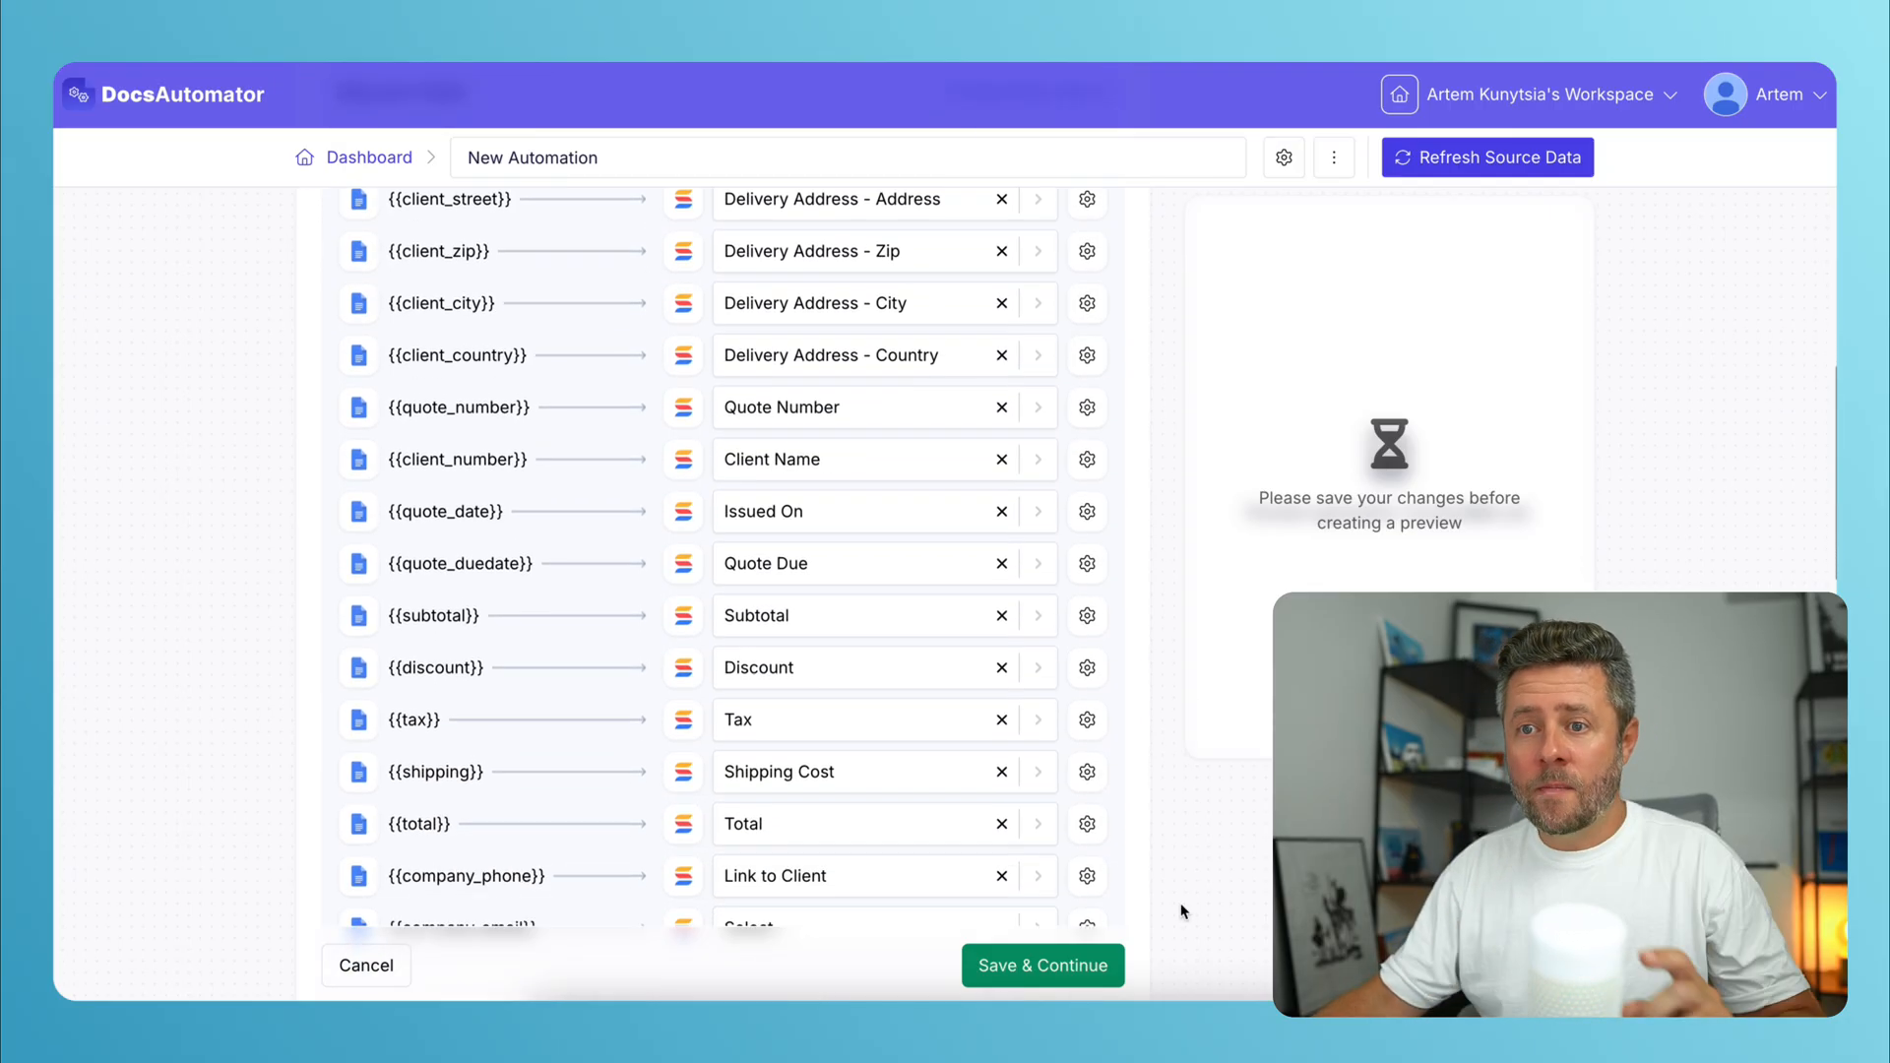
{"action": "scroll", "scroll_direction": "down", "scroll_amount": 3}
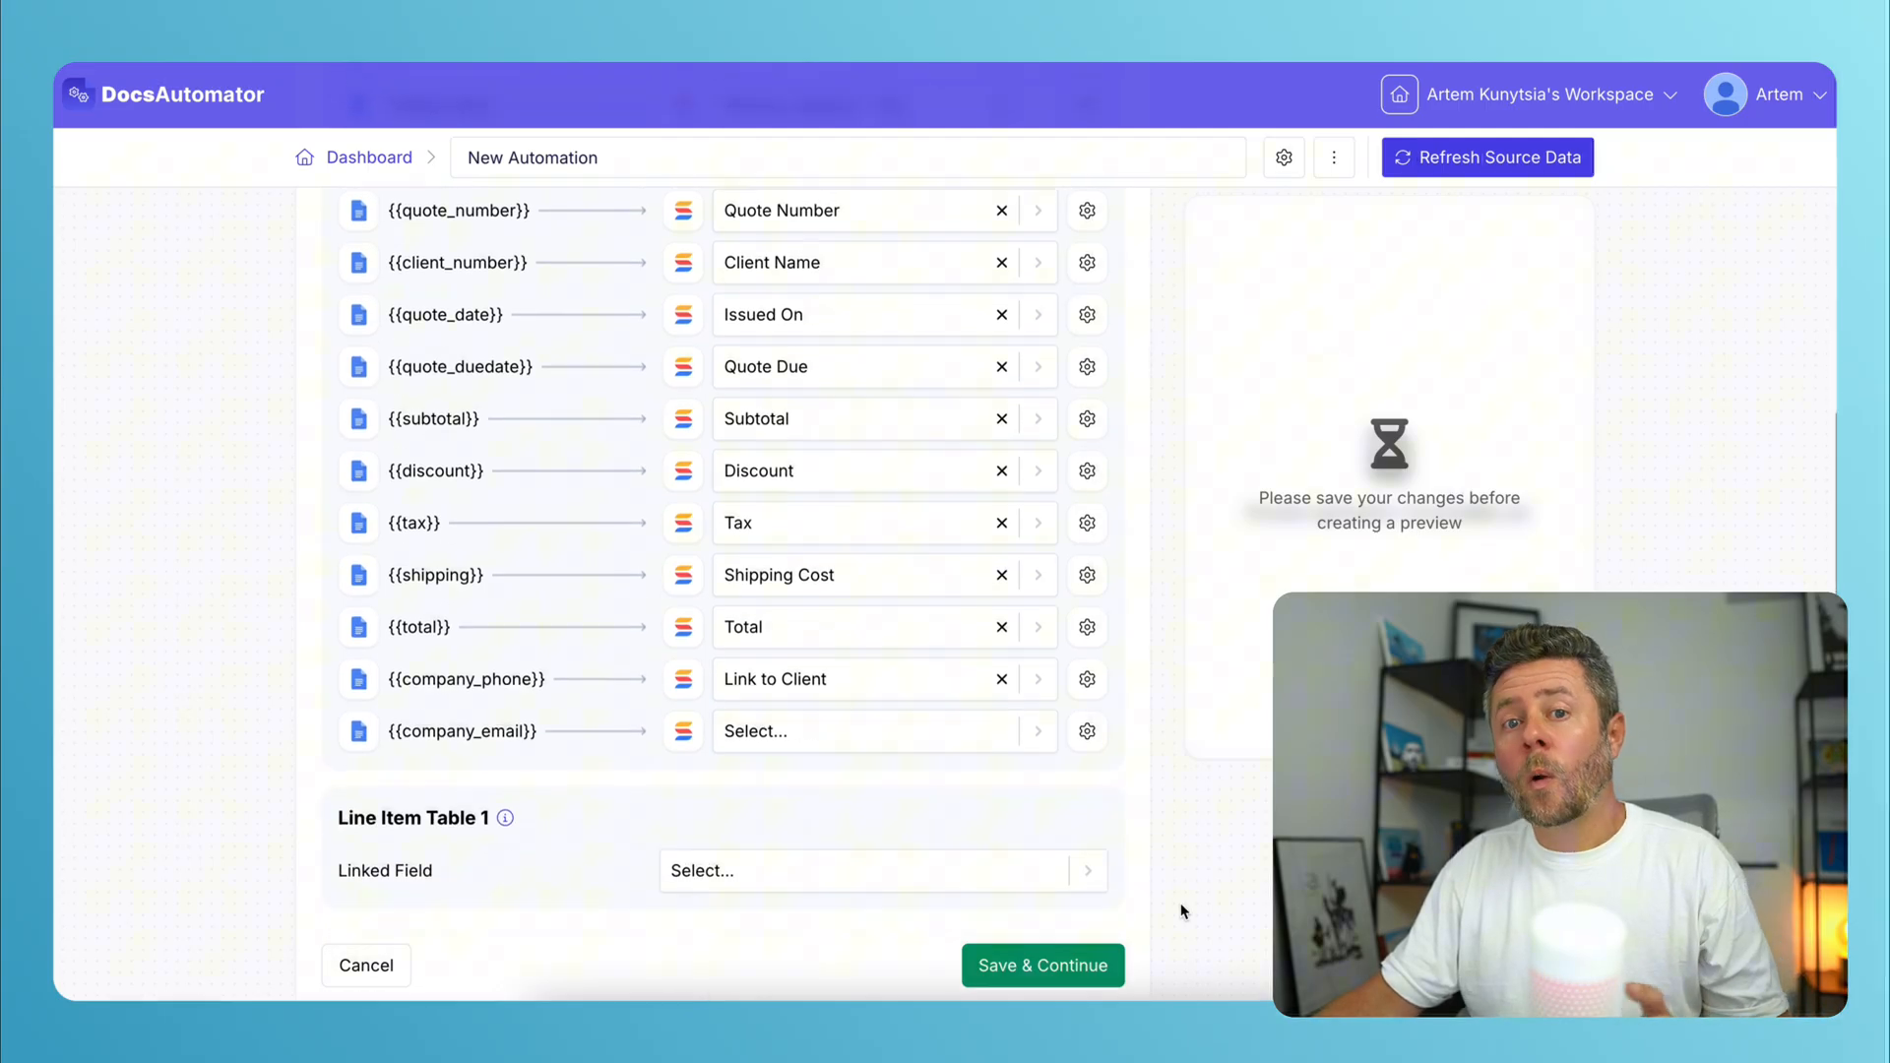
{"action": "scroll", "scroll_direction": "down", "scroll_amount": 3}
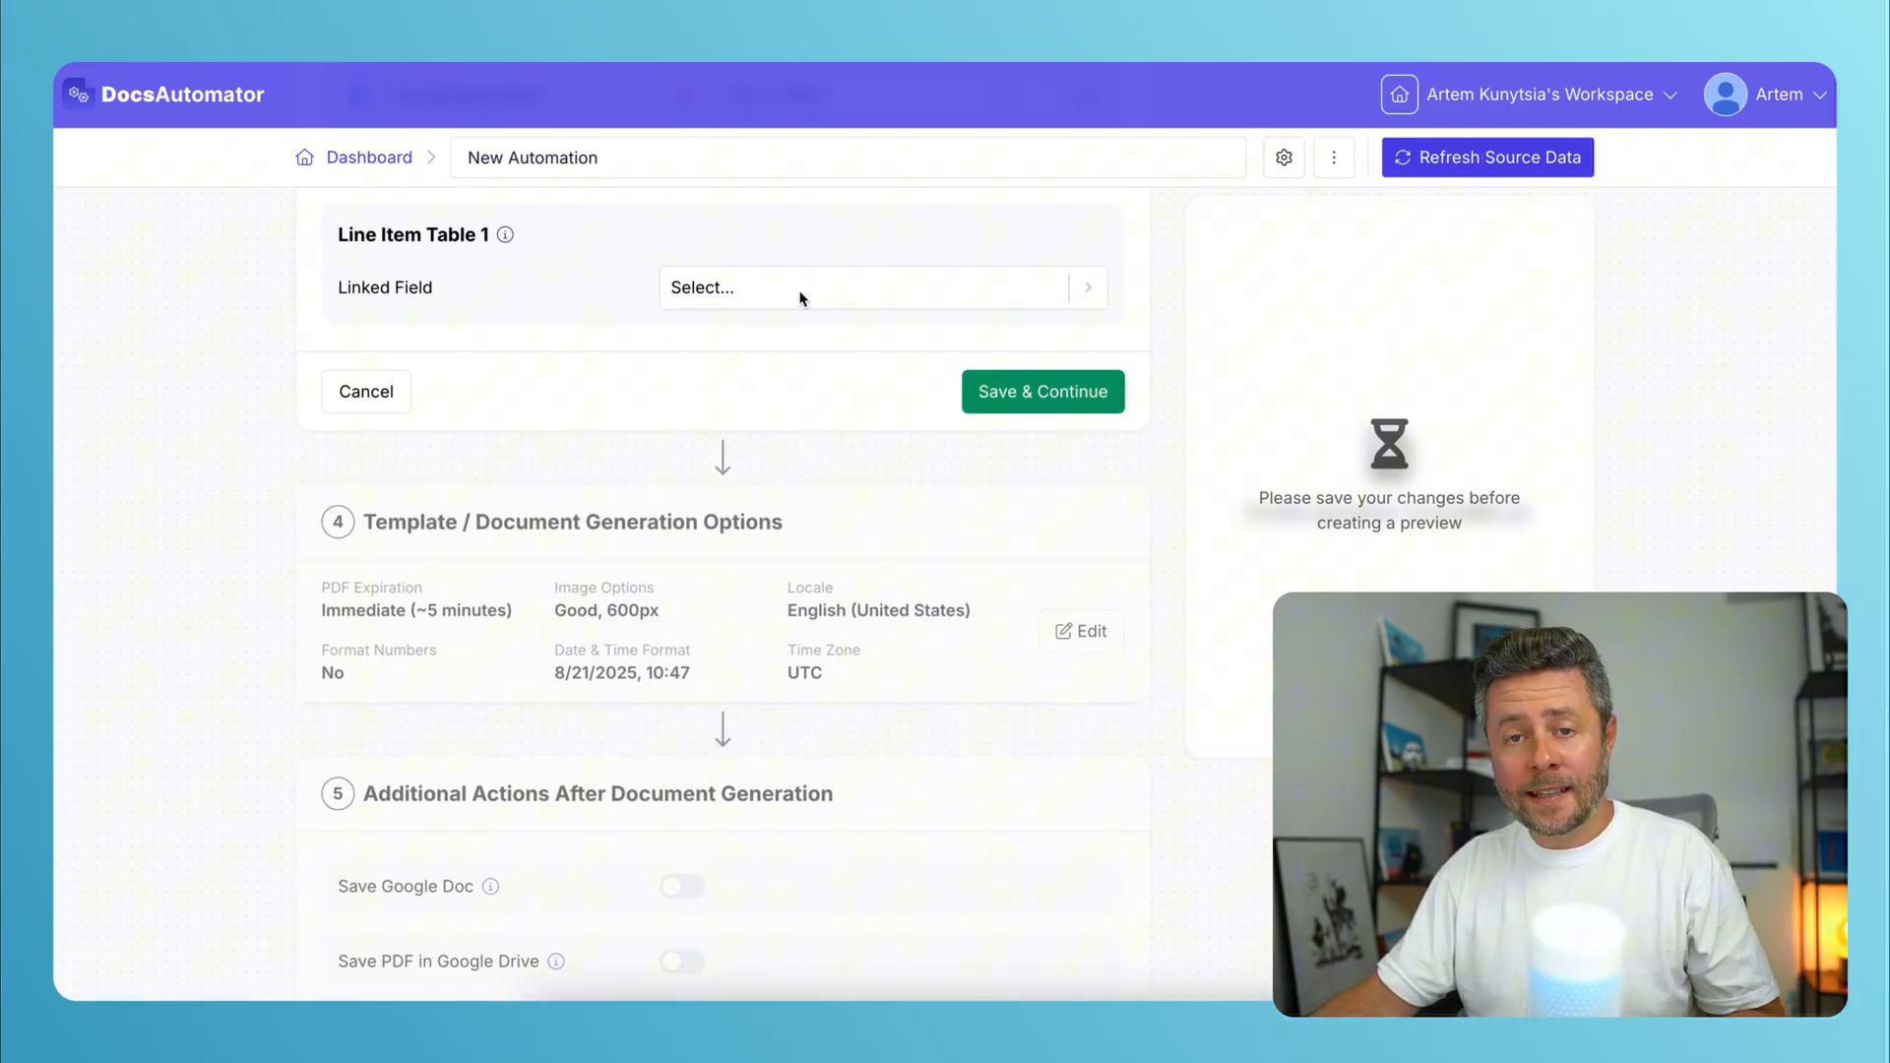
Link Line Item Table 1 to Quite Lines, AI-map its columns, and save the mapping.
{"action": "left_click", "coordinate": [880, 287]}
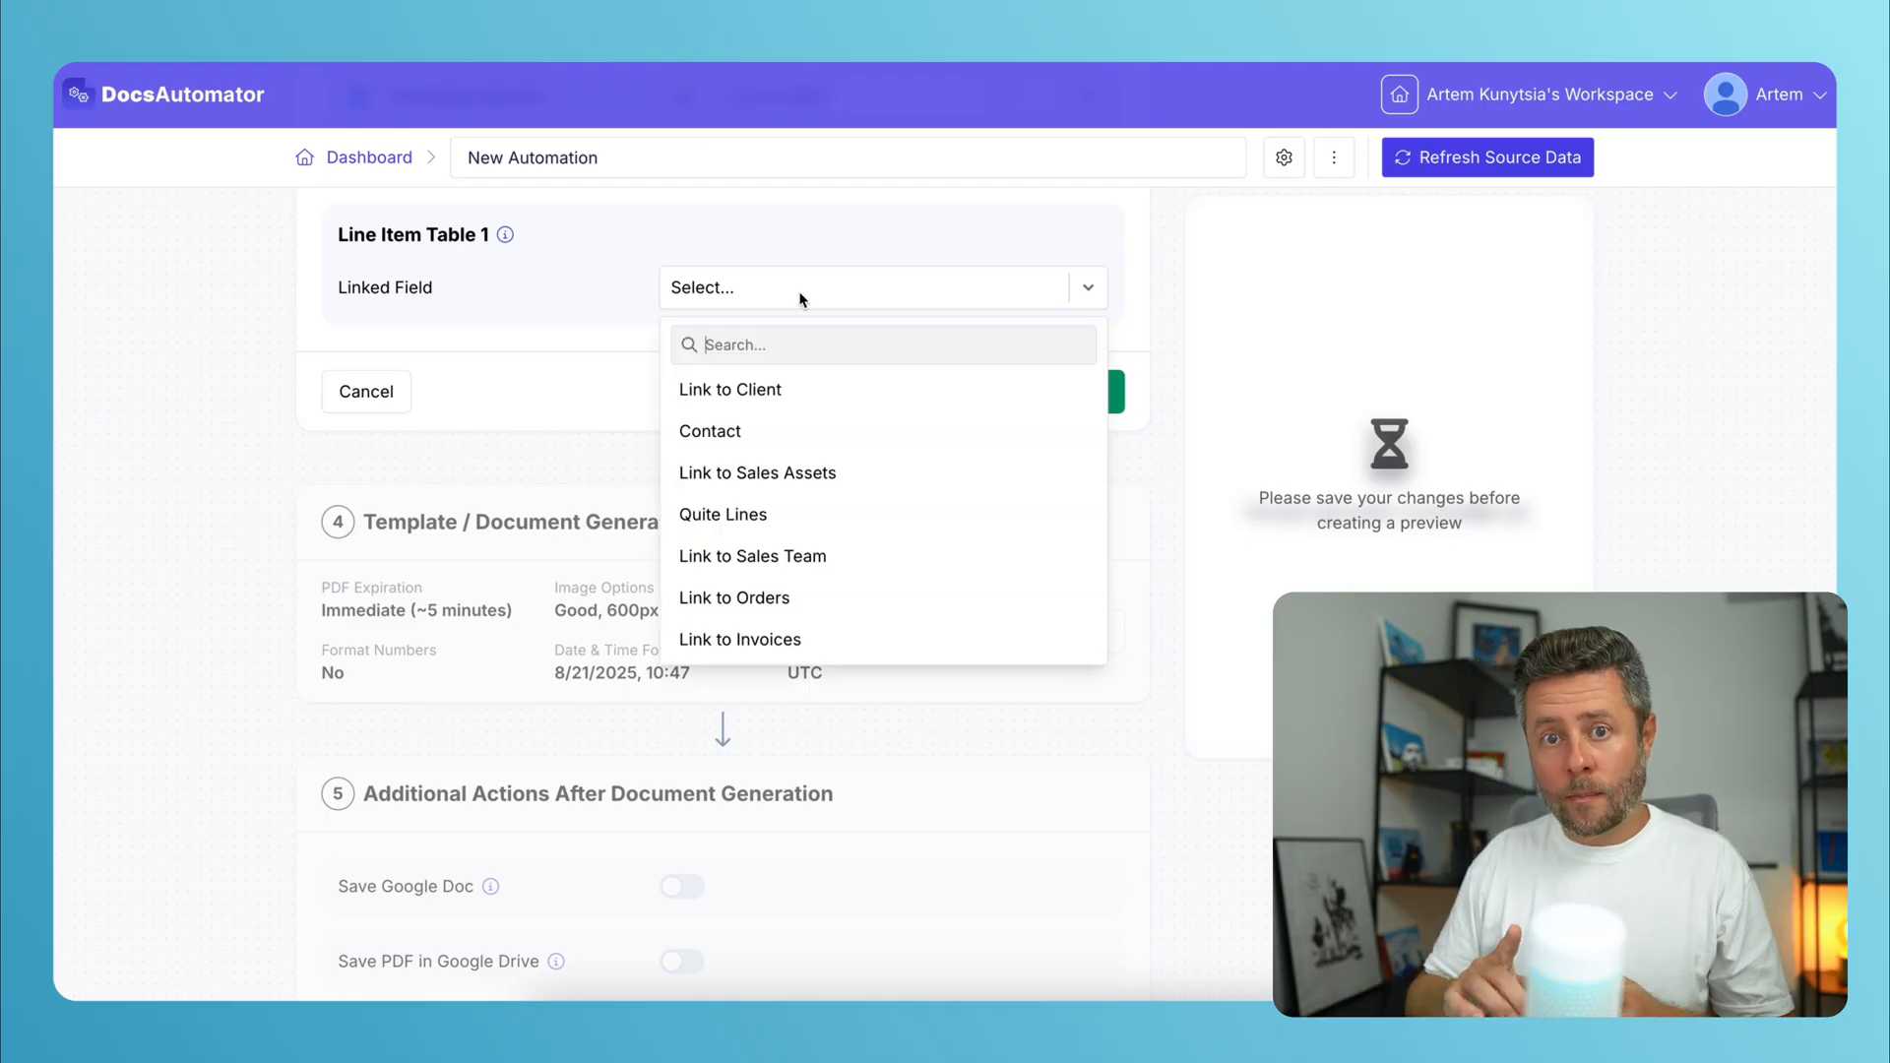
{"action": "mouse_move", "coordinate": [723, 514]}
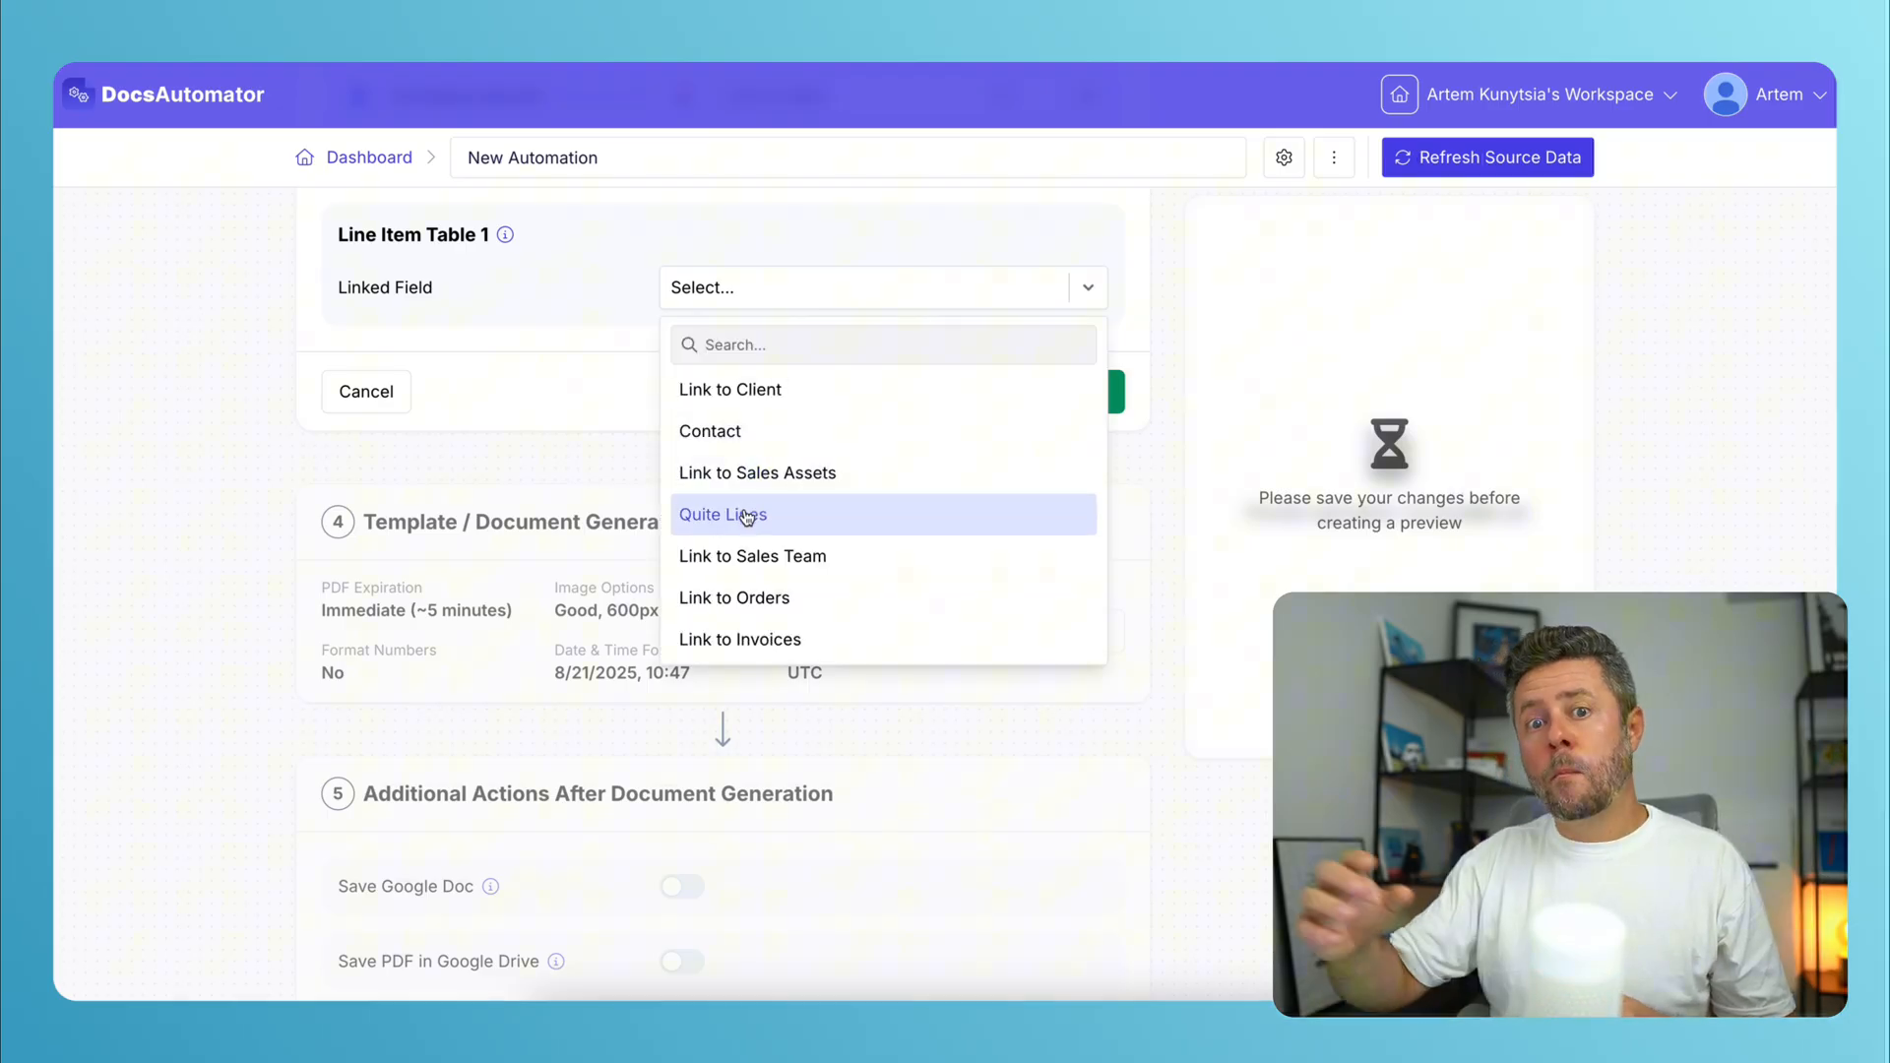
{"action": "left_click", "coordinate": [723, 514]}
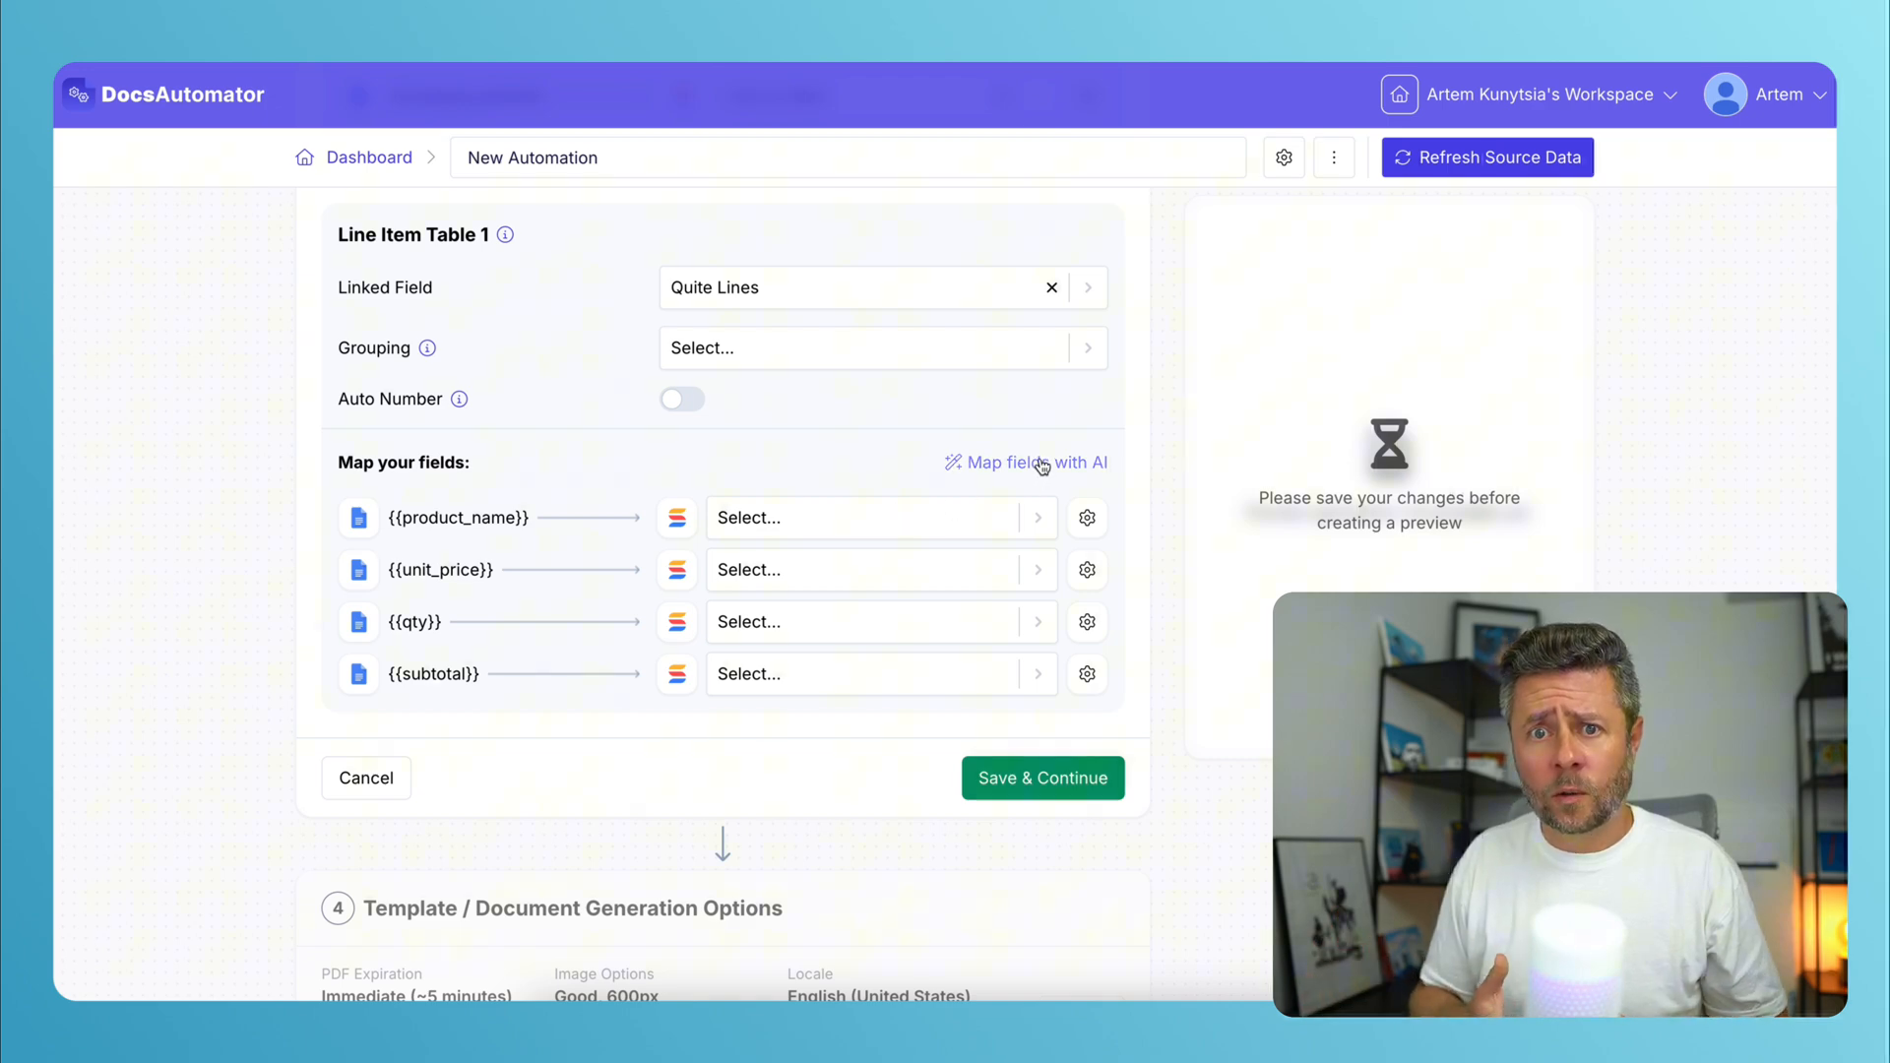
{"action": "left_click", "coordinate": [1033, 462]}
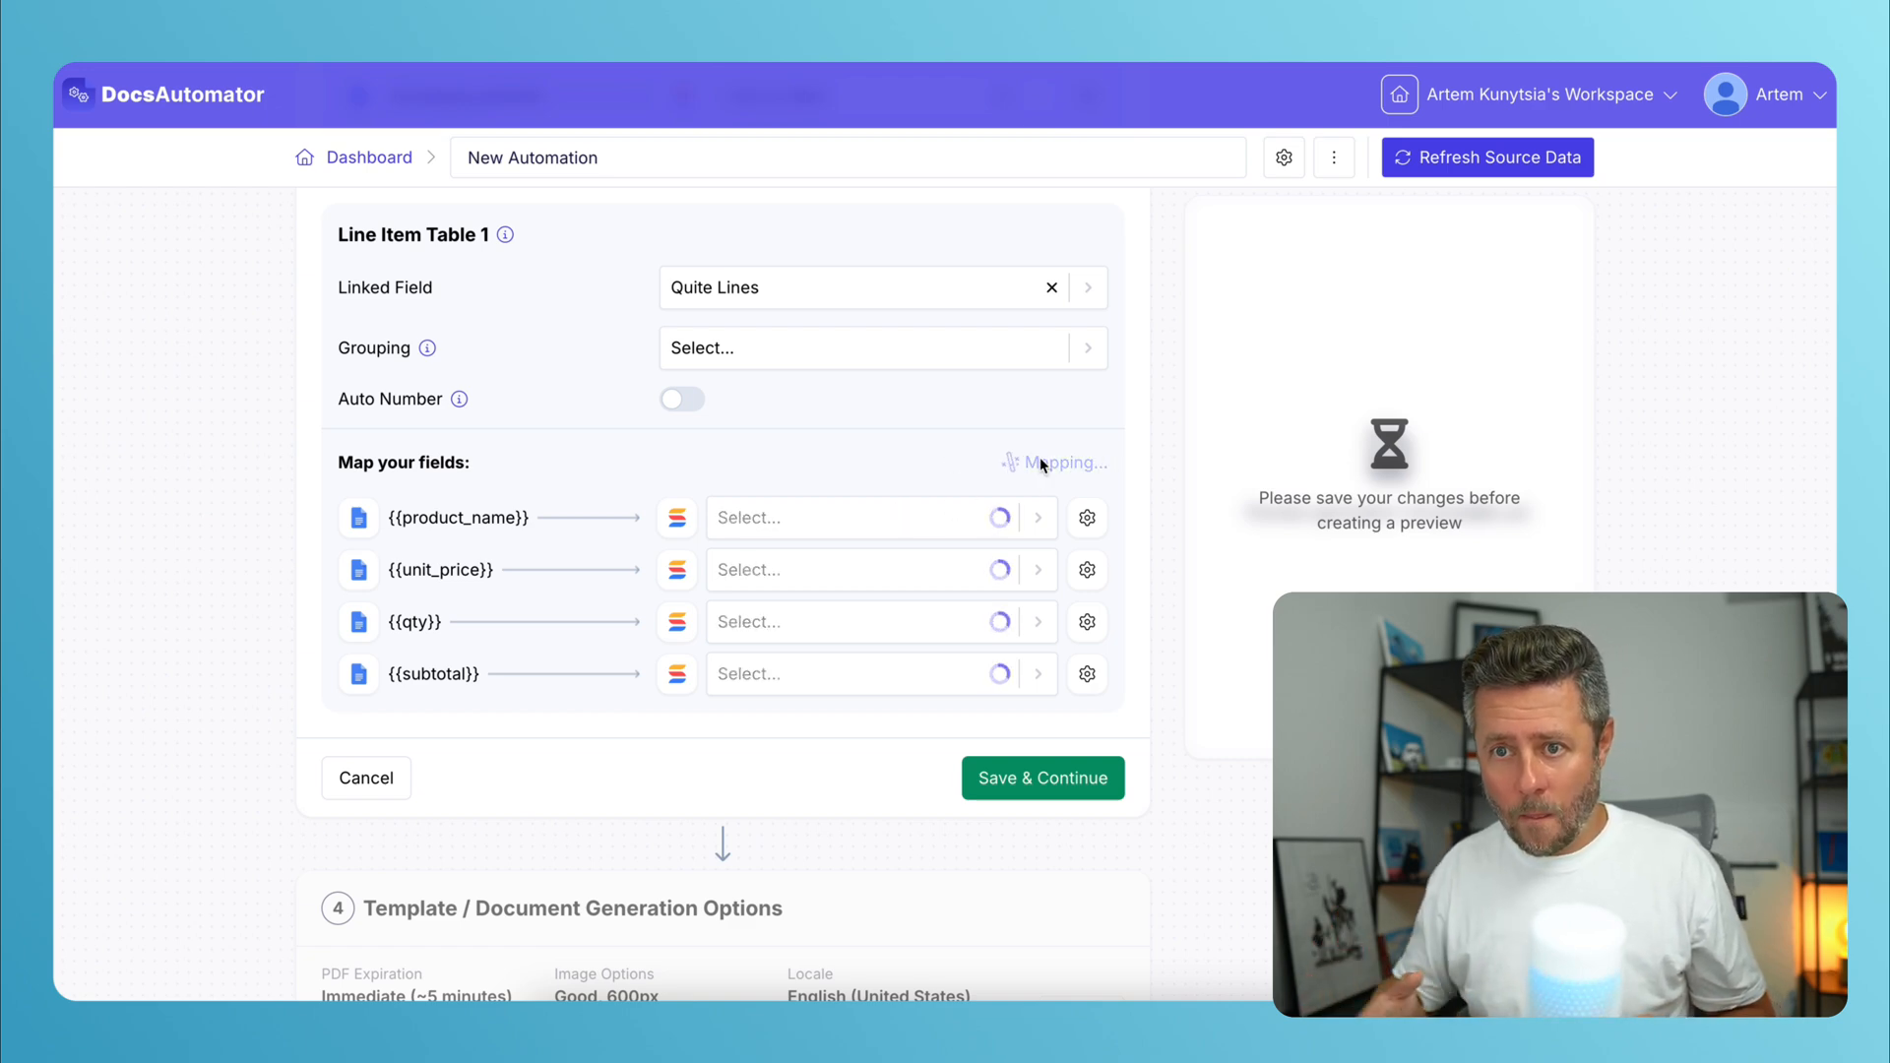
{"action": "left_click", "coordinate": [1038, 463]}
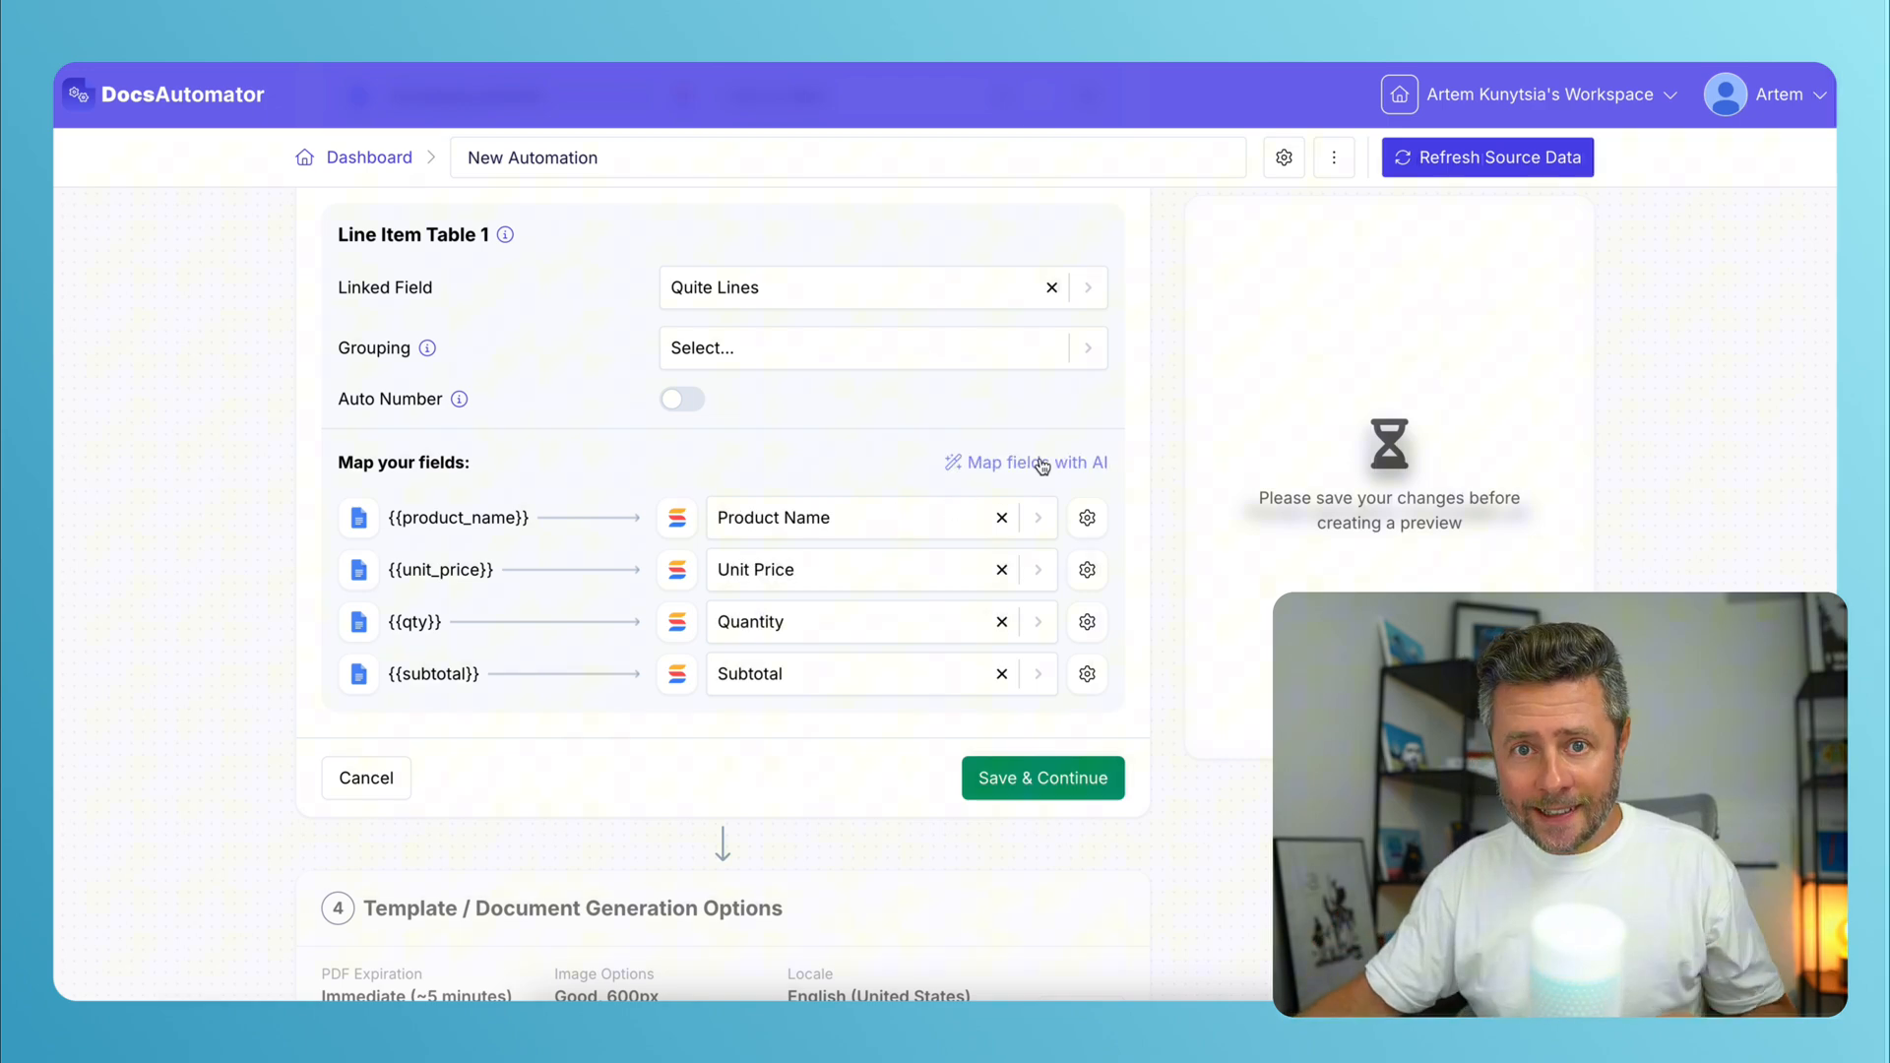
{"action": "left_click", "coordinate": [1042, 778]}
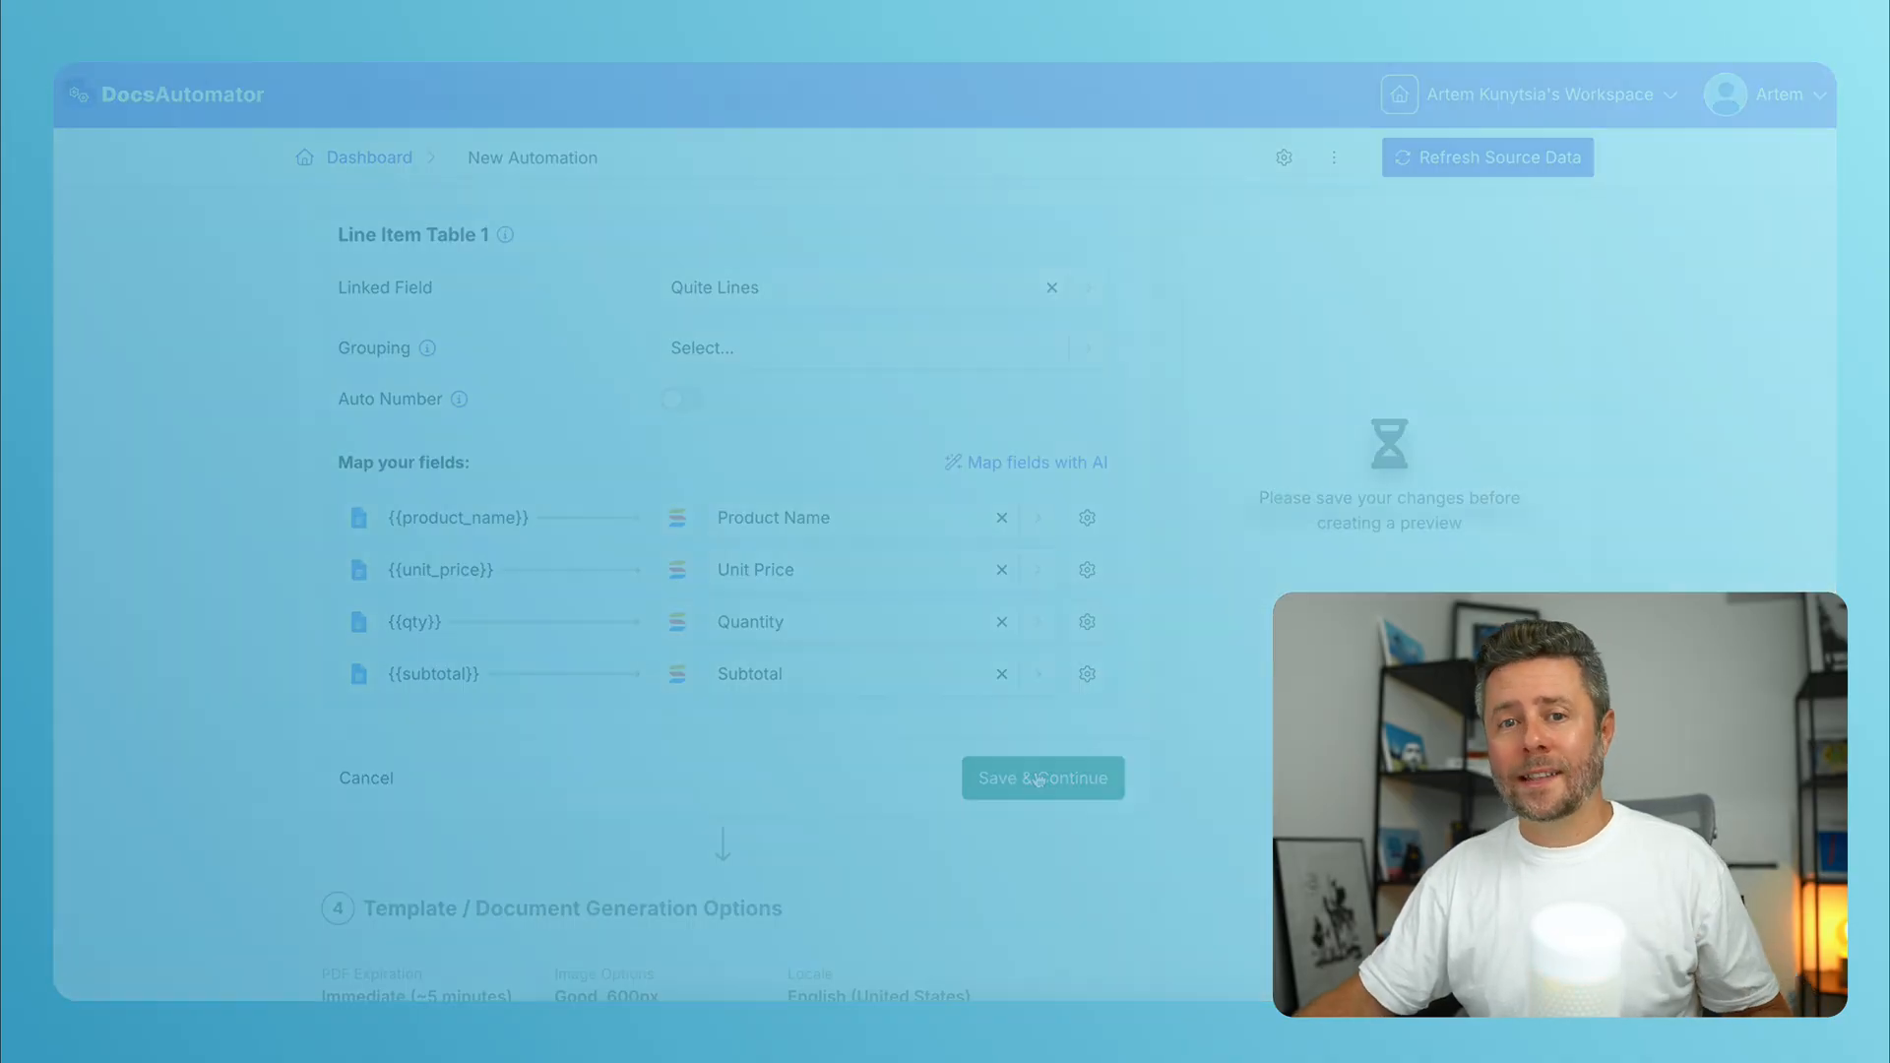
Review the discount placeholder's display options, leaving row removal and always-hide off.
{"action": "left_click", "coordinate": [1041, 778]}
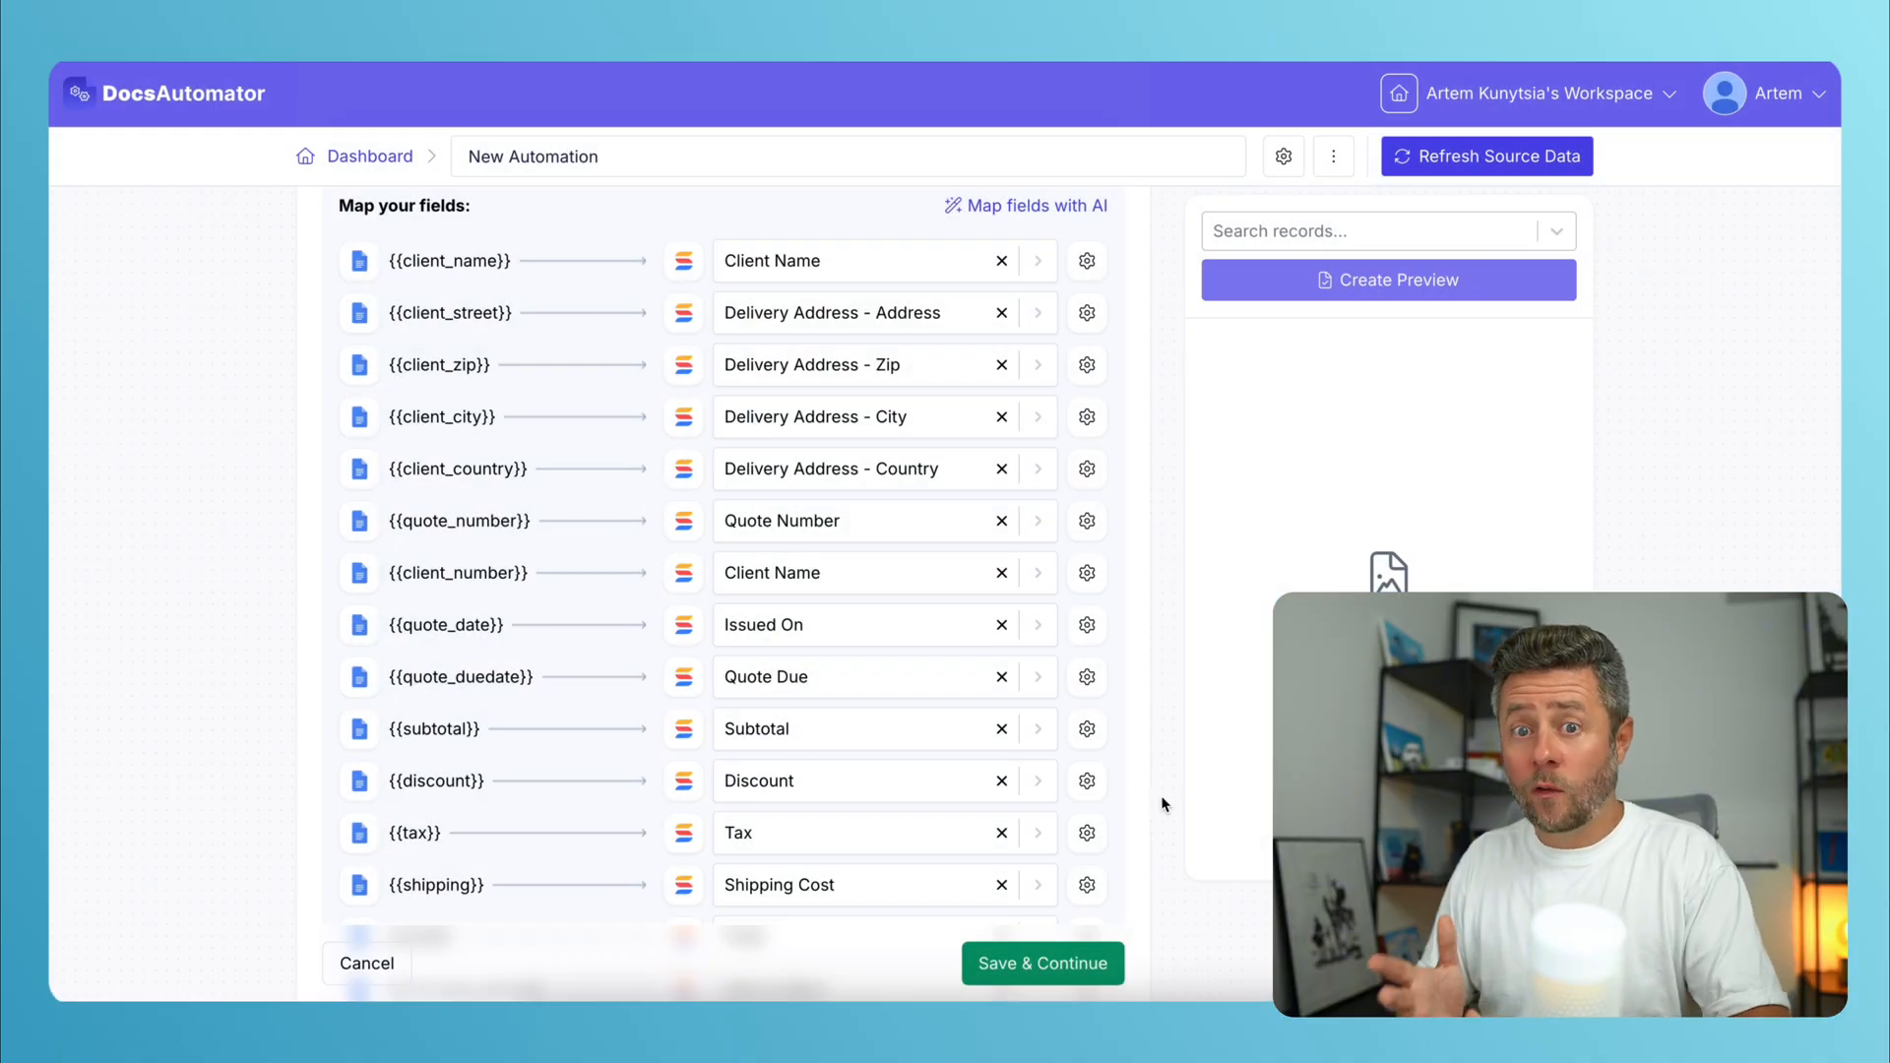
{"action": "left_click", "coordinate": [1084, 260]}
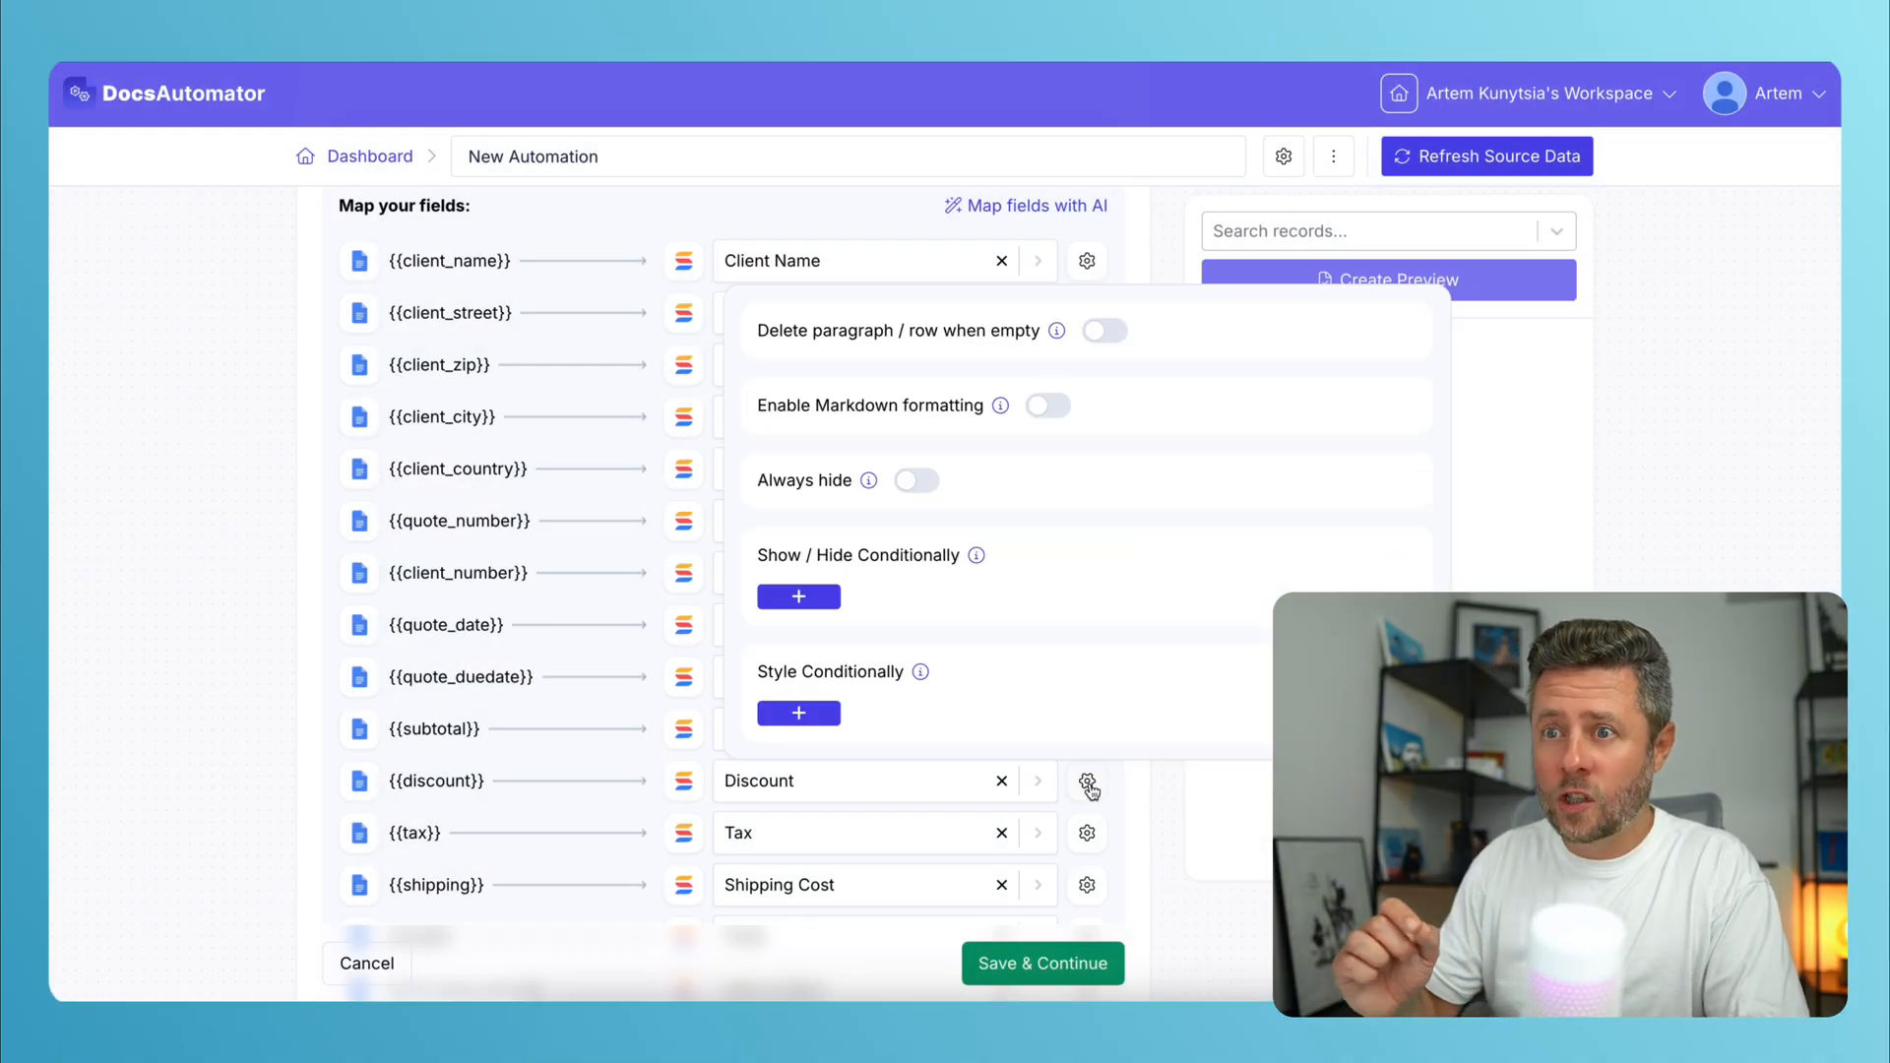
{"action": "mouse_move", "coordinate": [1178, 530]}
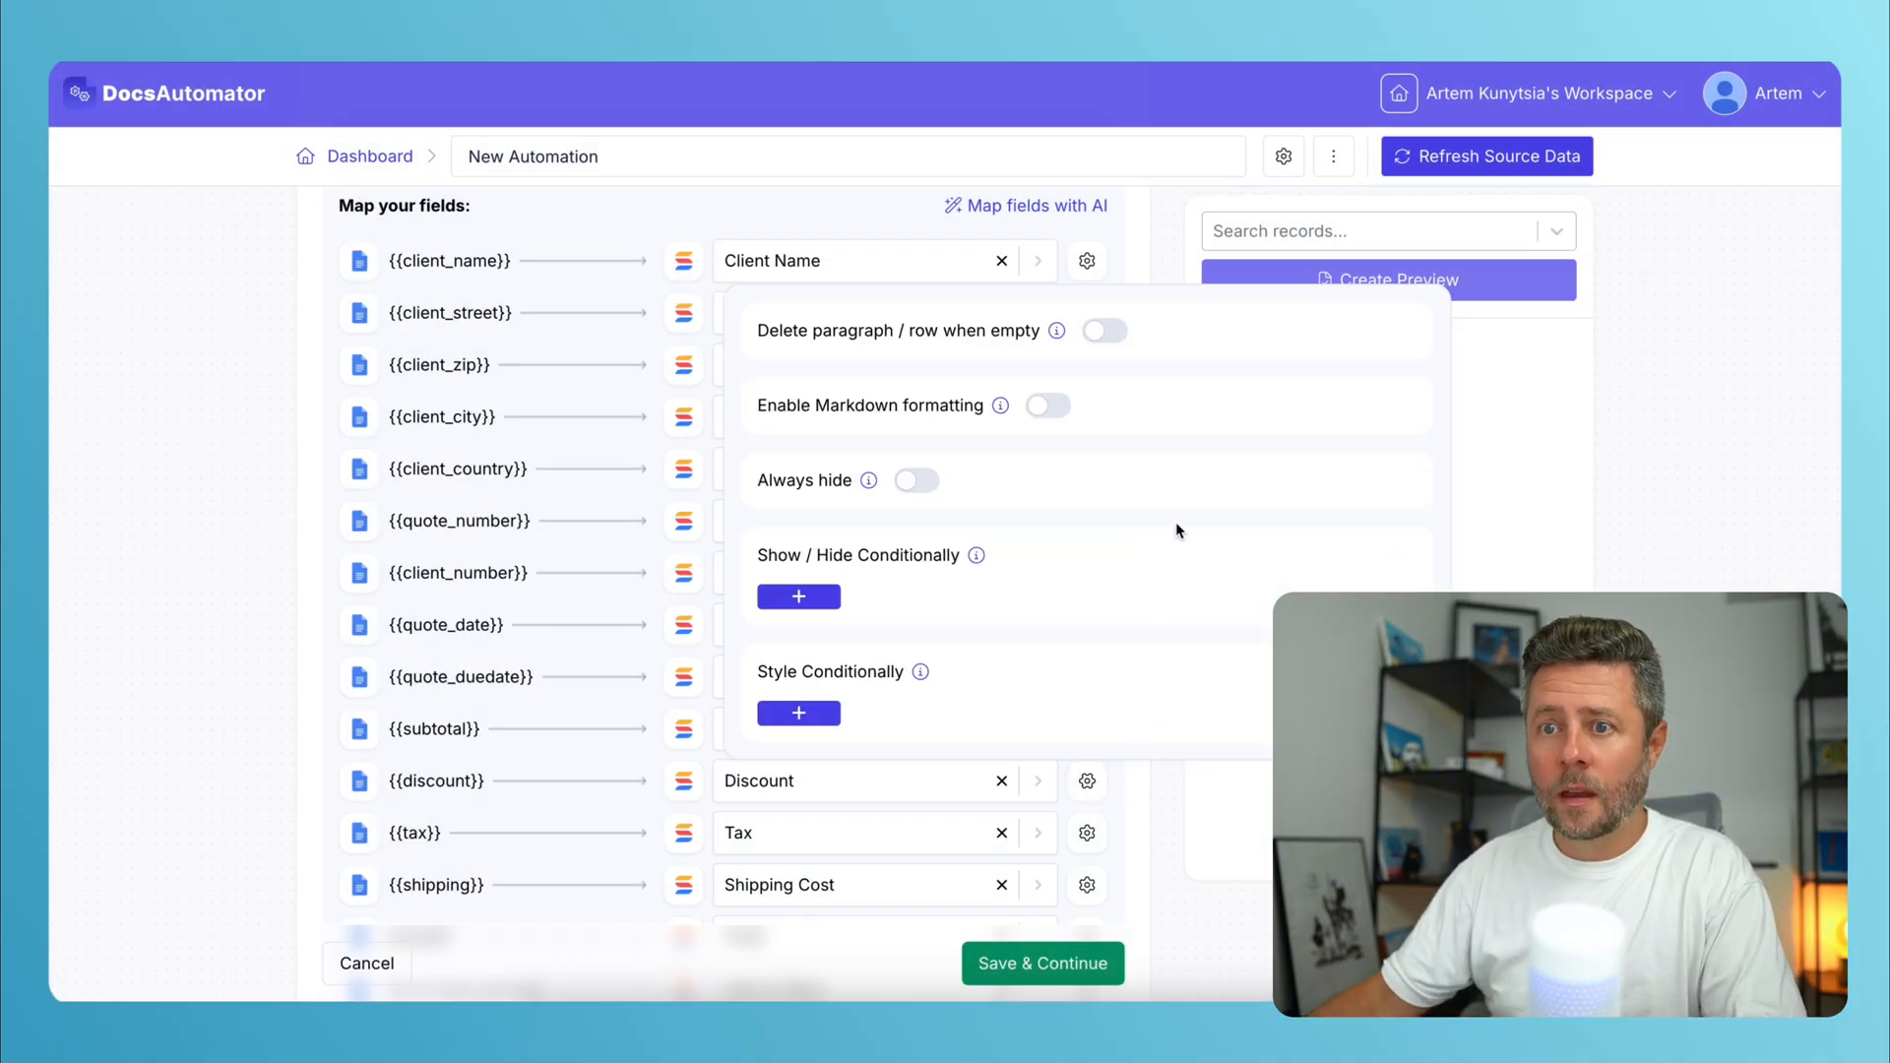
{"action": "mouse_move", "coordinate": [1061, 330]}
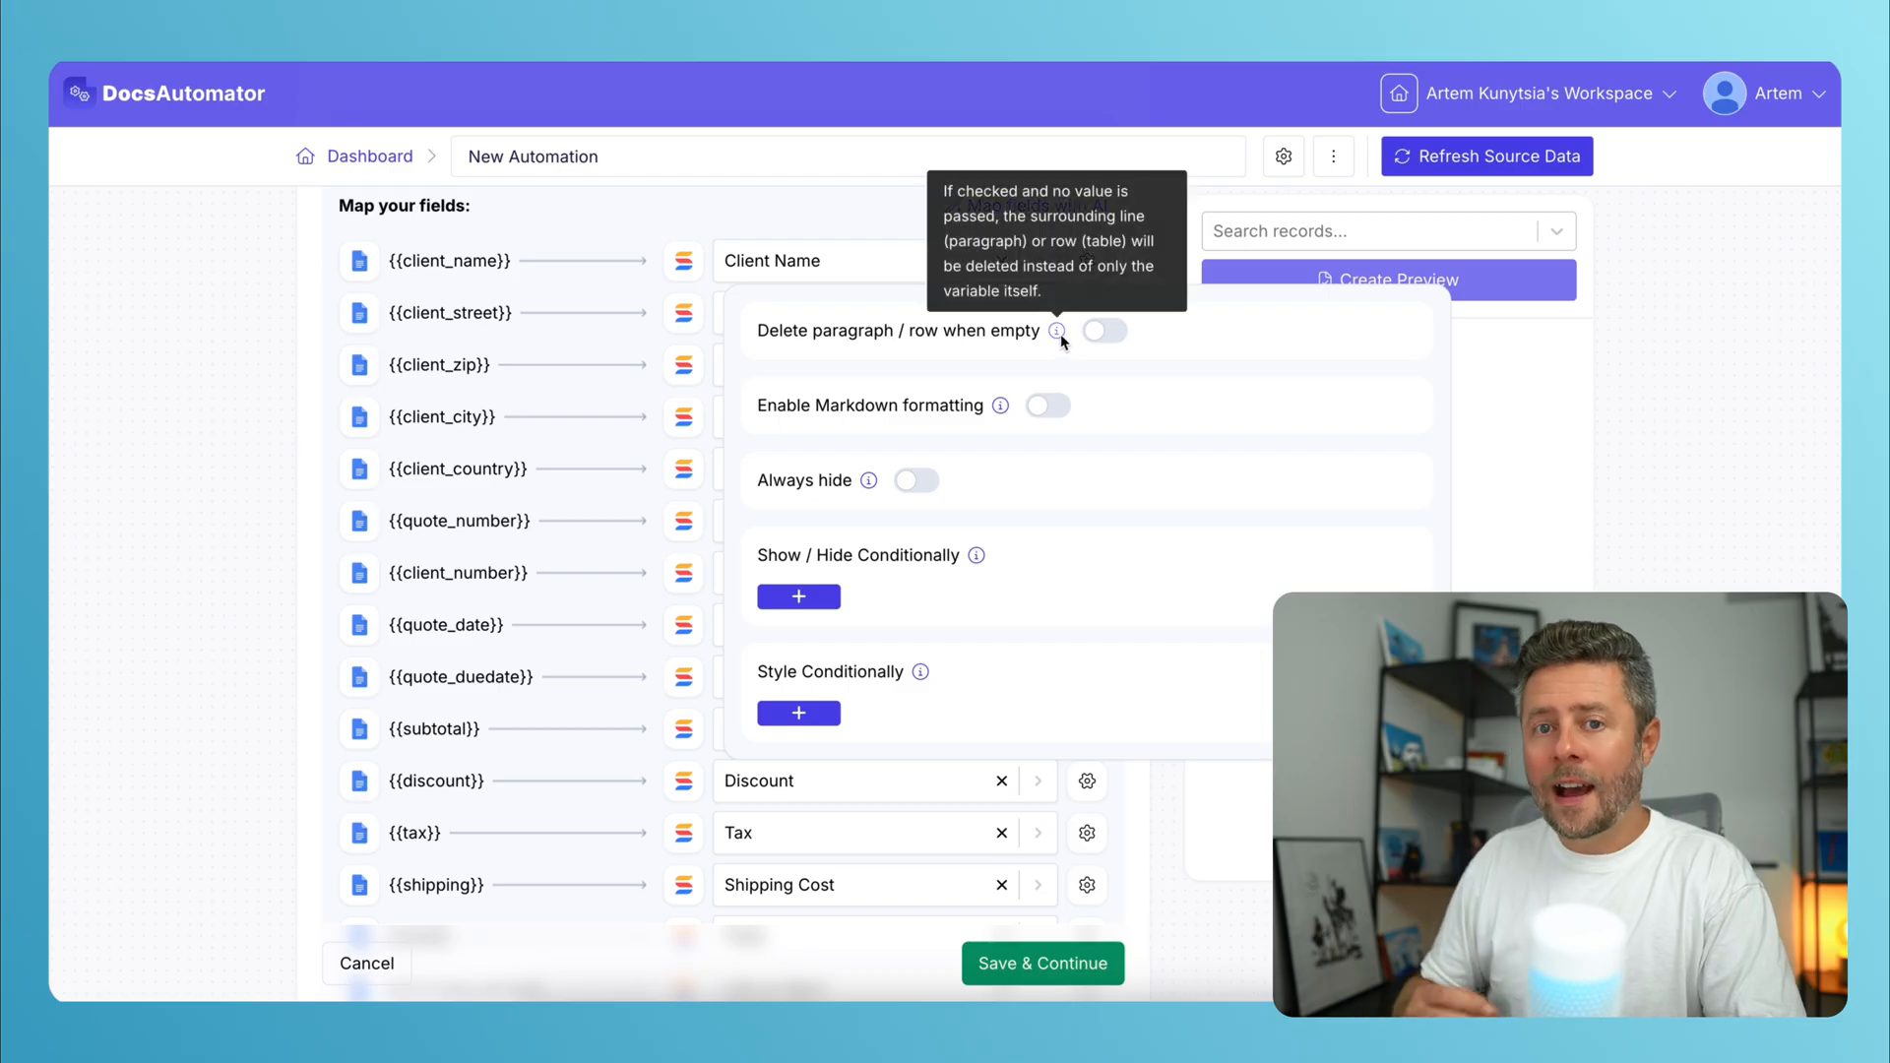
{"action": "left_click", "coordinate": [1101, 330]}
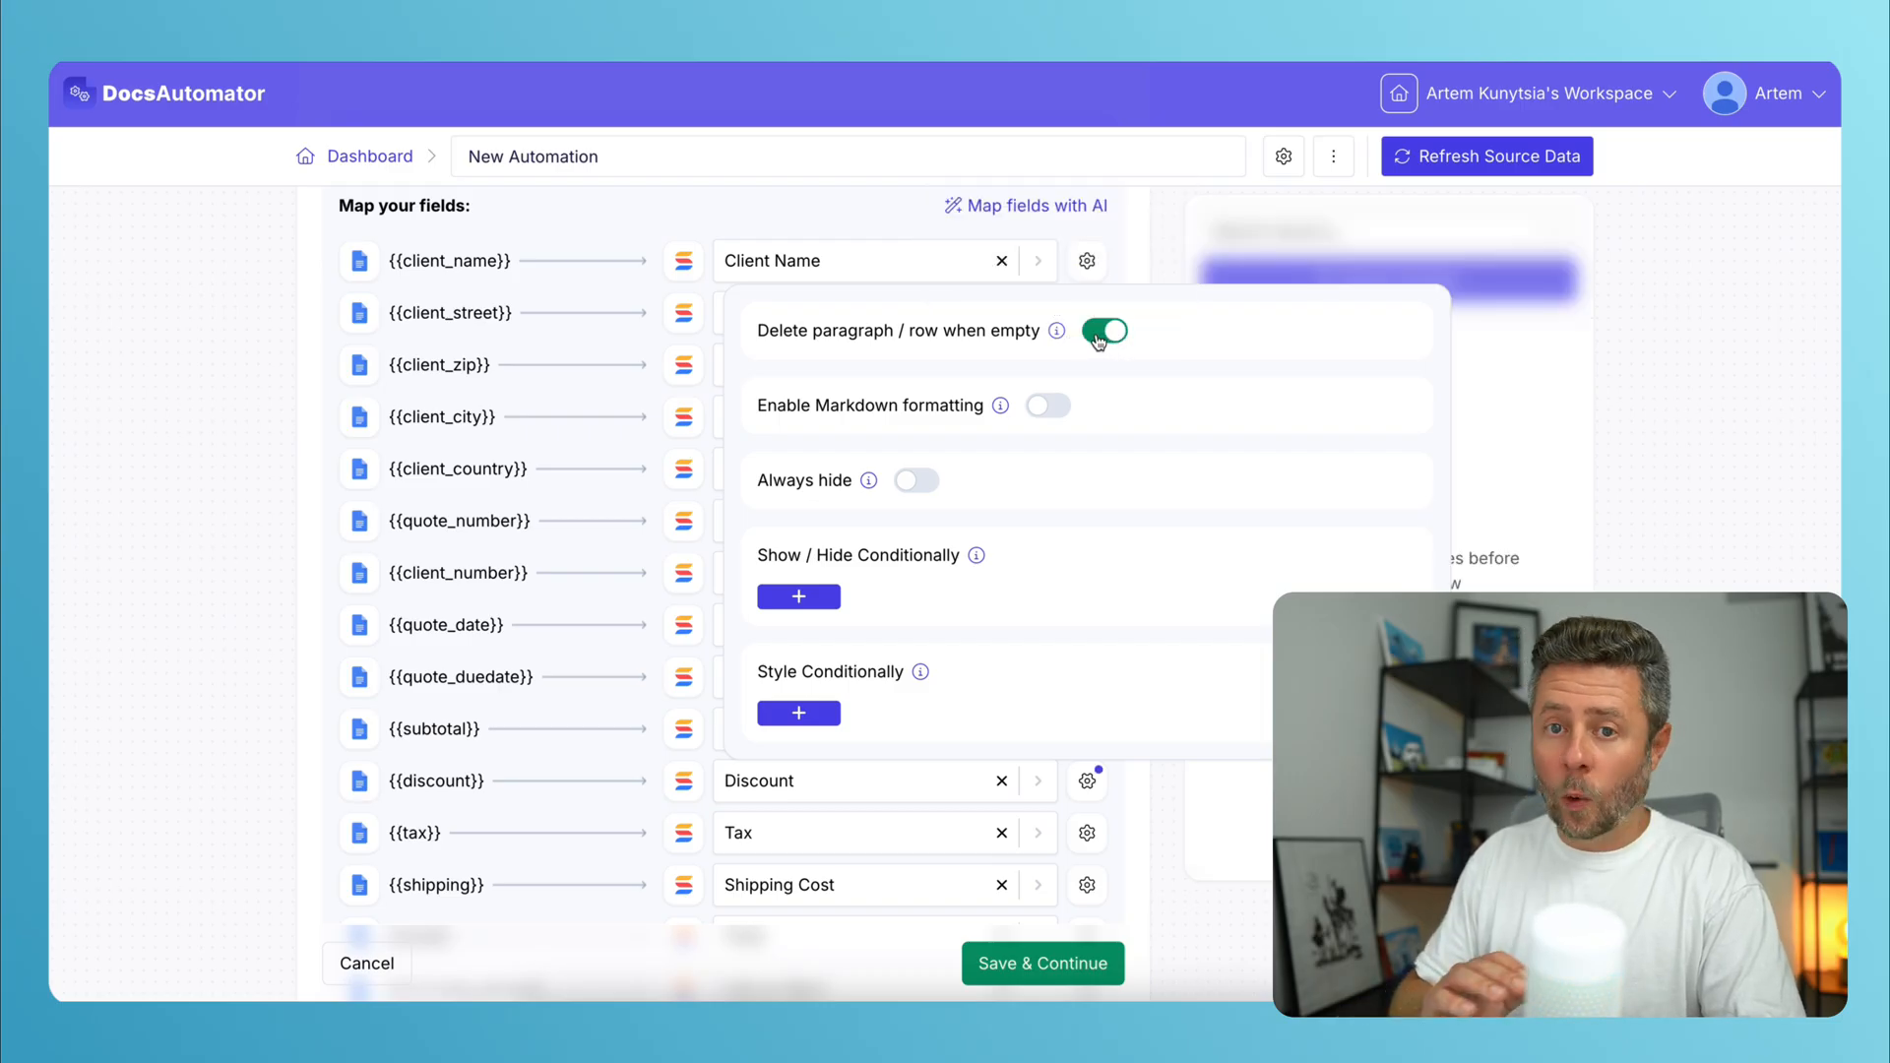
{"action": "left_click", "coordinate": [1103, 330]}
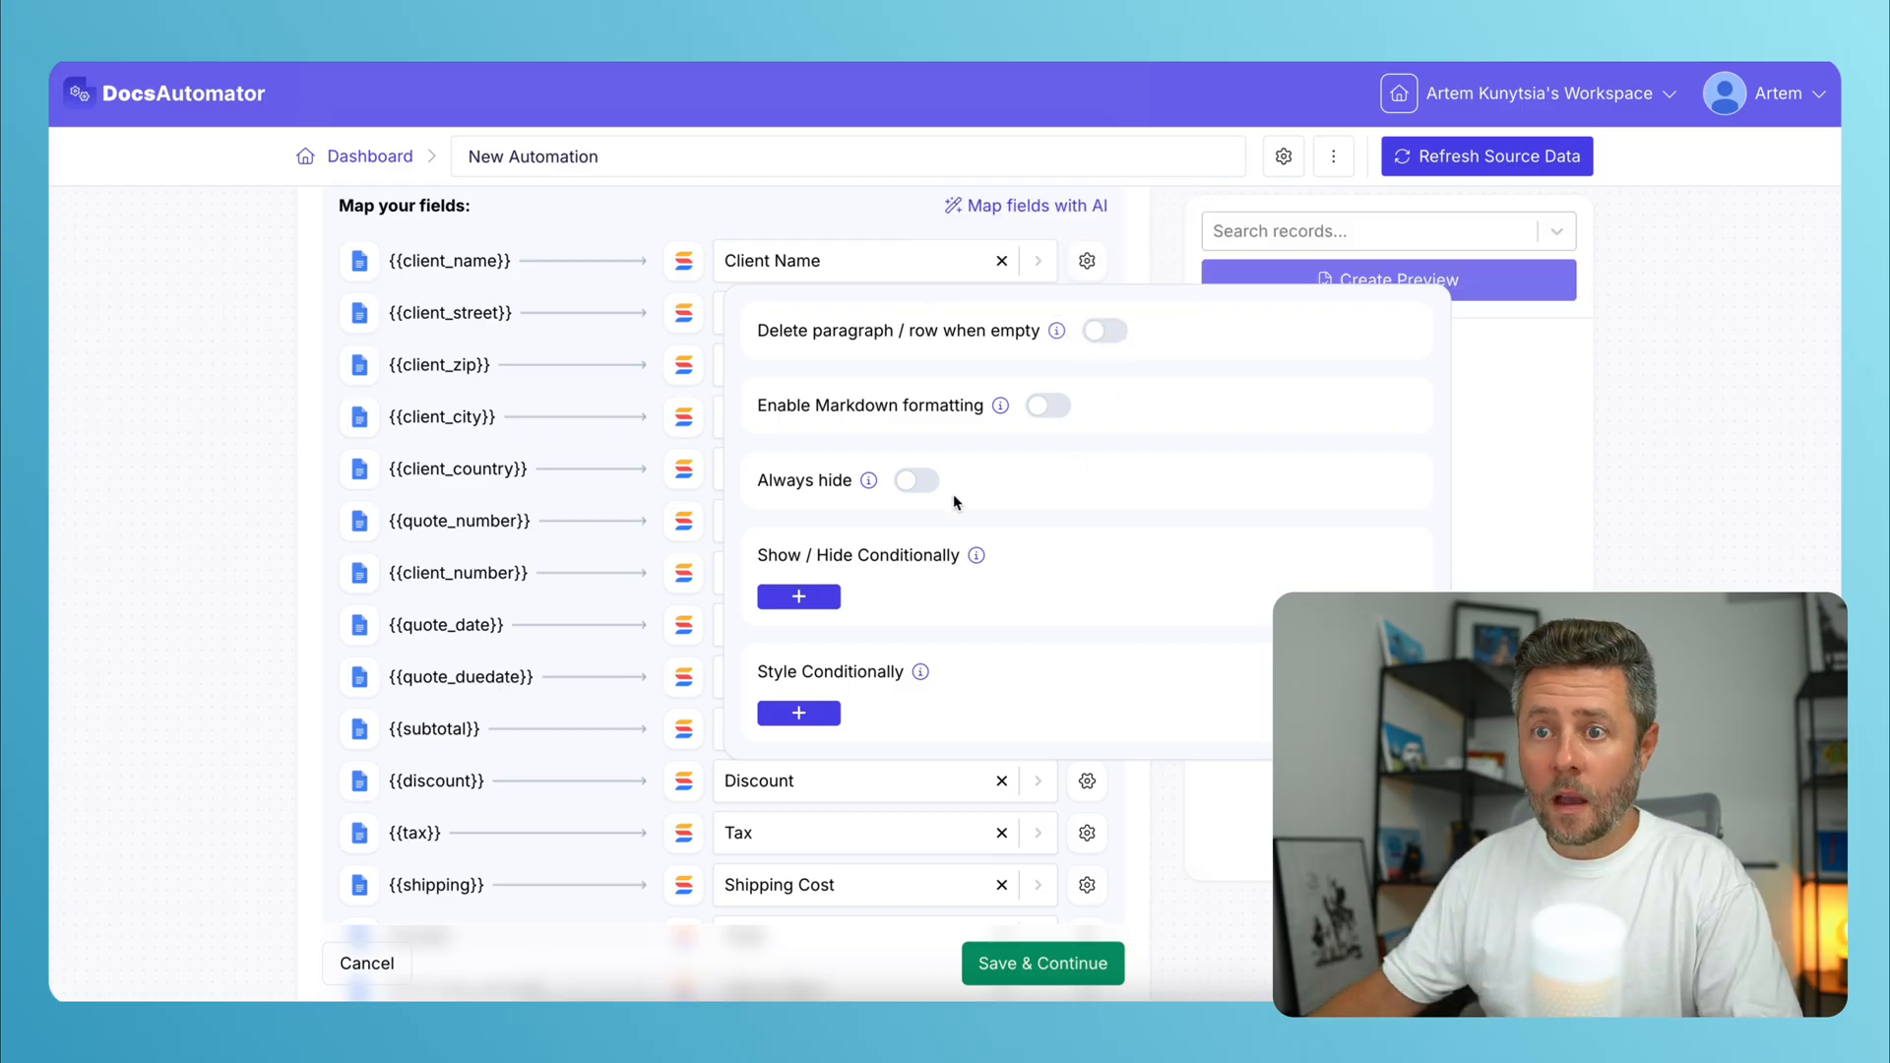
{"action": "mouse_move", "coordinate": [872, 481]}
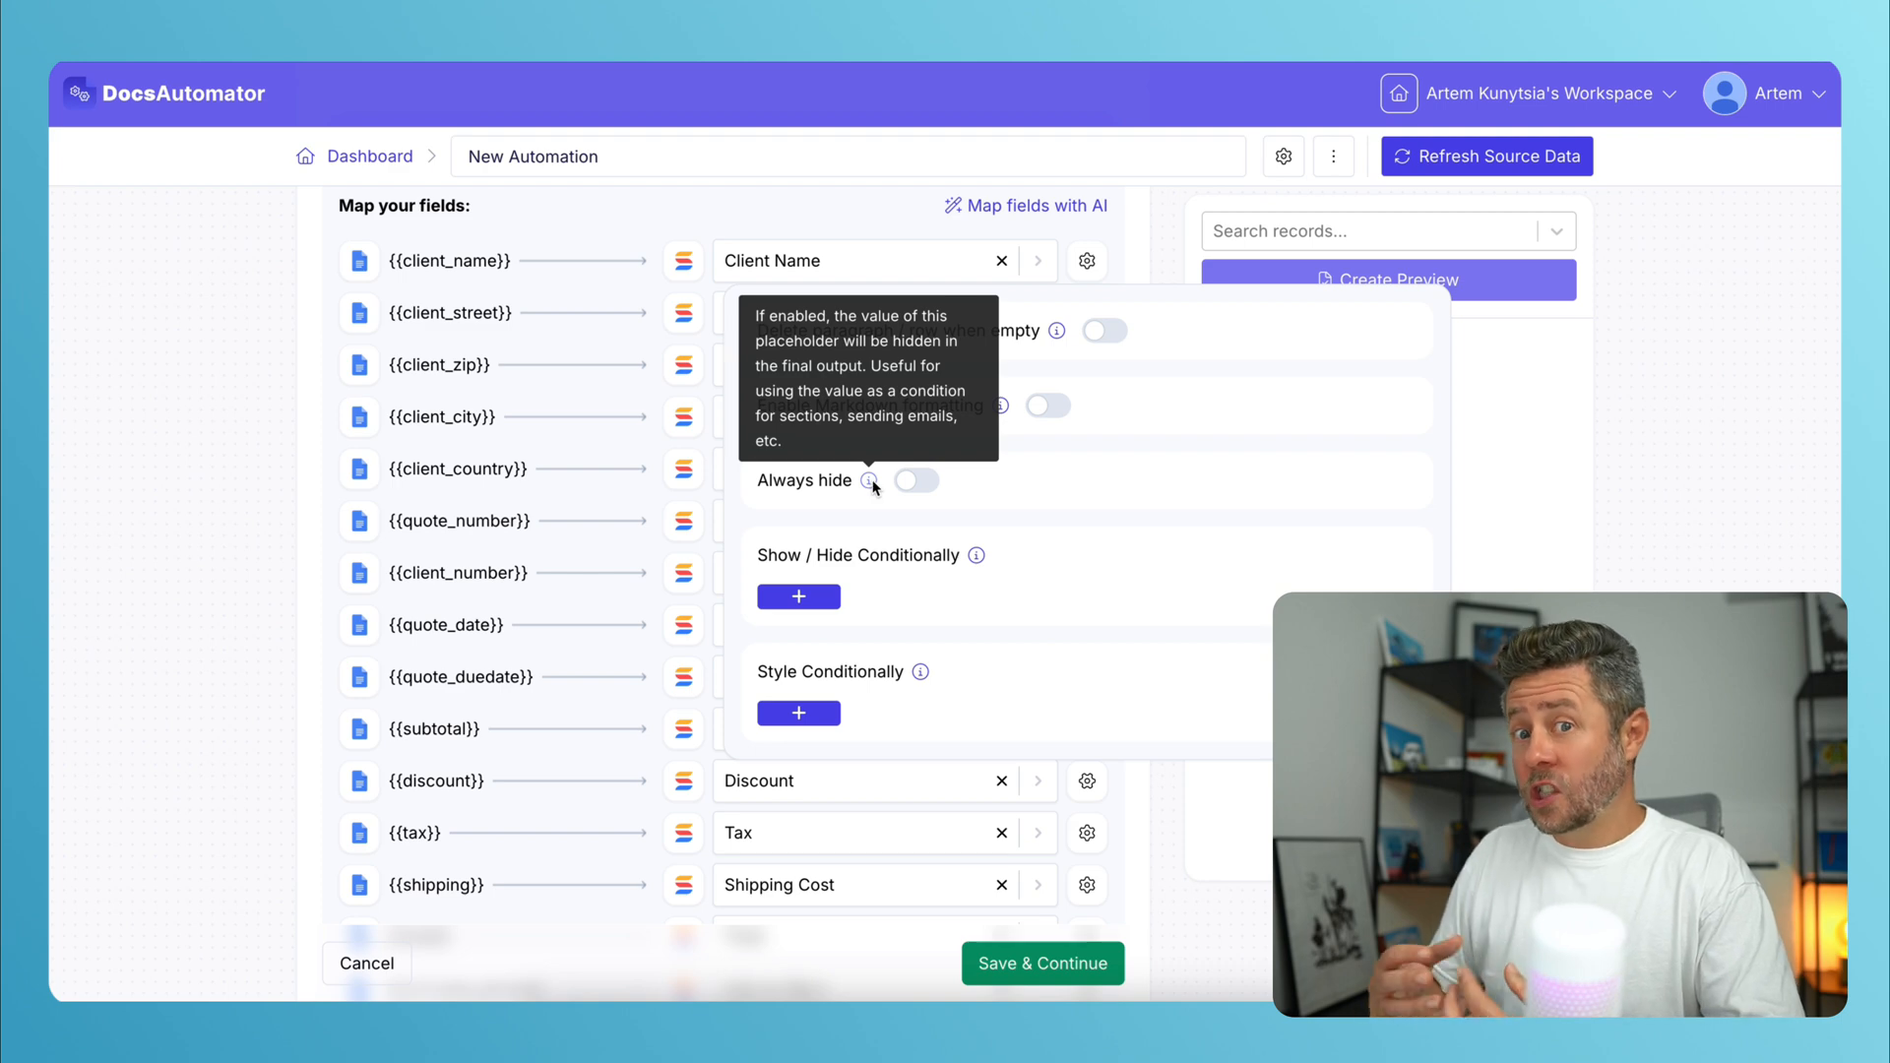
{"action": "left_click", "coordinate": [915, 480]}
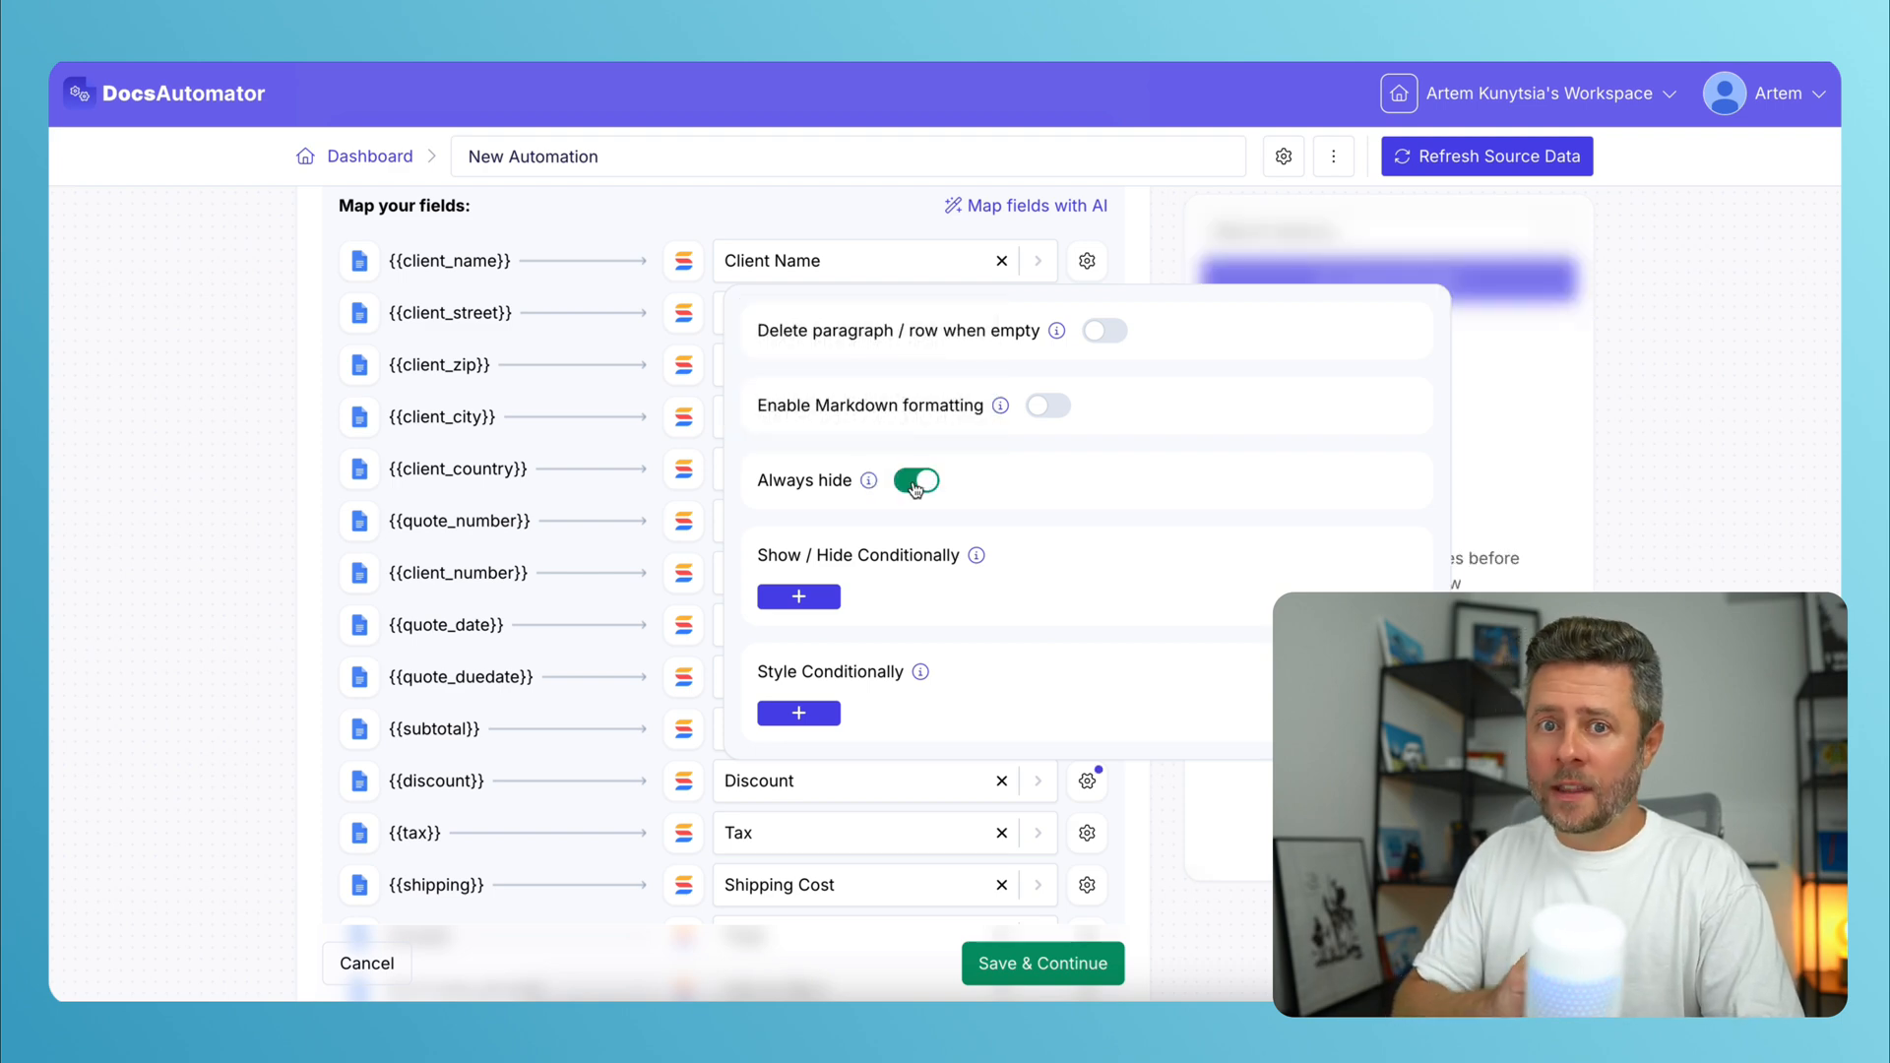
{"action": "left_click", "coordinate": [915, 480]}
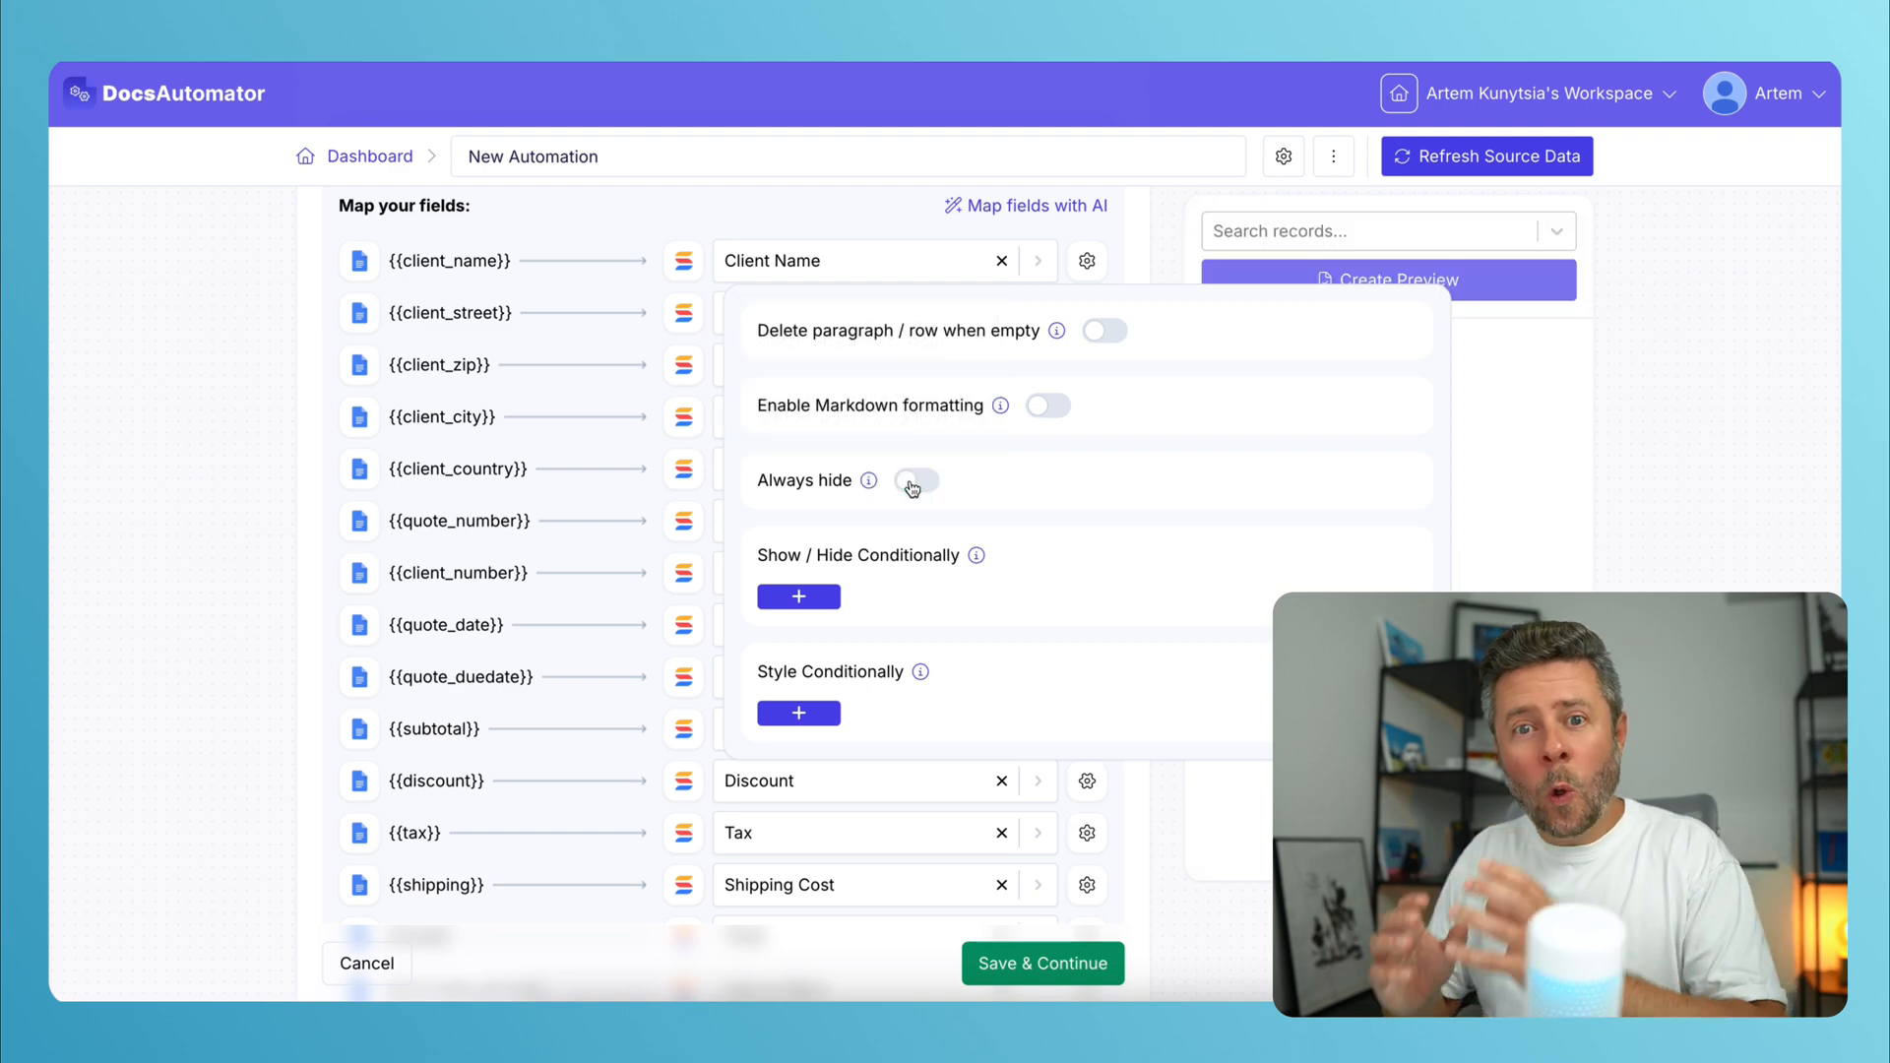
Add a condition showing the discount only when its value does not equal 0.
{"action": "left_click", "coordinate": [797, 596]}
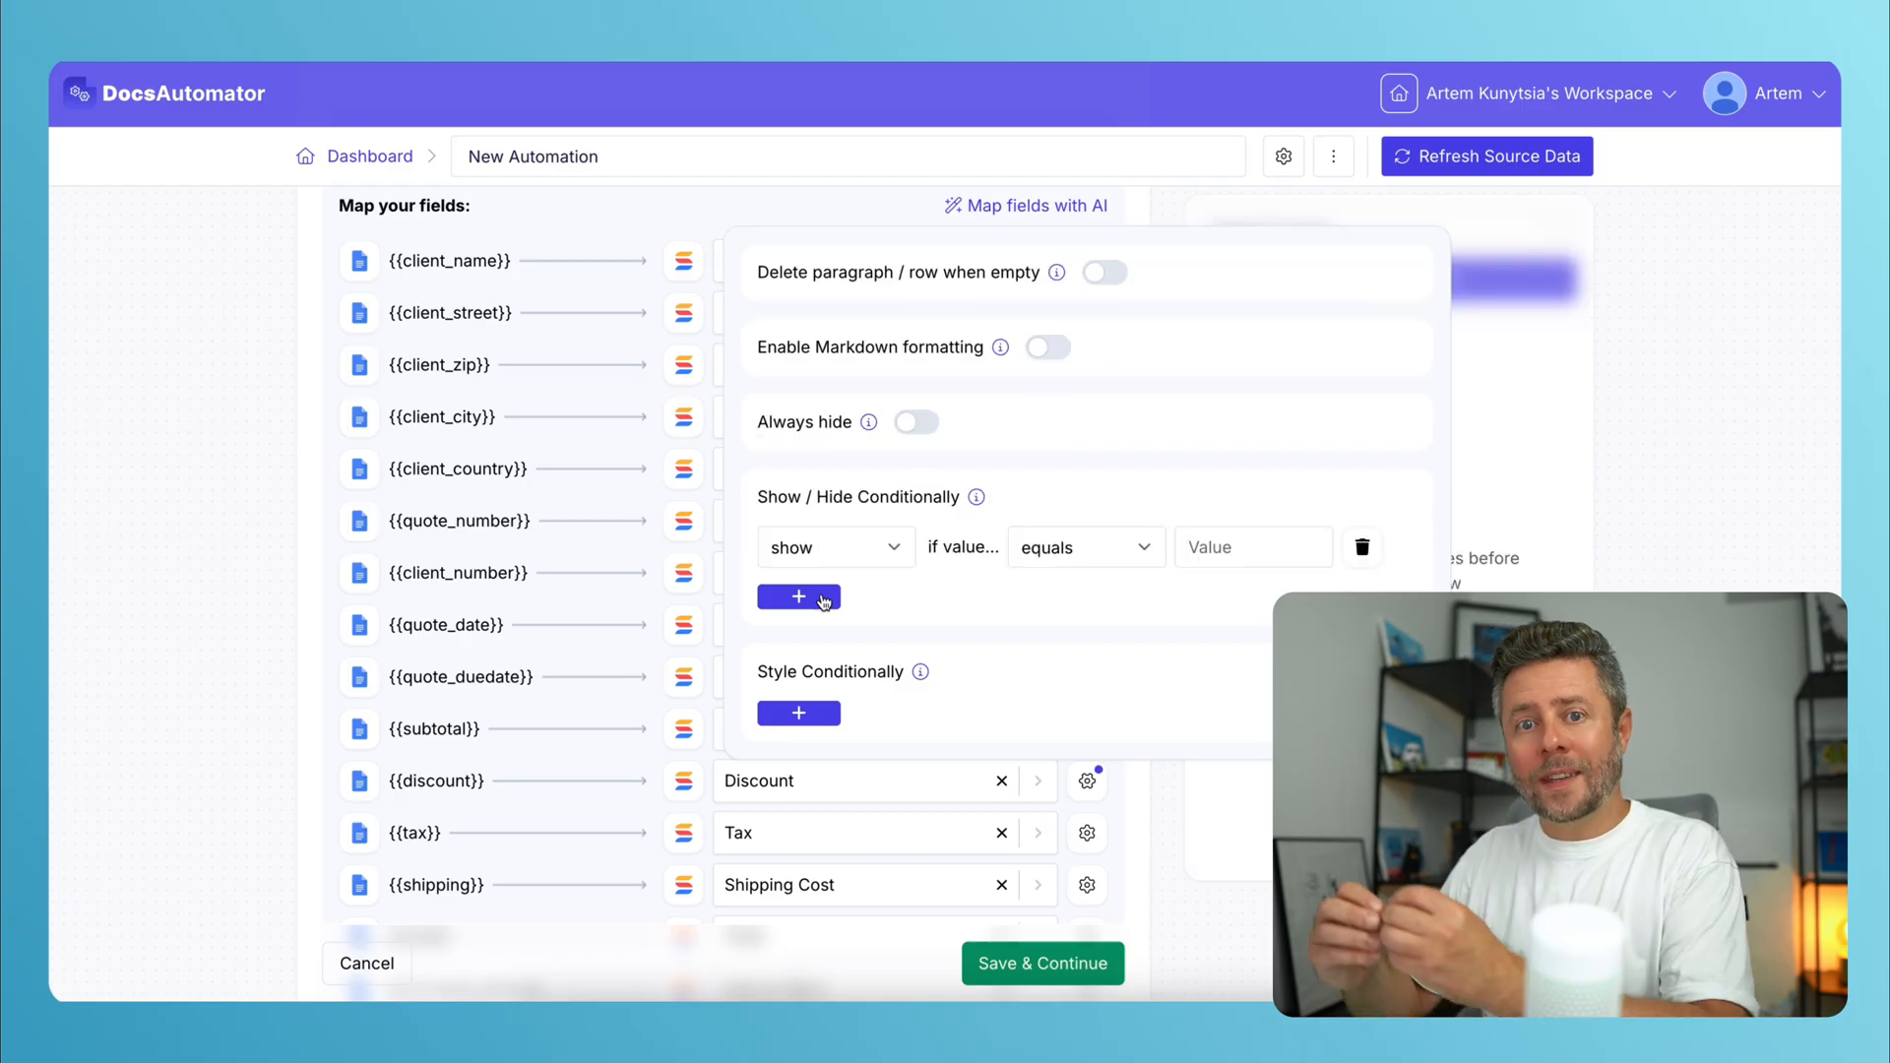
{"action": "mouse_move", "coordinate": [1091, 557]}
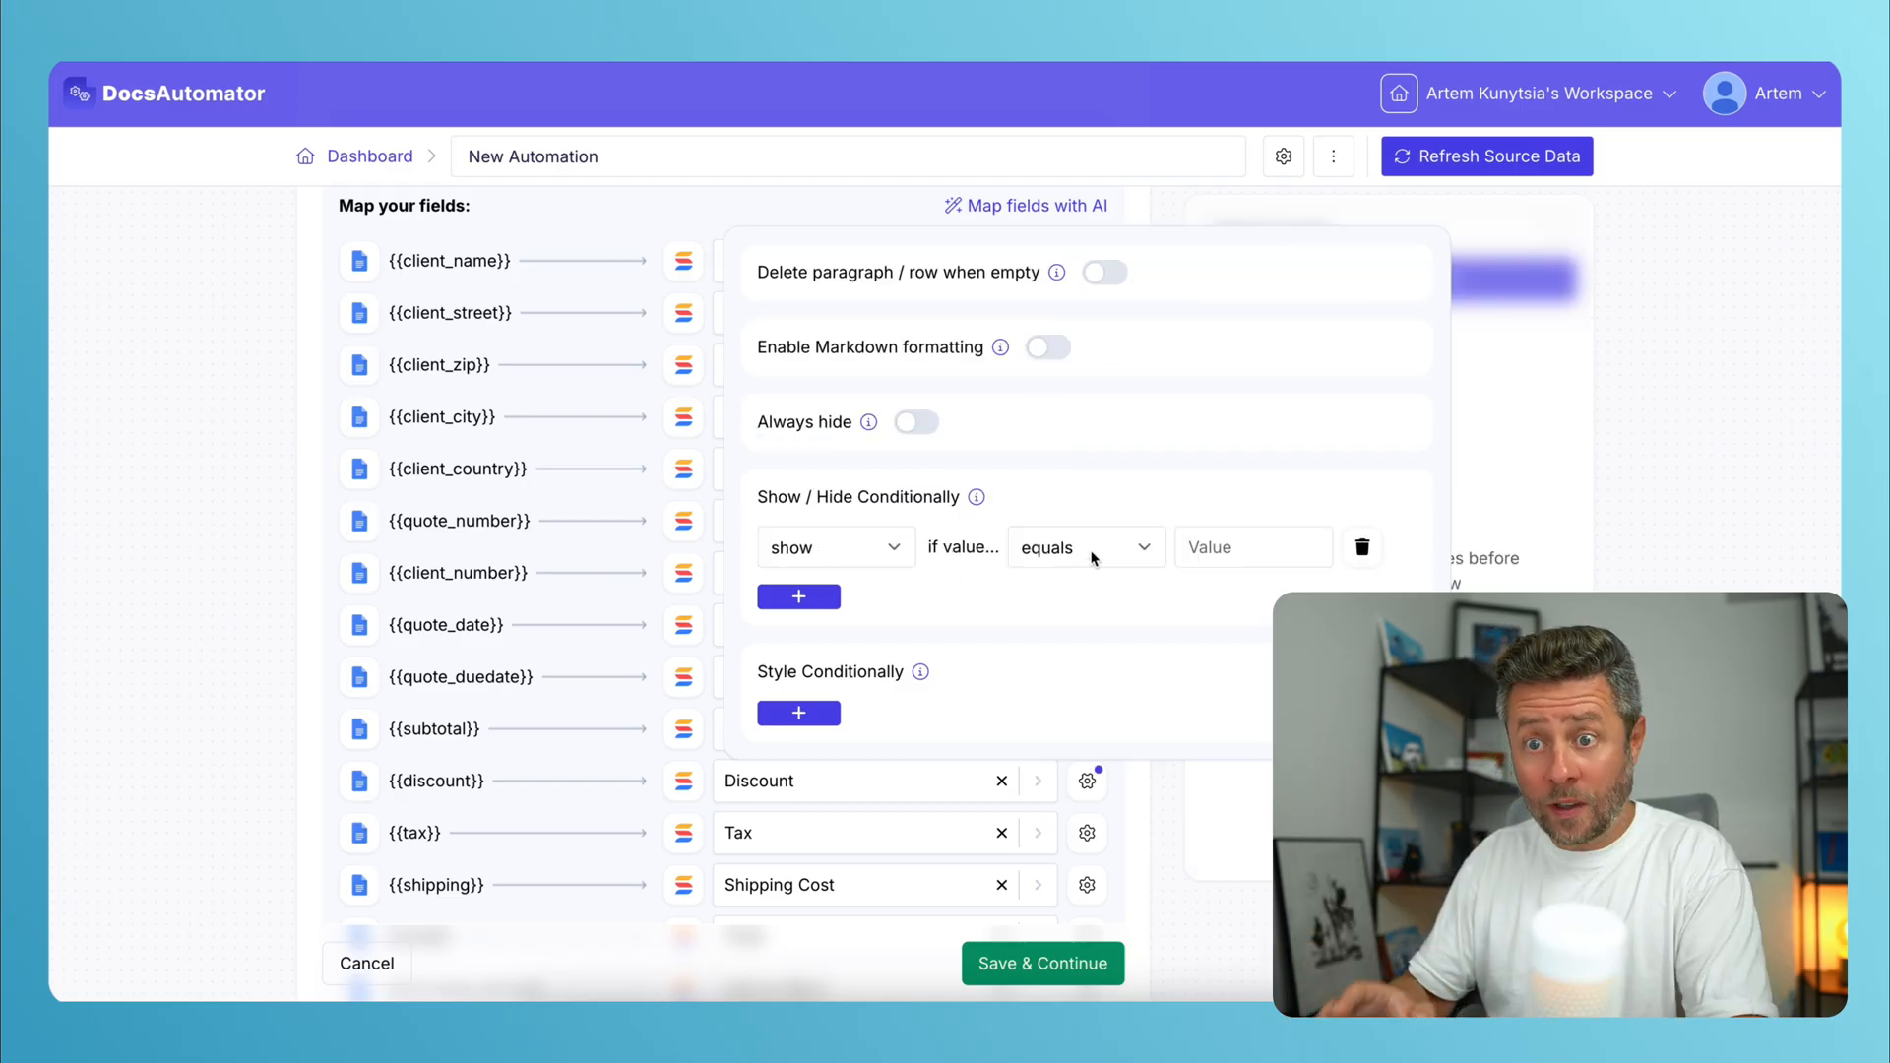
{"action": "left_click", "coordinate": [1081, 547]}
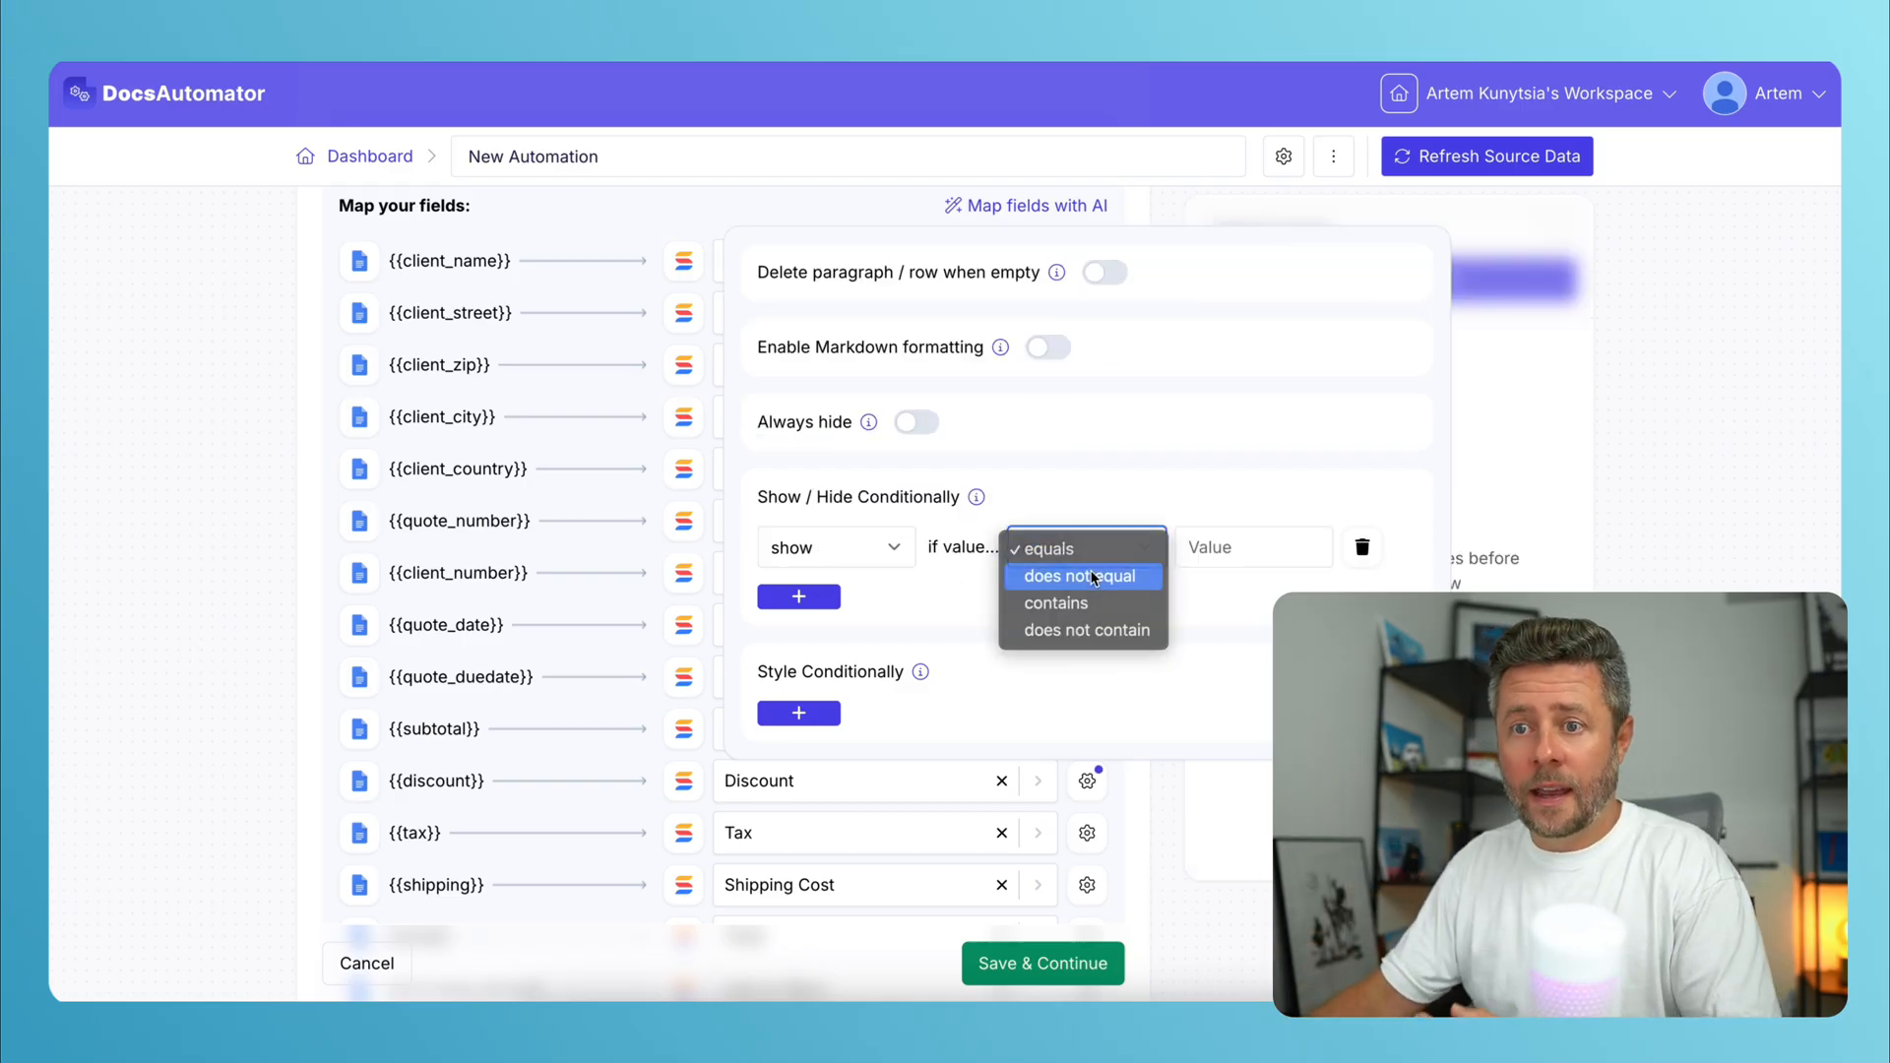
{"action": "left_click", "coordinate": [1077, 575]}
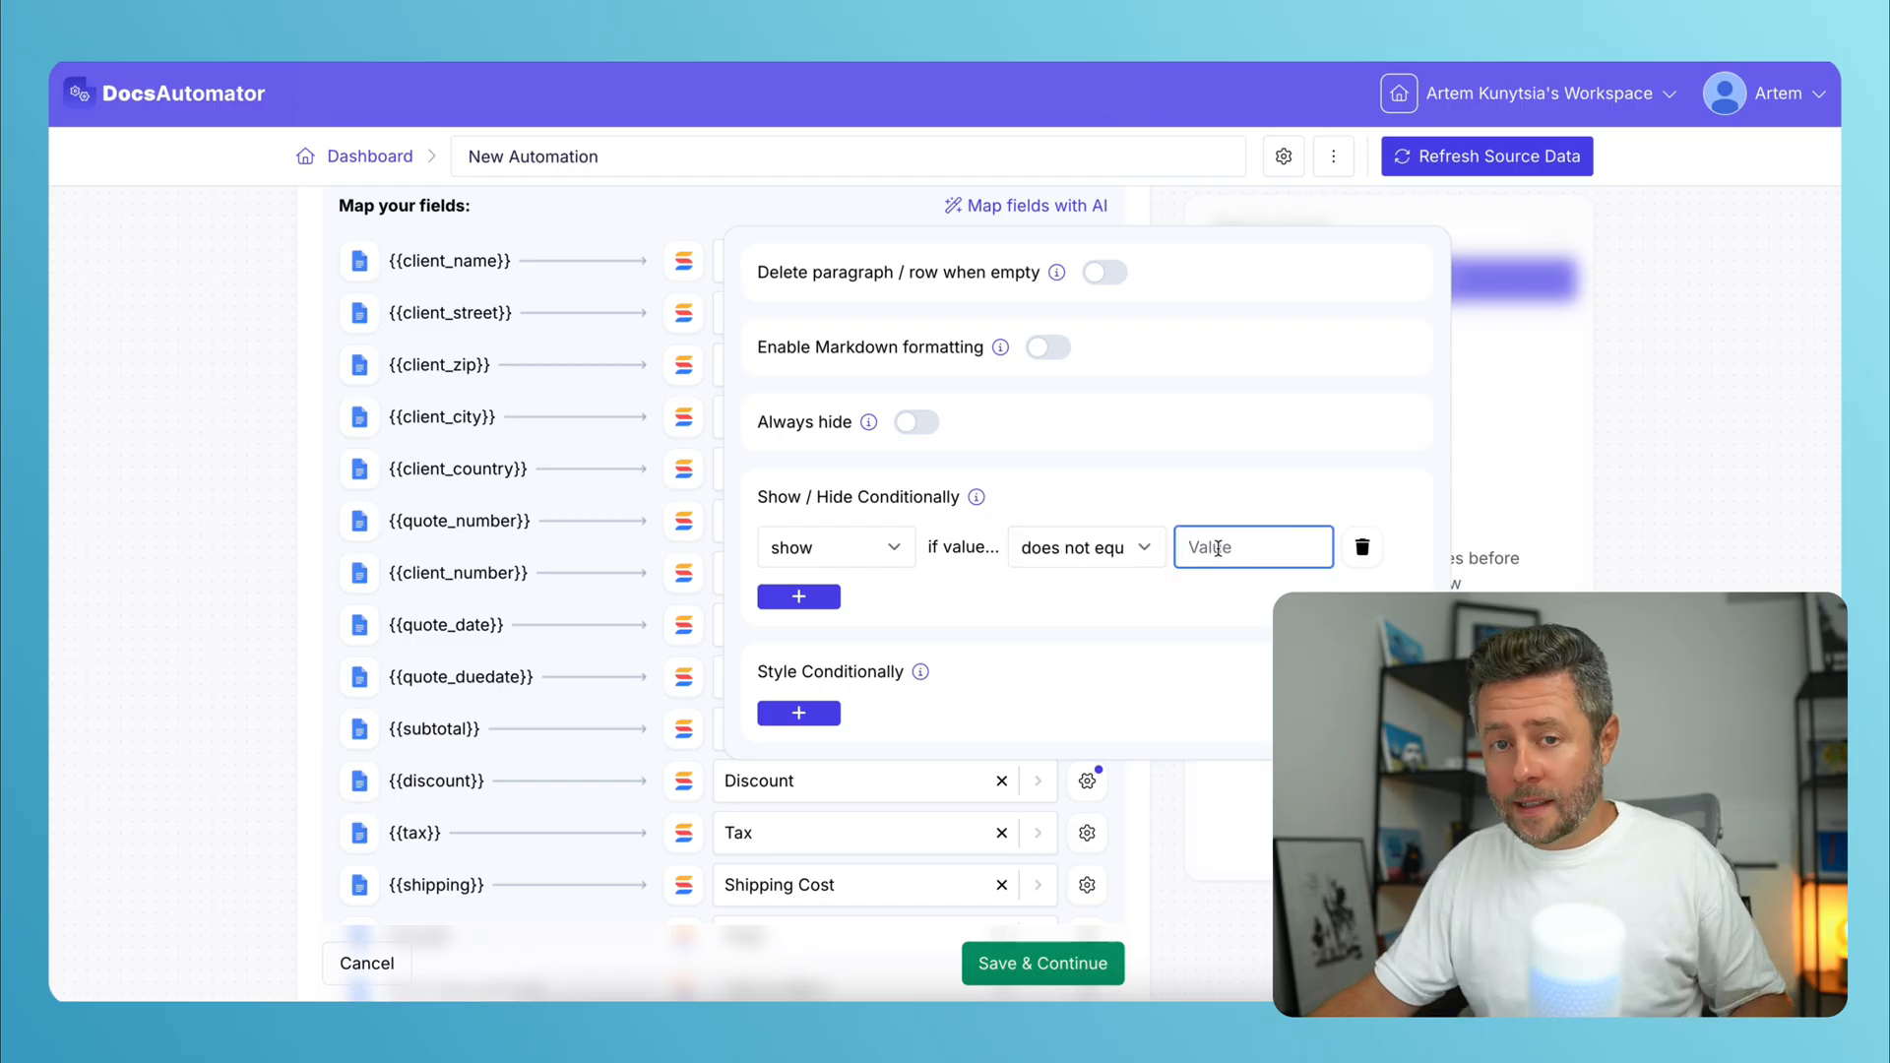
{"action": "type", "text": "0"}
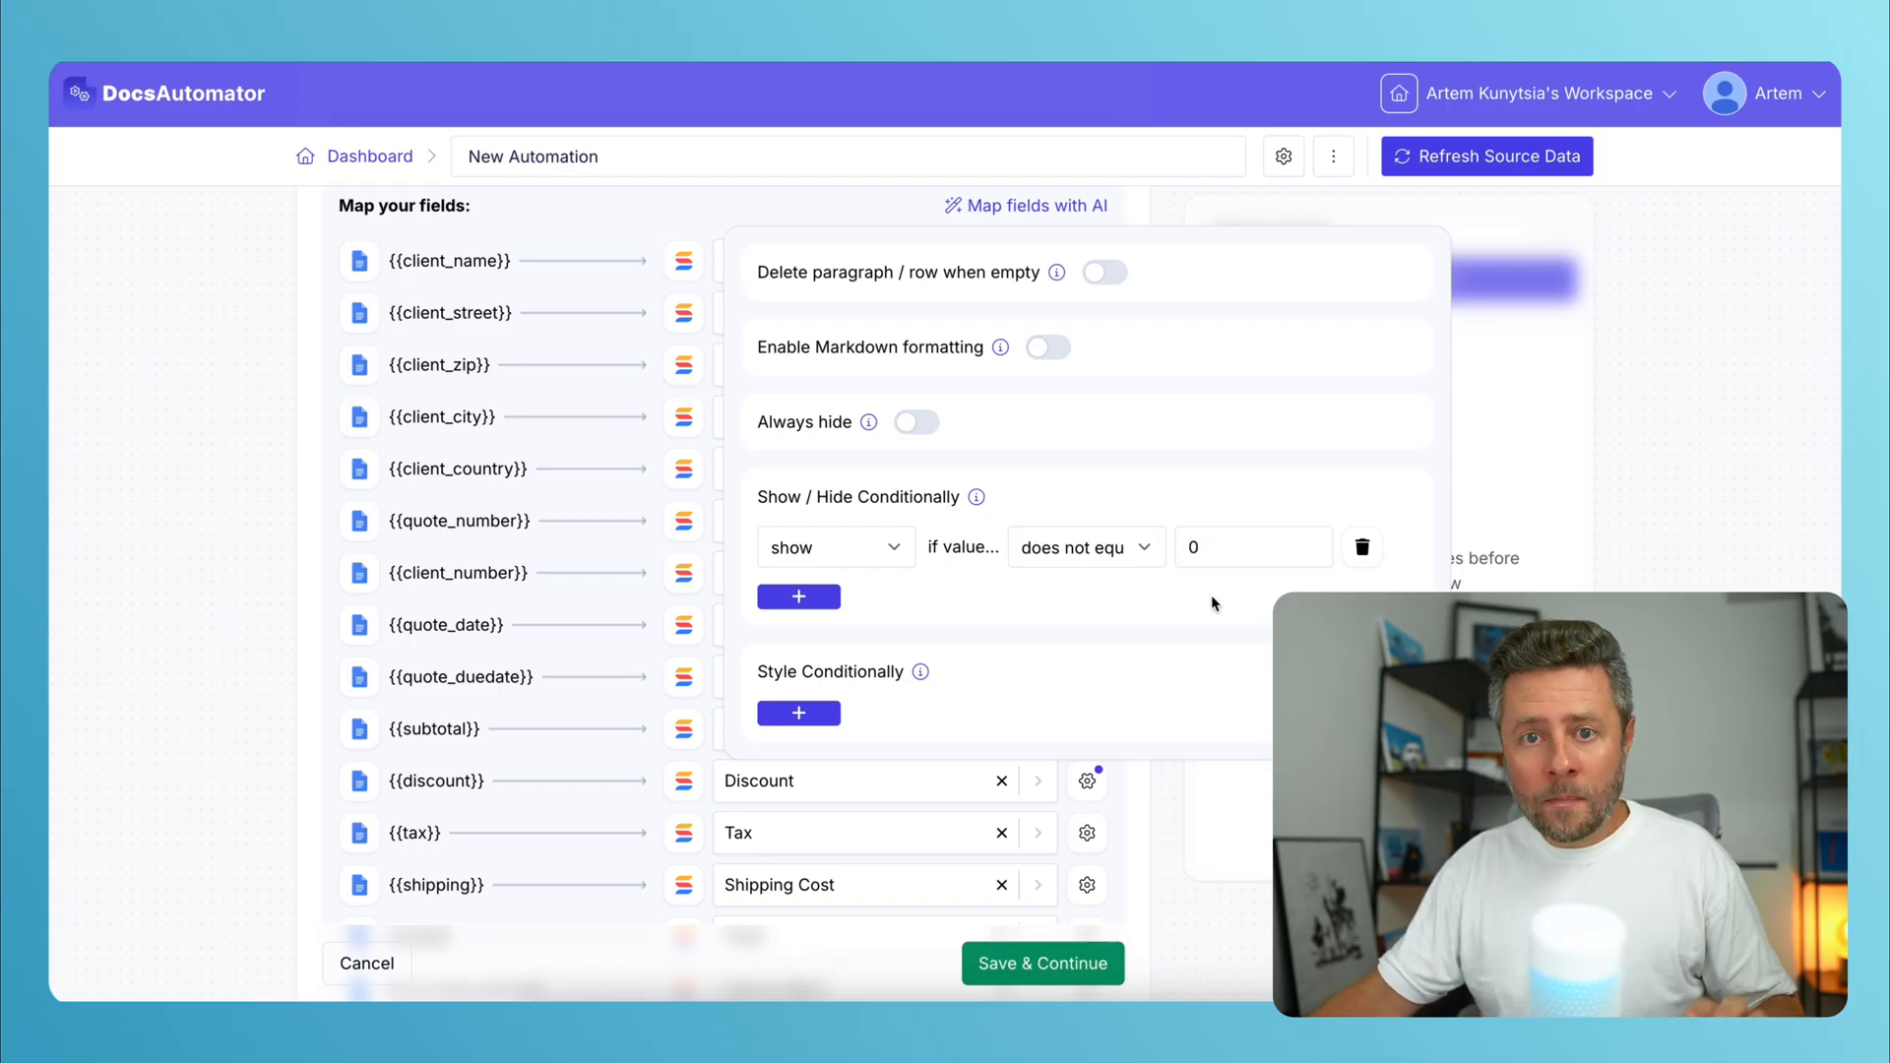
{"action": "mouse_move", "coordinate": [1166, 801]}
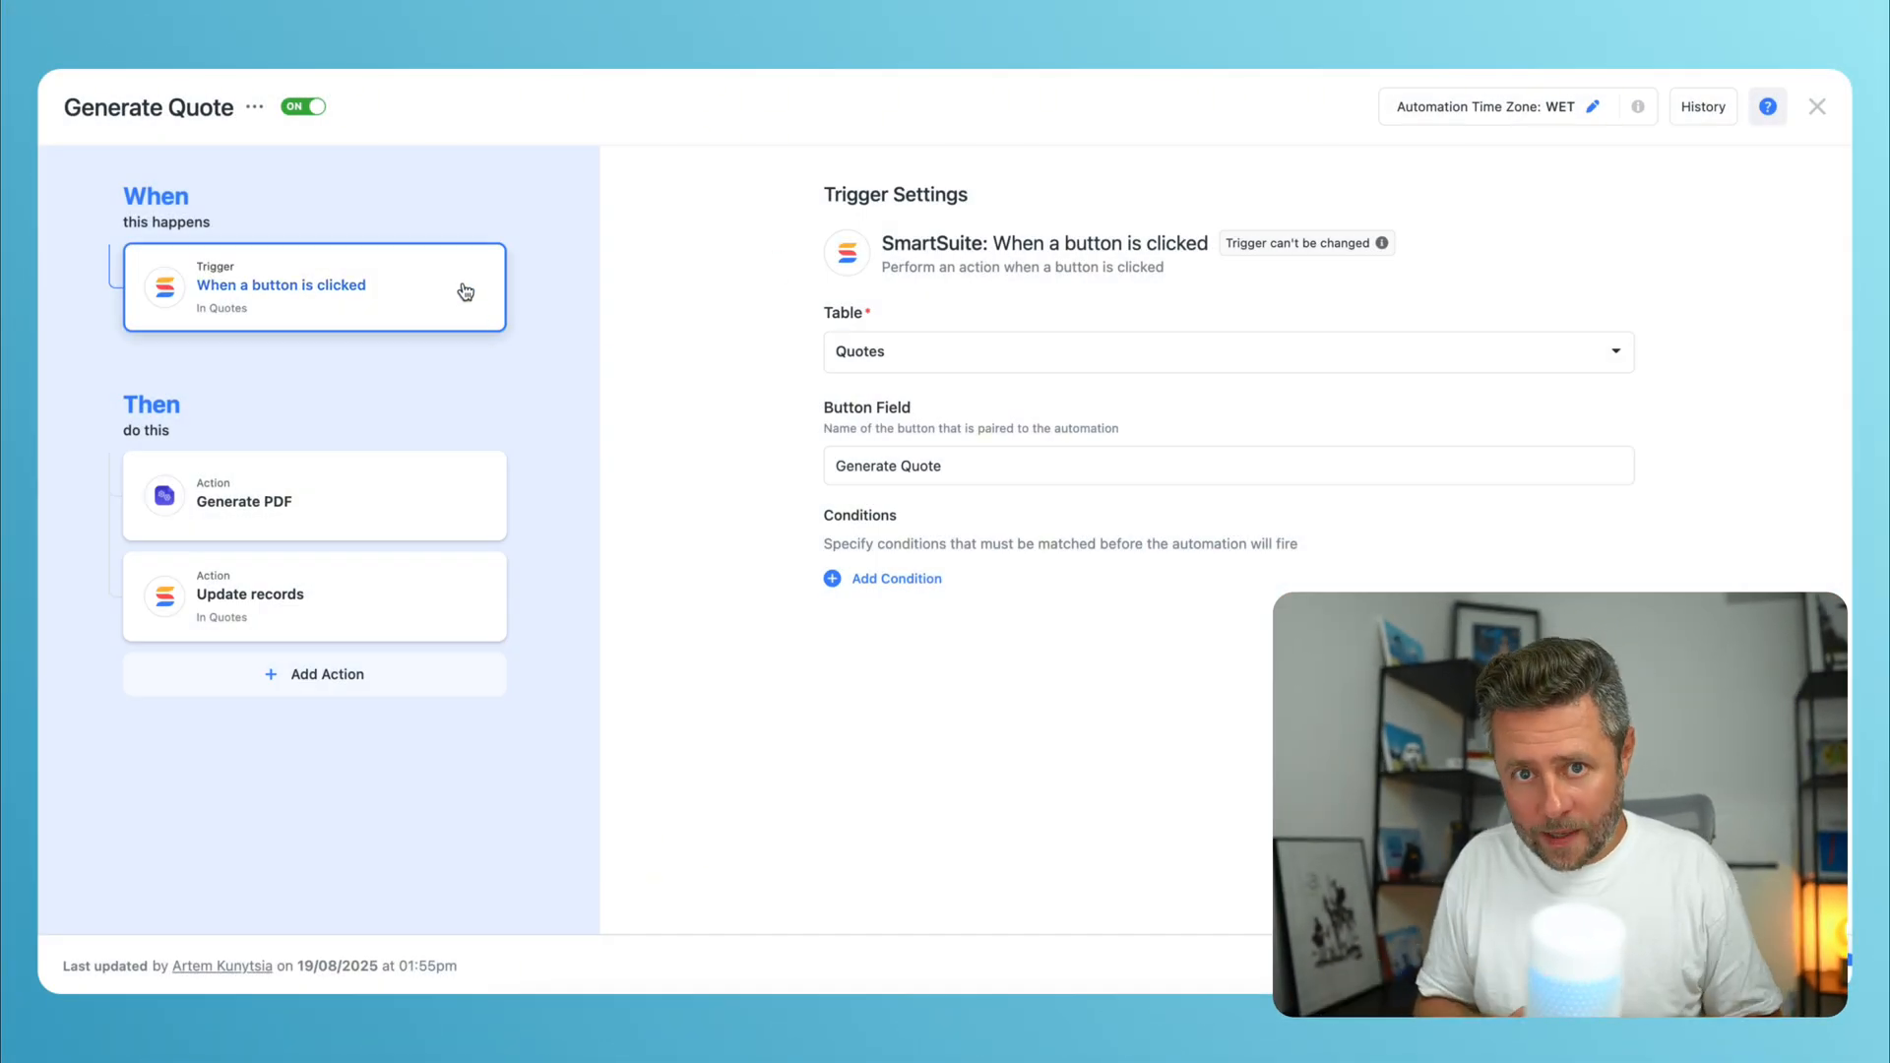
Review the button-click trigger and the Generate PDF action in Generate Quote.
{"action": "left_click", "coordinate": [265, 500]}
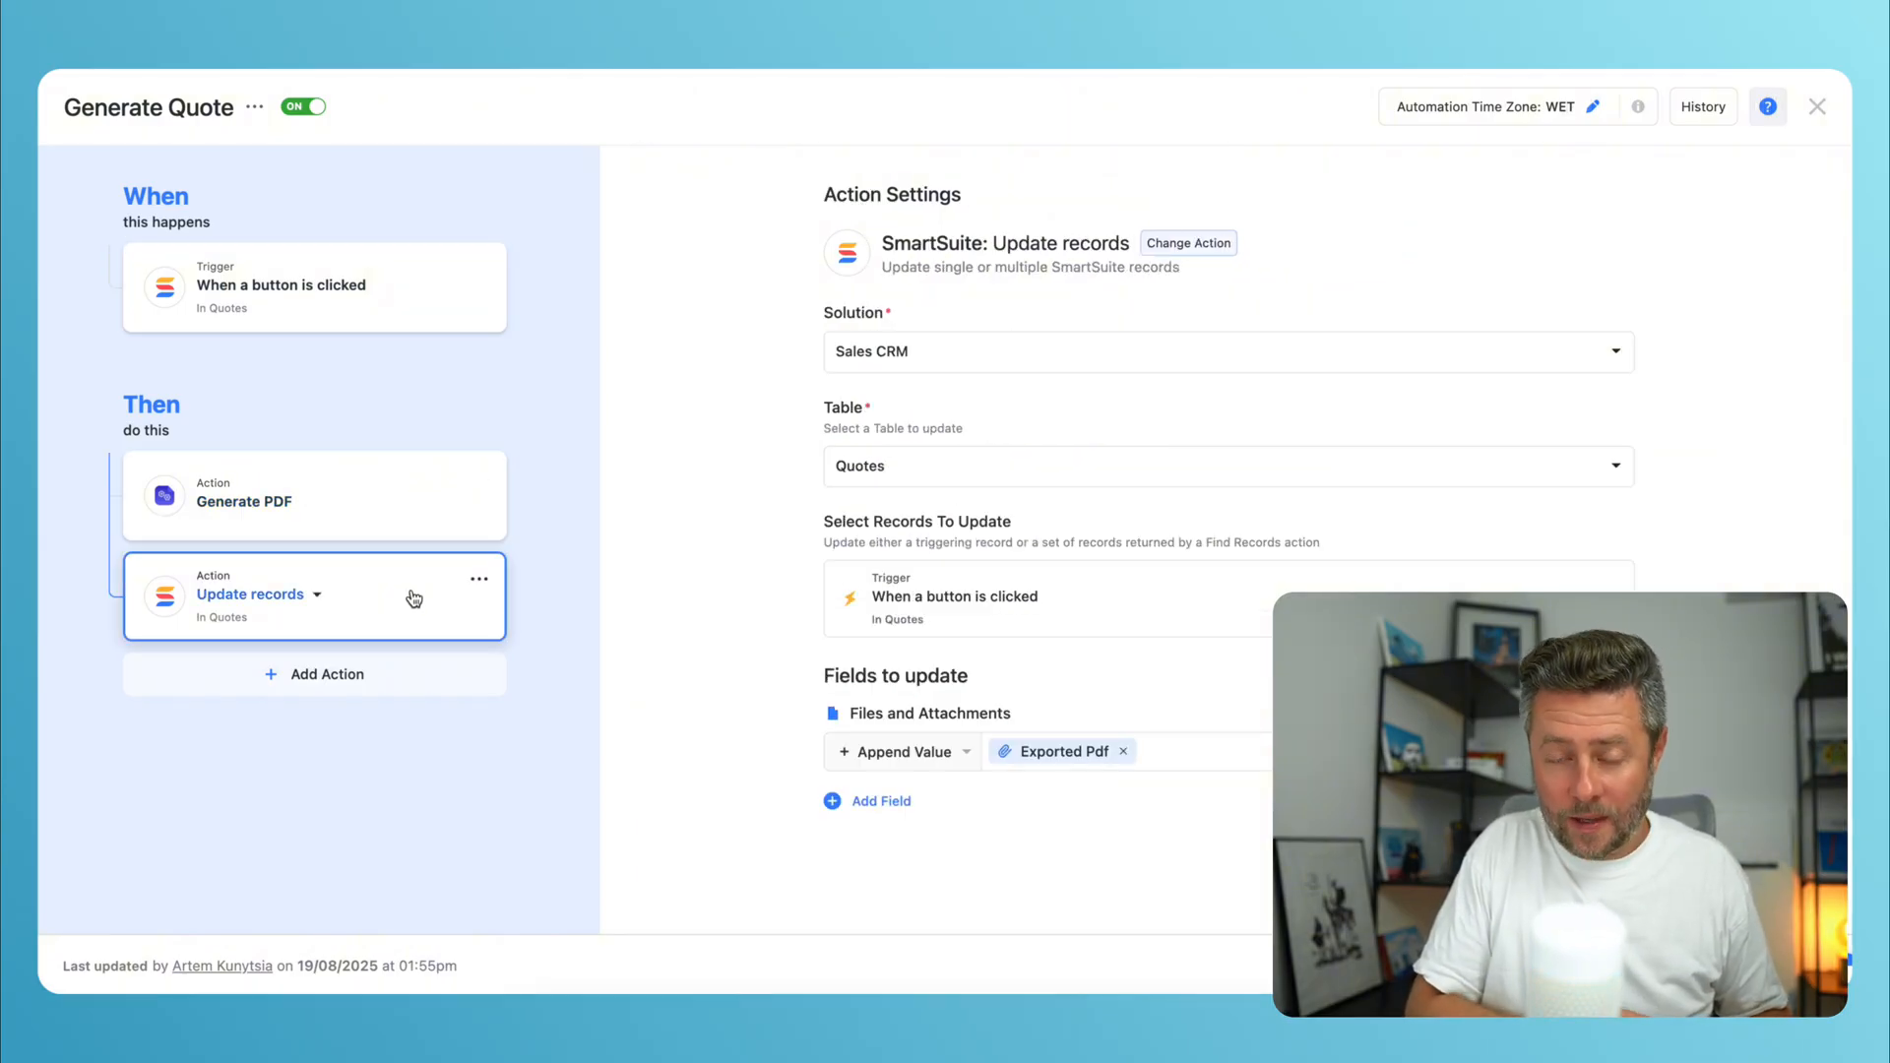
{"action": "mouse_move", "coordinate": [388, 506]}
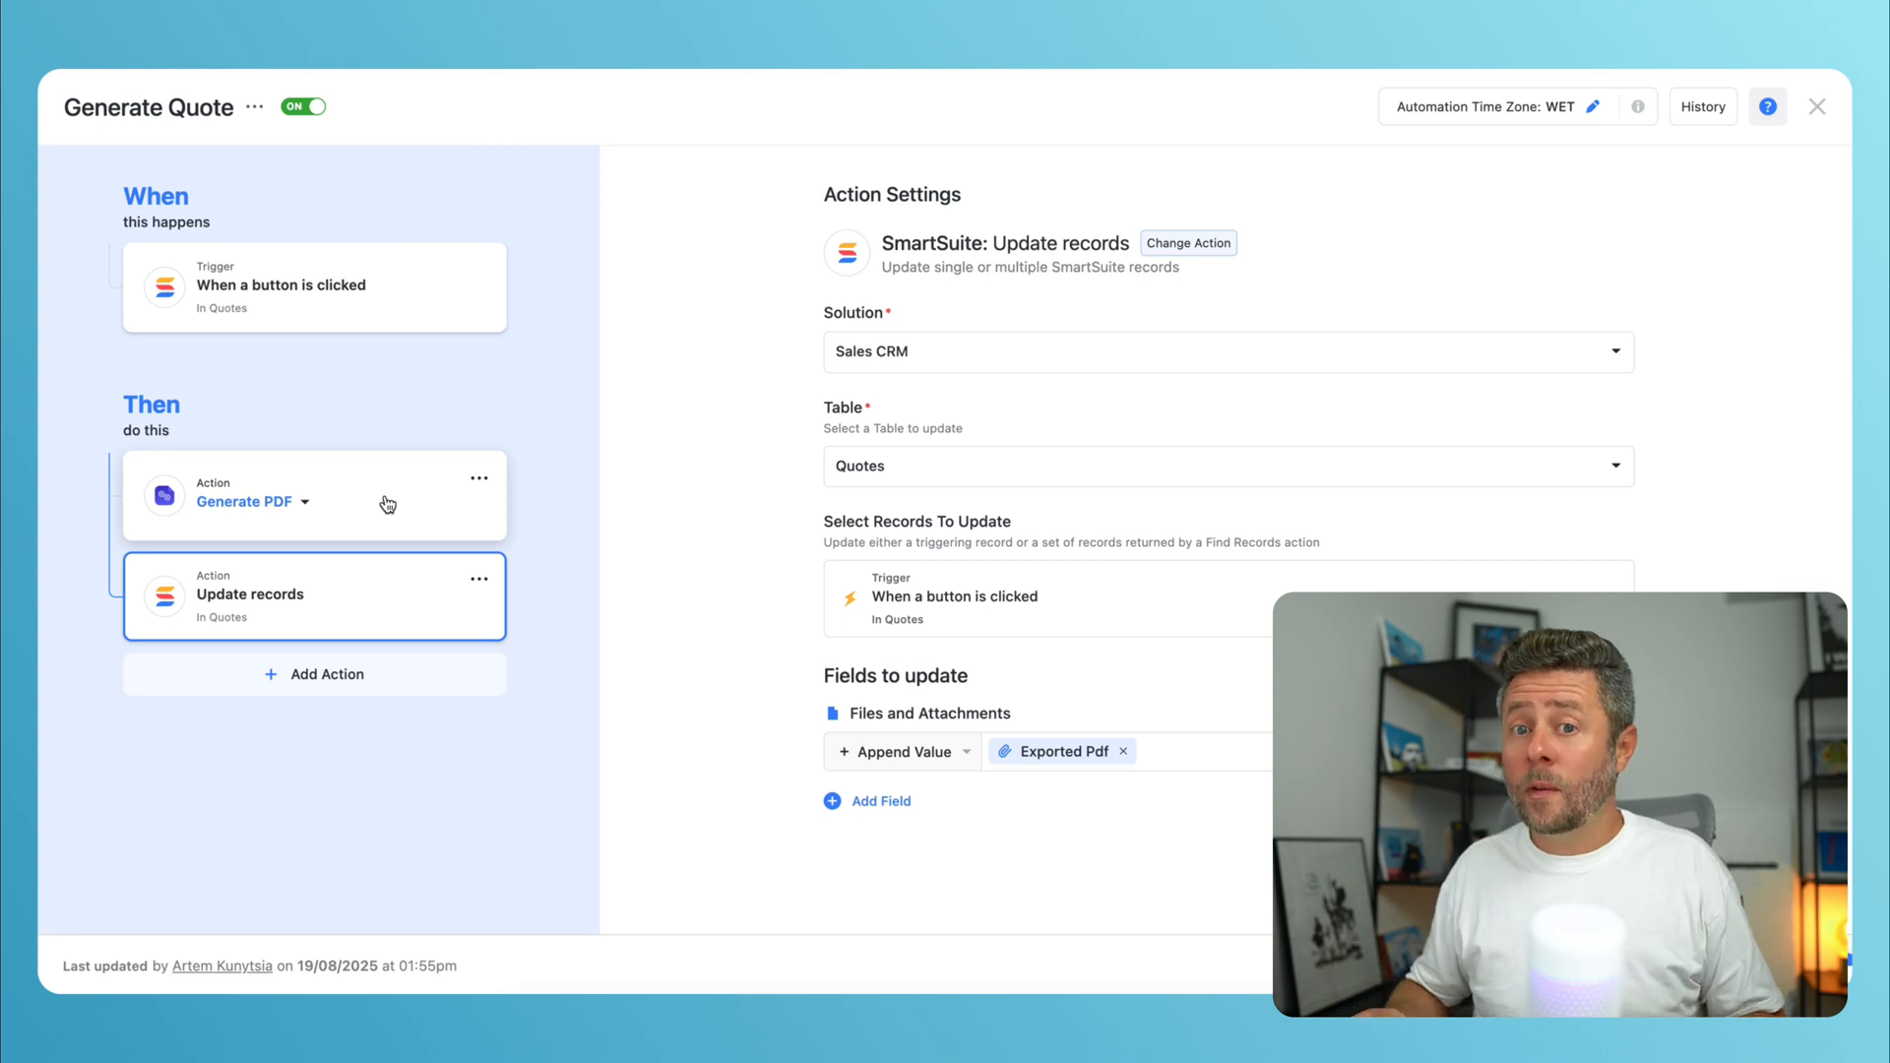
{"action": "left_click", "coordinate": [313, 494]}
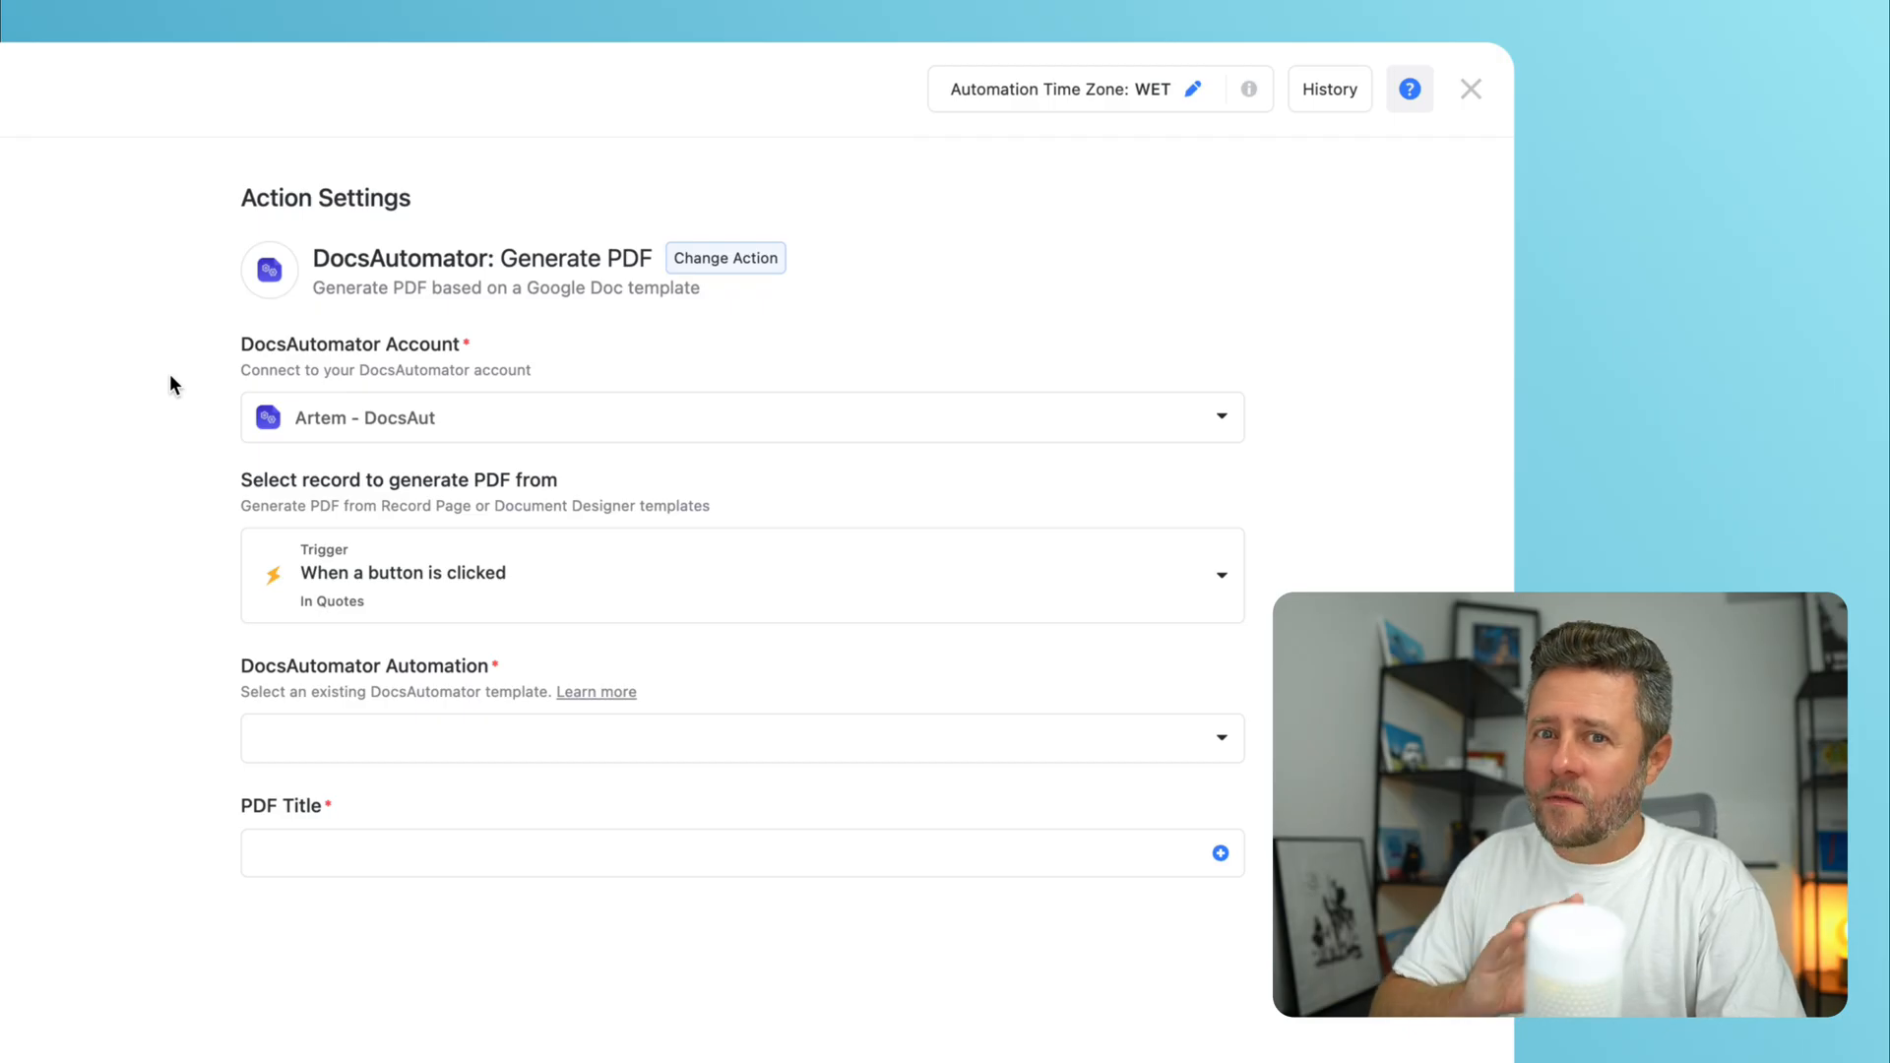
{"action": "mouse_move", "coordinate": [947, 393]}
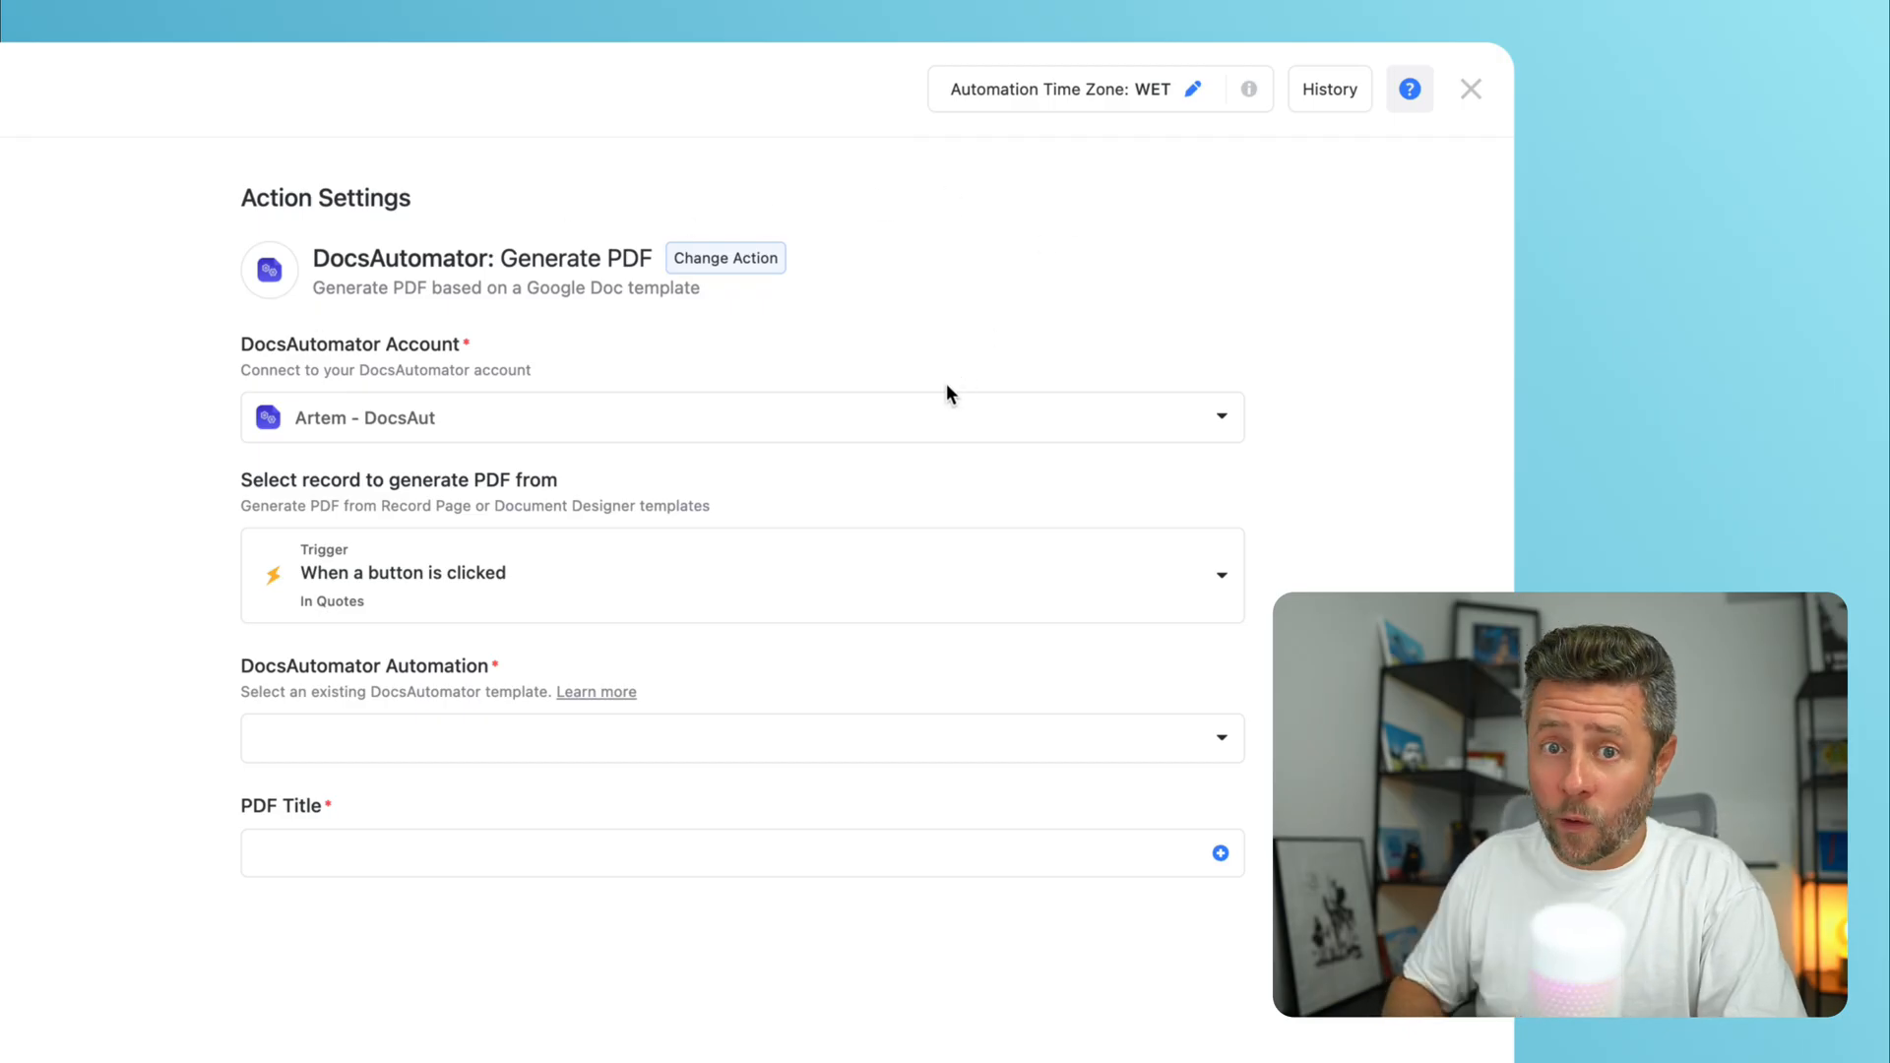
Keep the connected account, select Generate Quote PDF automation and title PDFs by Quote Number.
{"action": "left_click", "coordinate": [743, 418]}
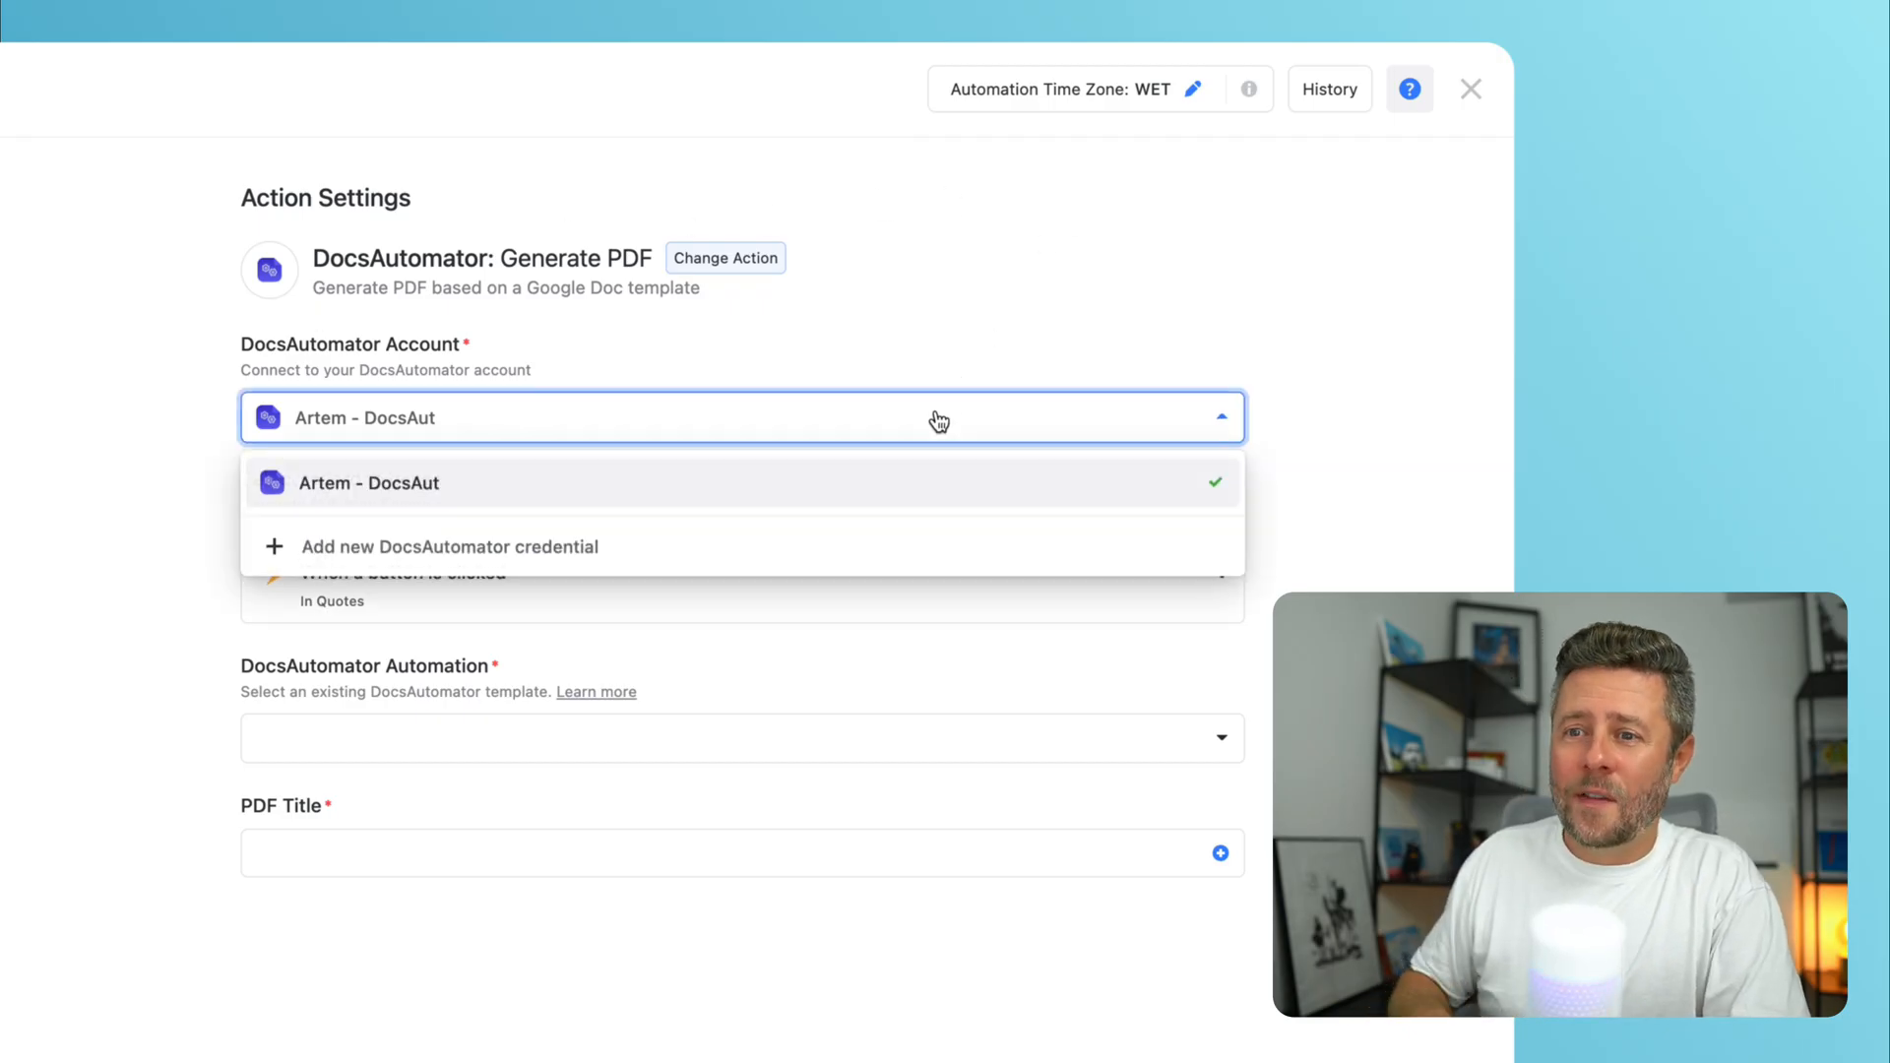
{"action": "mouse_move", "coordinate": [584, 545]}
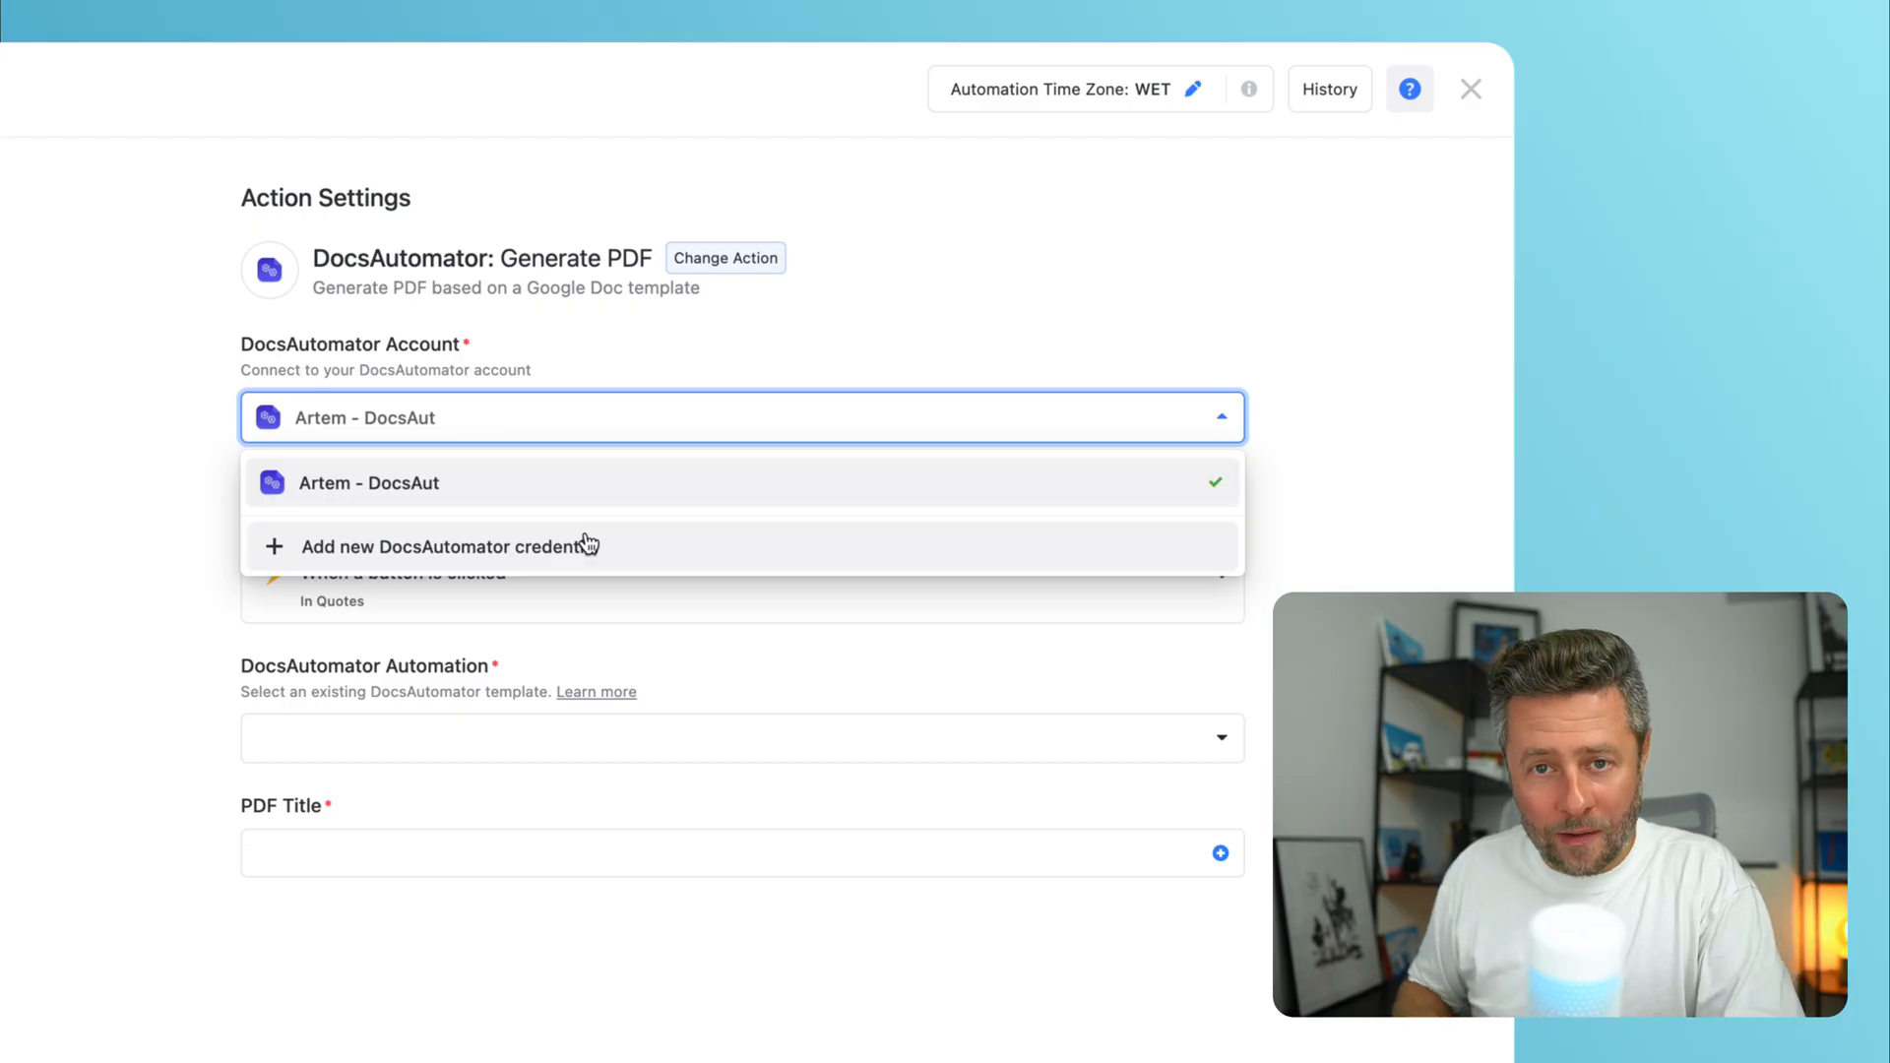
{"action": "left_click", "coordinate": [447, 546]}
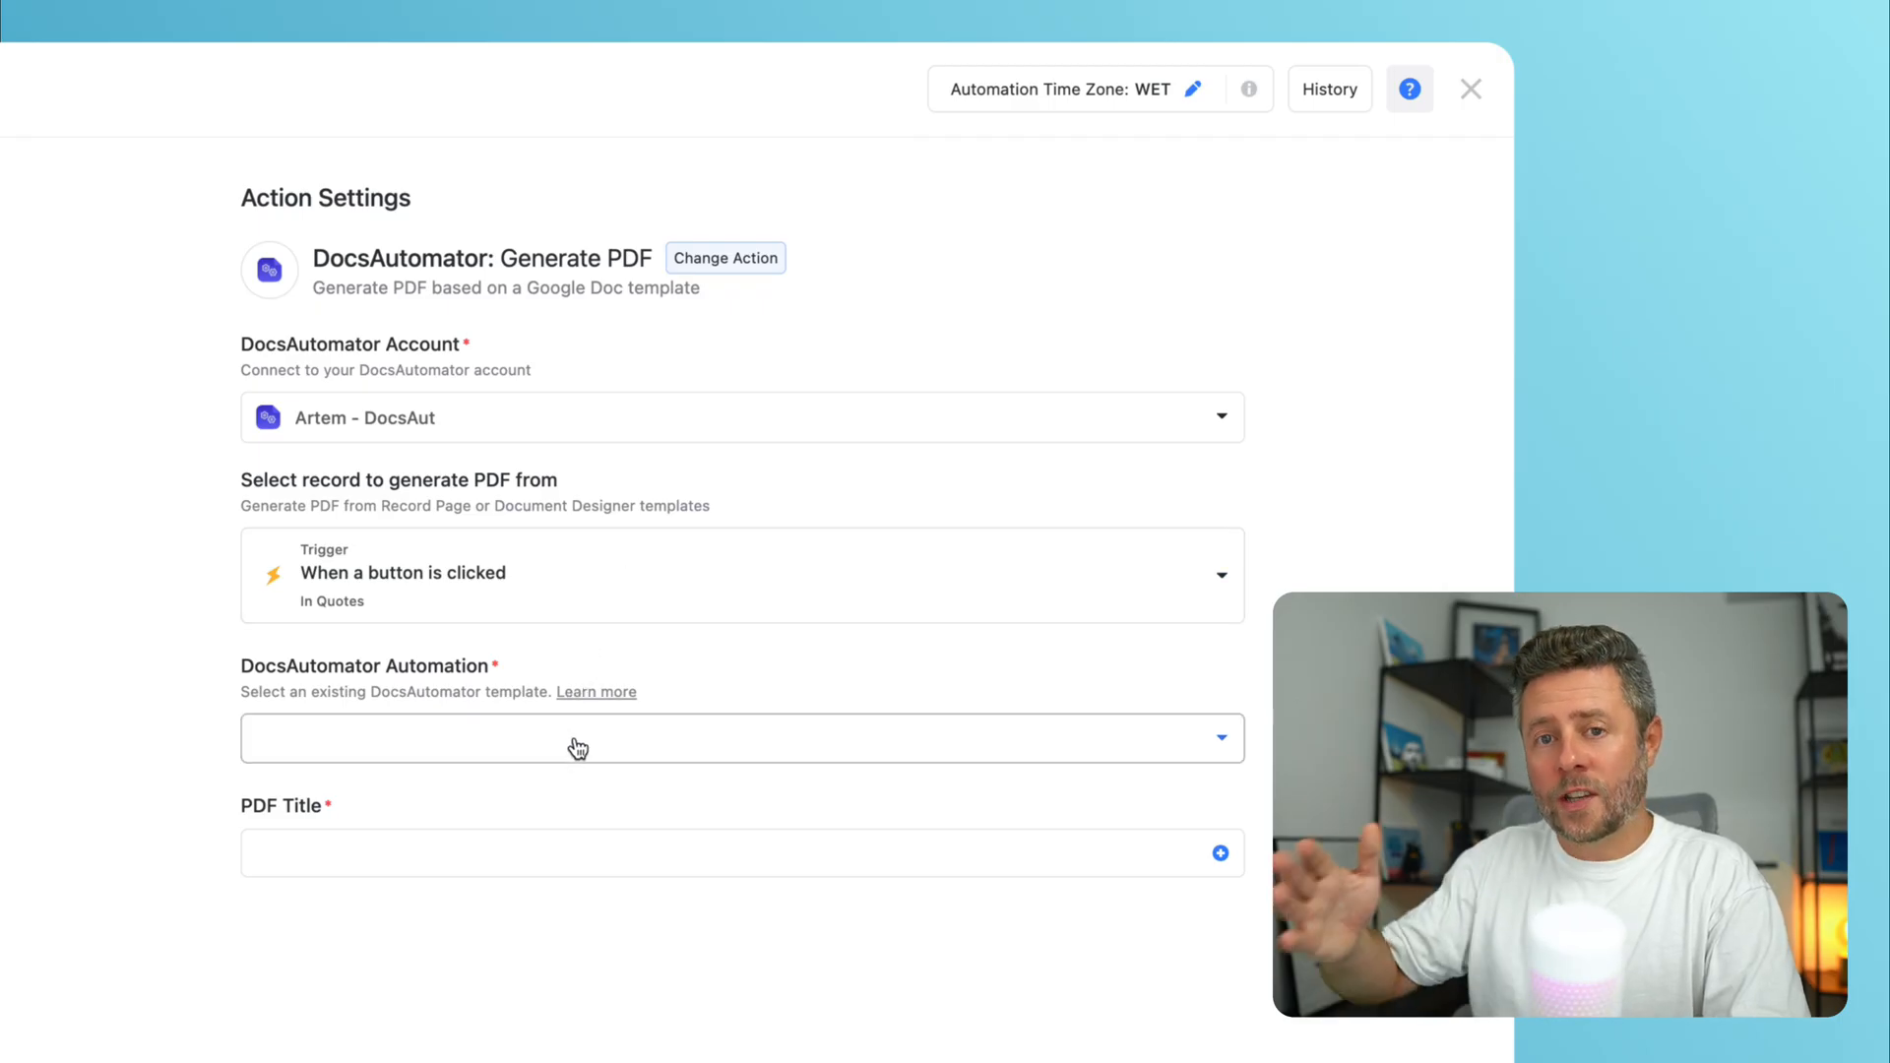
{"action": "left_click", "coordinate": [741, 738]}
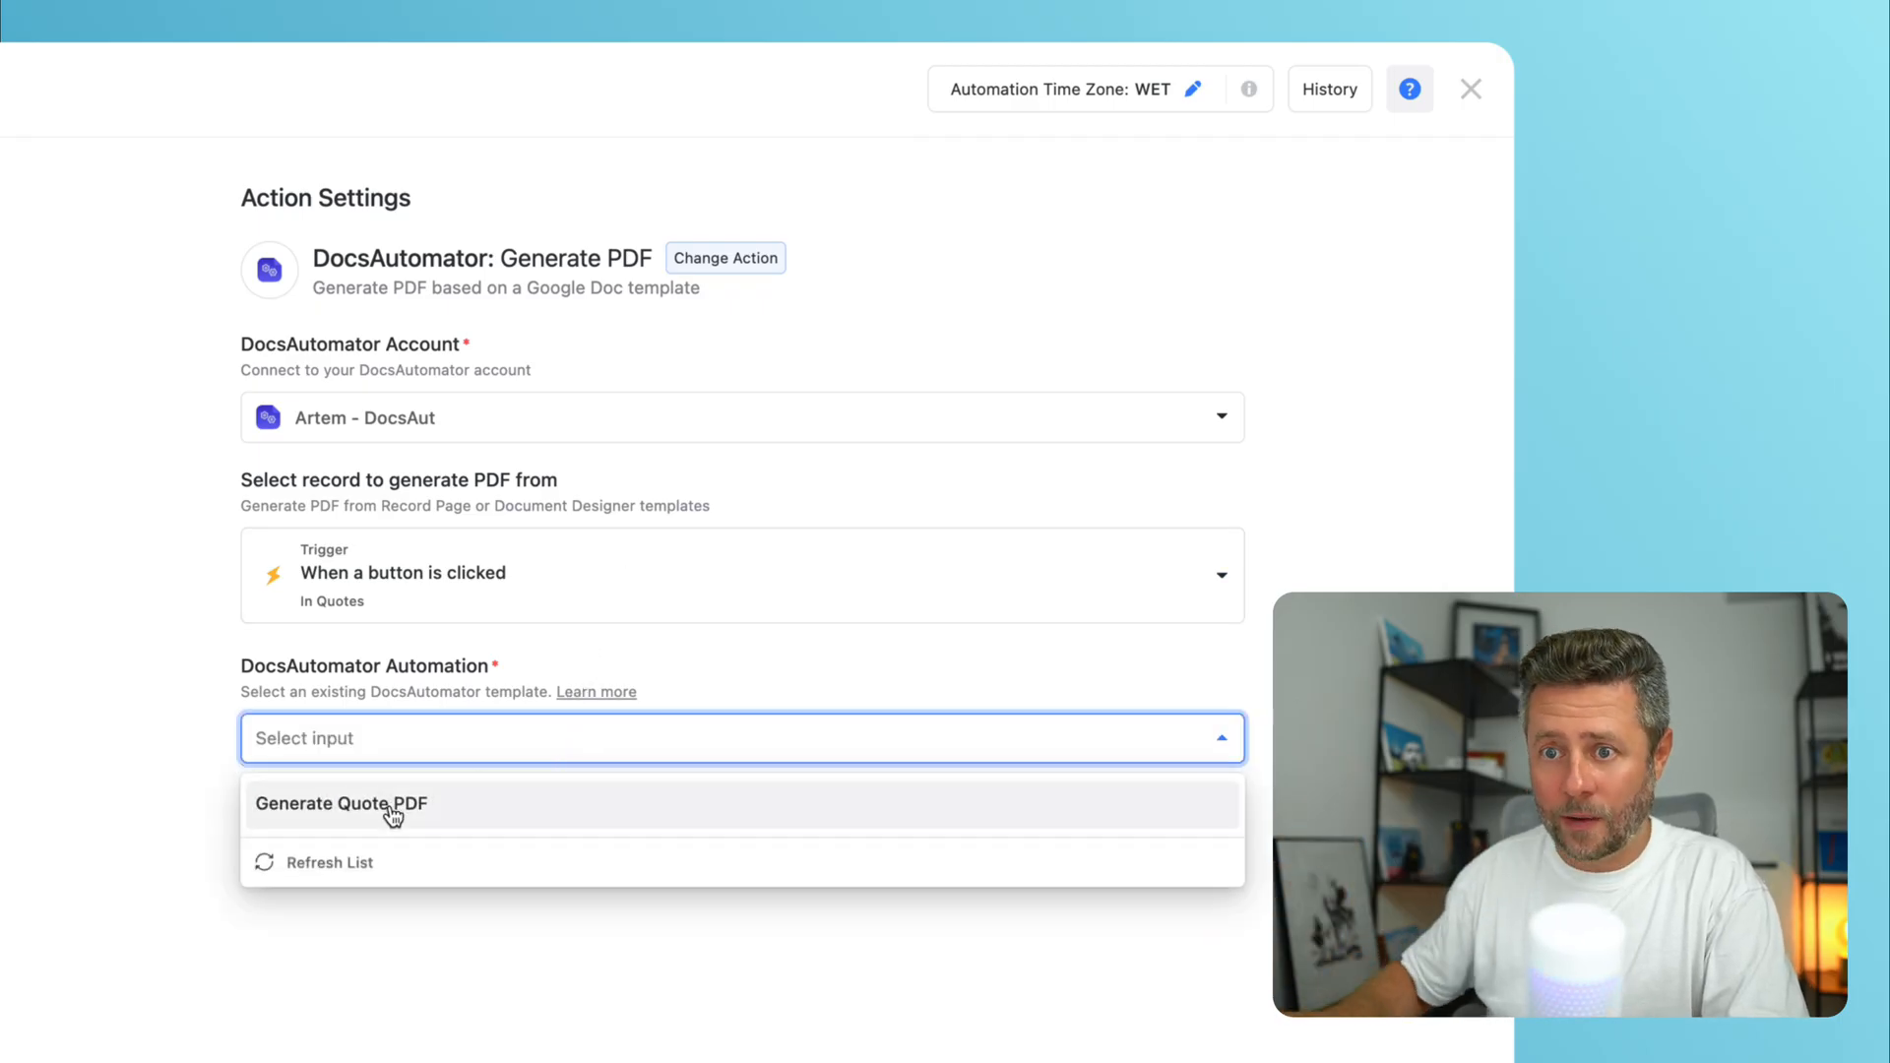
{"action": "left_click", "coordinate": [341, 804]}
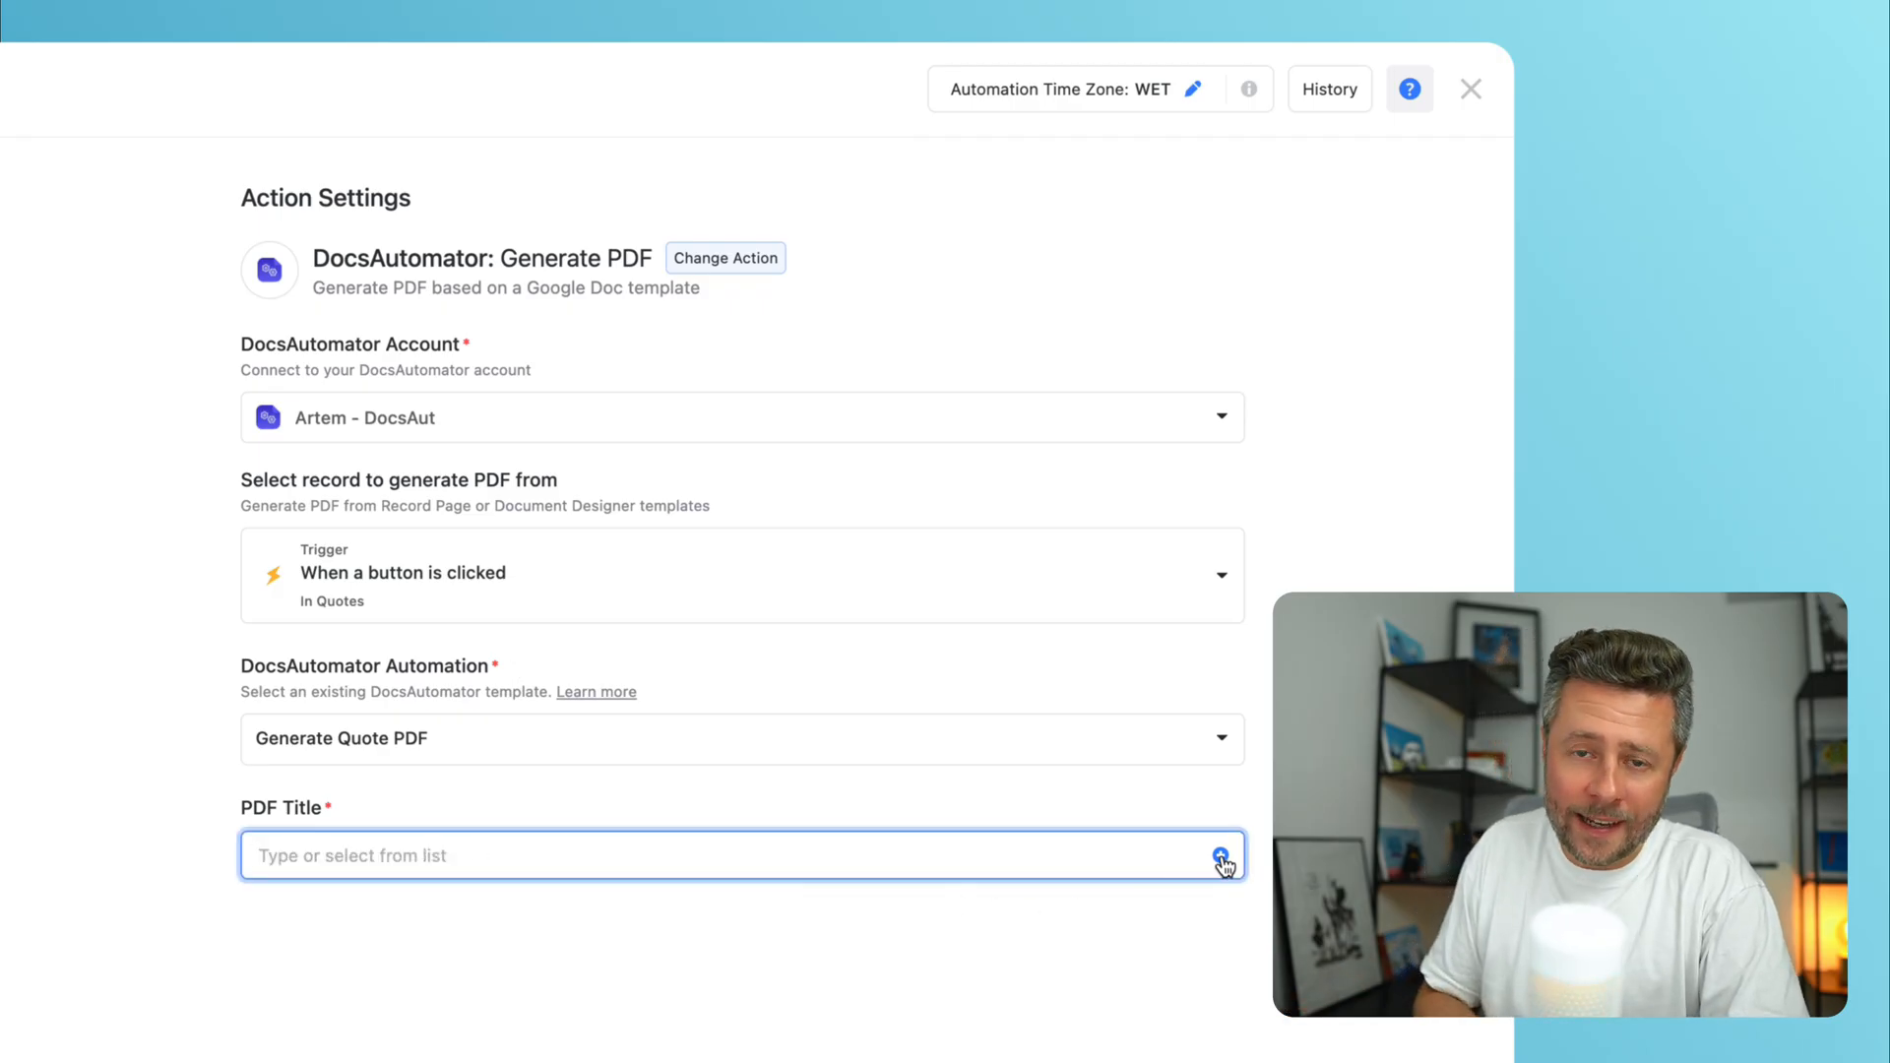
{"action": "left_click", "coordinate": [1221, 856]}
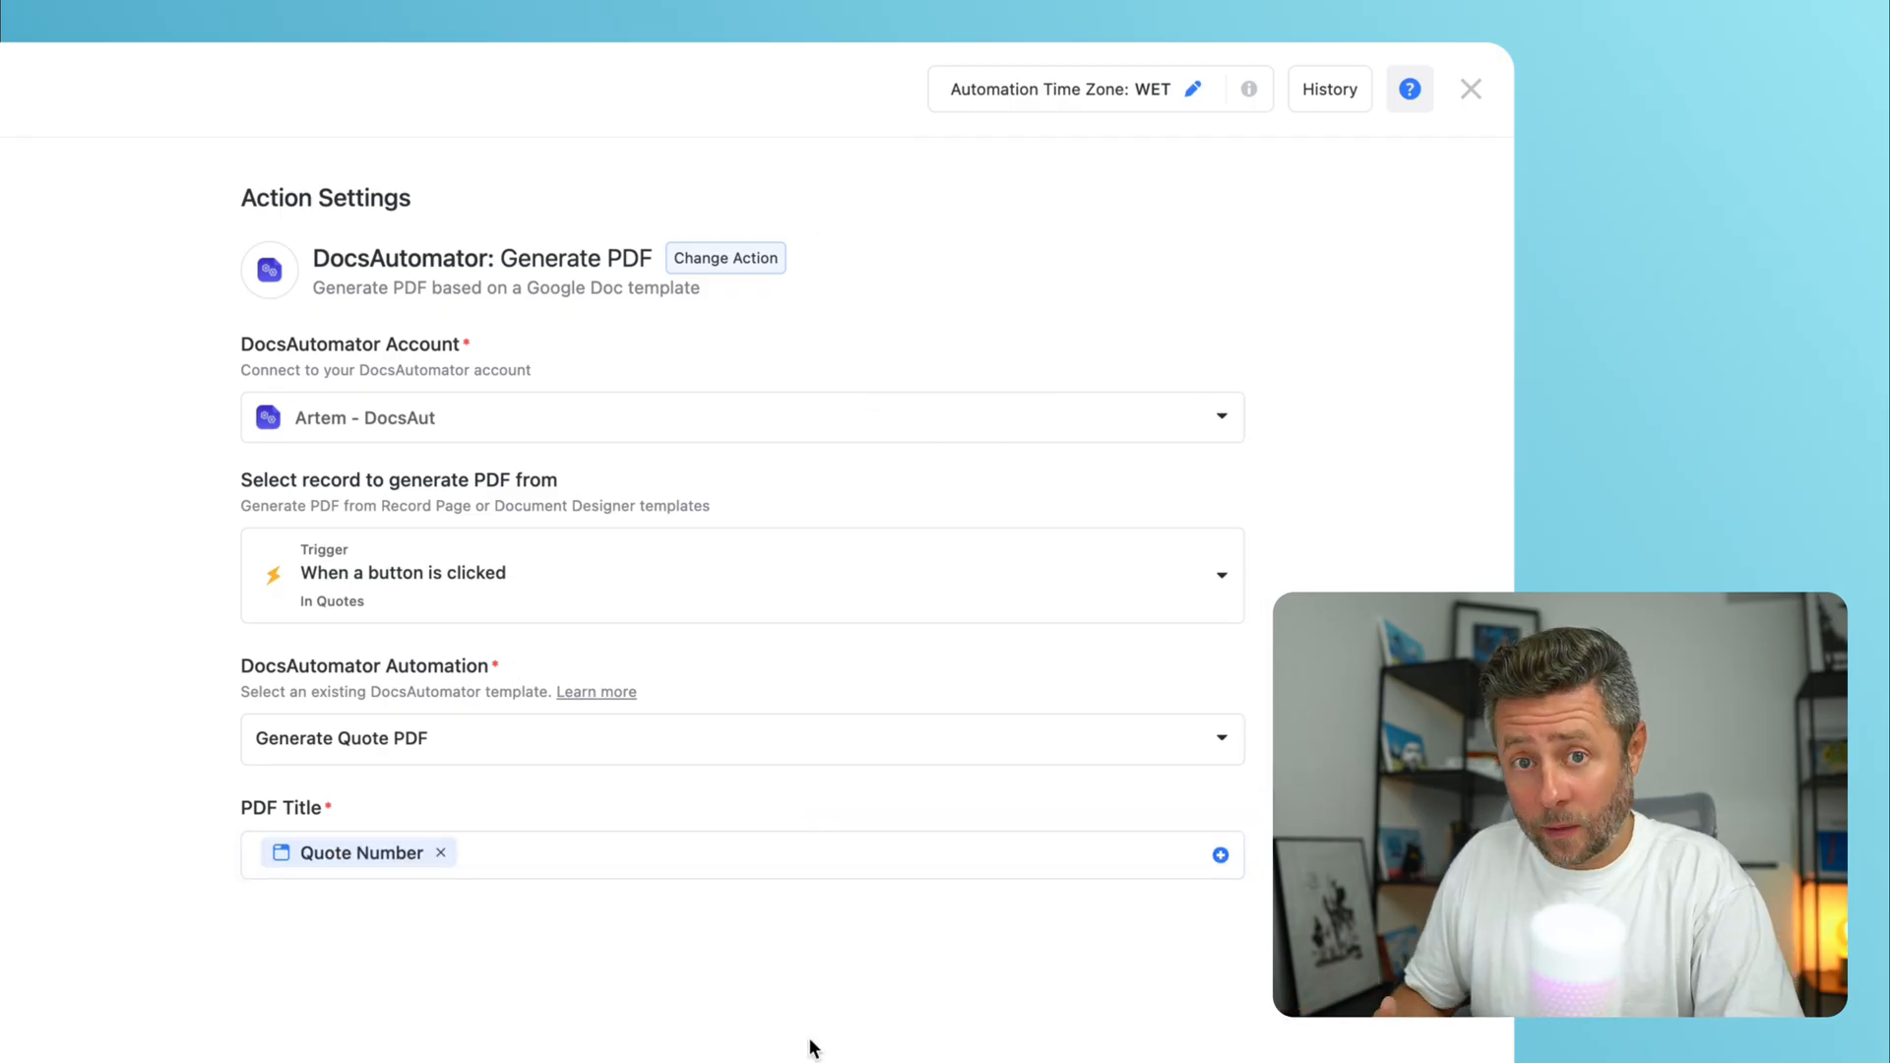
{"action": "left_click", "coordinate": [1471, 88]}
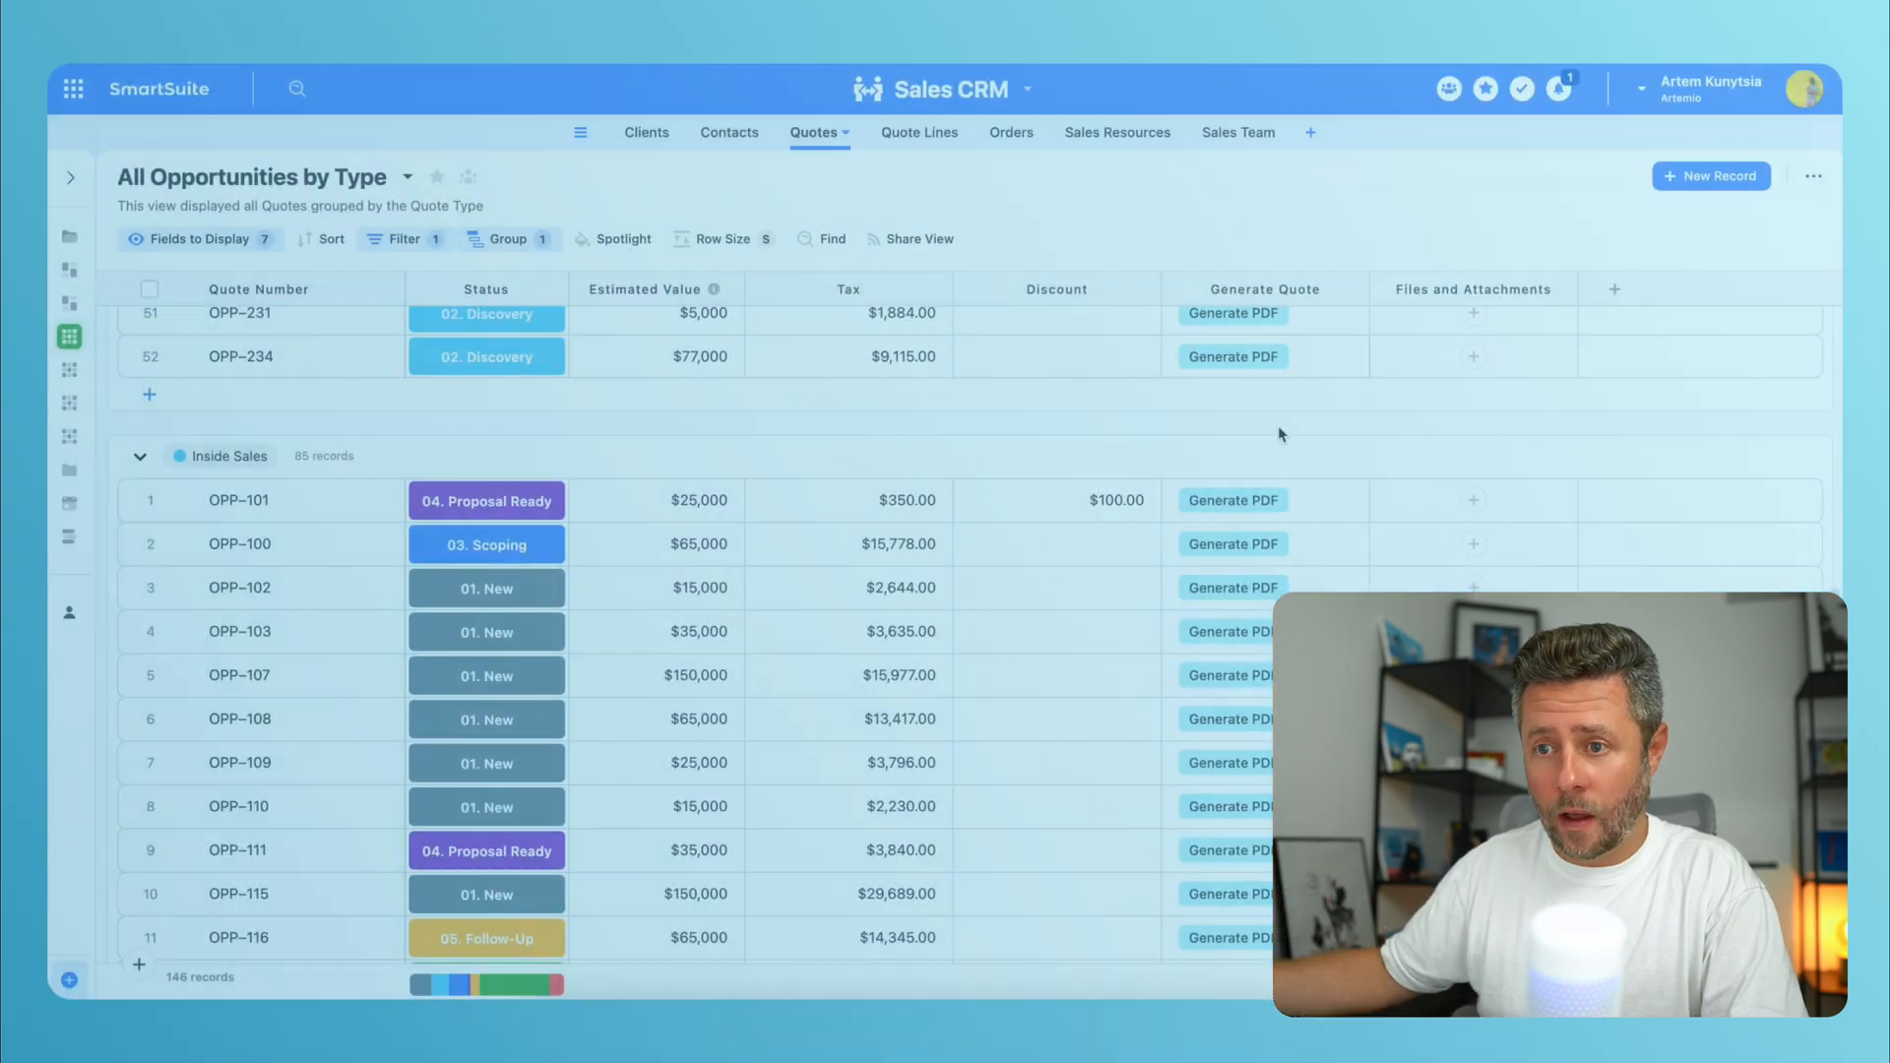
Generate the OPP-101 quote PDF, review the attachment, and close the preview.
{"action": "left_click", "coordinate": [1232, 500]}
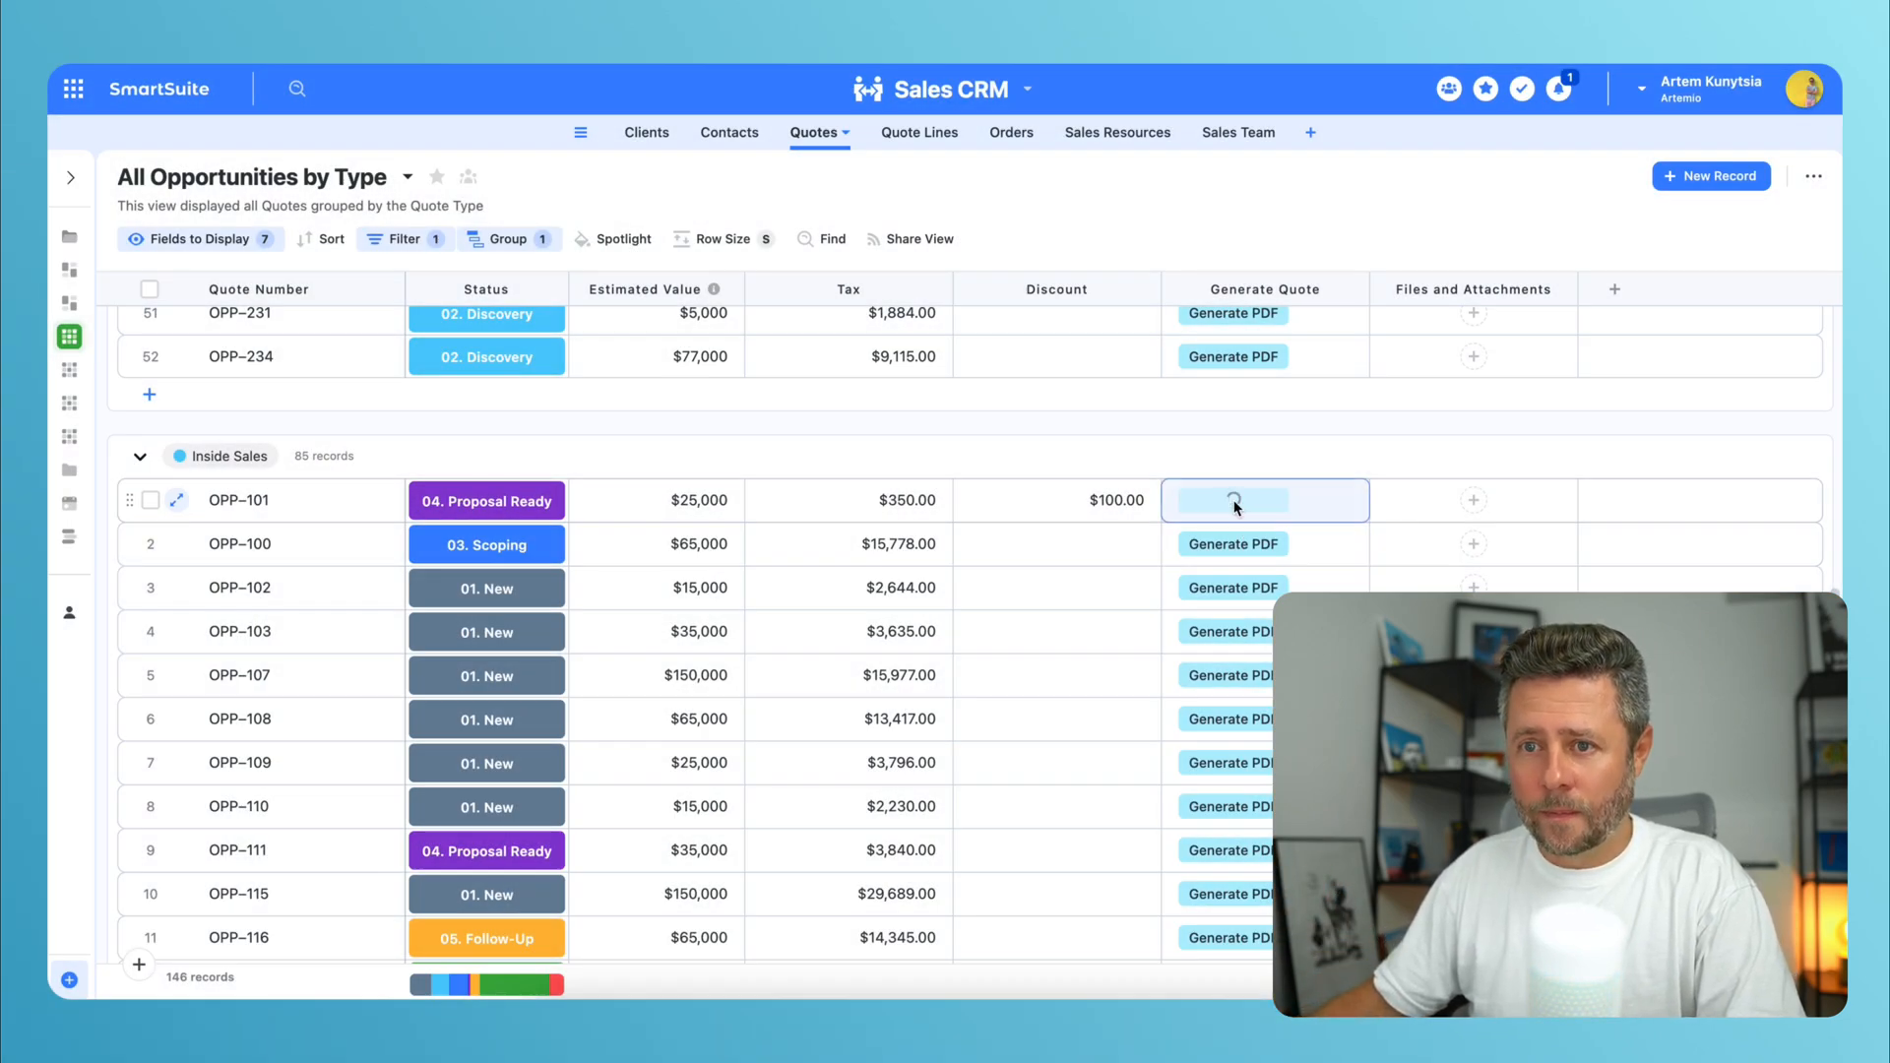
{"action": "left_click", "coordinate": [1233, 498]}
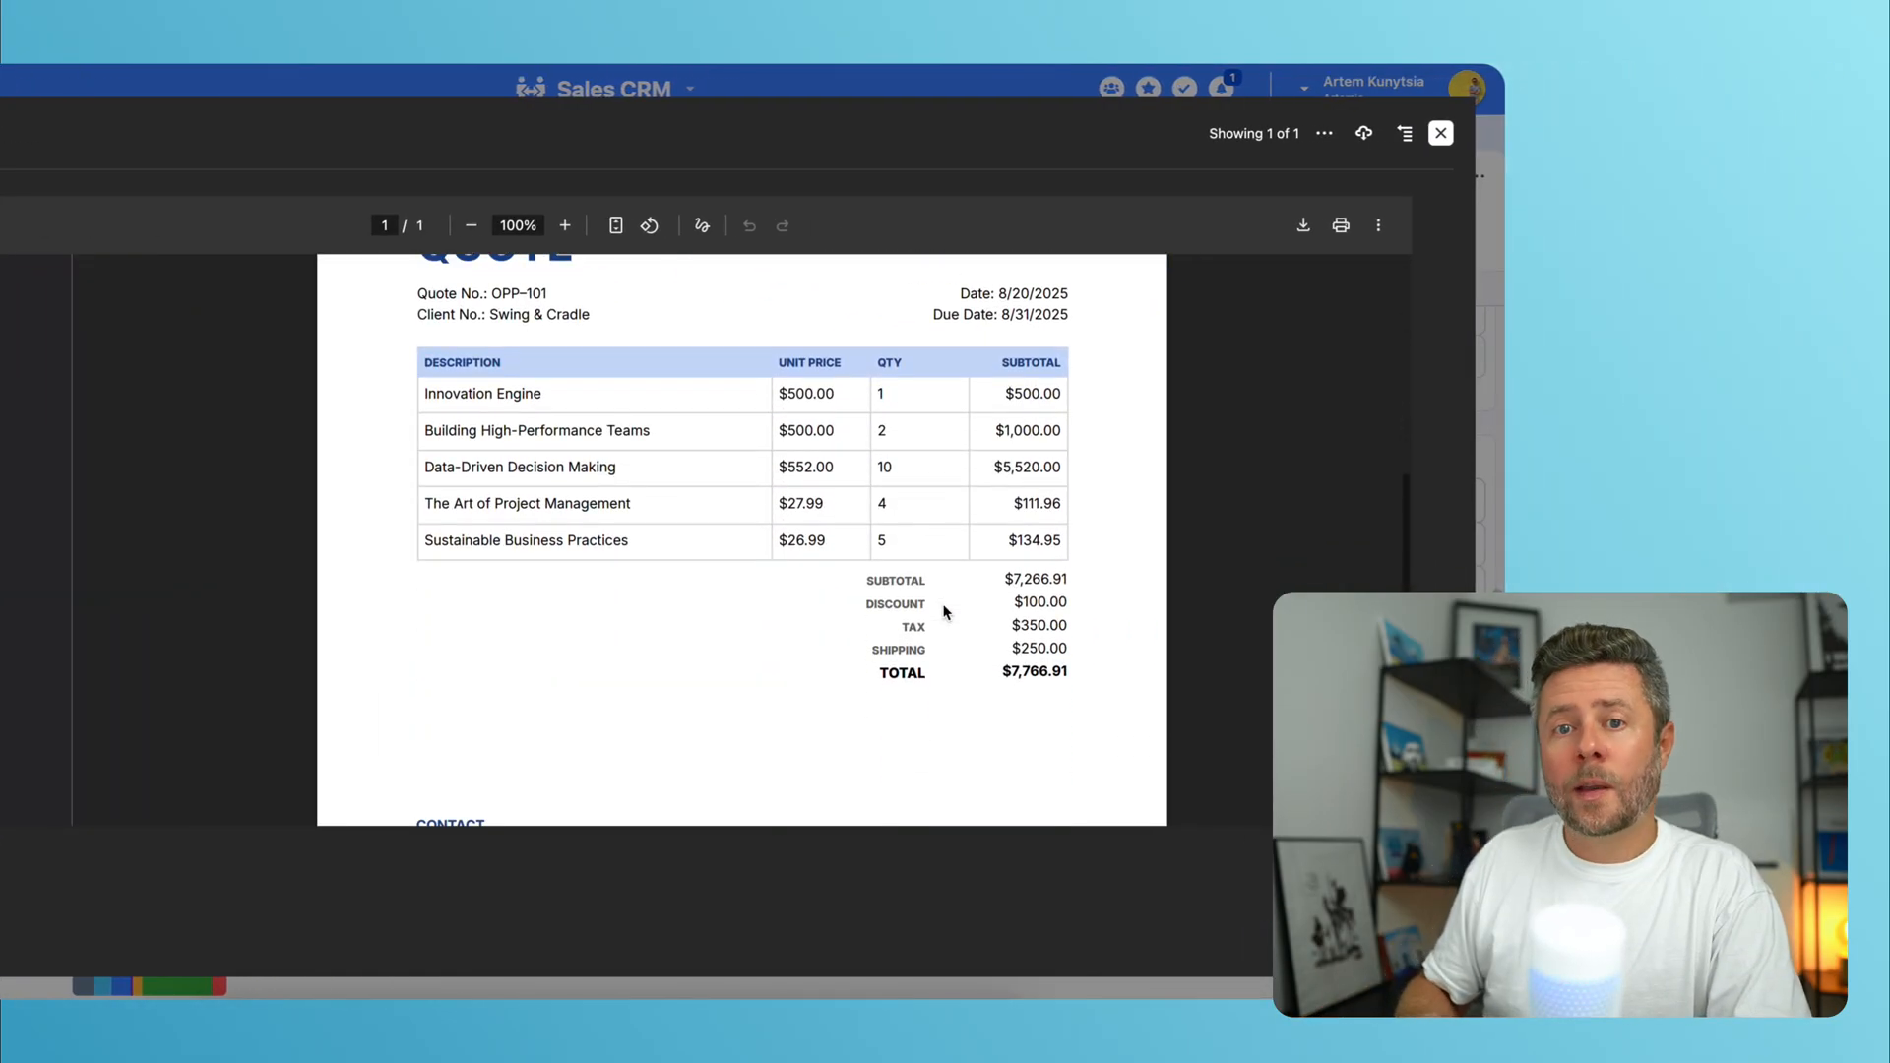
{"action": "mouse_move", "coordinate": [1301, 372]}
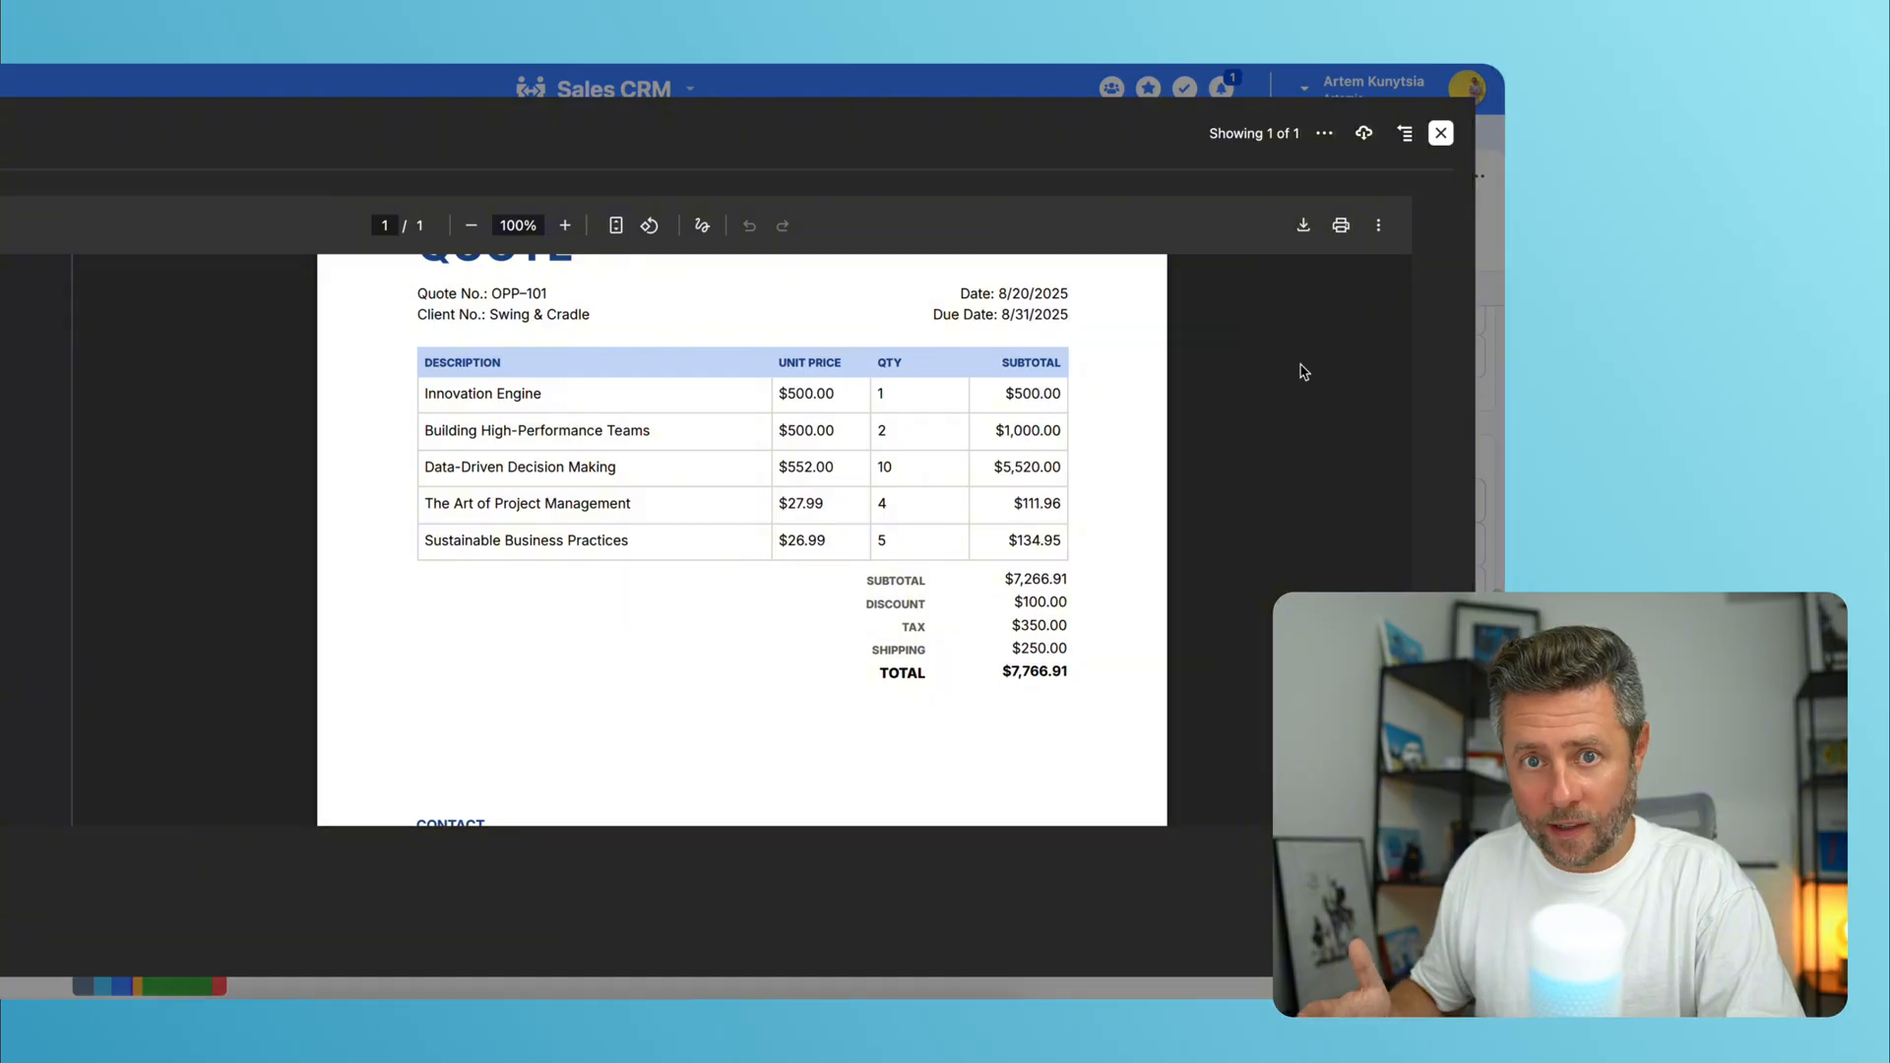
{"action": "left_click", "coordinate": [1439, 132]}
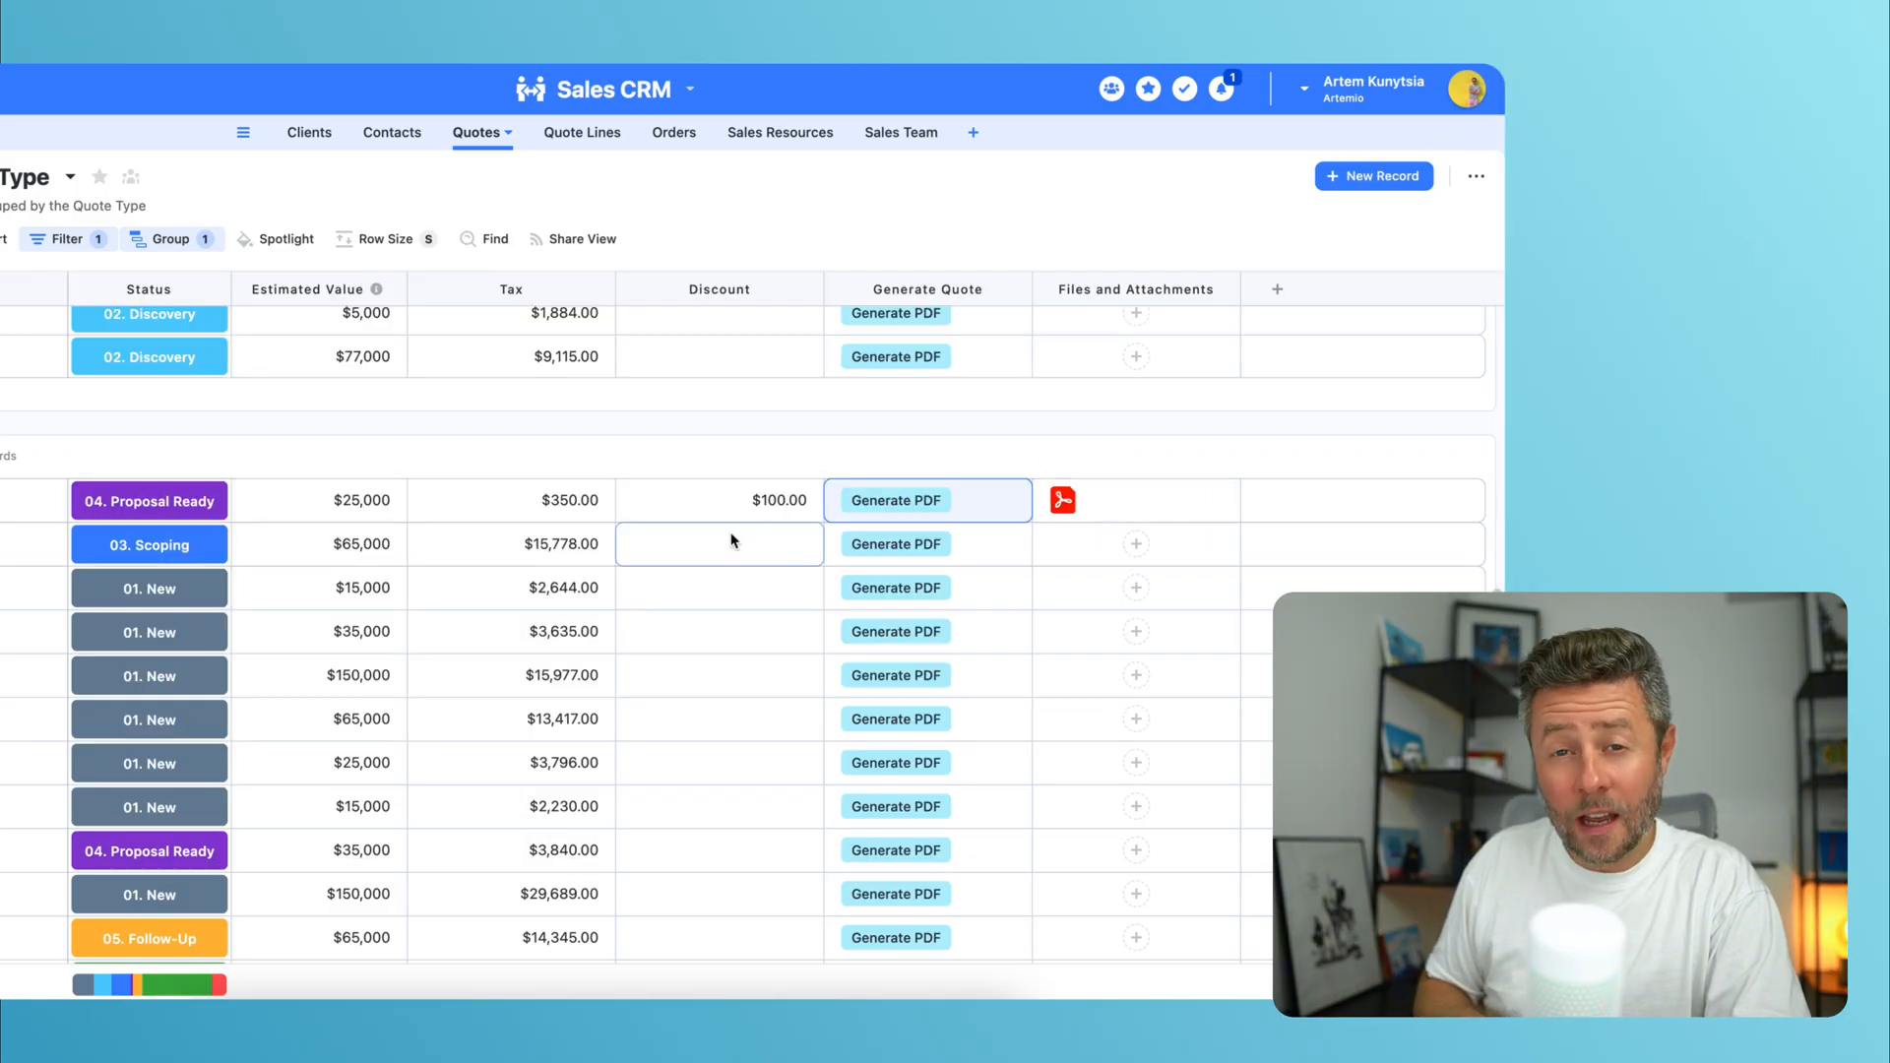
Clear OPP-101's discount, regenerate OPP-101.pdf and check its totals now omit the discount and tax rows.
{"action": "left_click", "coordinate": [718, 500]}
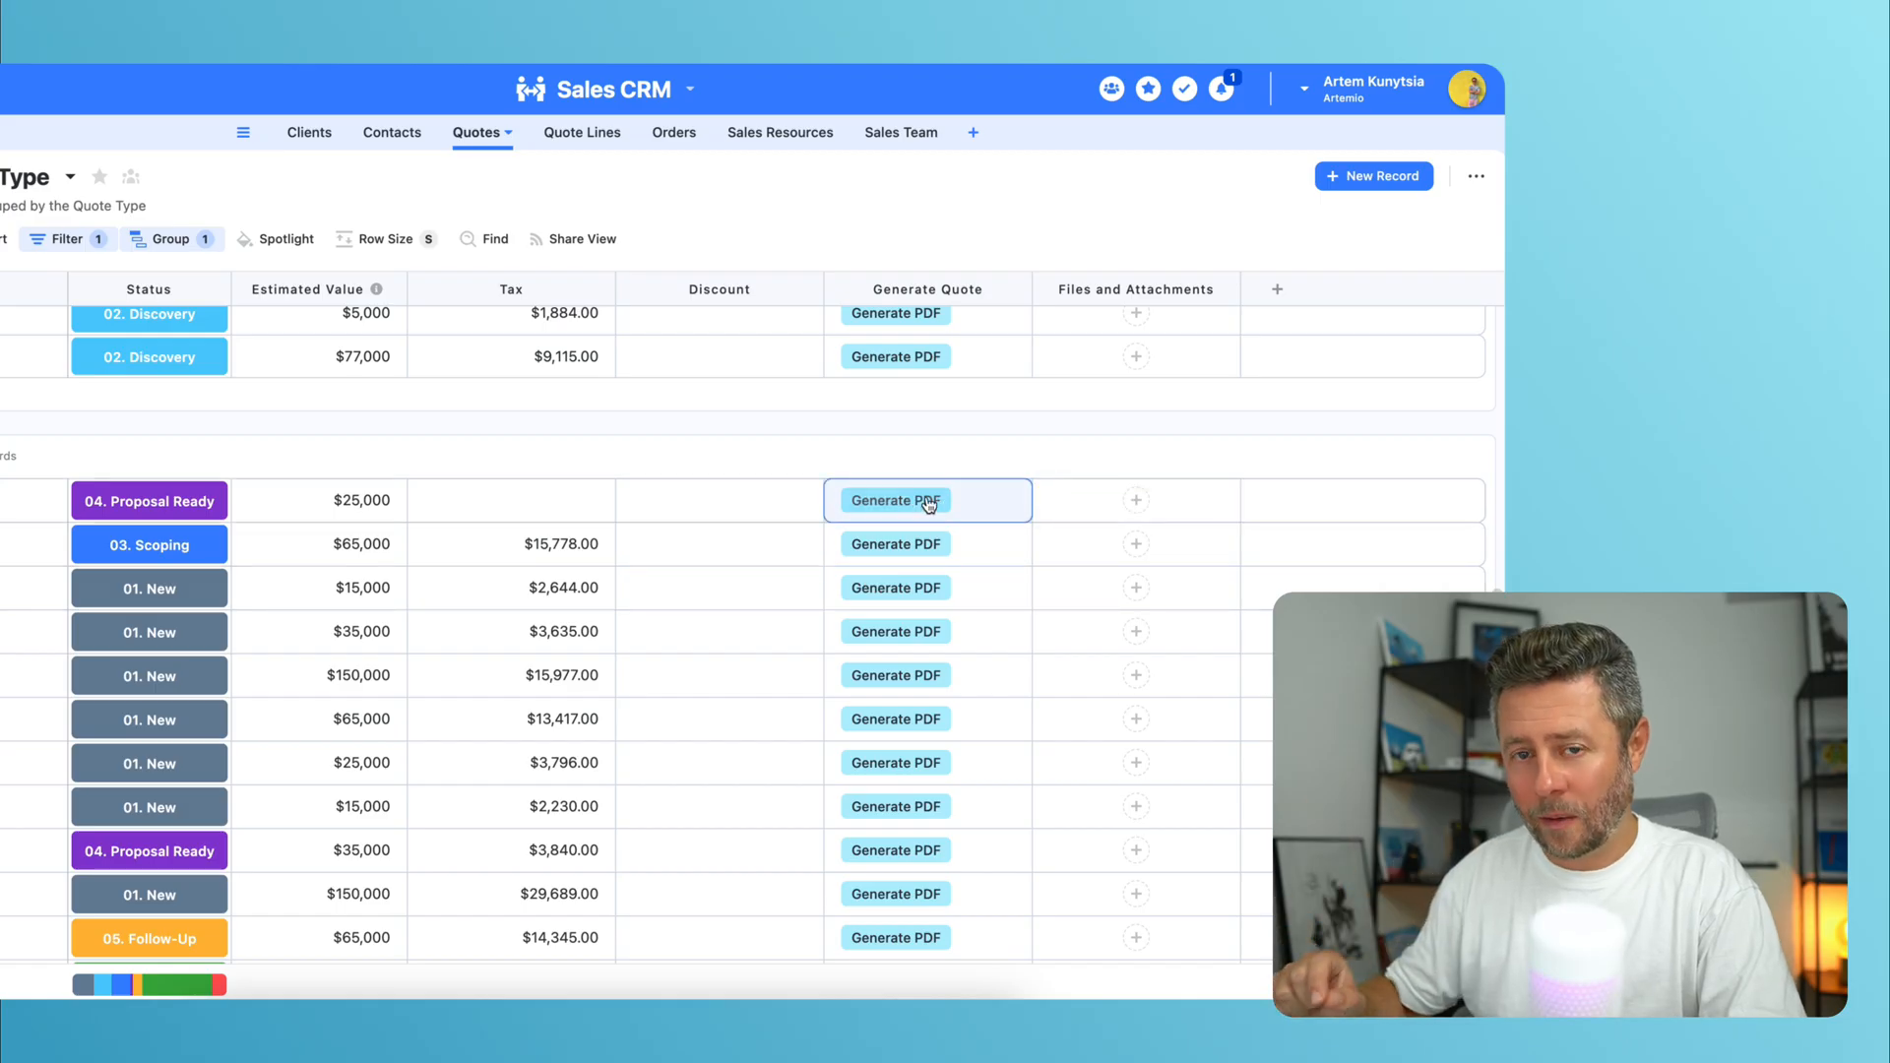
{"action": "left_click", "coordinate": [894, 500]}
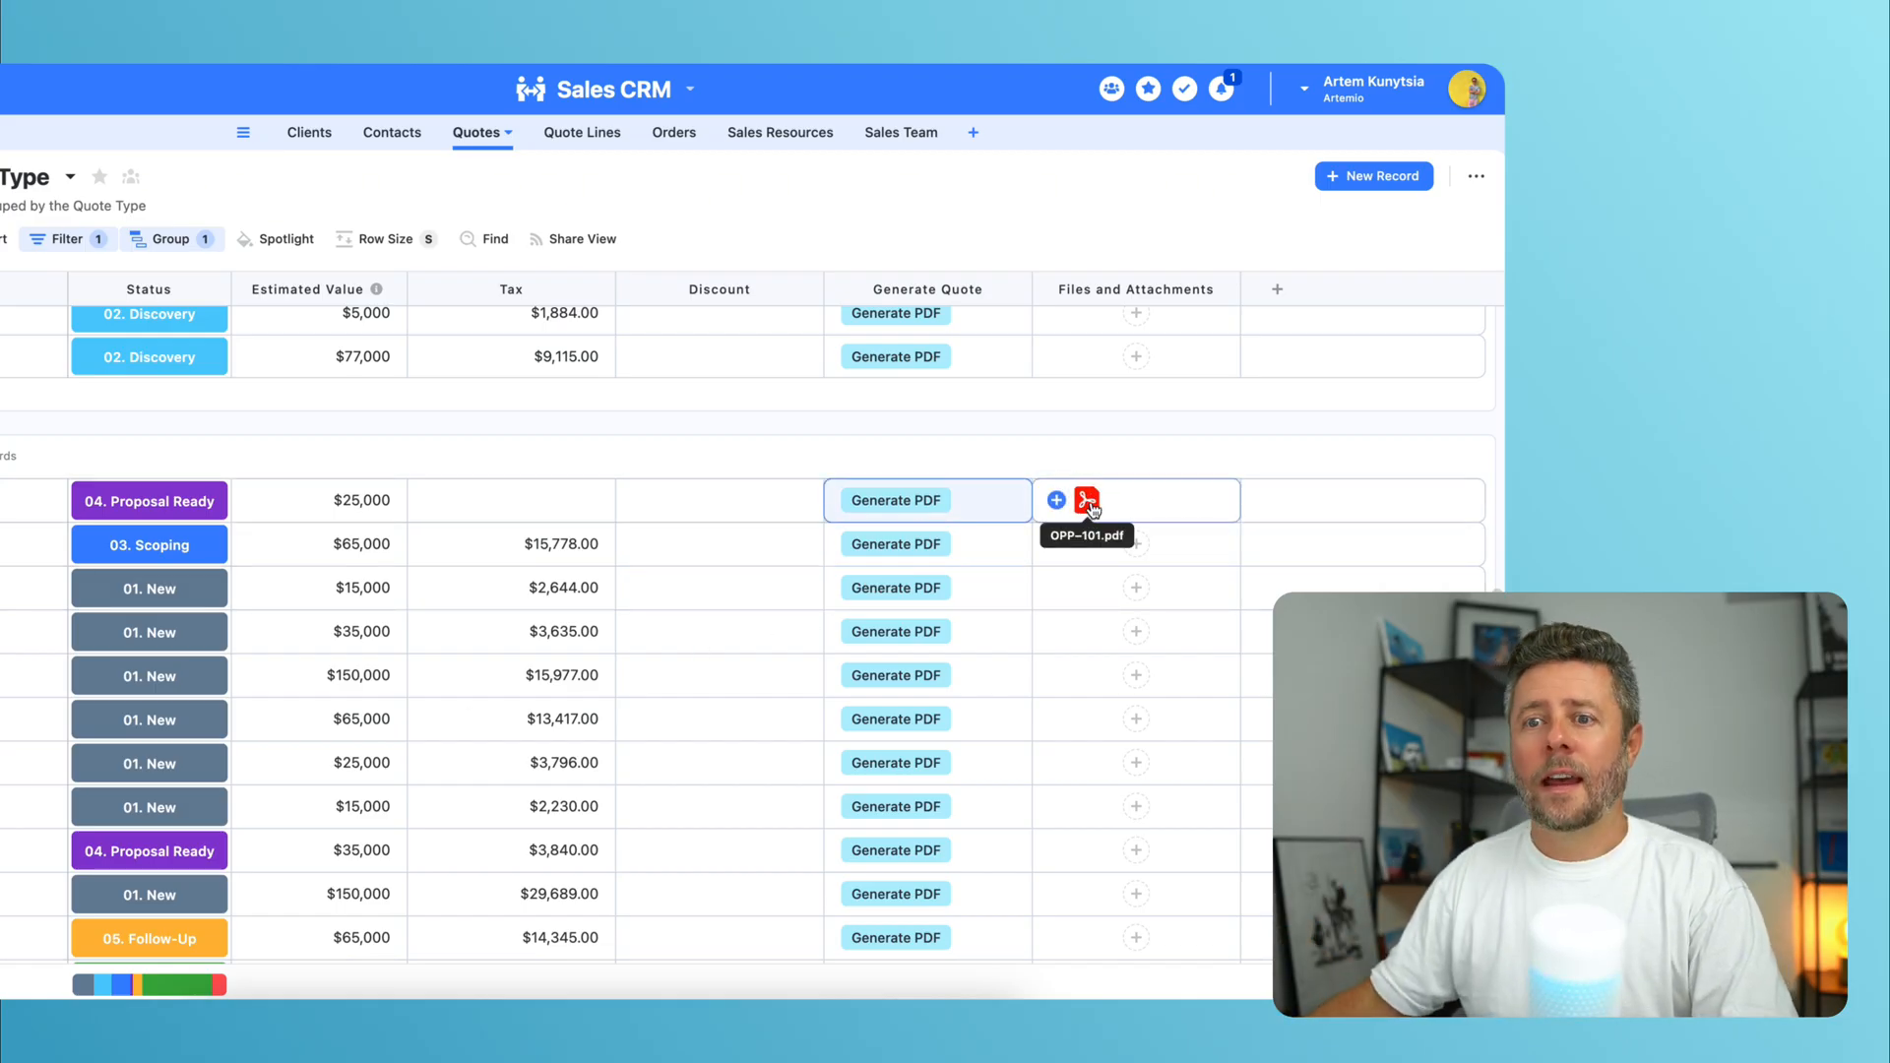
{"action": "left_click", "coordinate": [1086, 500]}
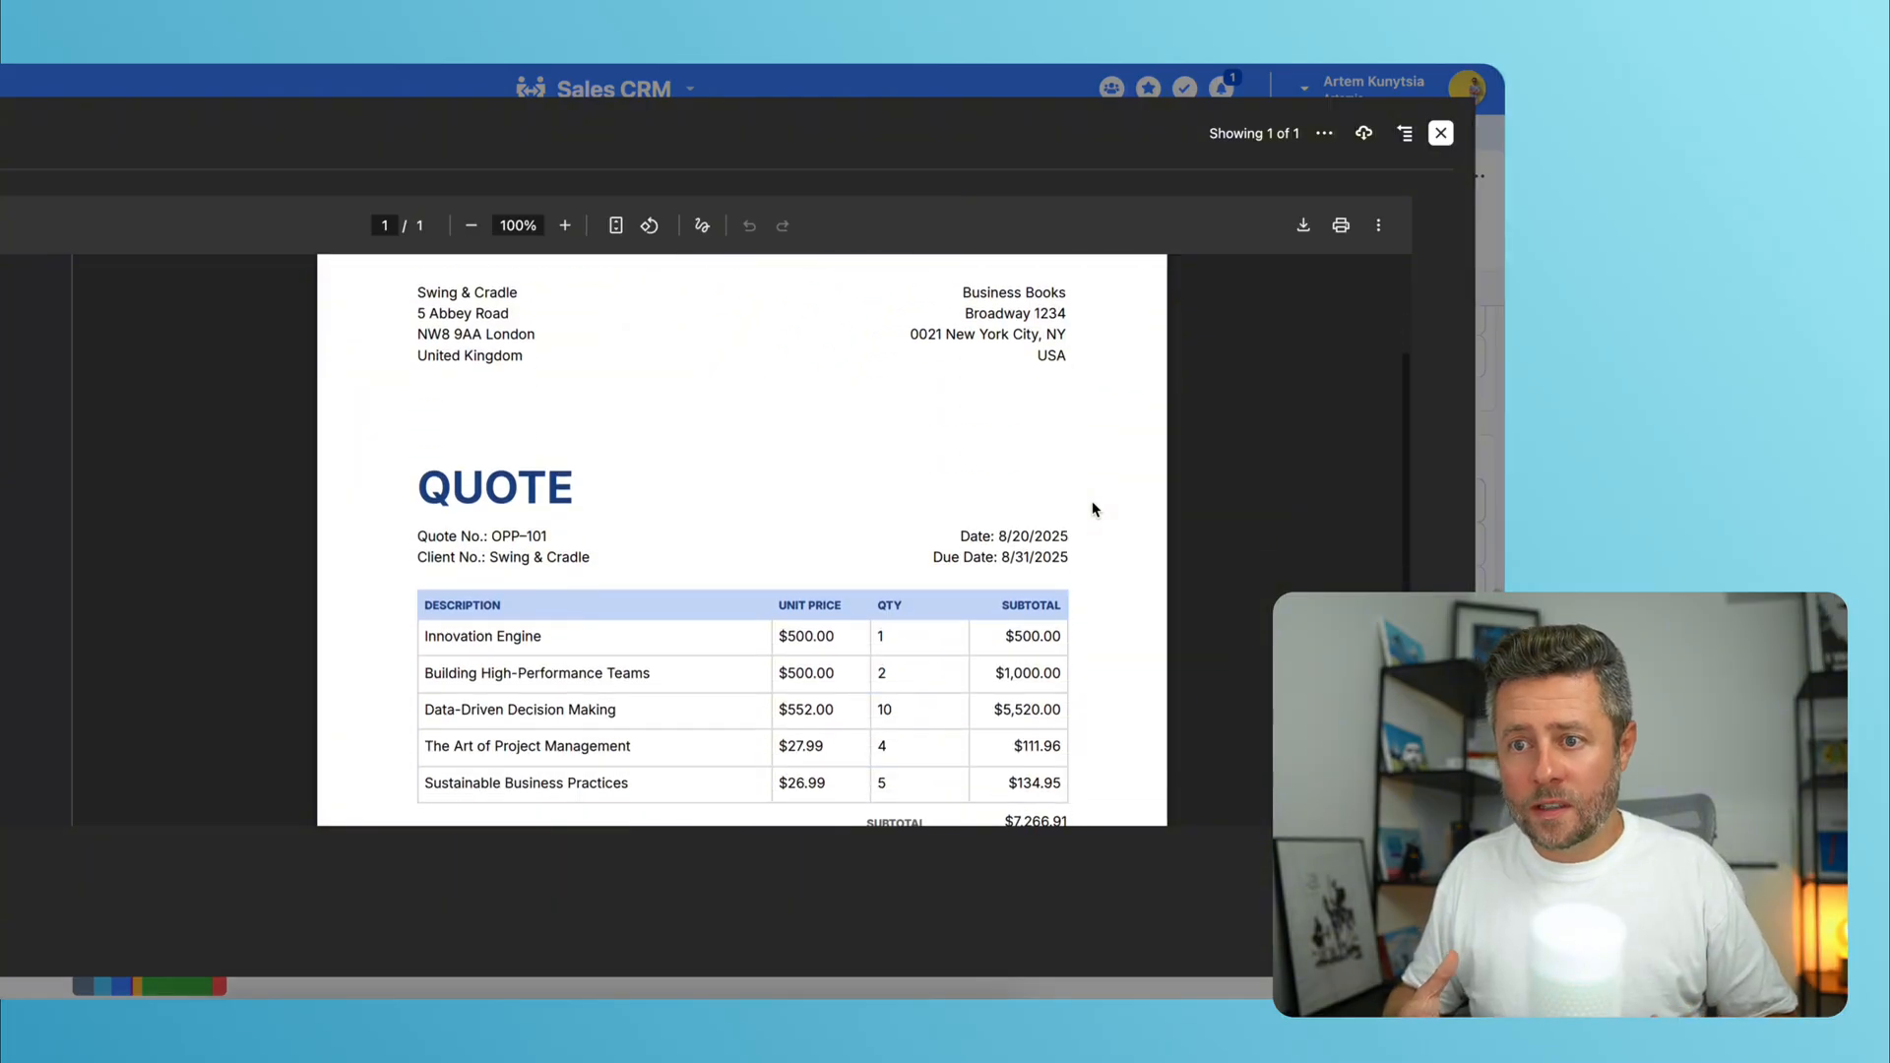
{"action": "scroll", "scroll_direction": "down", "scroll_amount": 3}
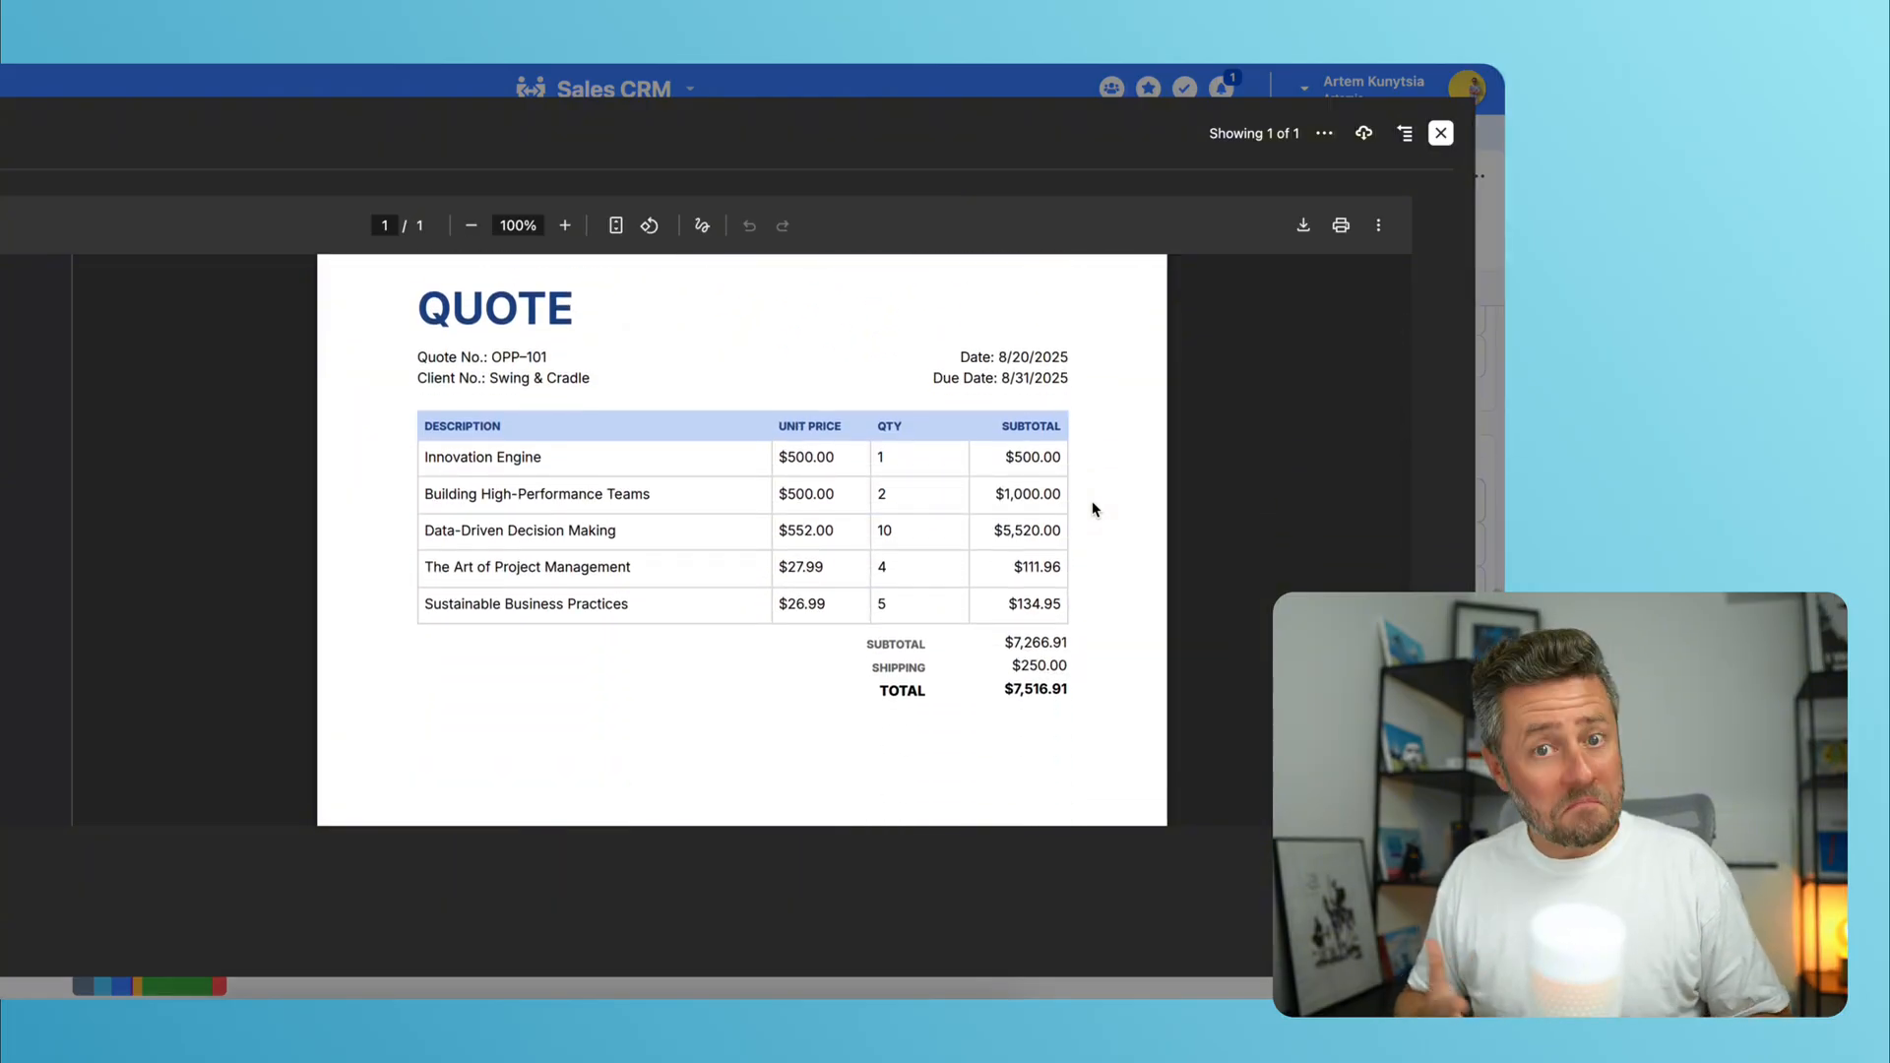
{"action": "left_click", "coordinate": [1441, 132]}
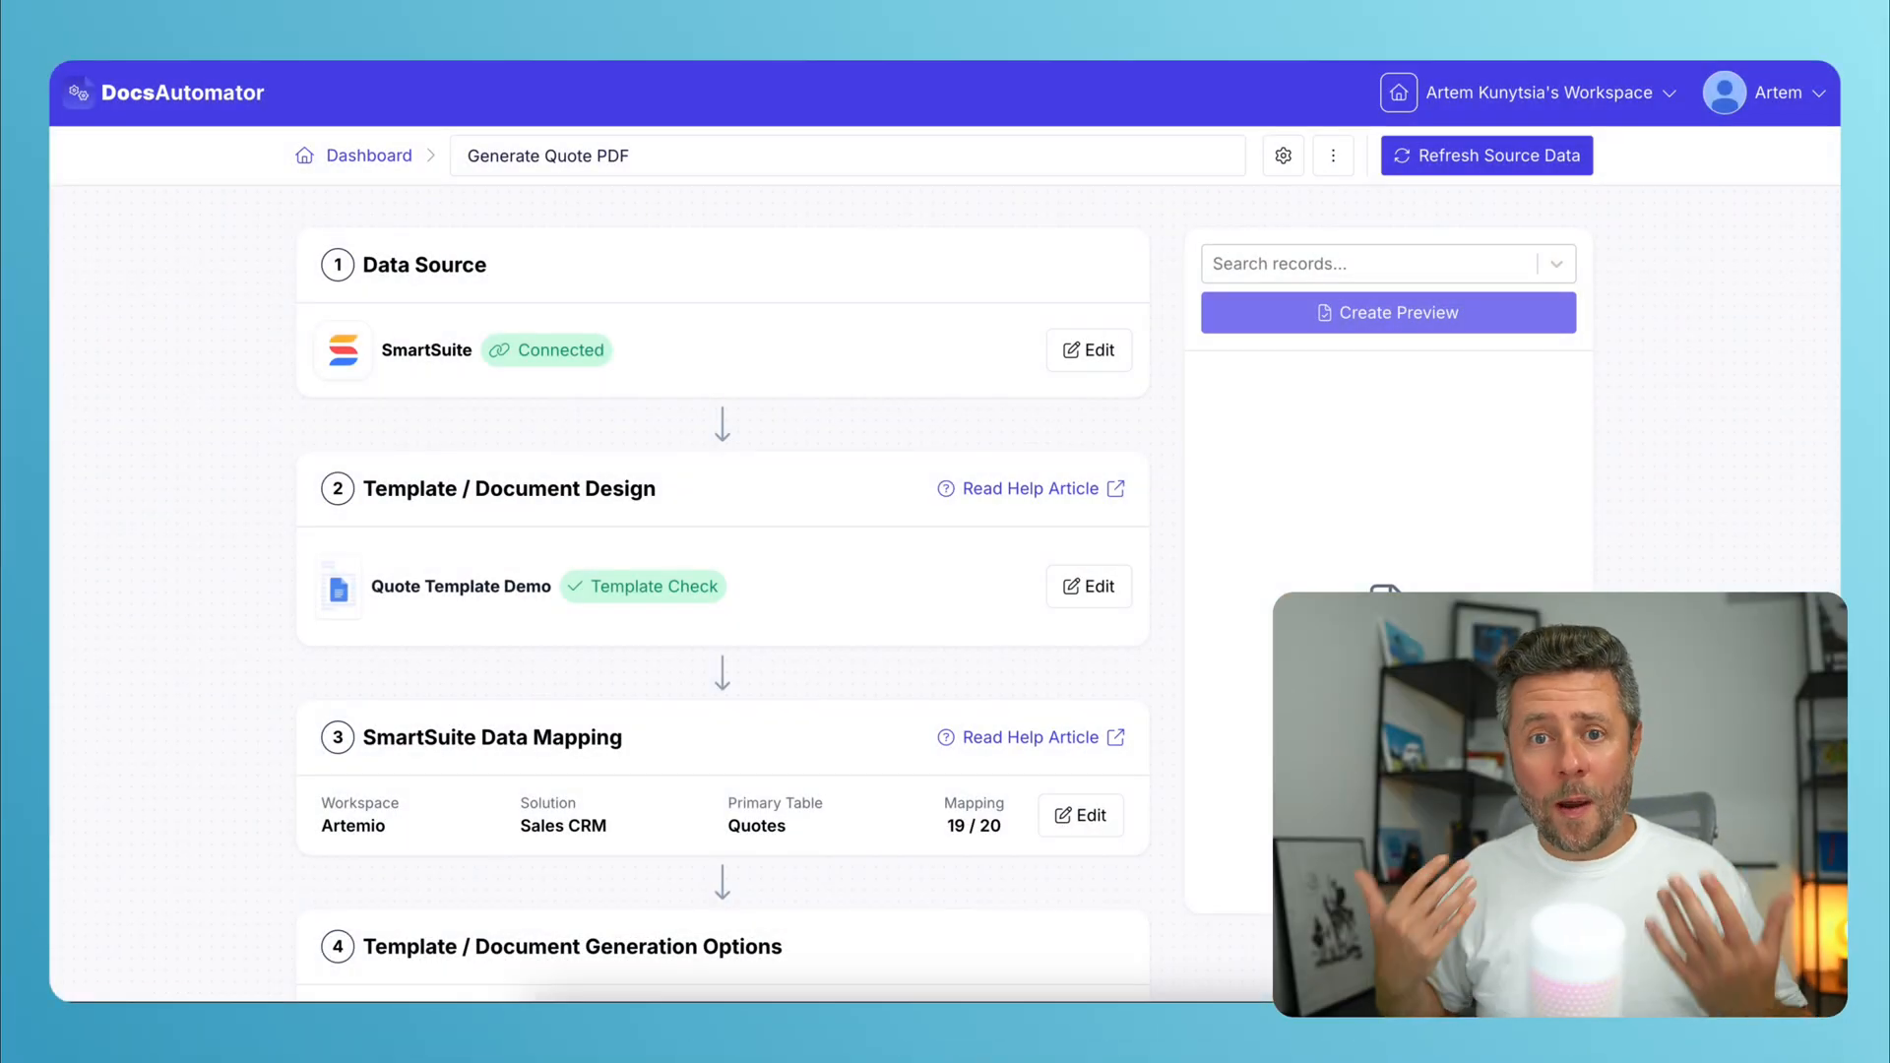
{"action": "mouse_move", "coordinate": [1057, 695]}
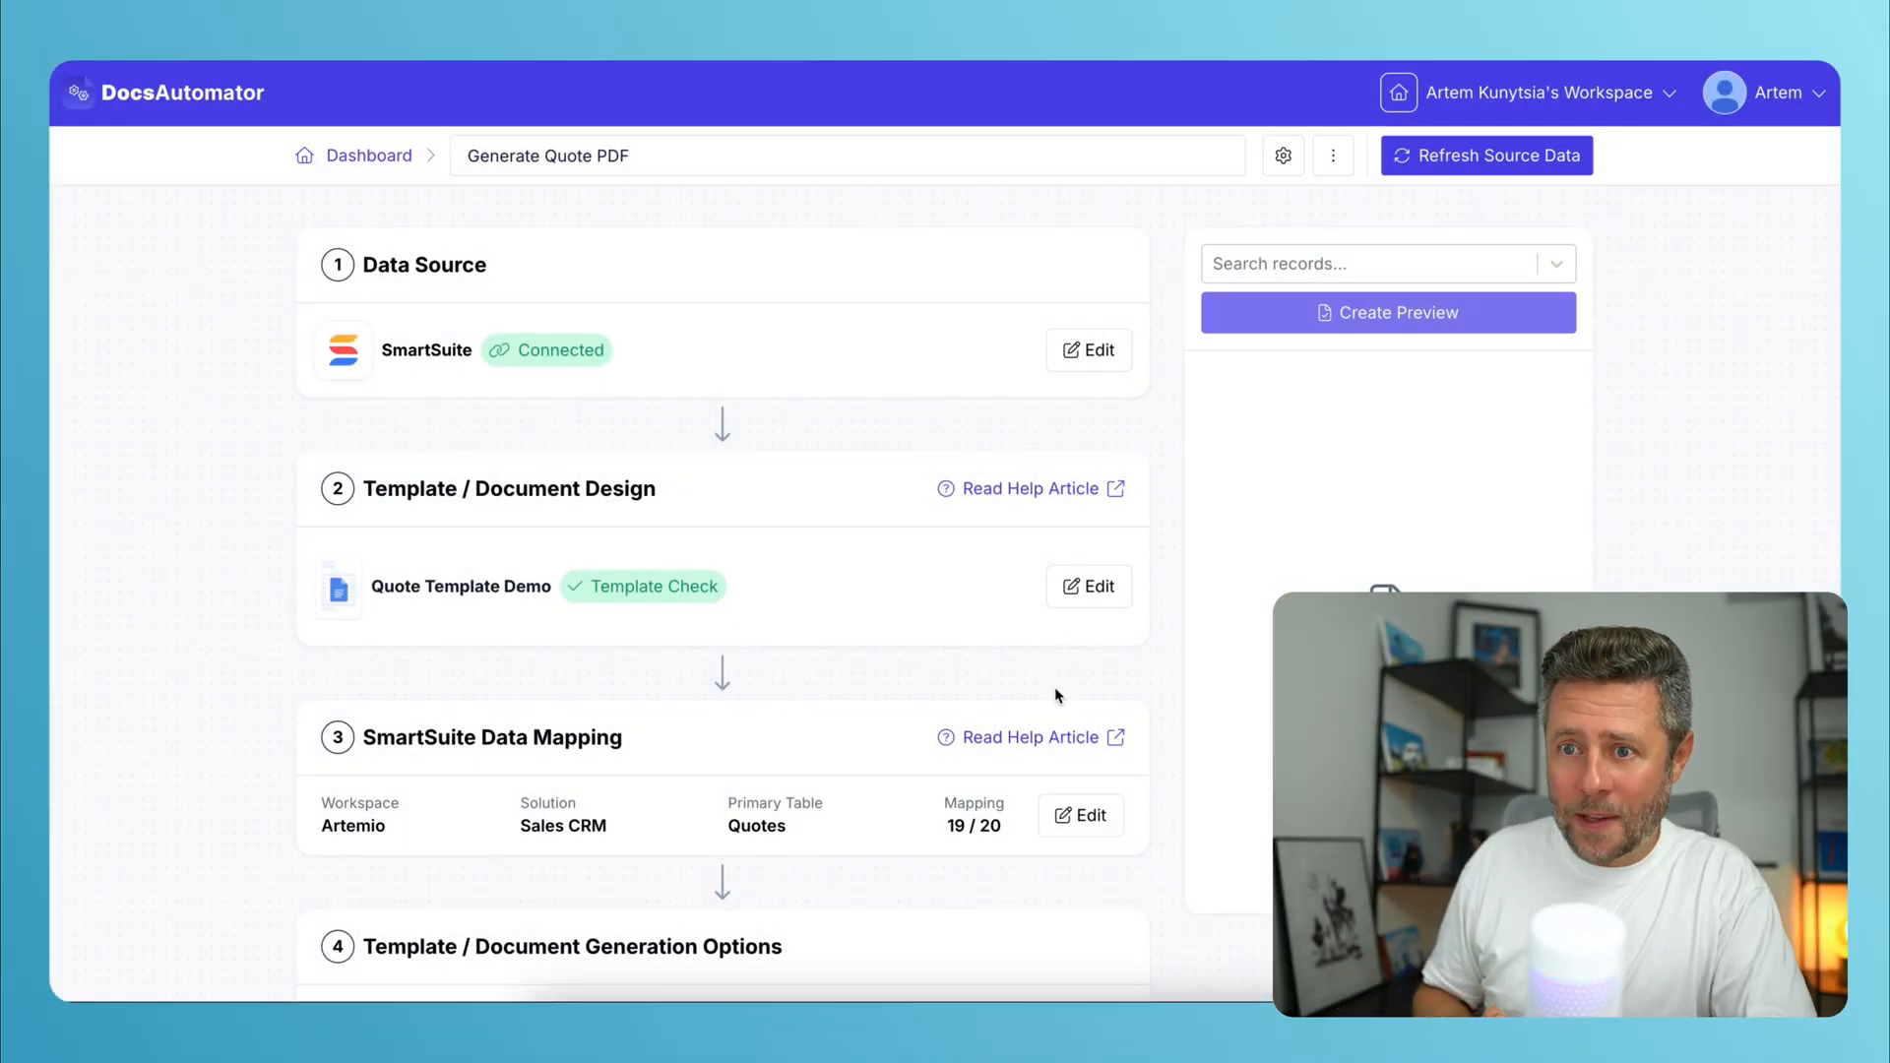
{"action": "scroll", "scroll_direction": "down", "scroll_amount": 3}
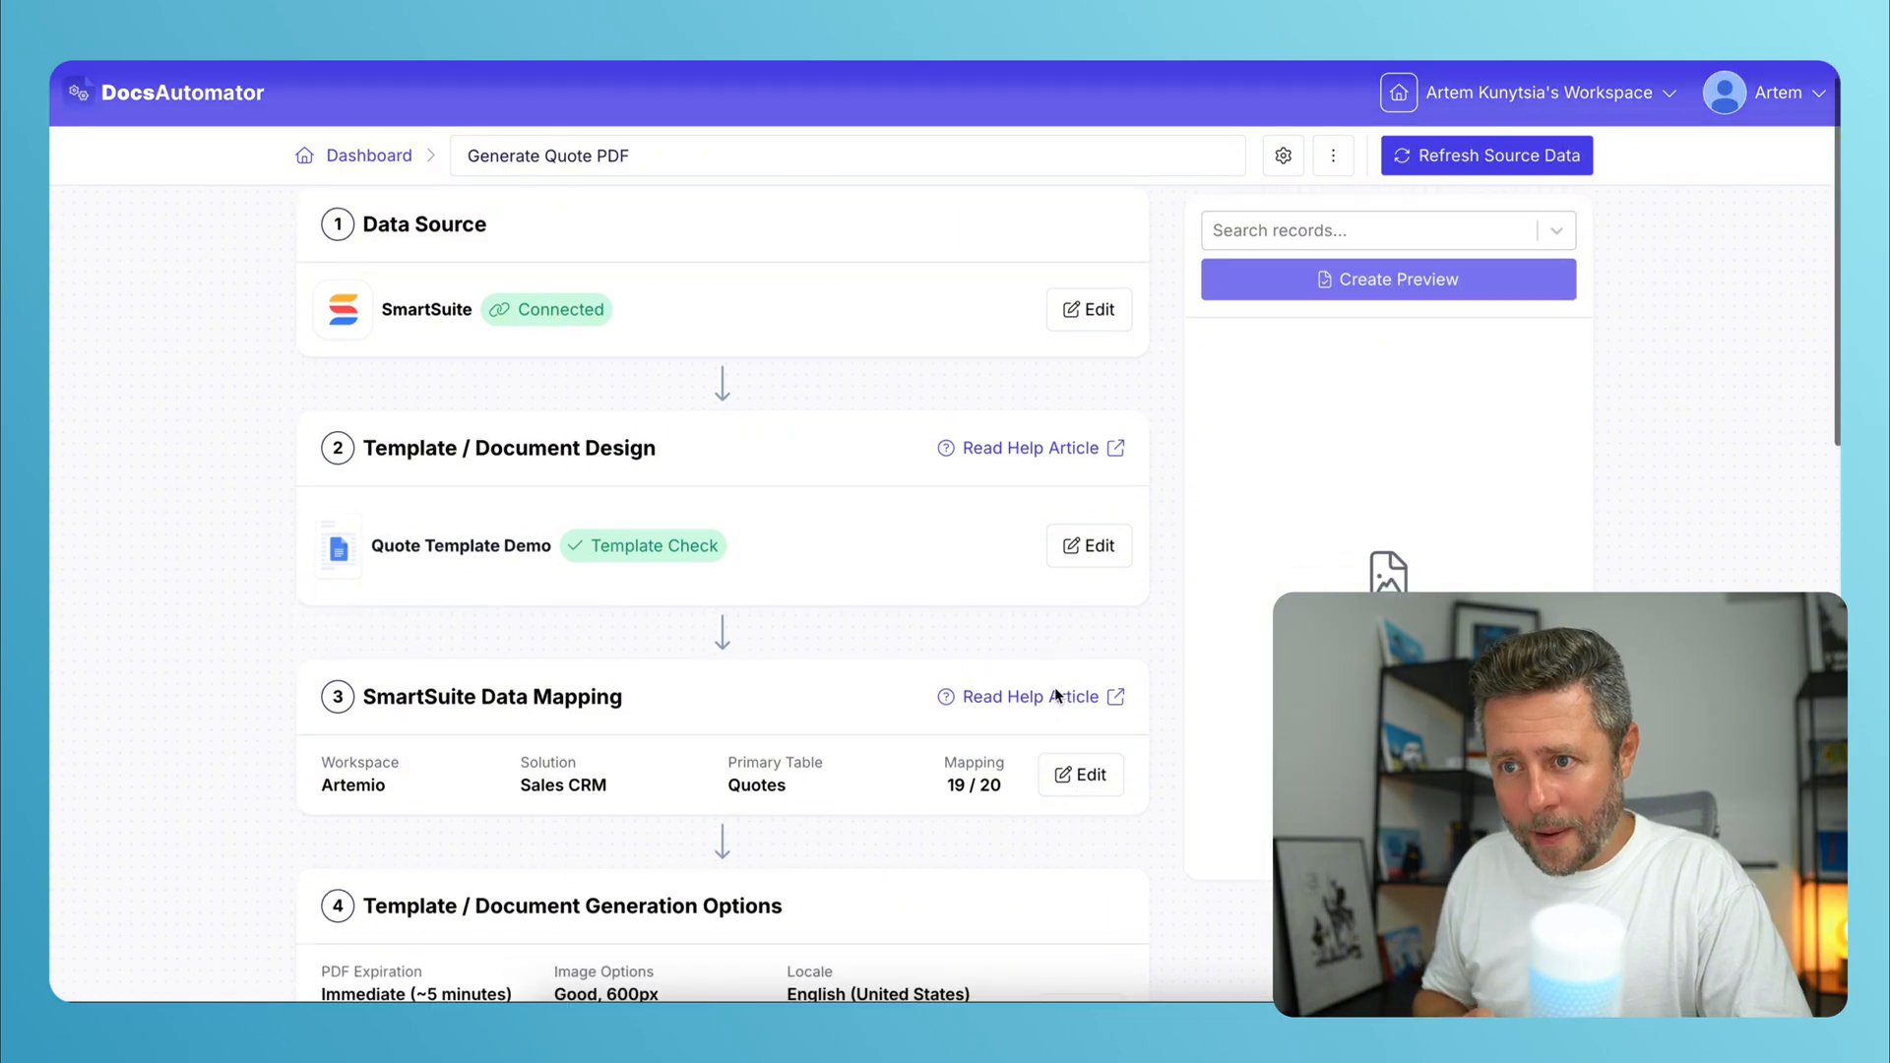
{"action": "scroll", "scroll_direction": "down", "scroll_amount": 3}
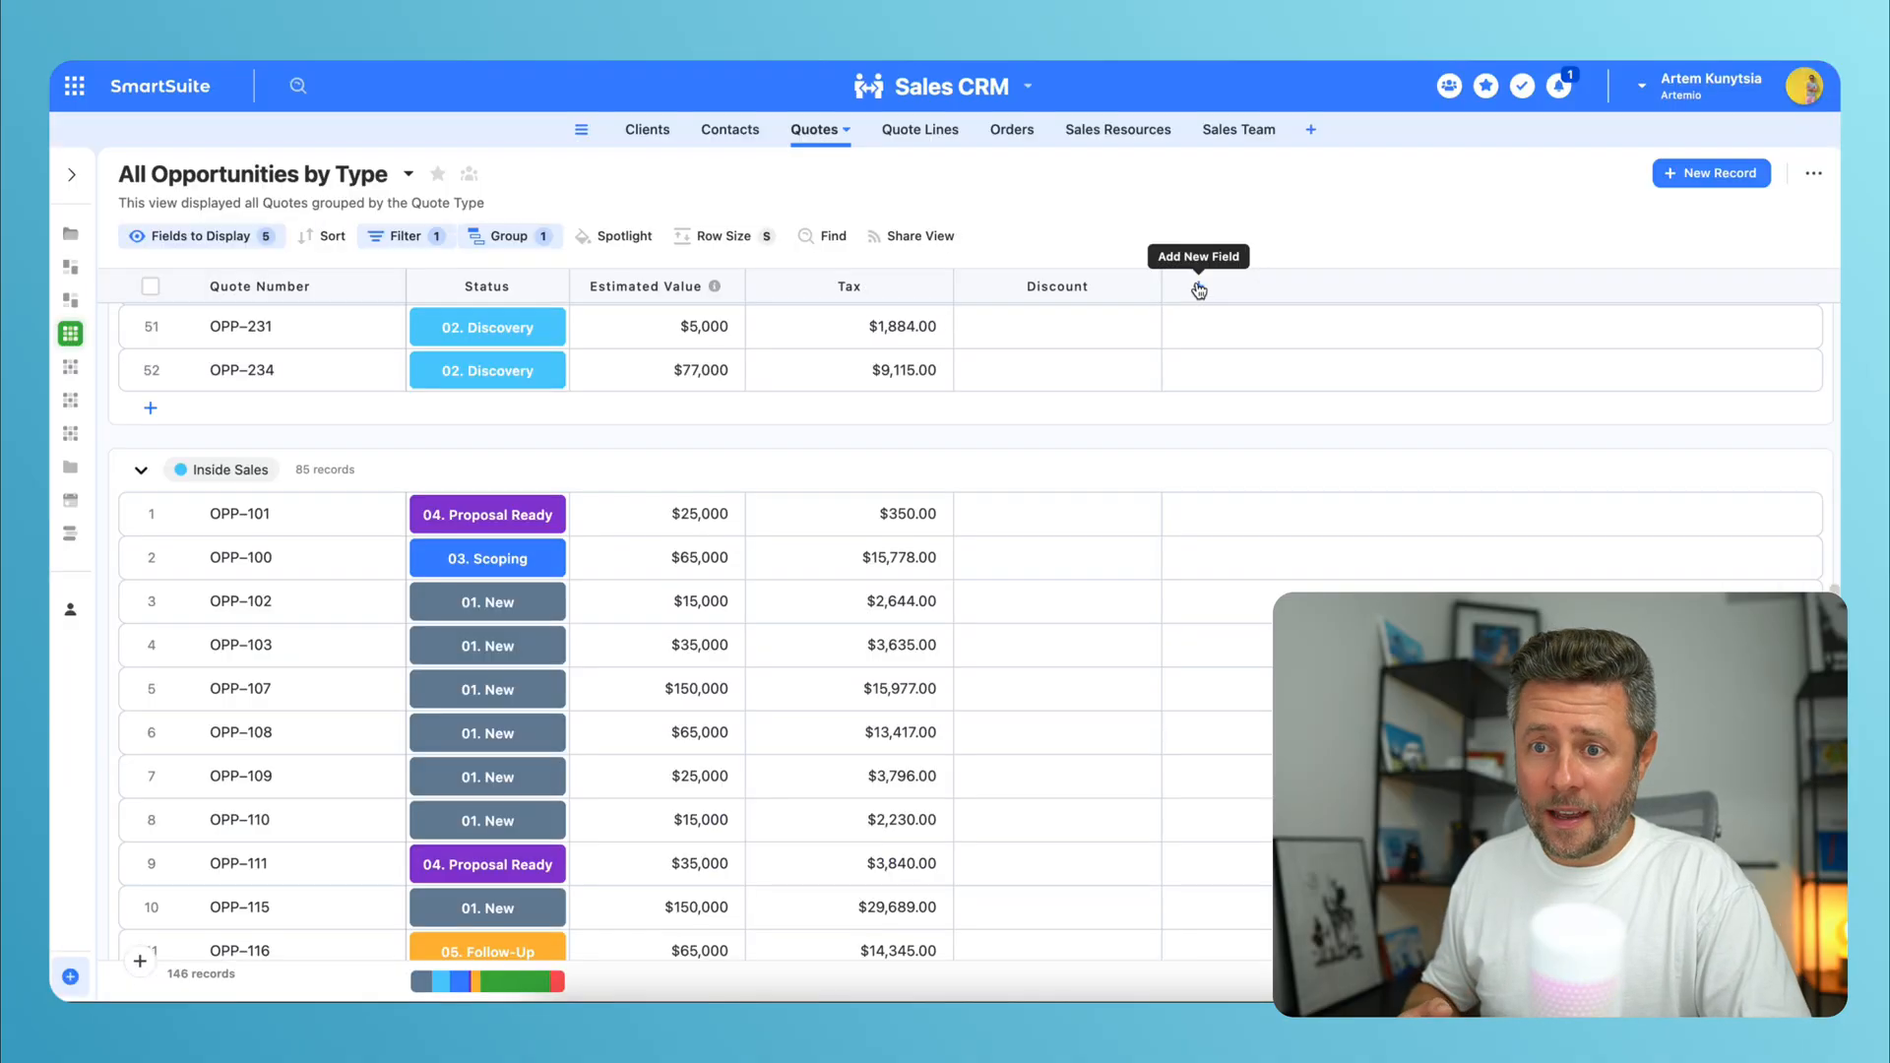
Add a Button field to Quotes whose action opens a URL formula, reaching the formula editor.
{"action": "left_click", "coordinate": [1199, 289]}
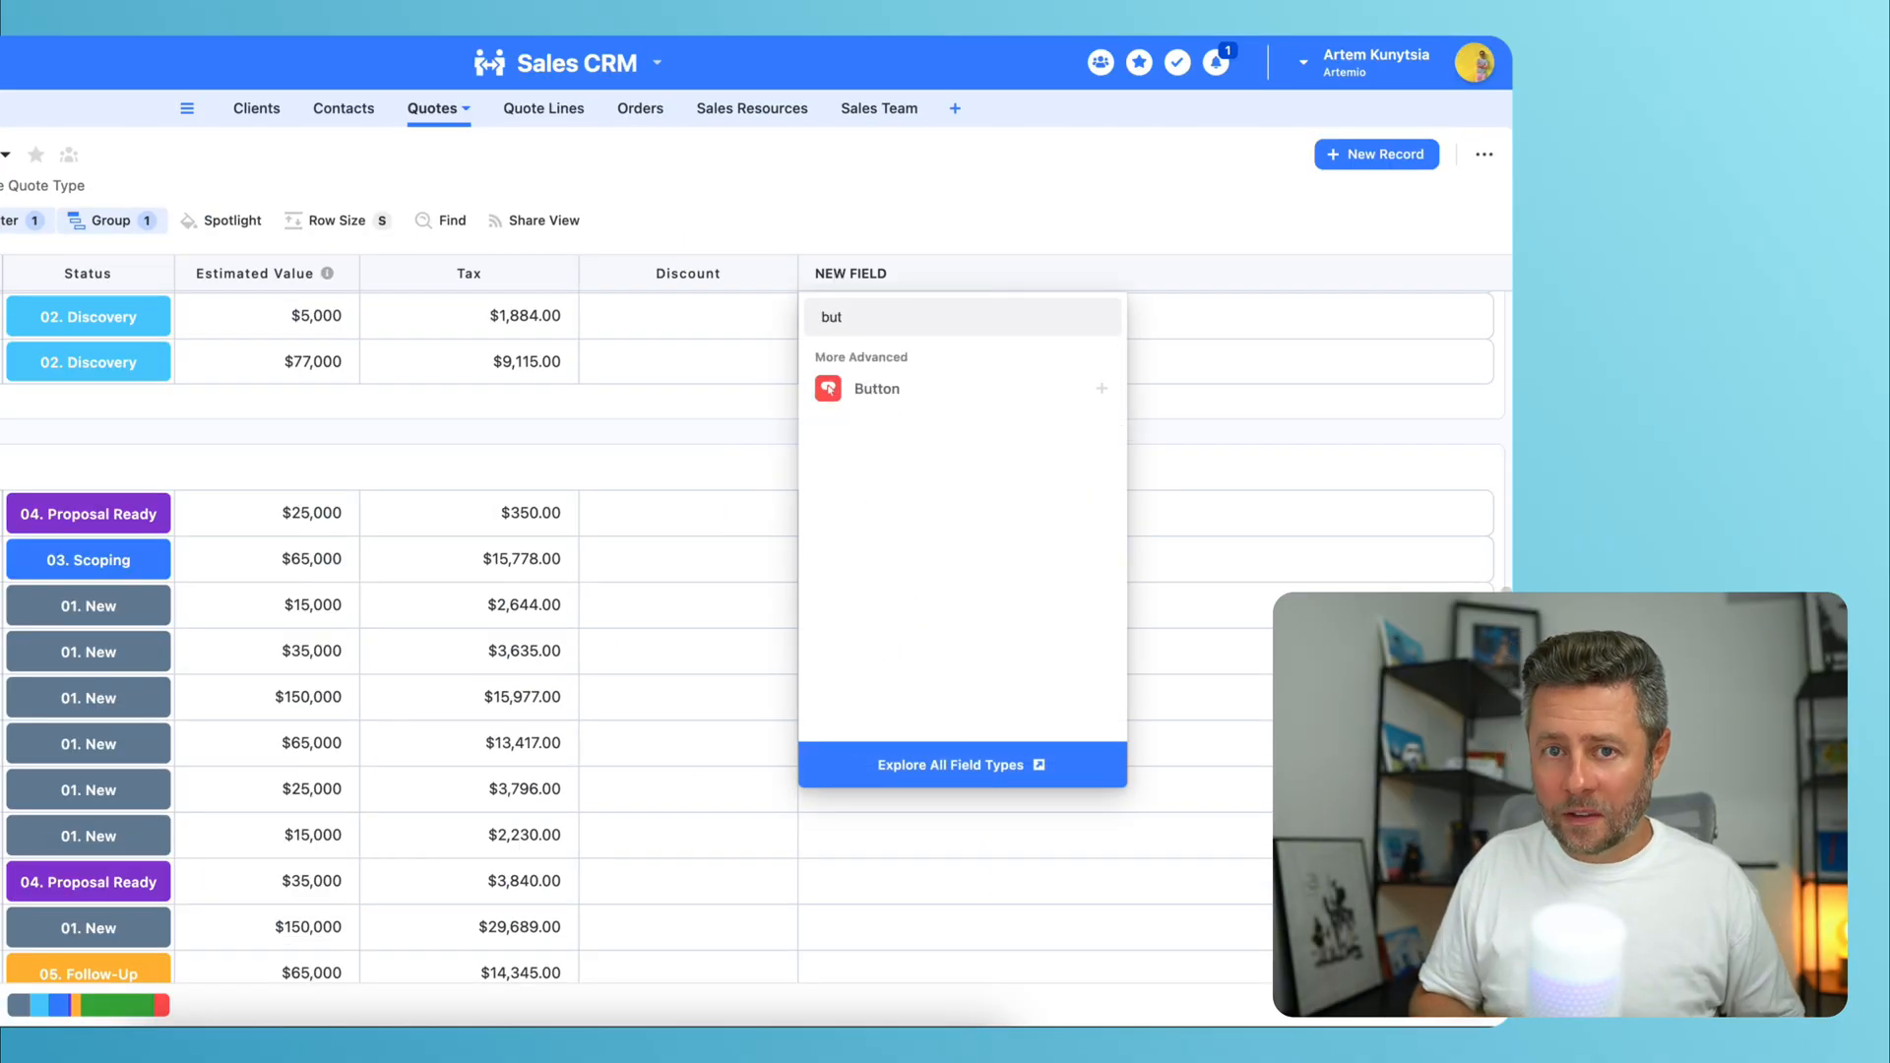
{"action": "left_click", "coordinate": [876, 388]}
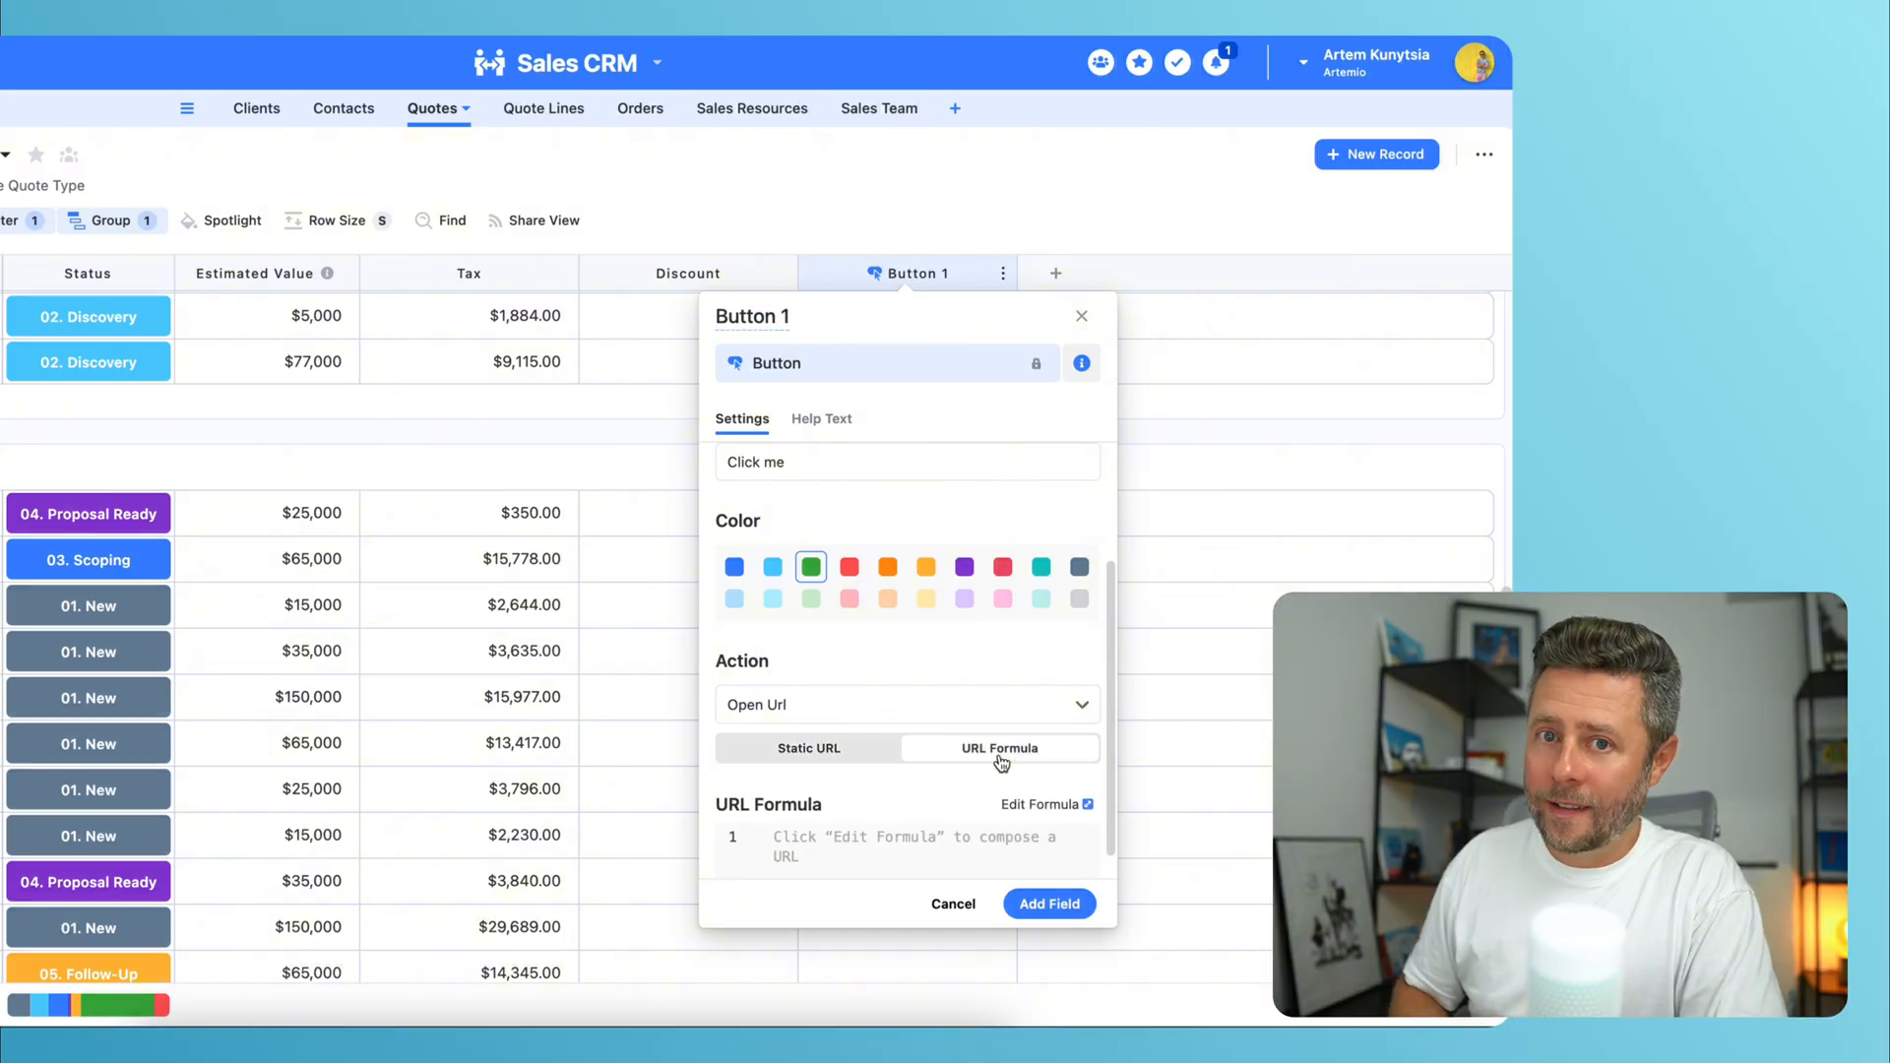
{"action": "left_click", "coordinate": [1041, 804]}
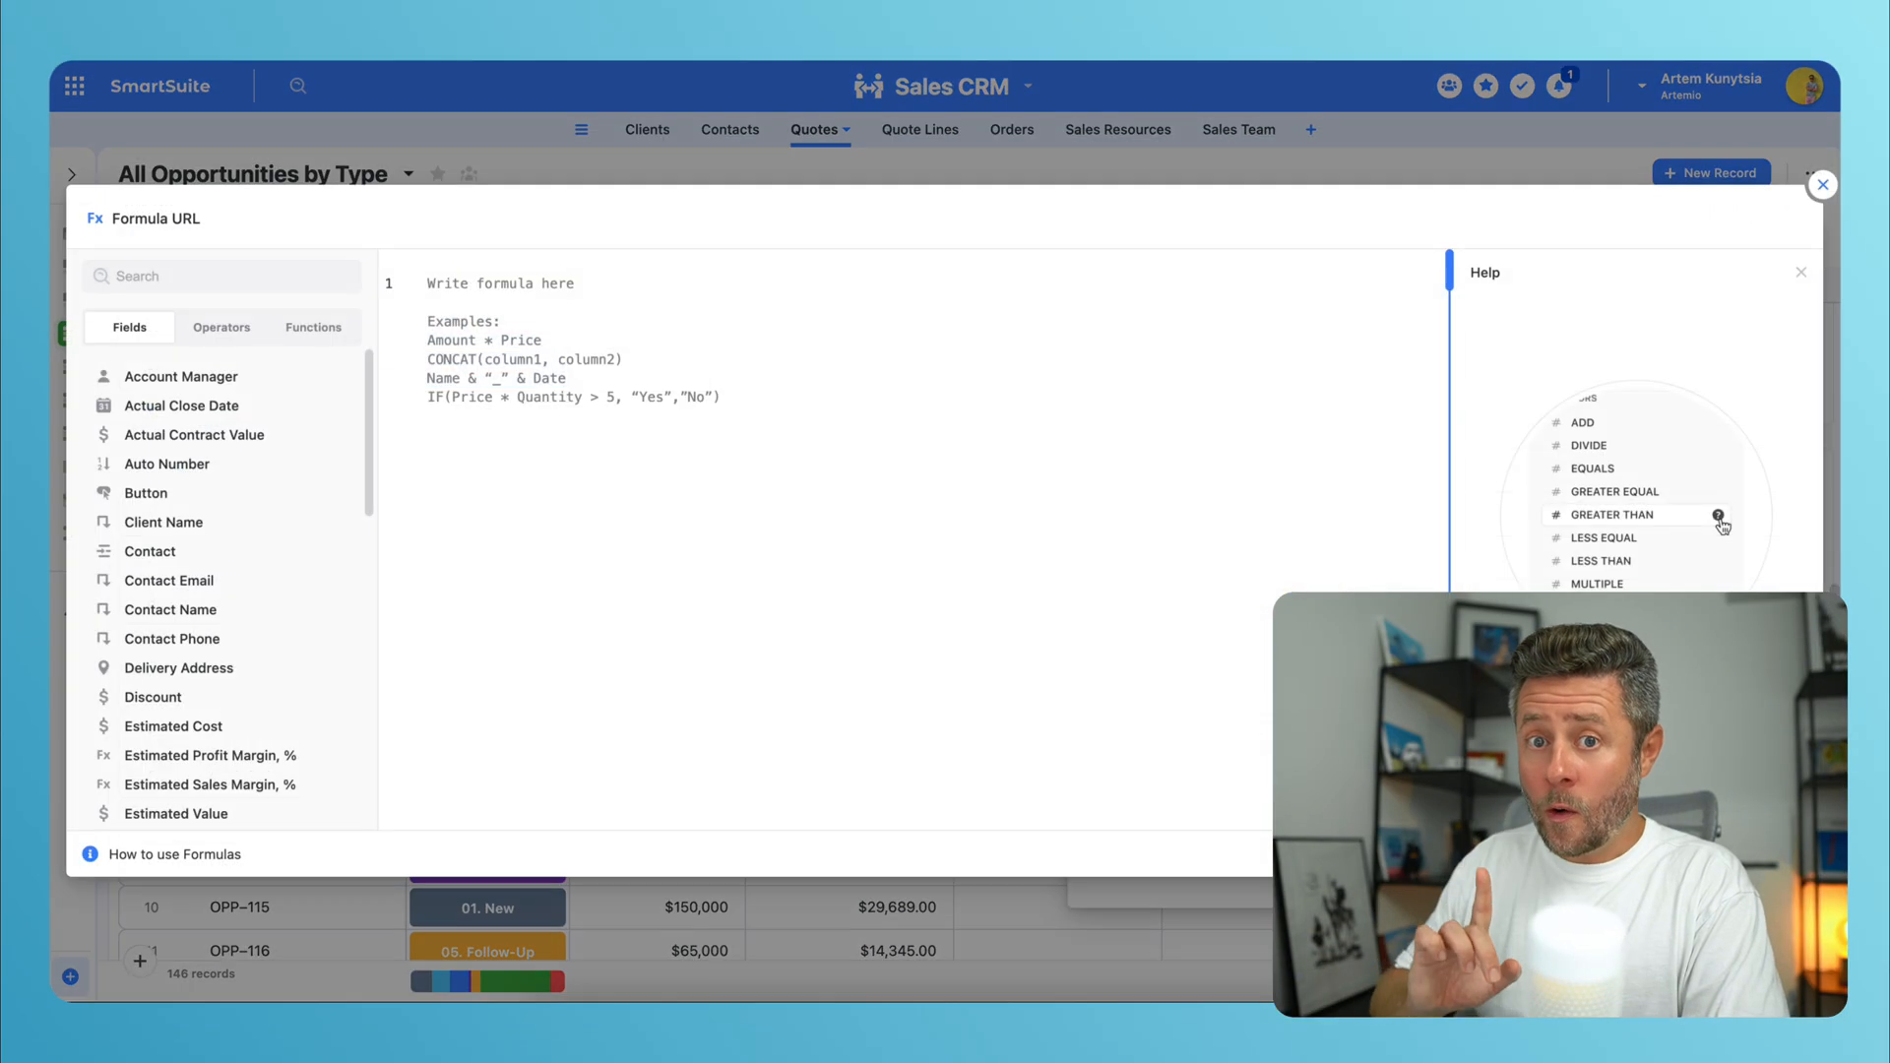
Save the CONCAT createDocument URL formula with RECORD_ID() as Button 1, then generate OPP-101's quote from it.
{"action": "type", "text": "CO"}
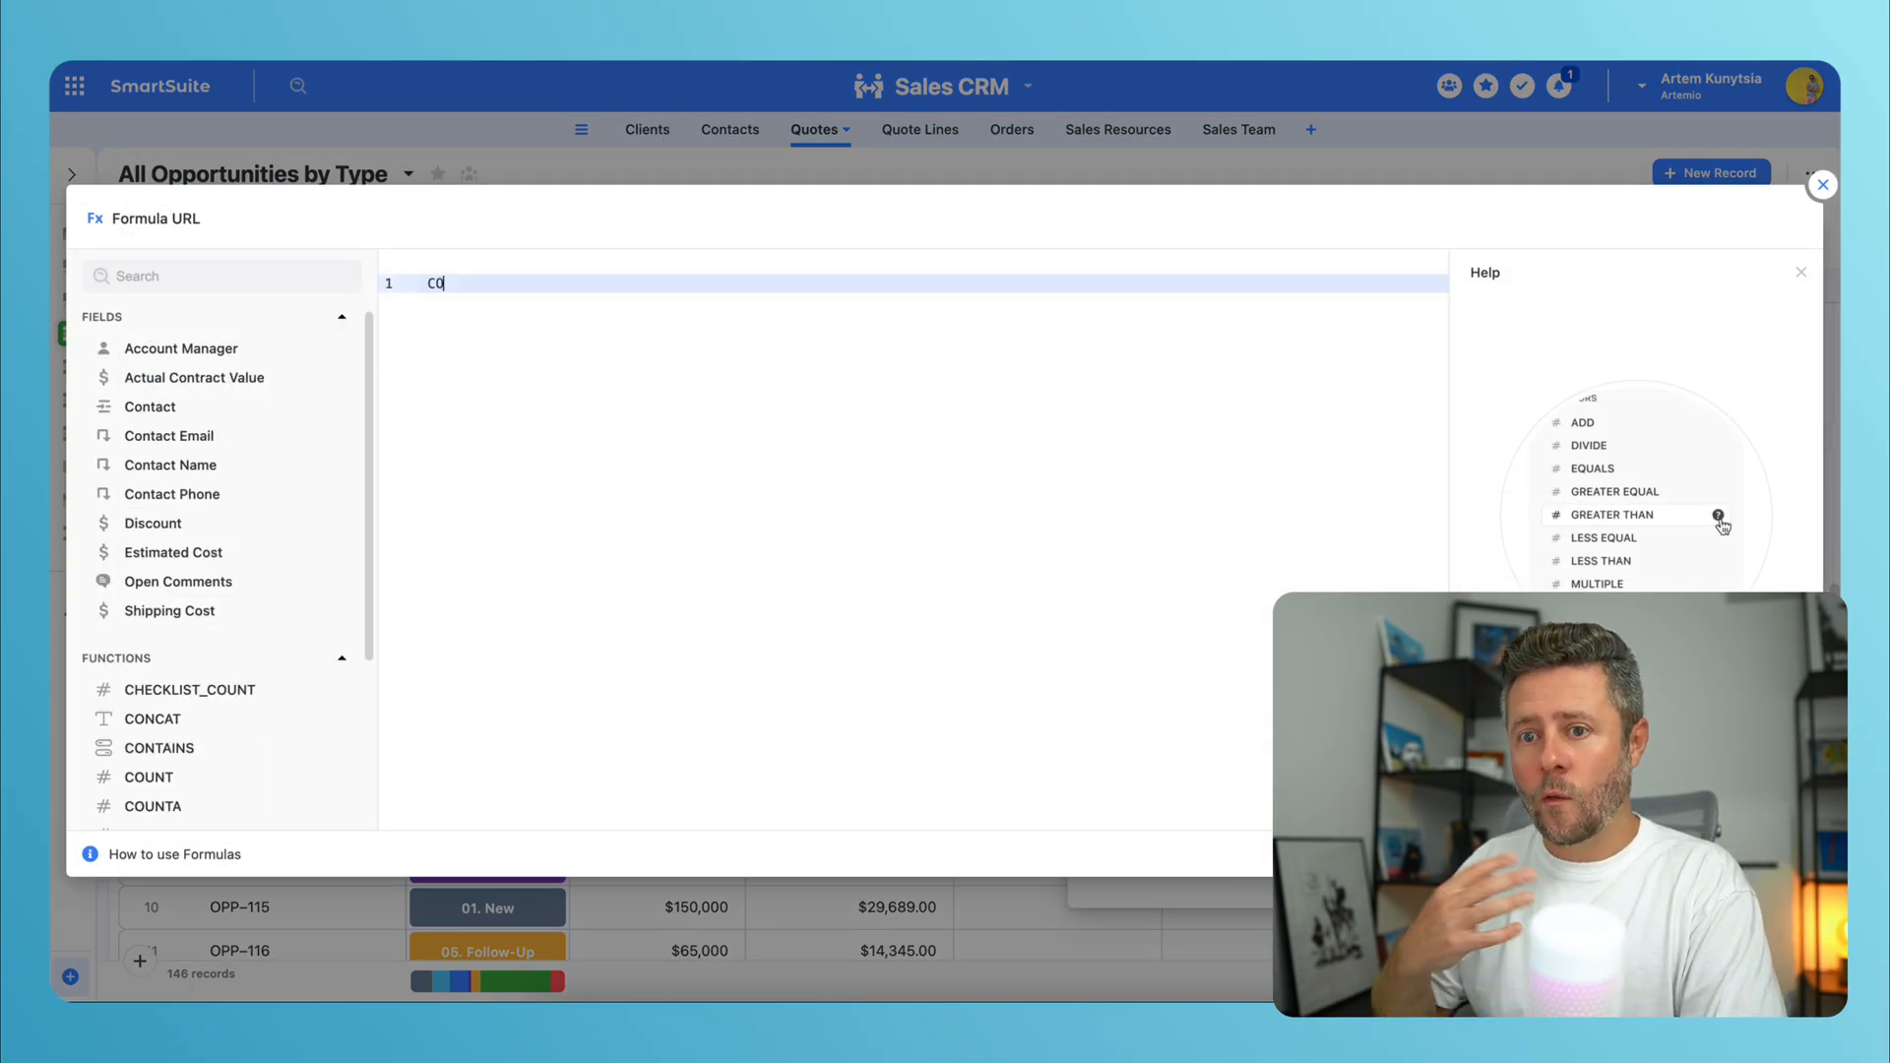
{"action": "left_click", "coordinate": [151, 719]}
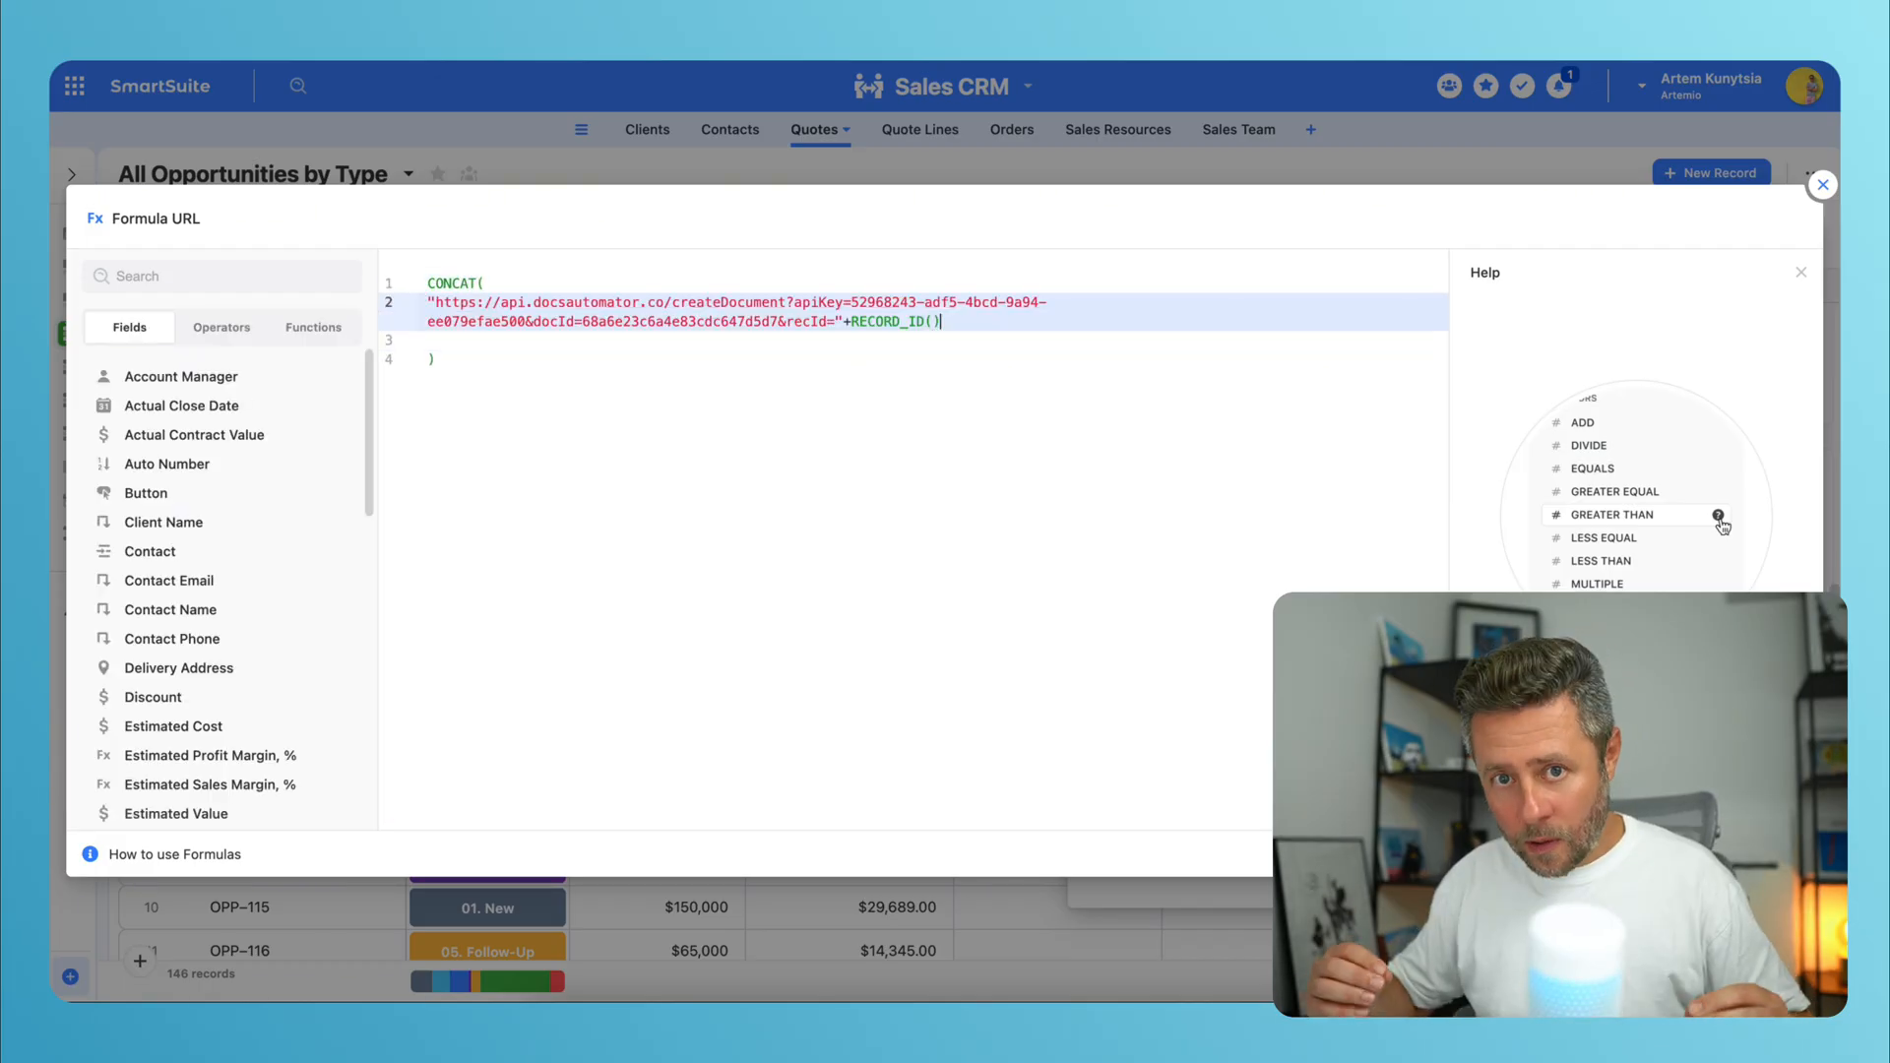
{"action": "key", "text": "Enter"}
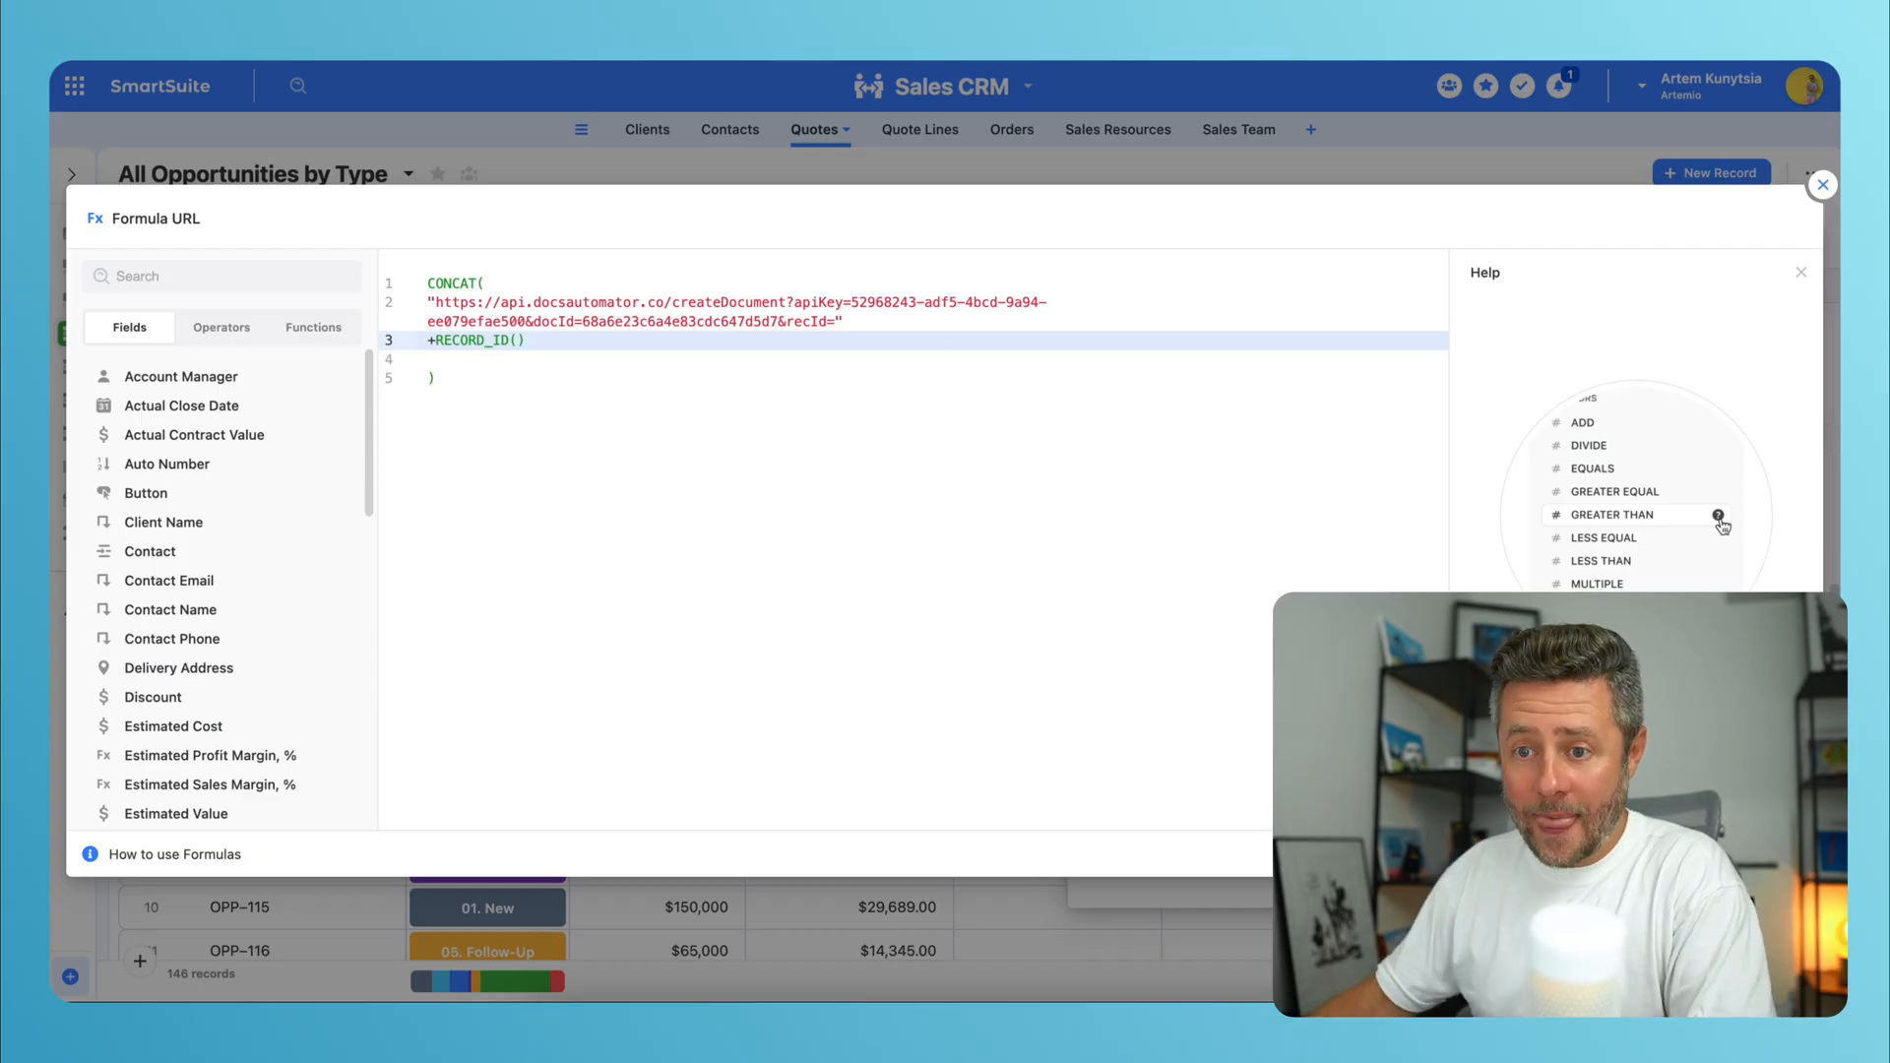
{"action": "left_click", "coordinate": [1821, 183]}
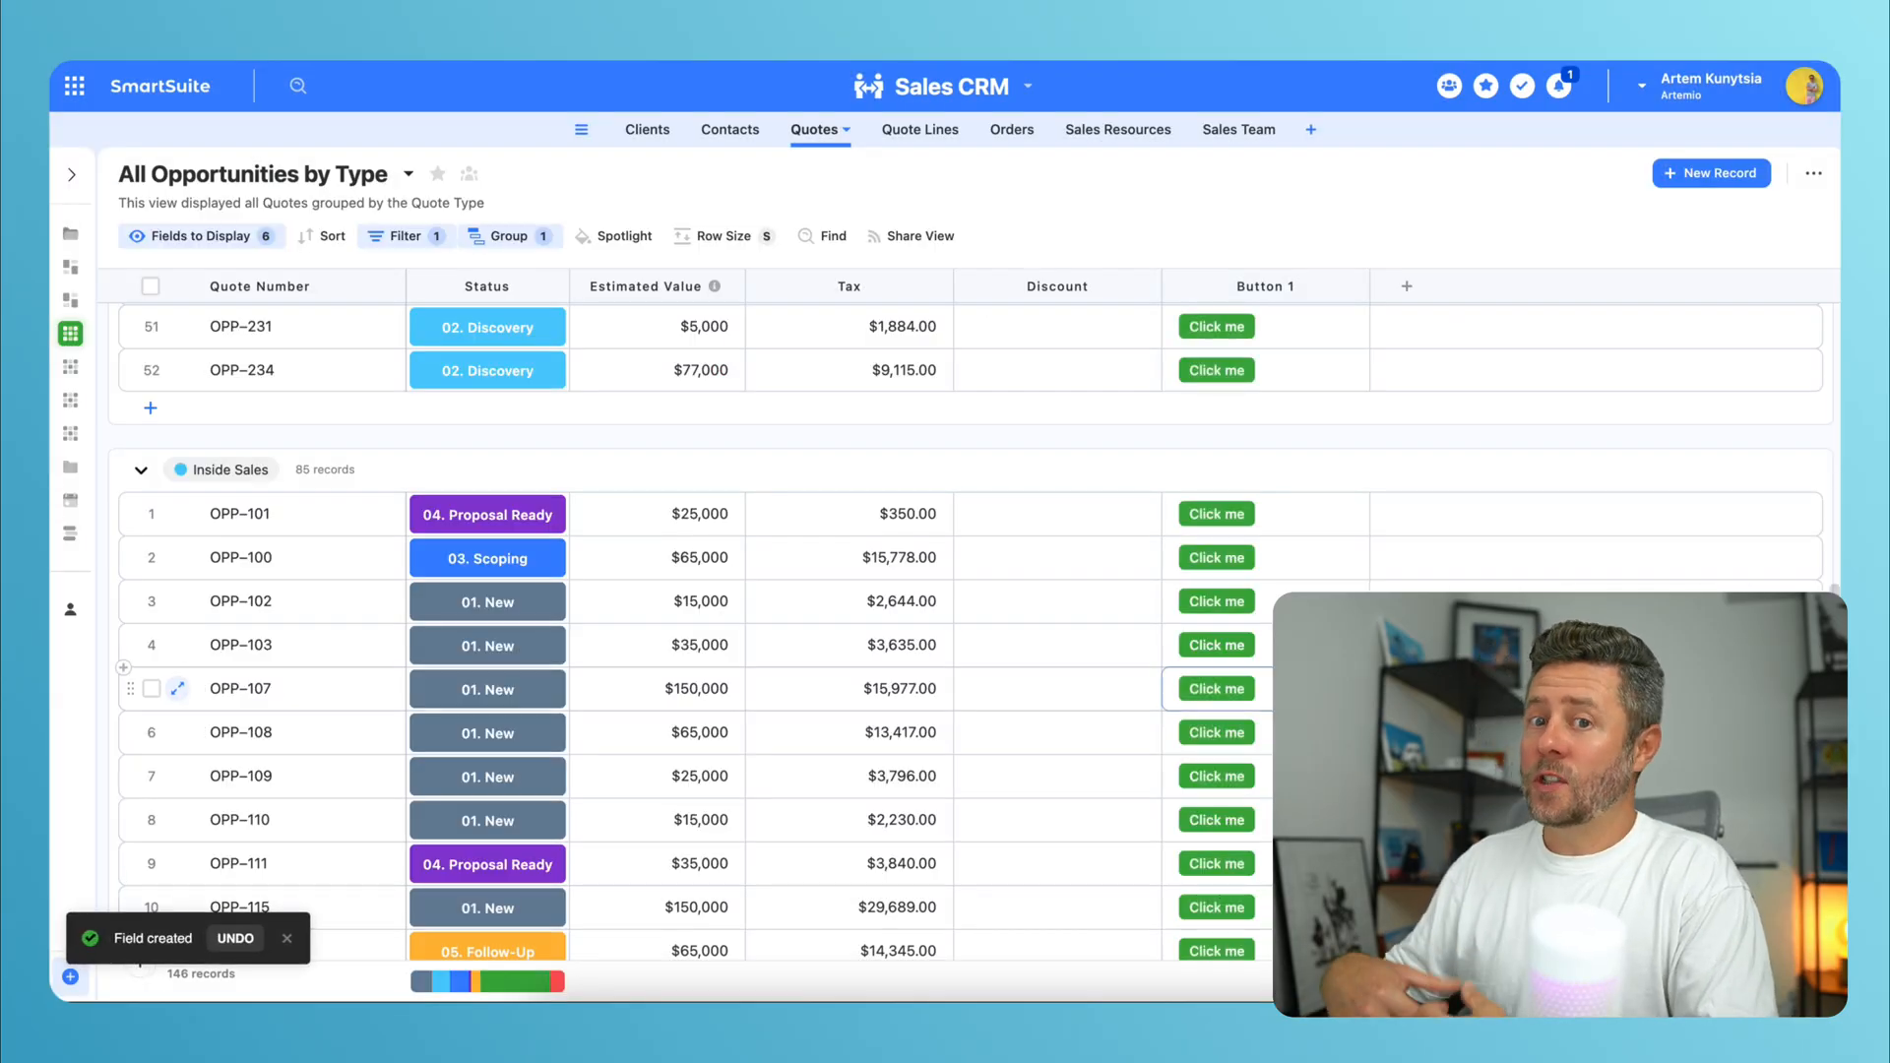
{"action": "left_click", "coordinate": [1217, 514]}
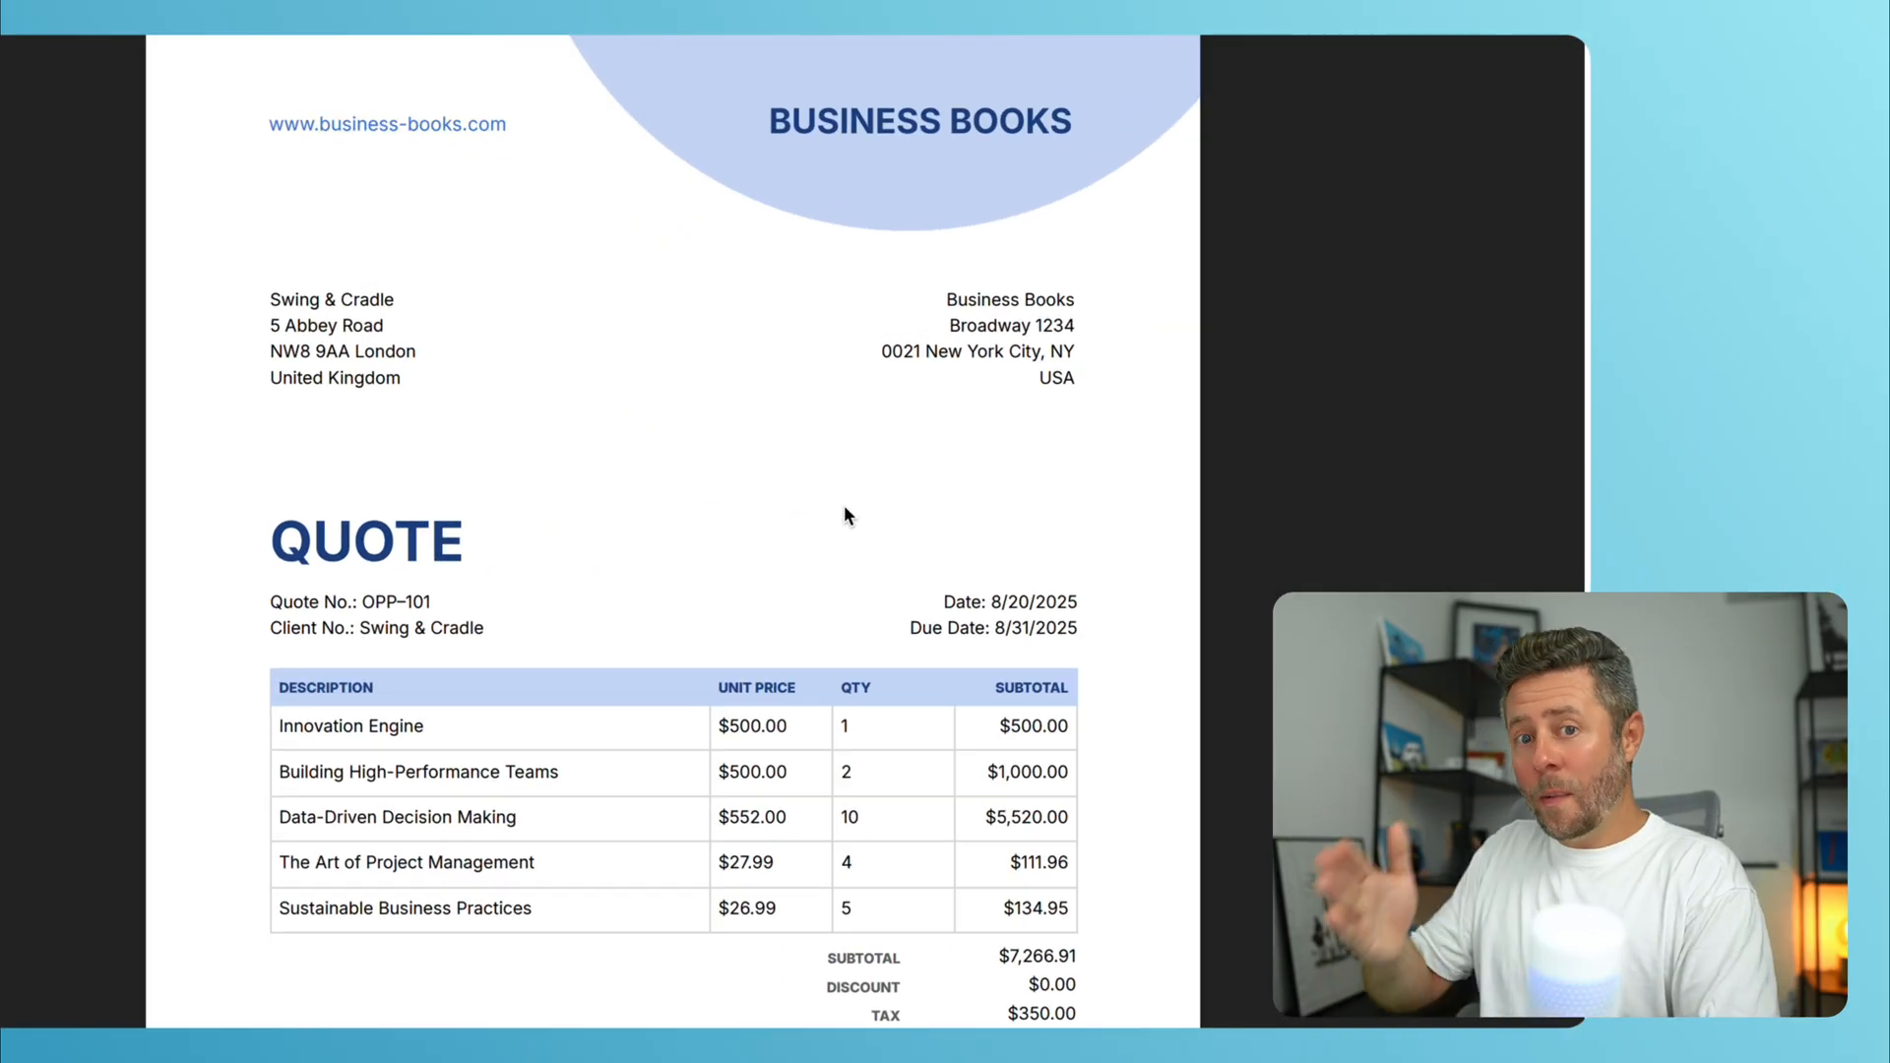